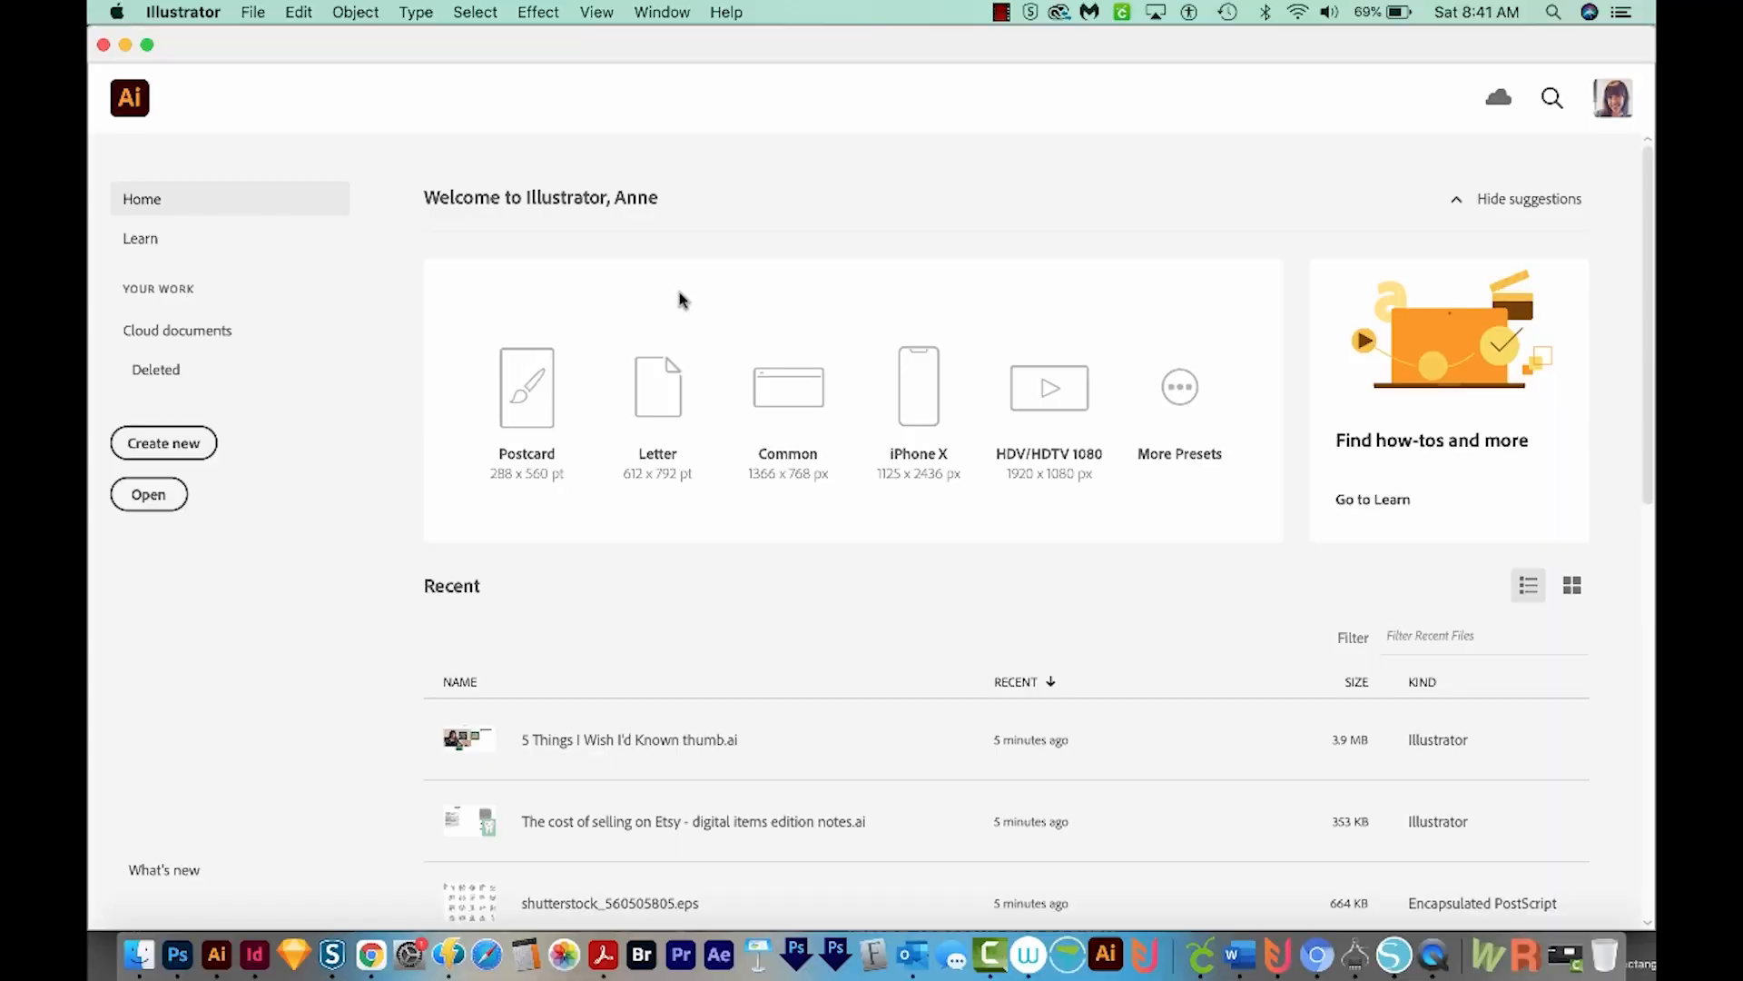
mouse_move(248, 486)
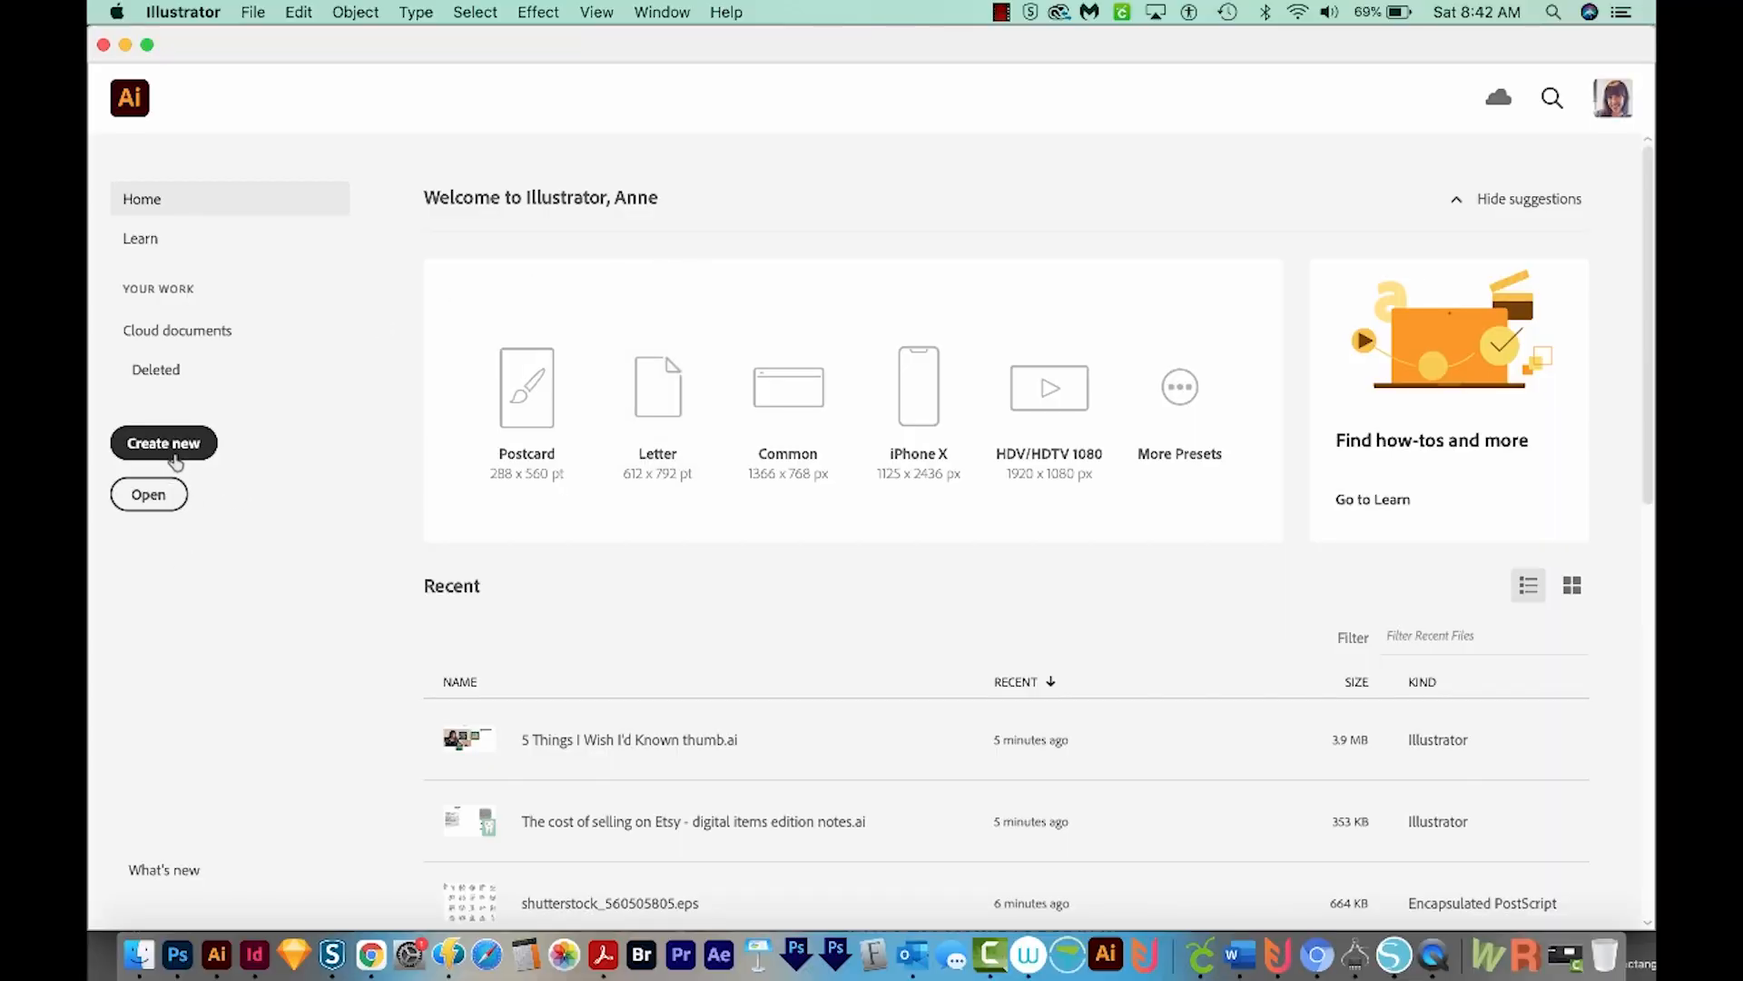
- Create a new blank document from the Web 1366 × 768 px preset
click(163, 442)
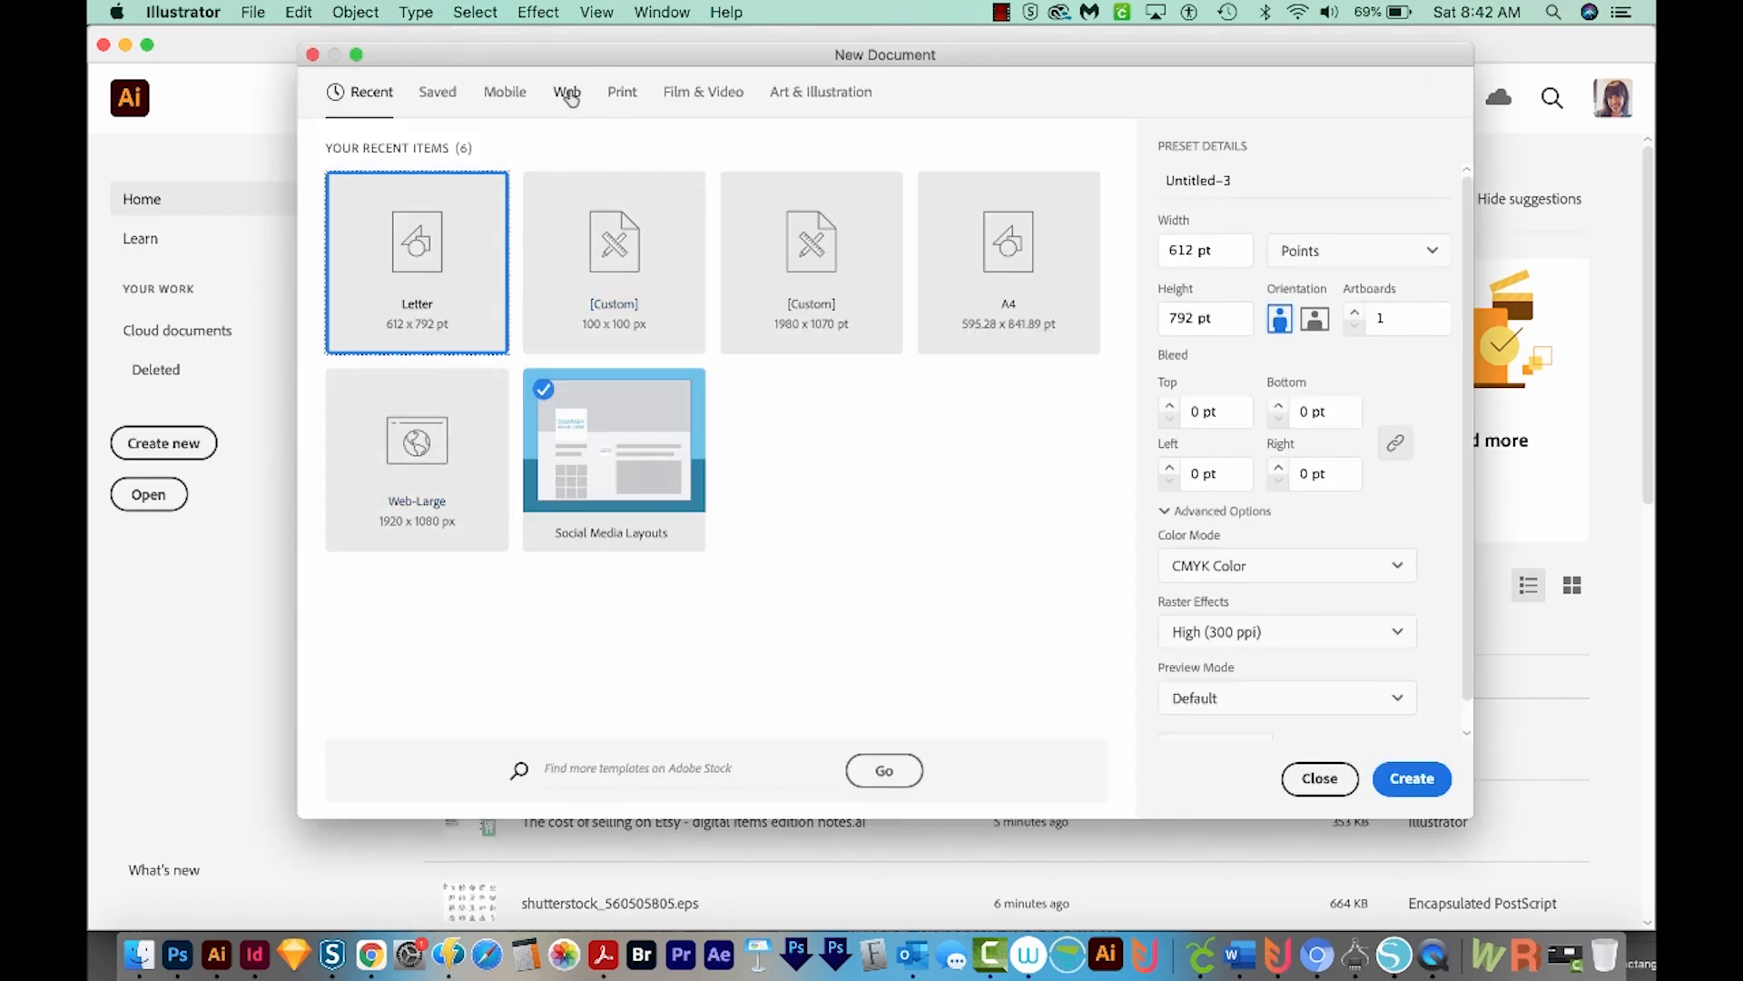
click(566, 93)
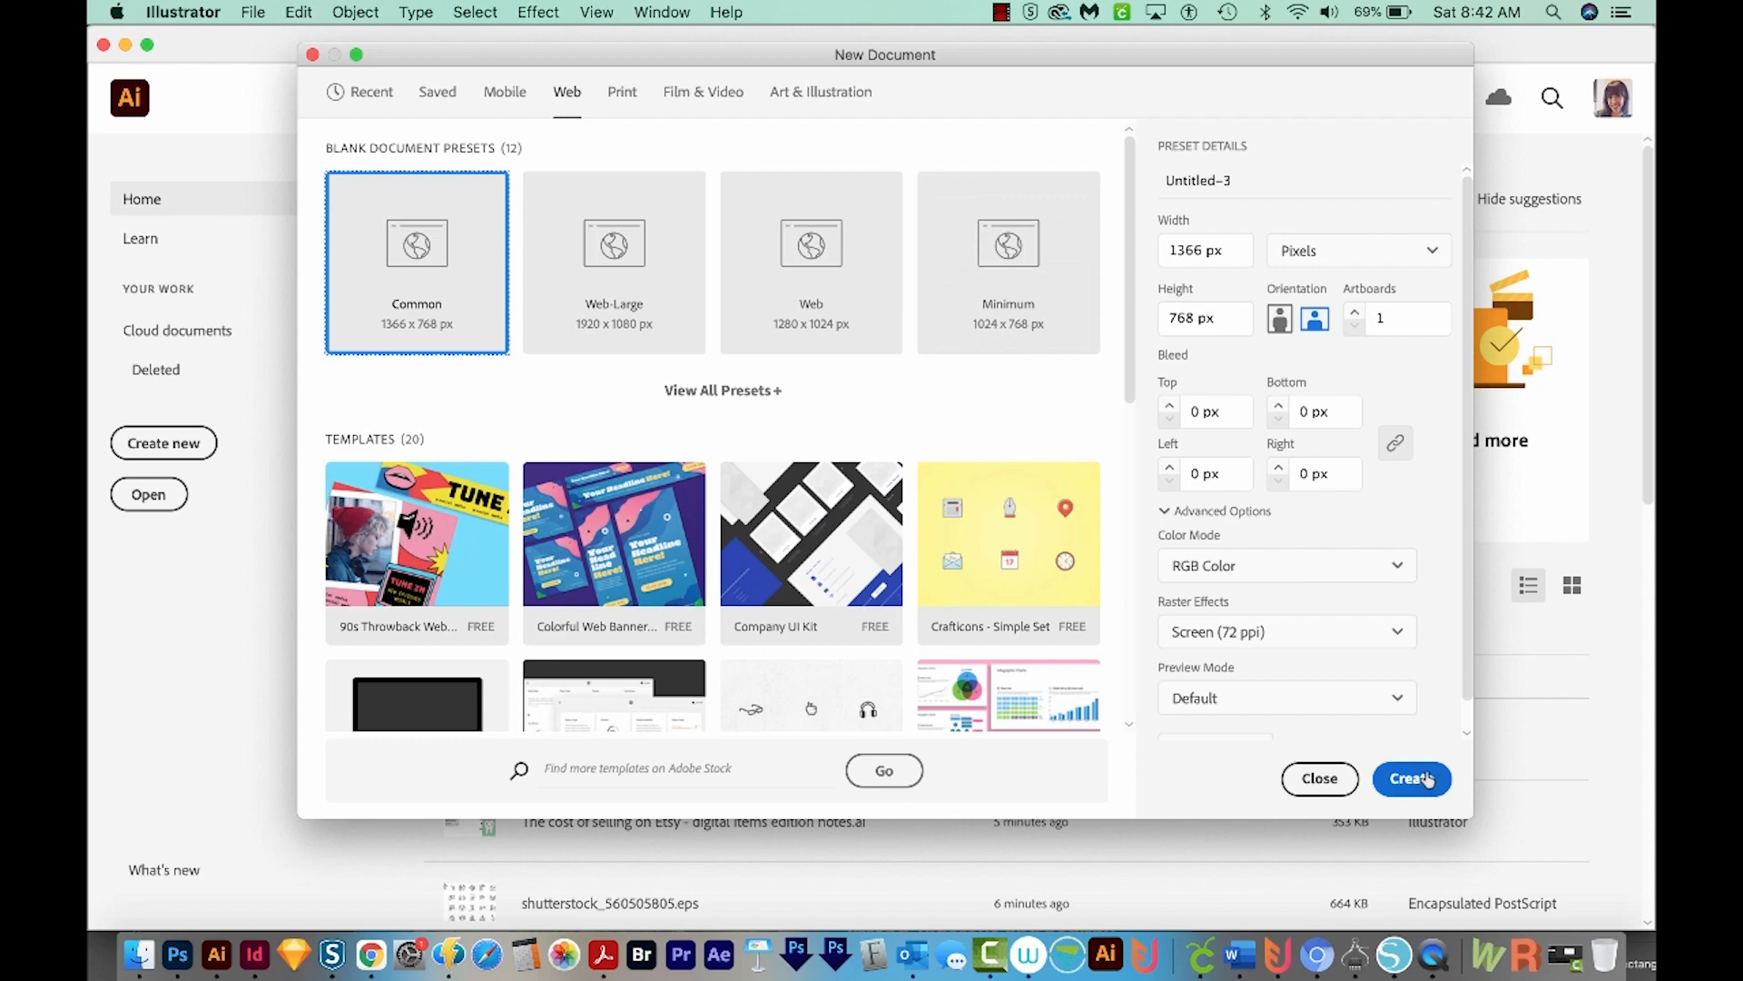
click(1412, 778)
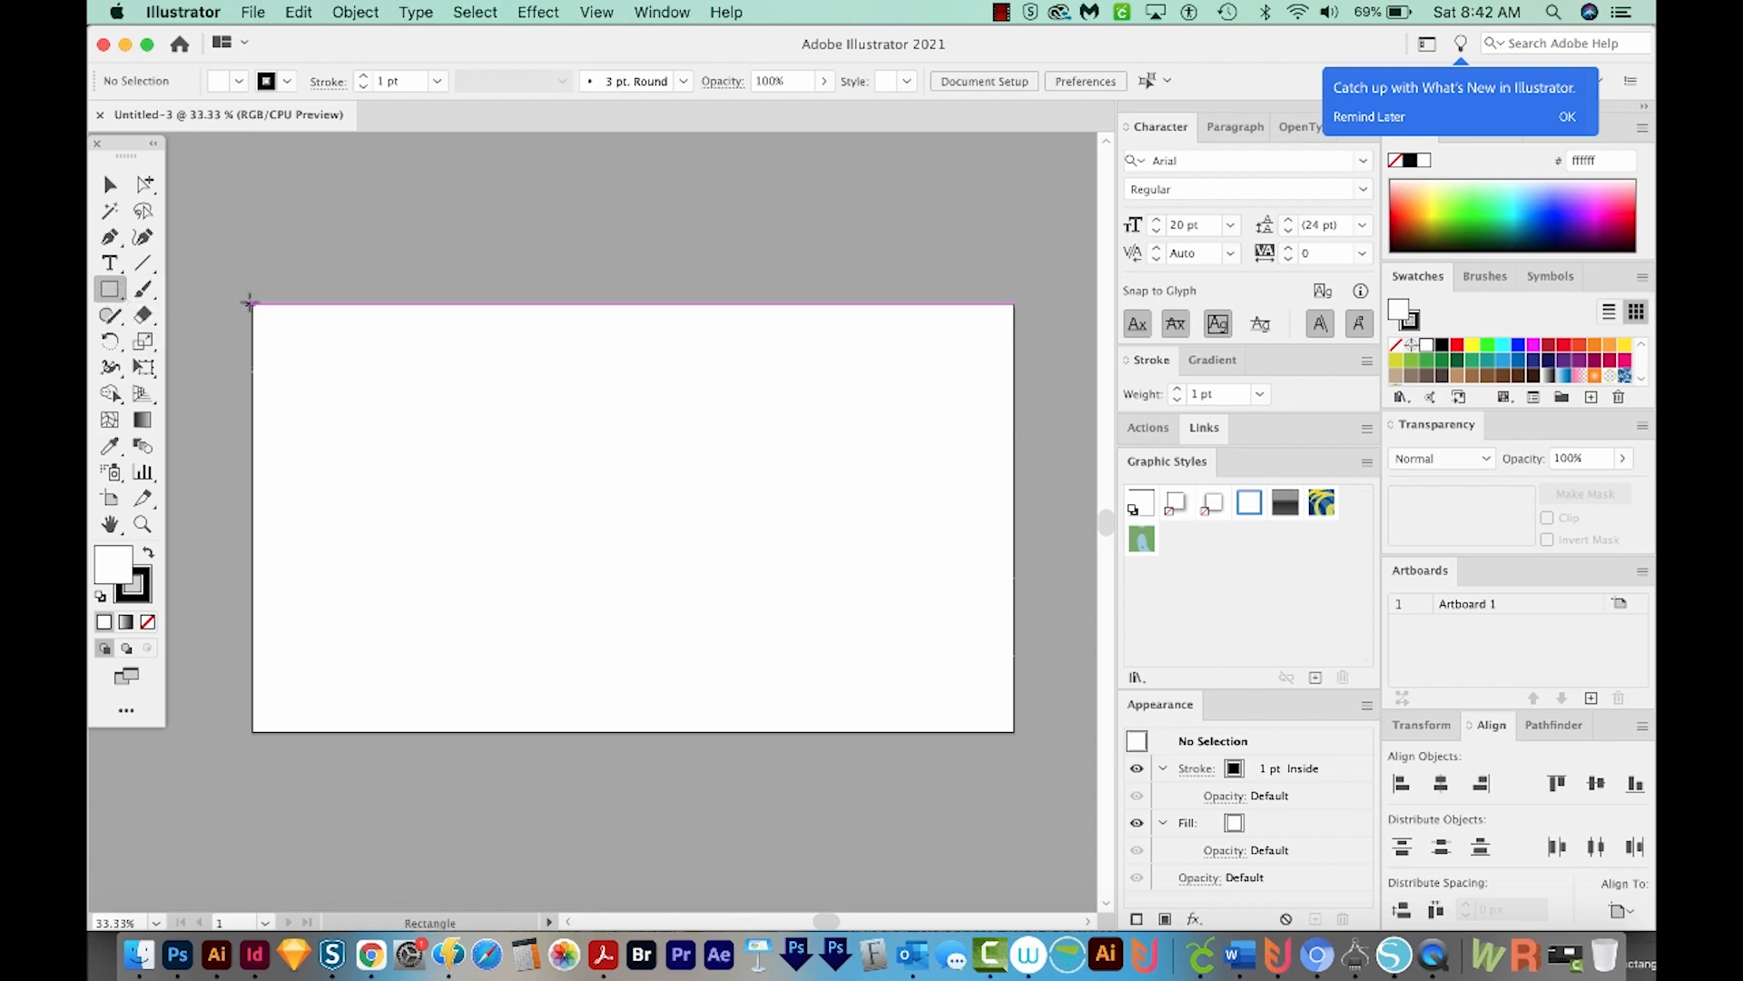
- Draw a rectangle covering the artboard and choose bright blue 21cbf9 for its fill
drag(251, 301, 999, 722)
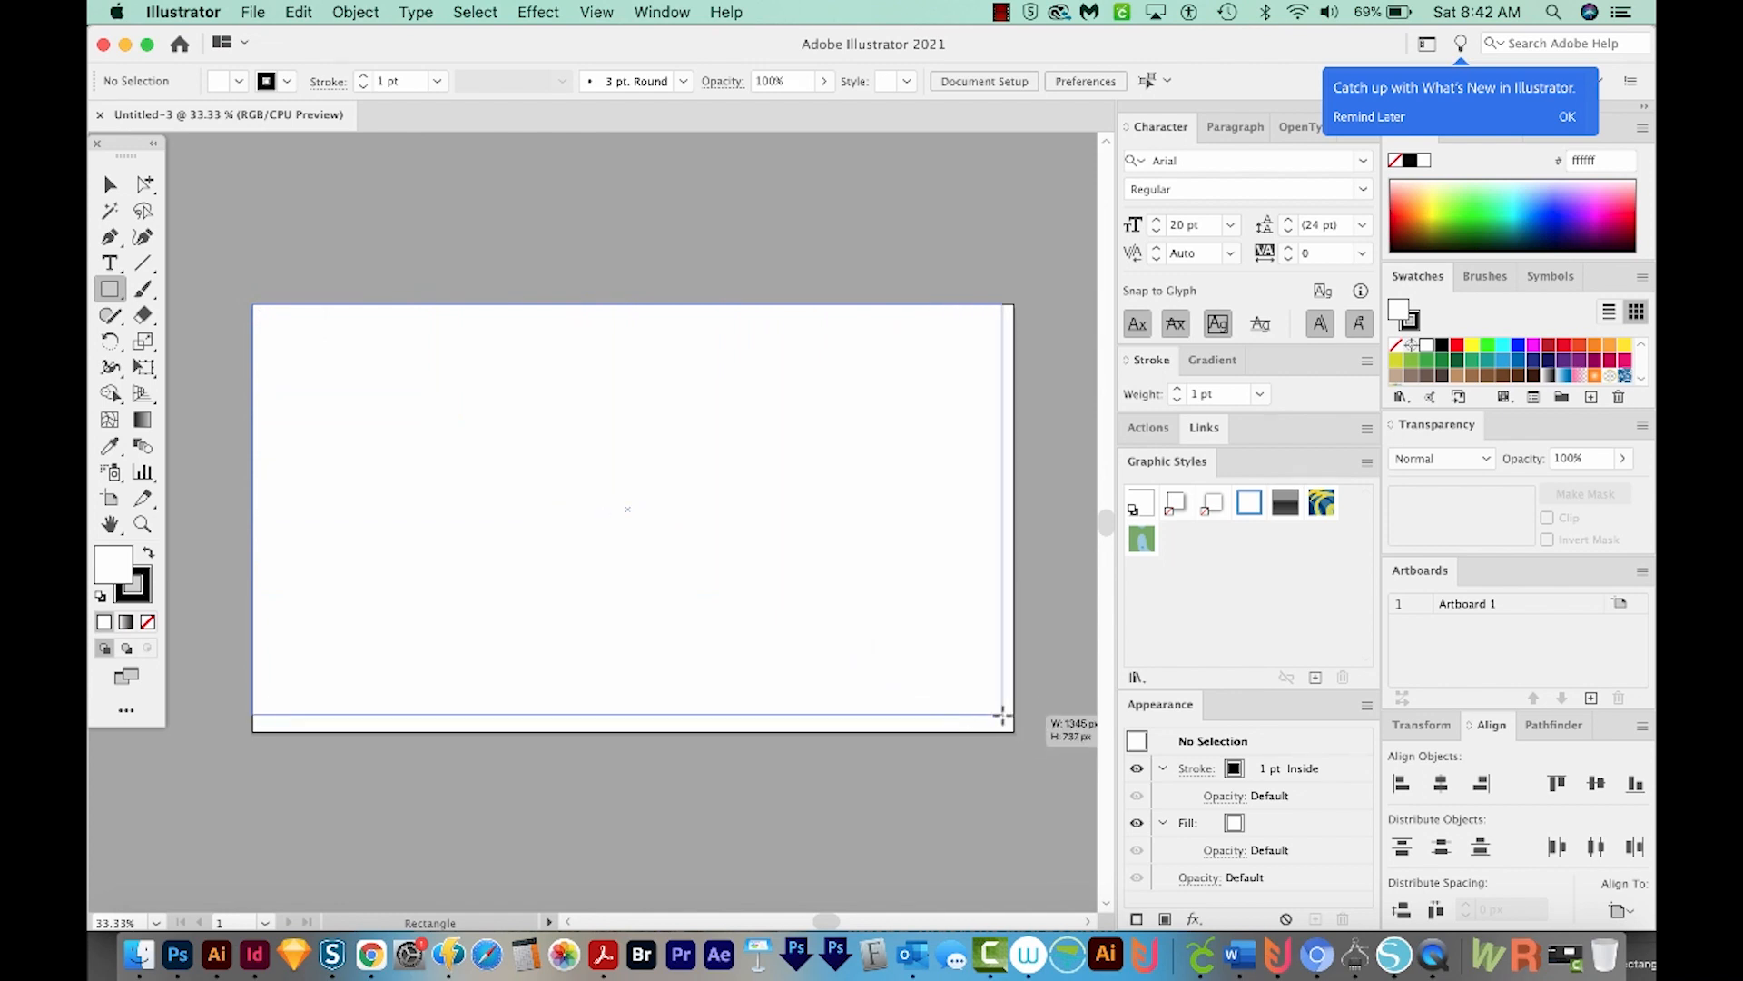
drag(253, 305, 1011, 729)
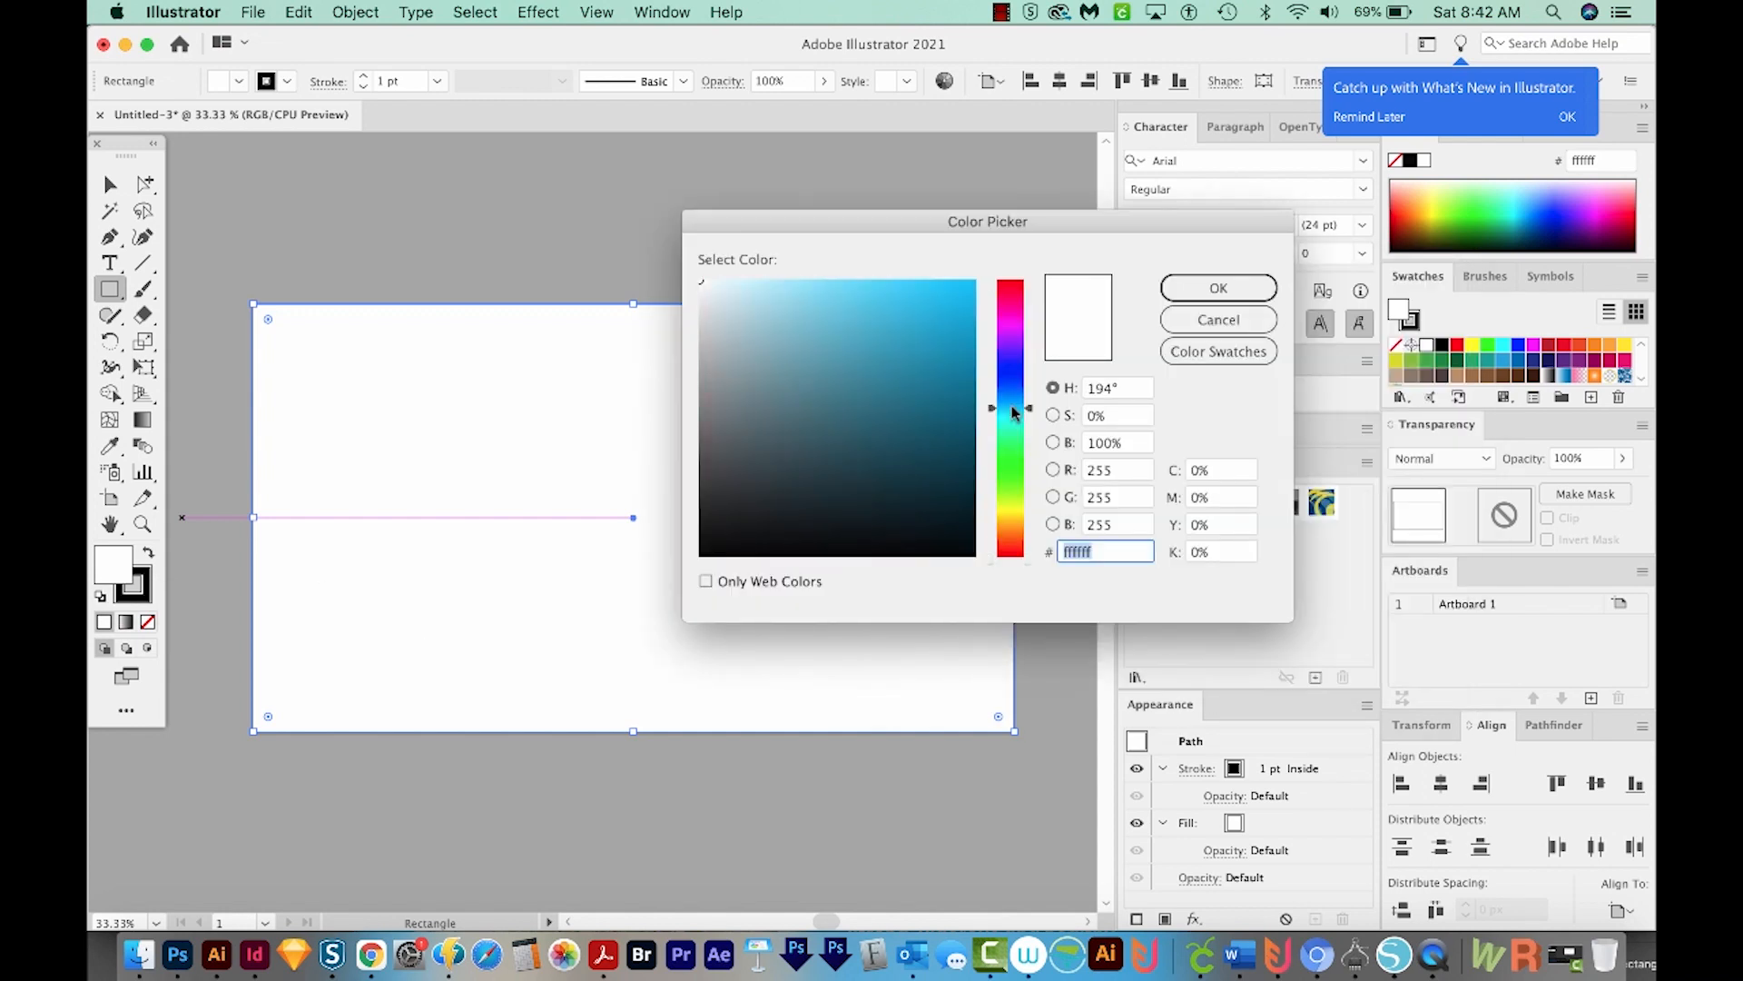
click(938, 286)
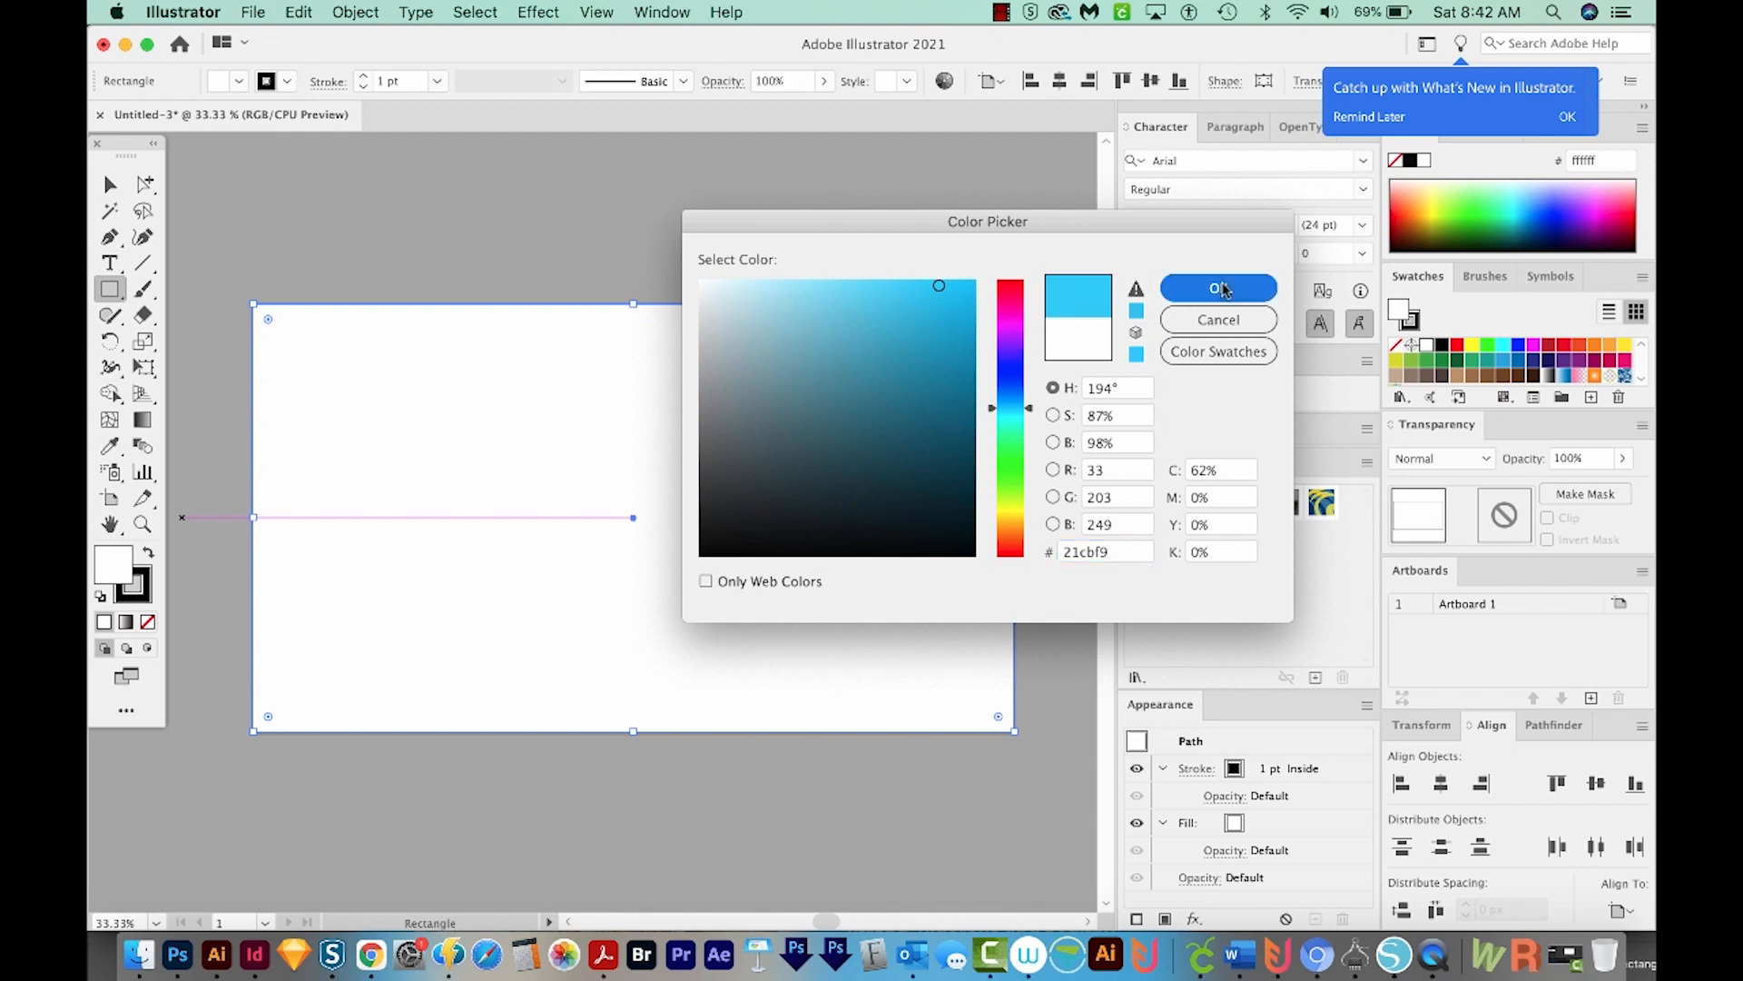
- Confirm the blue fill, then set 'Soft Fade' in large black Bemio type on it
click(1218, 287)
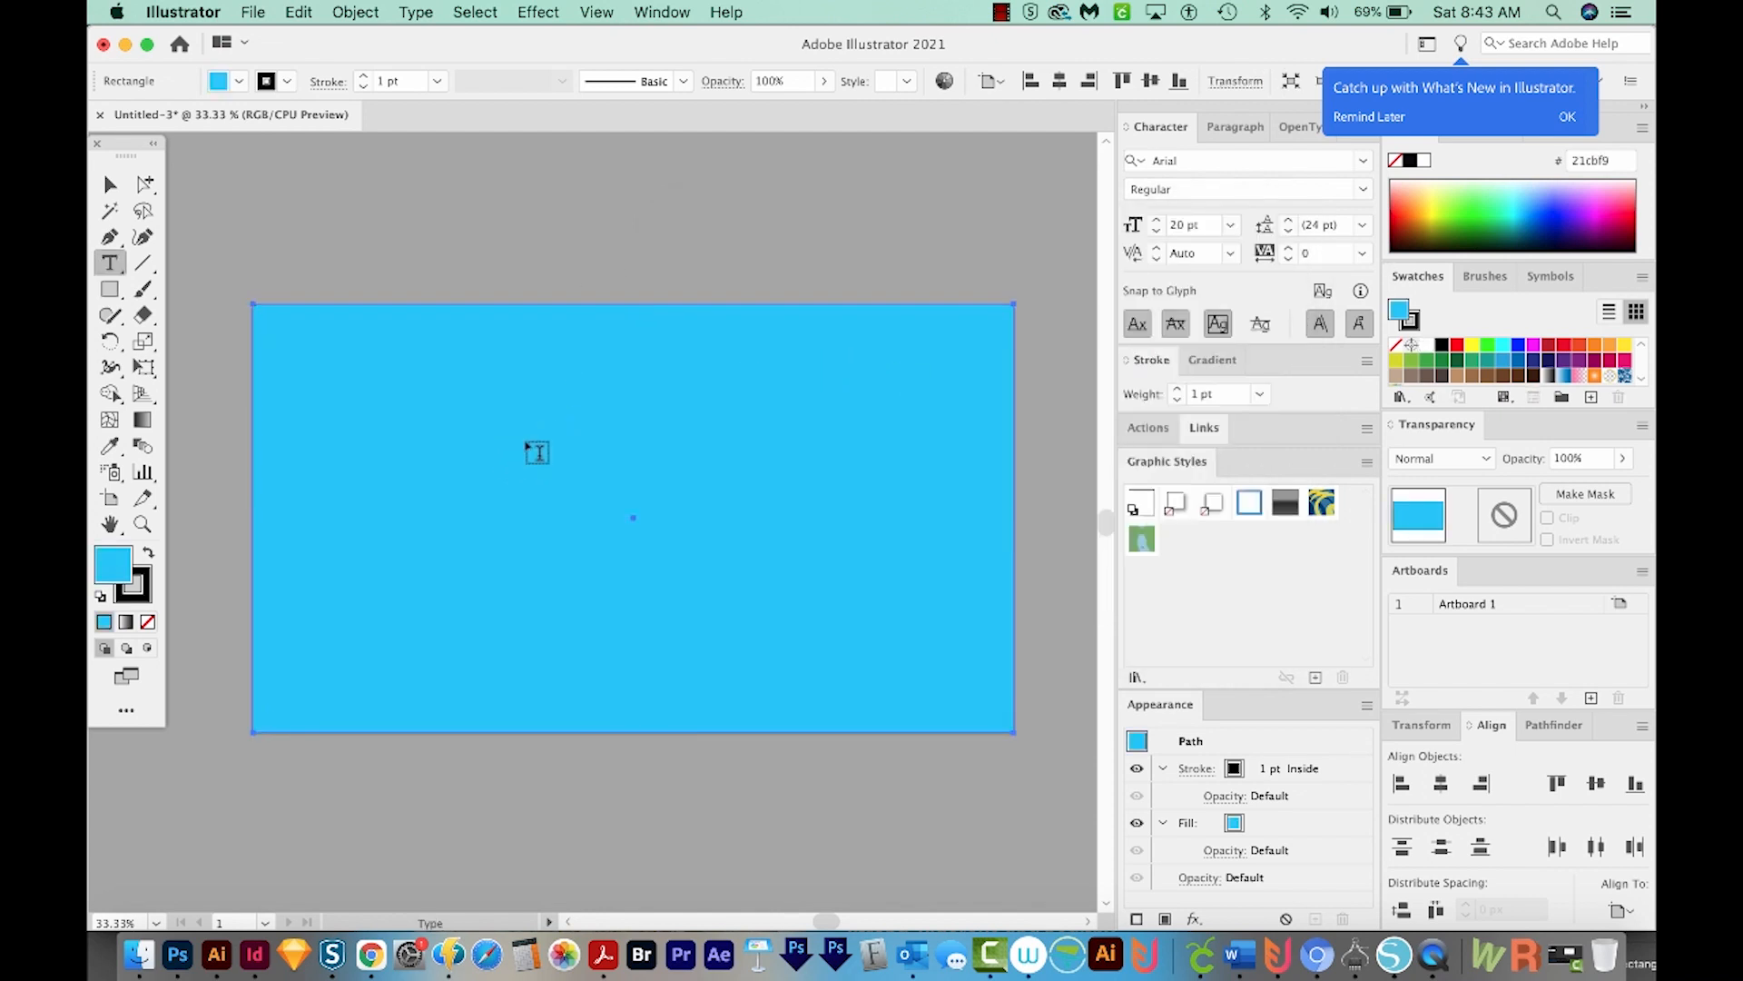
mouse_move(109, 264)
text(s)
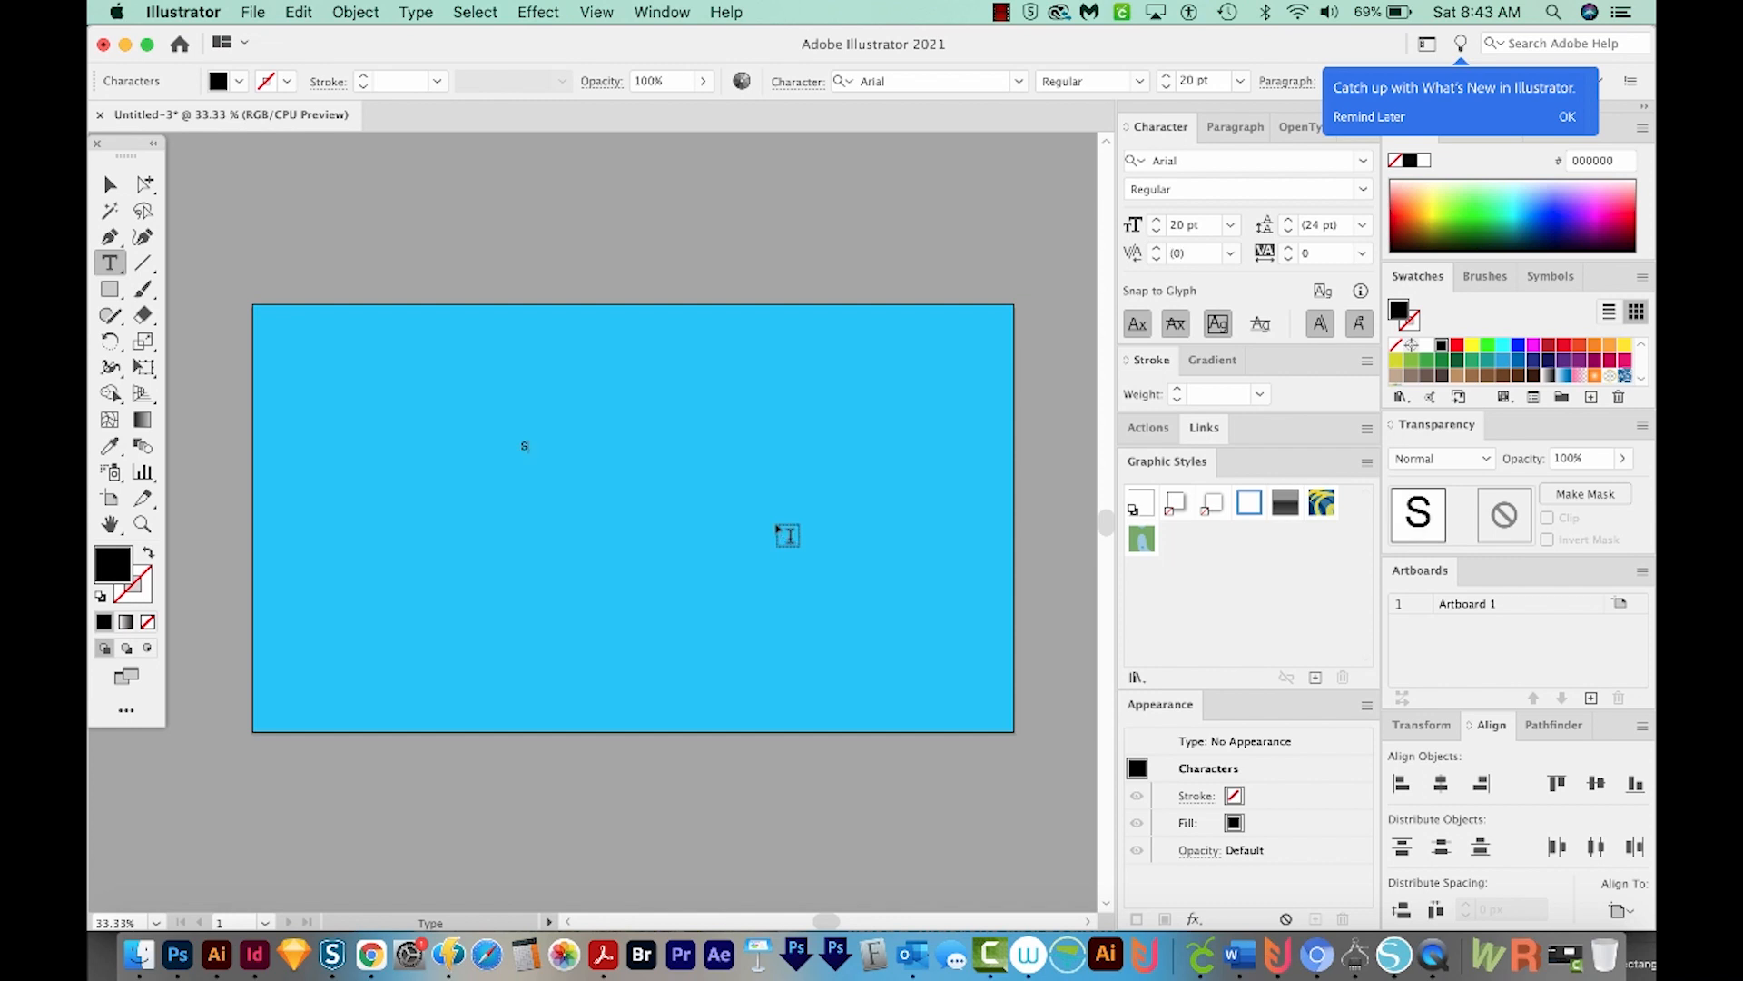
text(oft Fade)
click(1248, 161)
text(b)
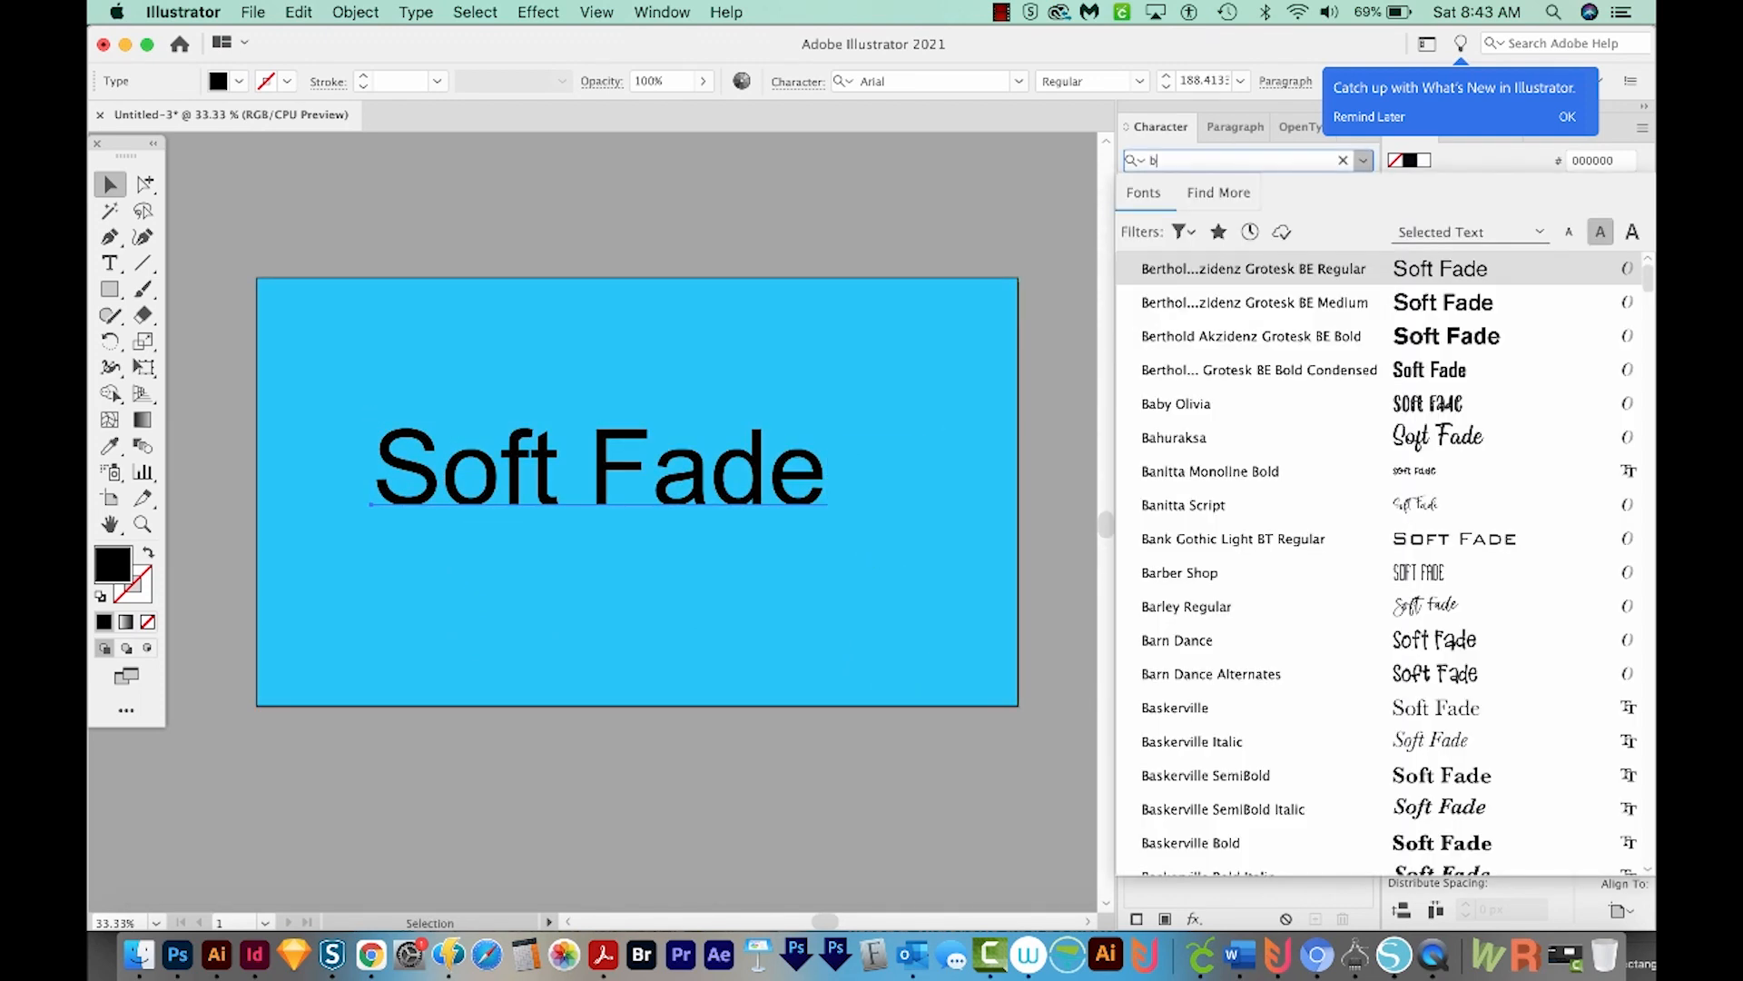
text(emi)
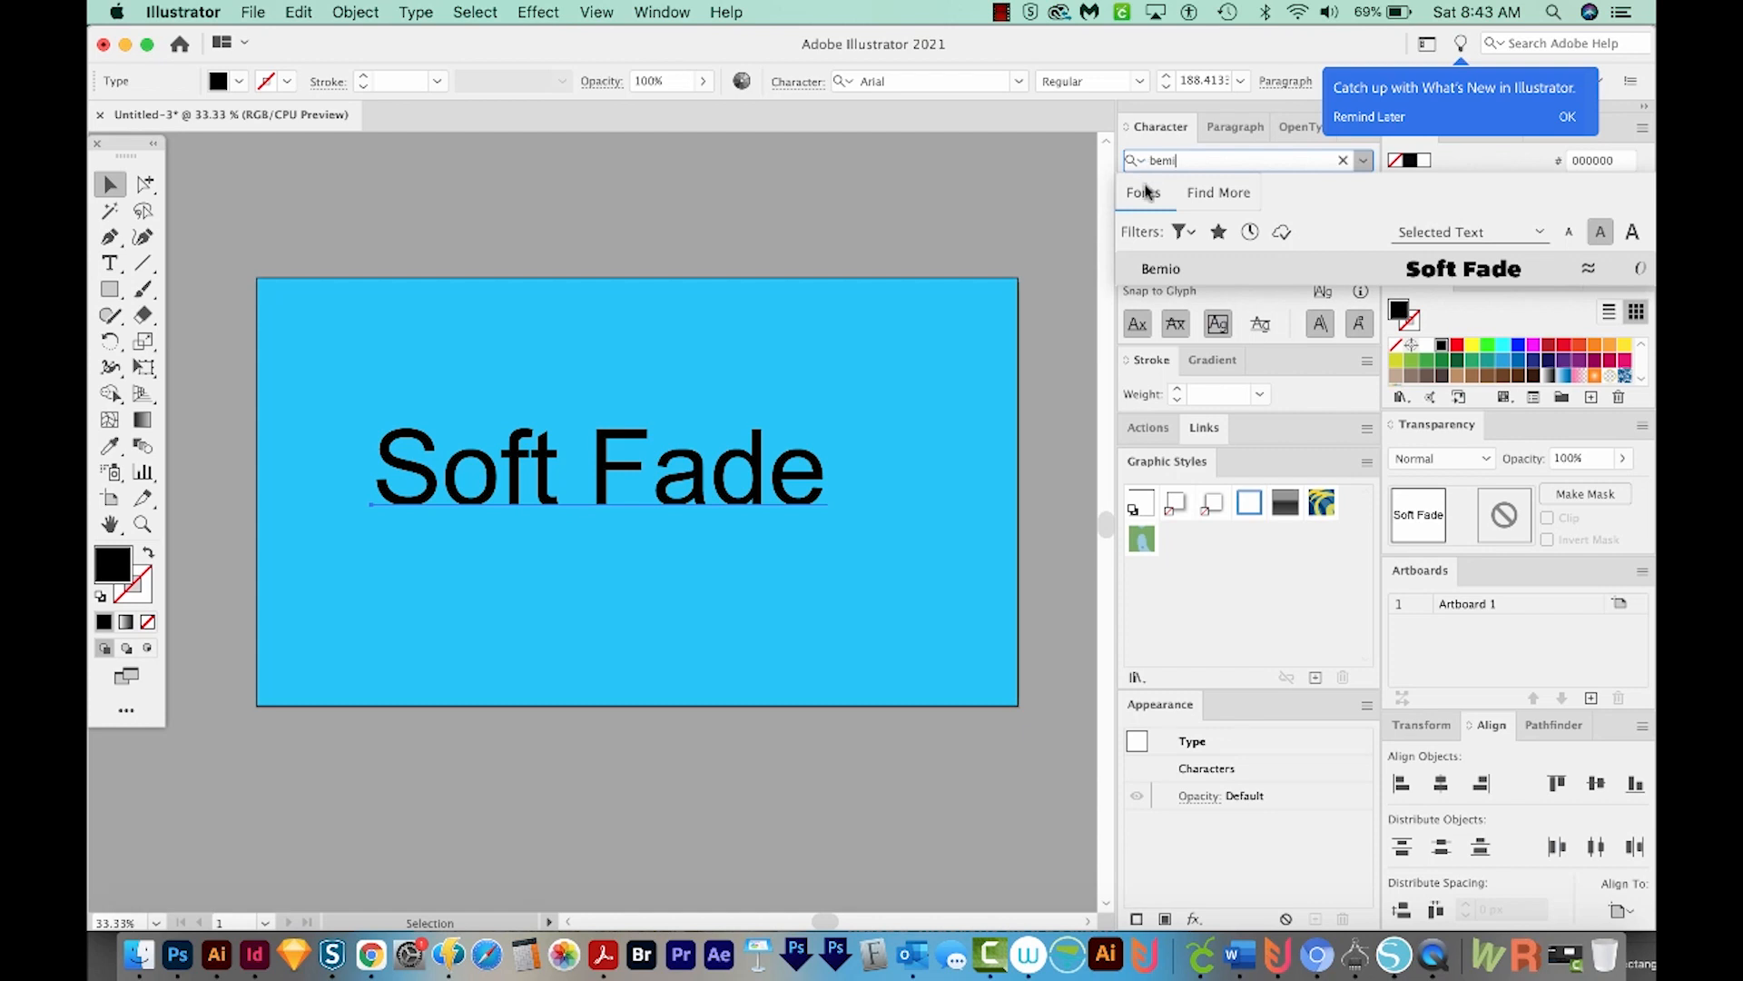
click(1160, 268)
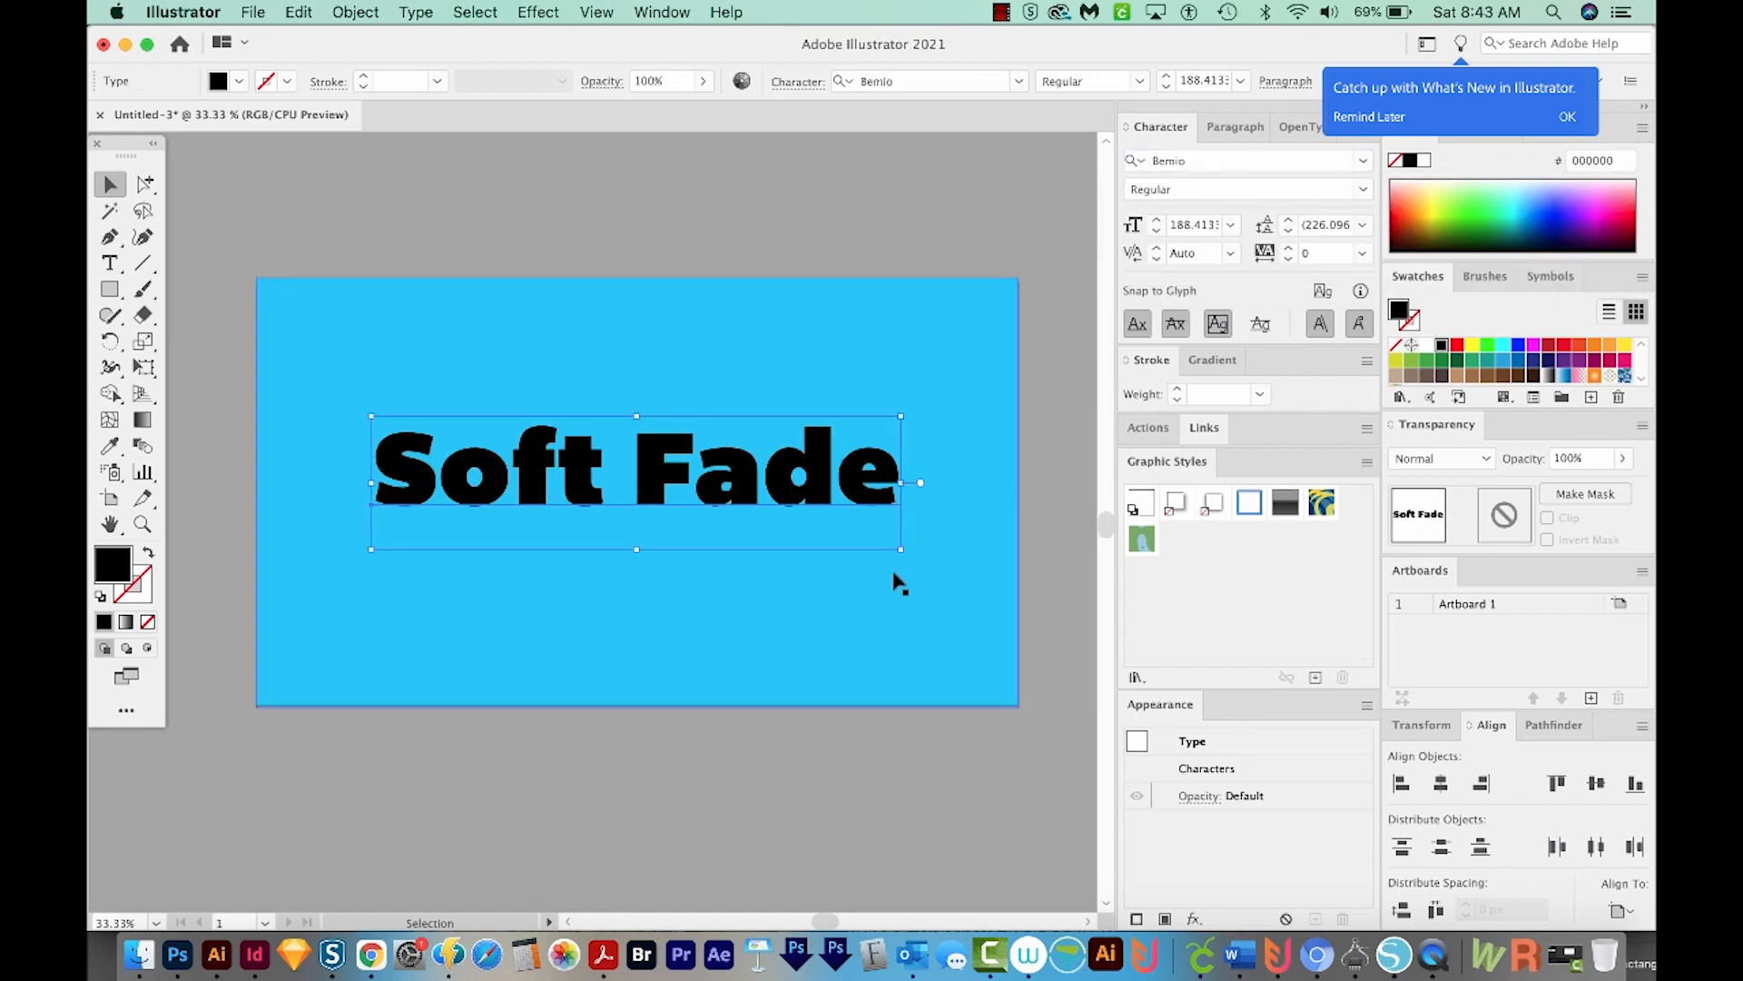
mouse_move(772, 566)
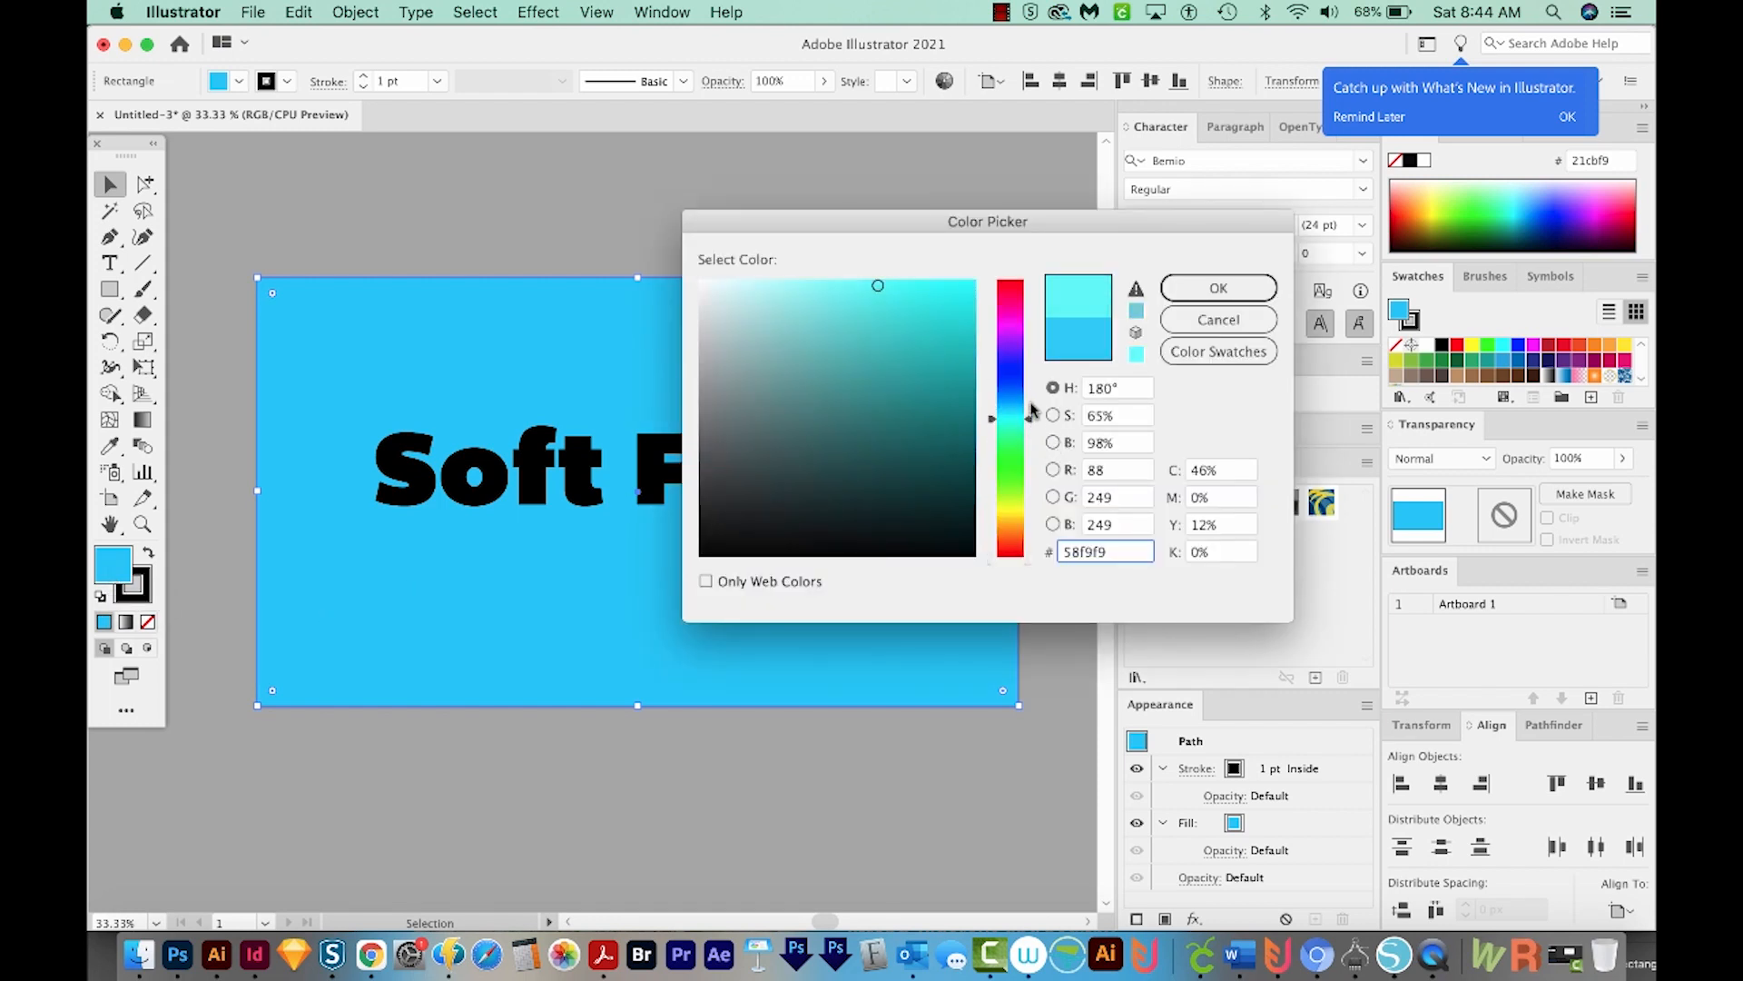
- Recolor the background rectangle to lighter cyan 79eff2
click(837, 292)
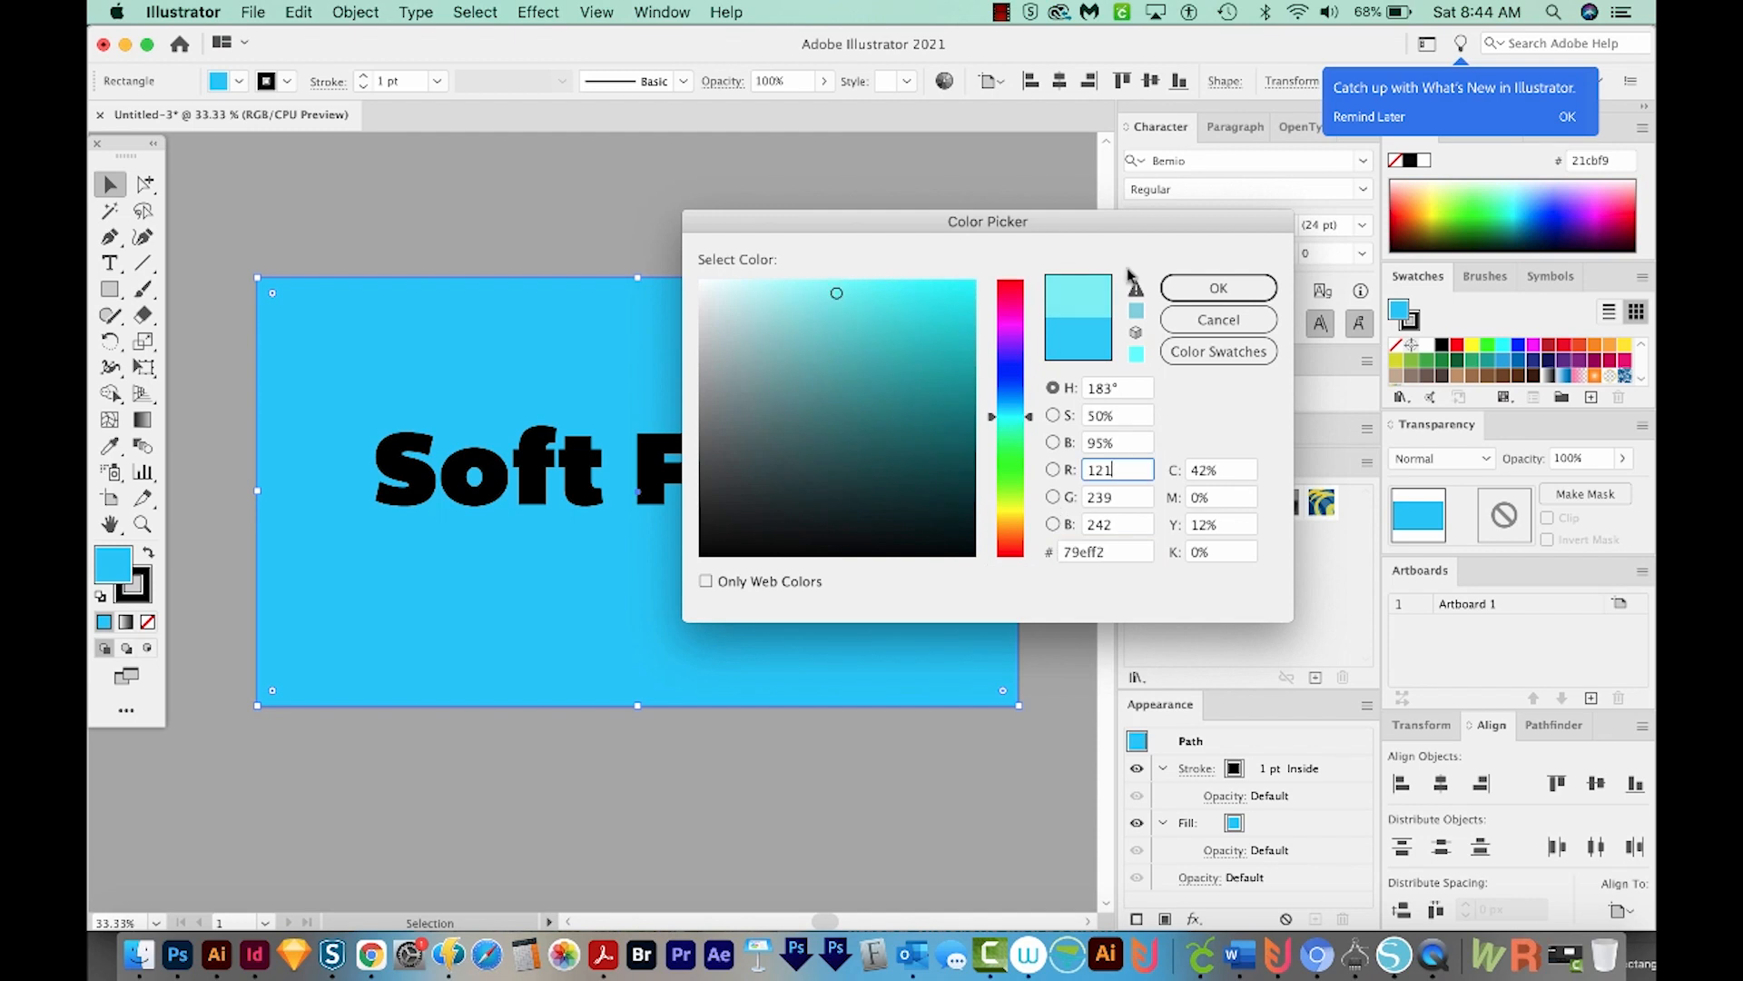
click(1219, 287)
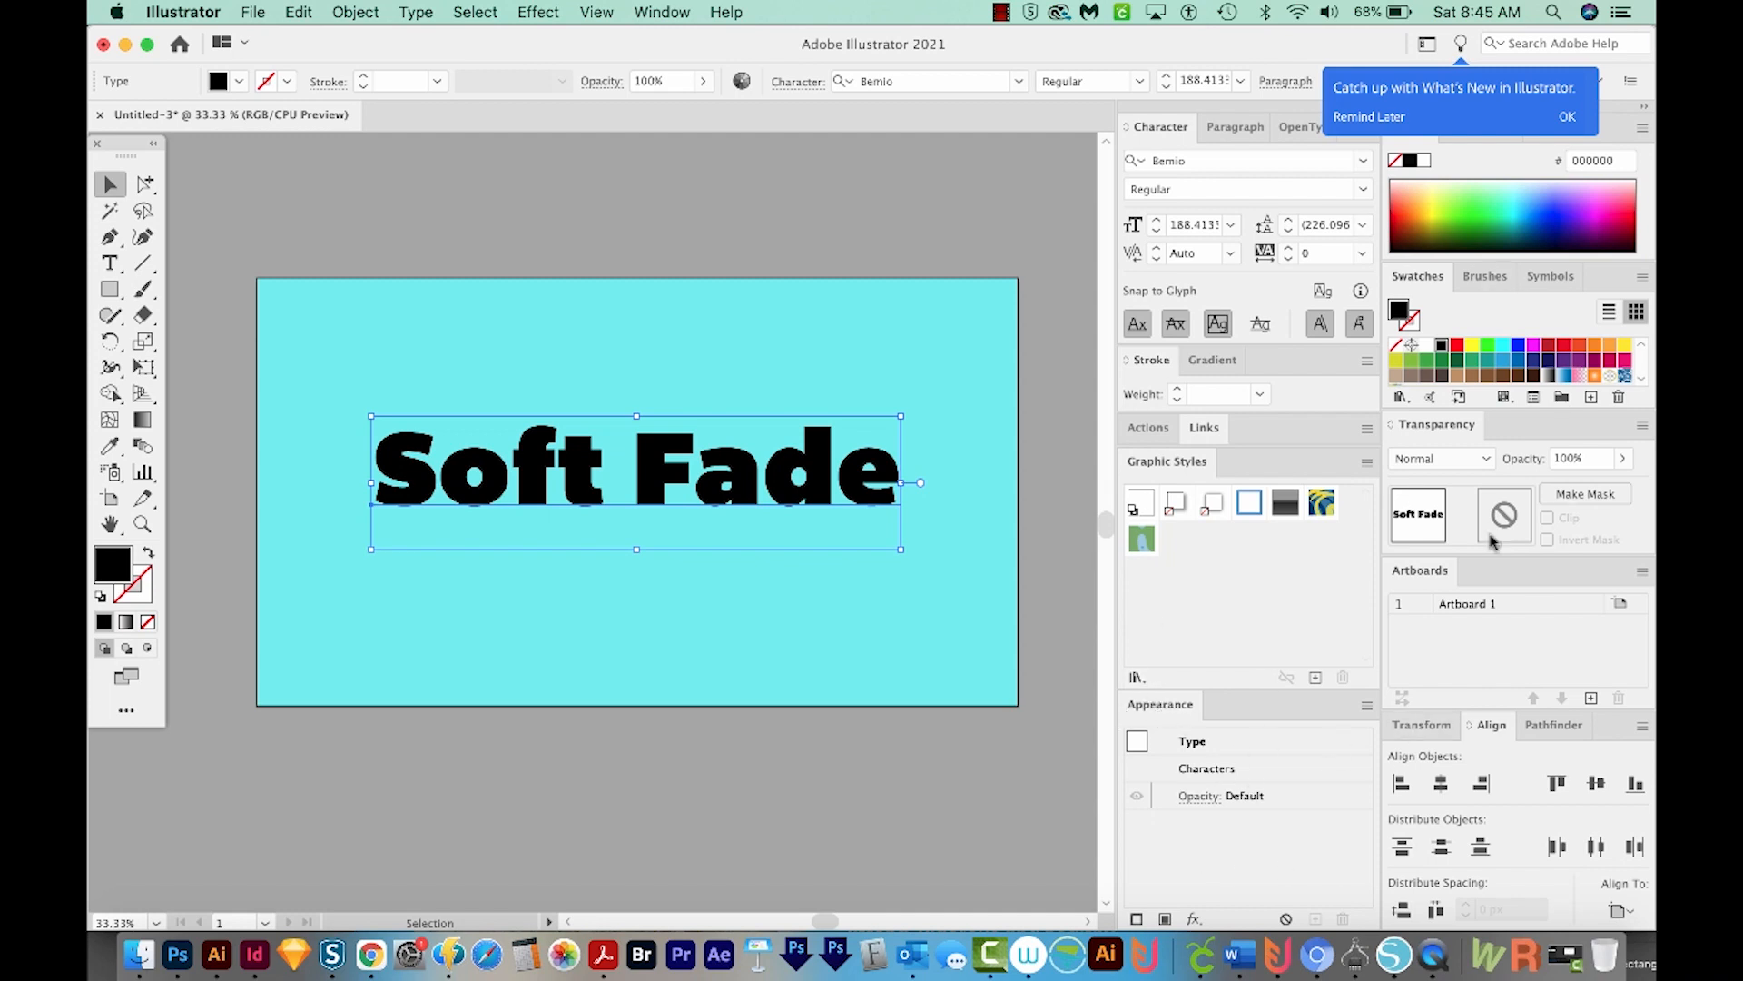
click(1567, 116)
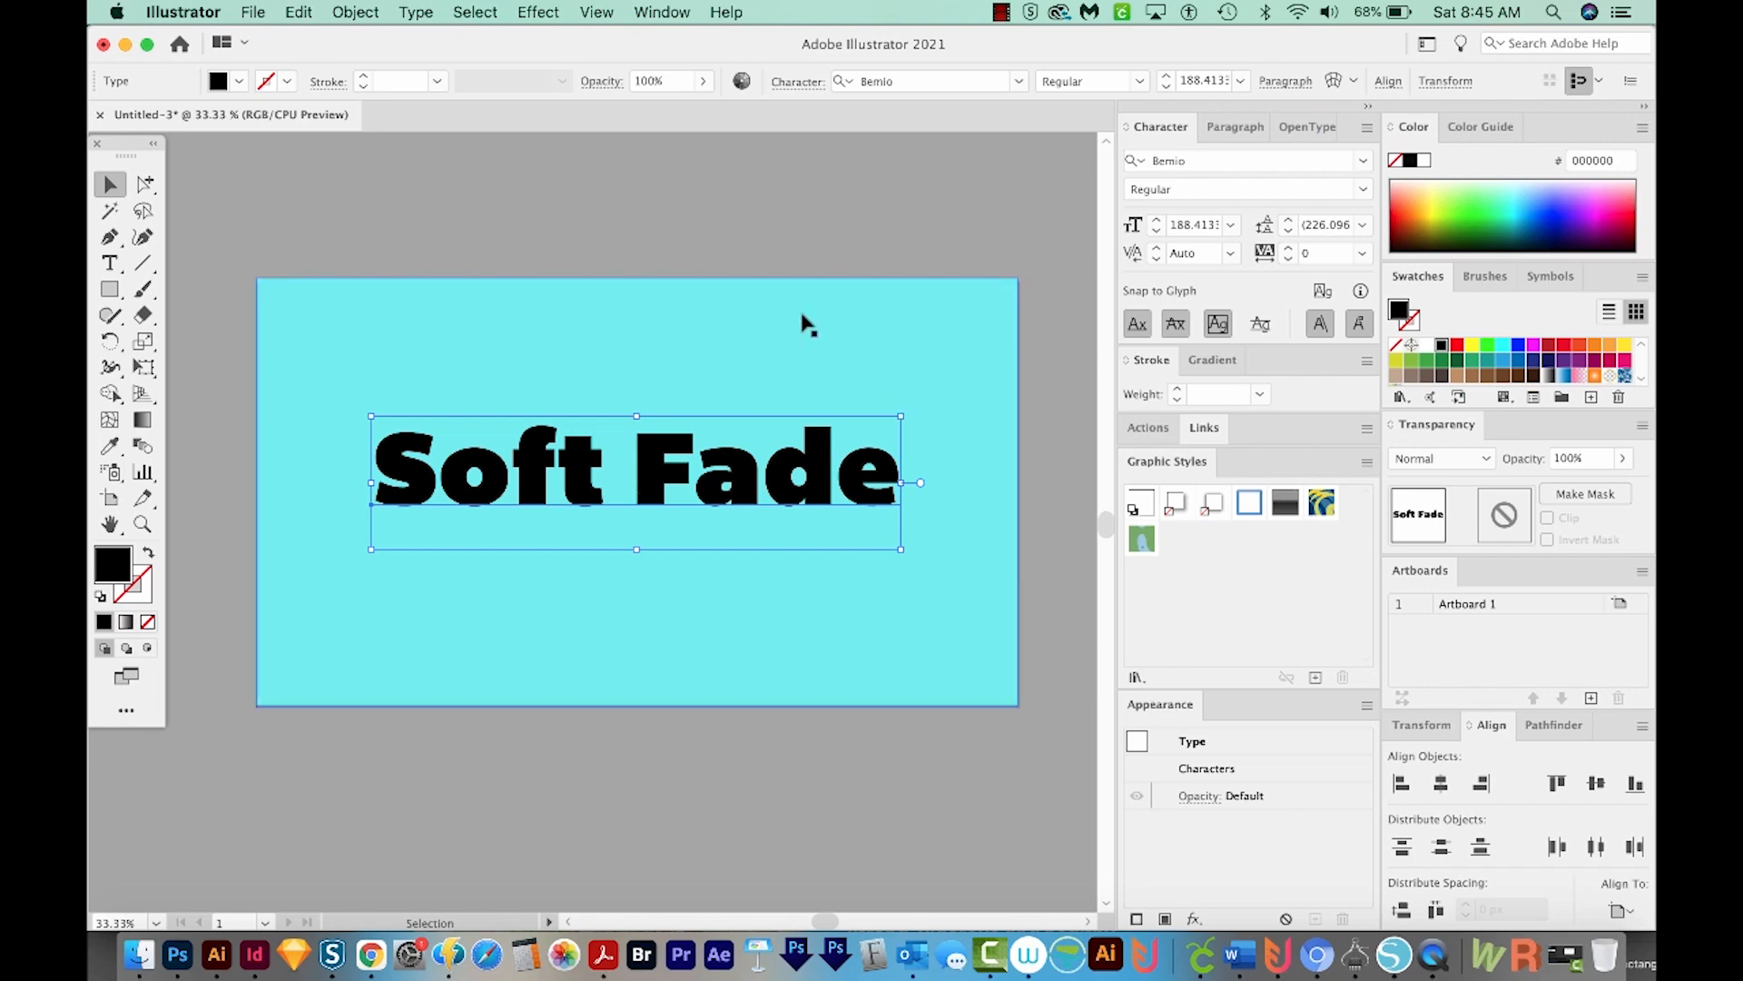
- Set the characters' fill to None and add a new fill to the type object via Appearance
click(662, 12)
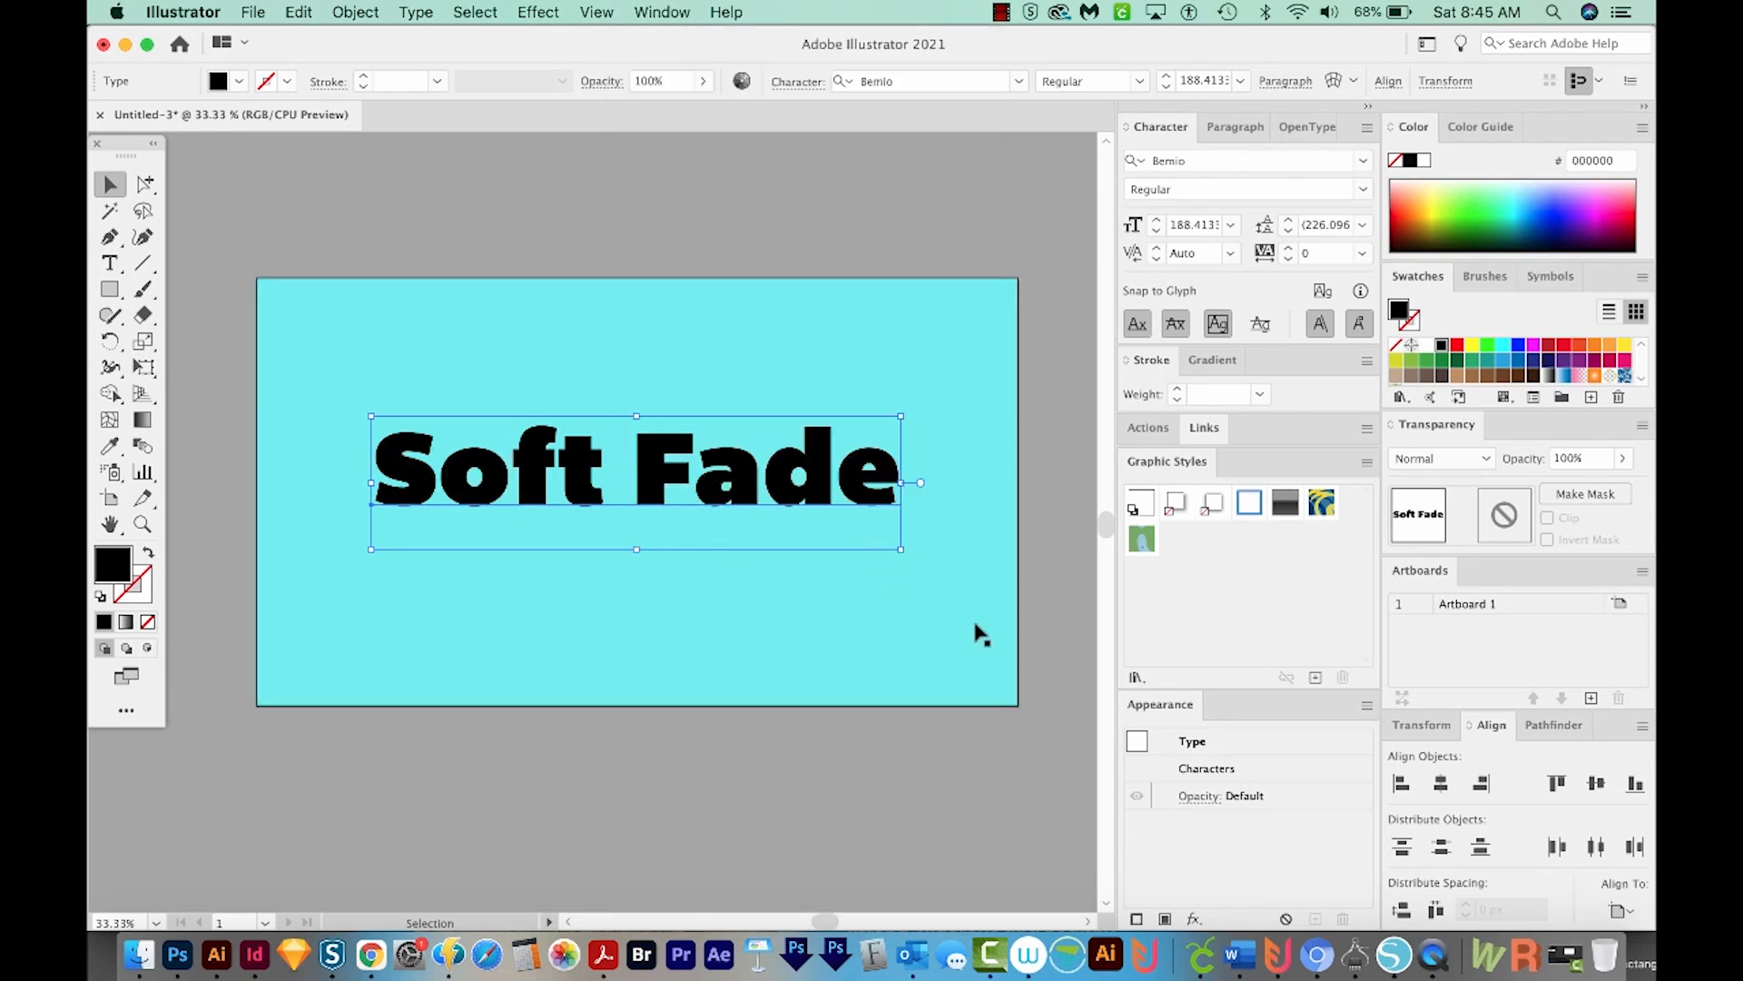
mouse_move(1223, 774)
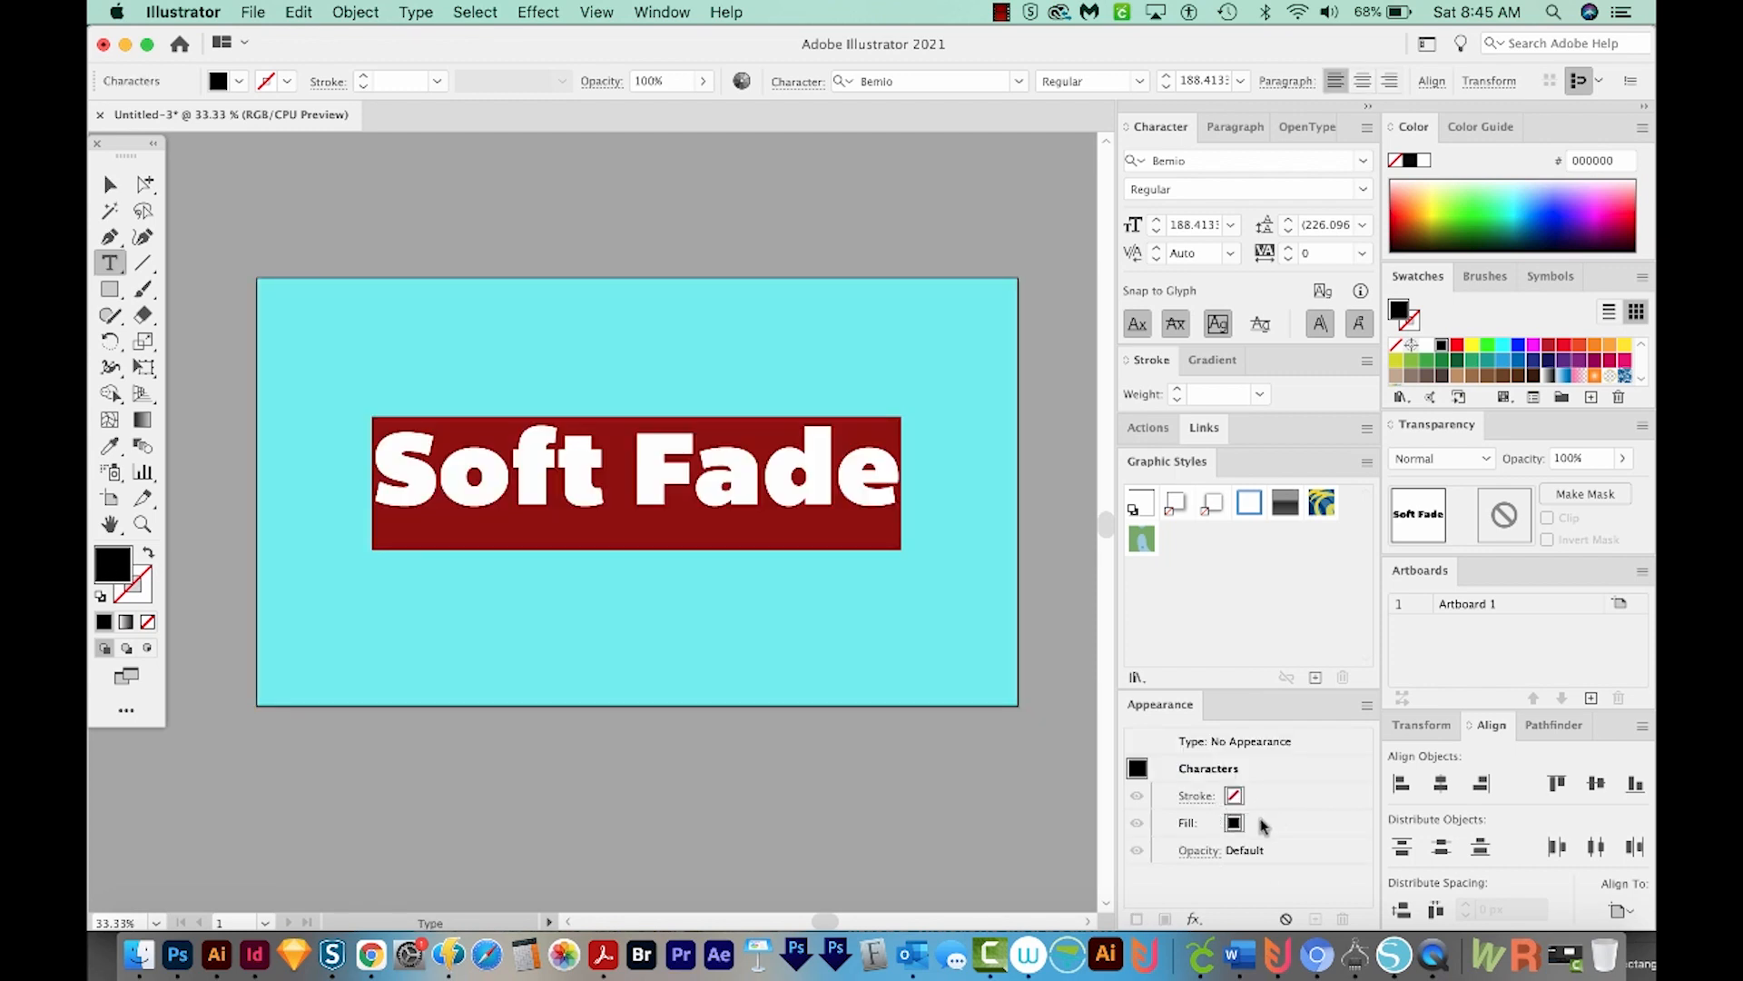
click(1187, 822)
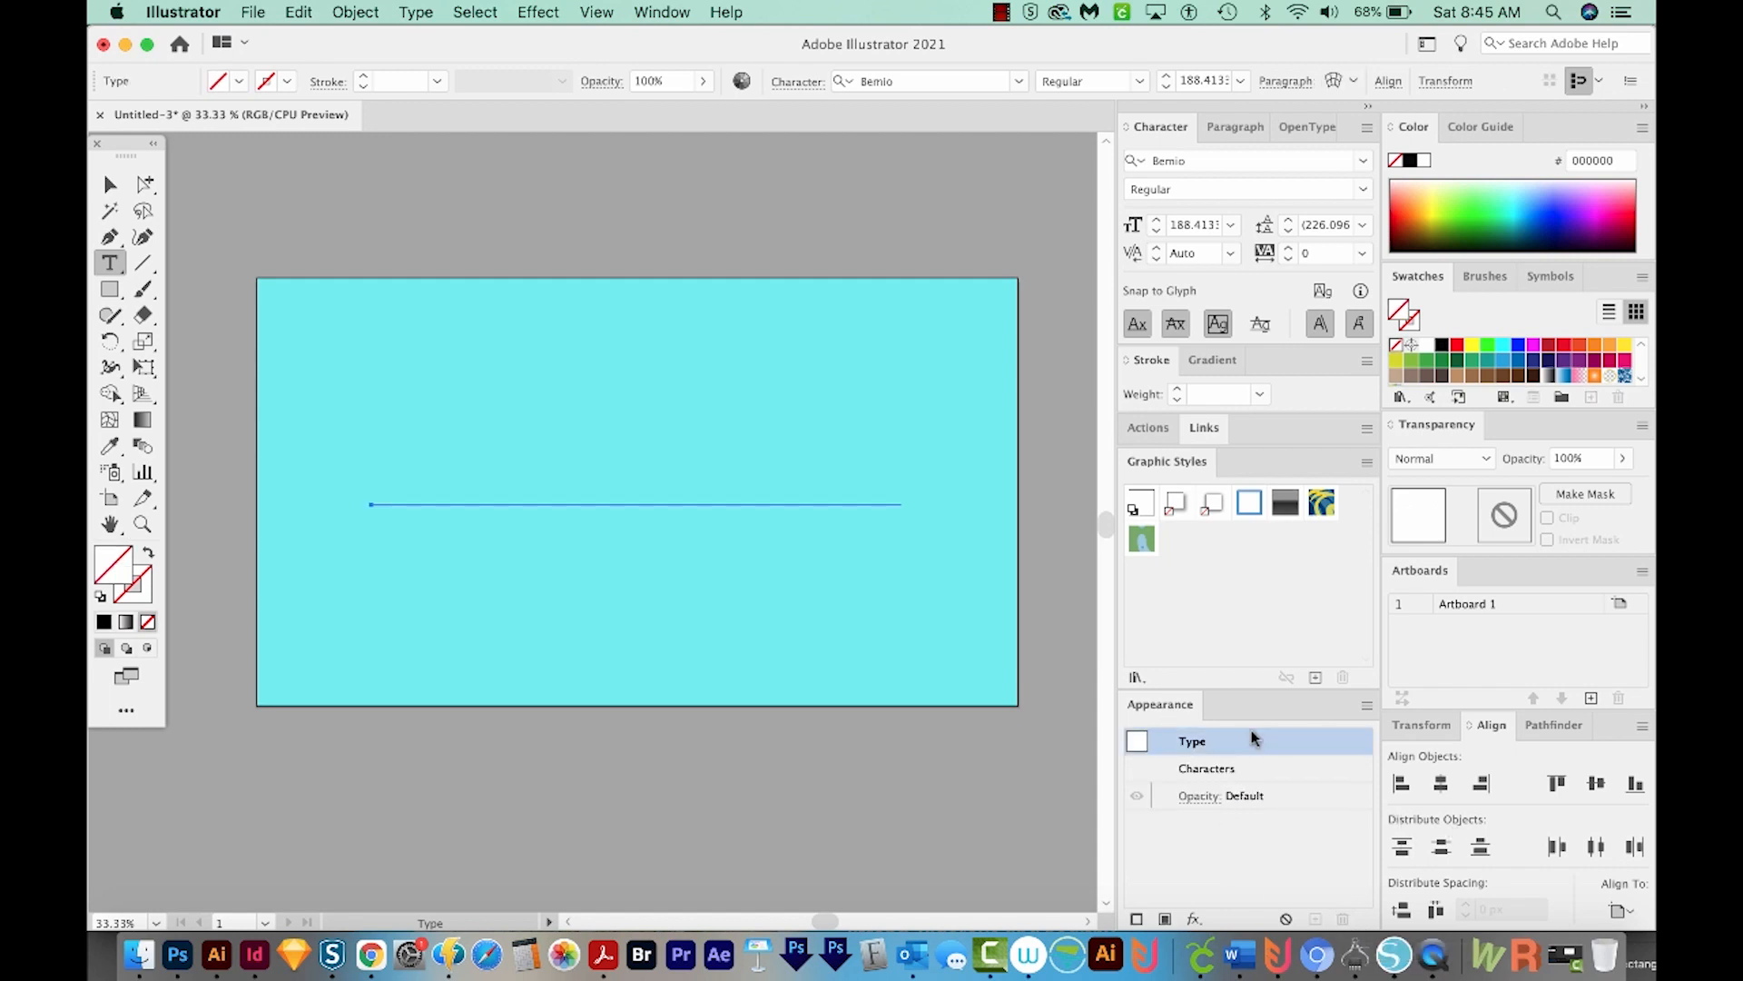
click(1366, 704)
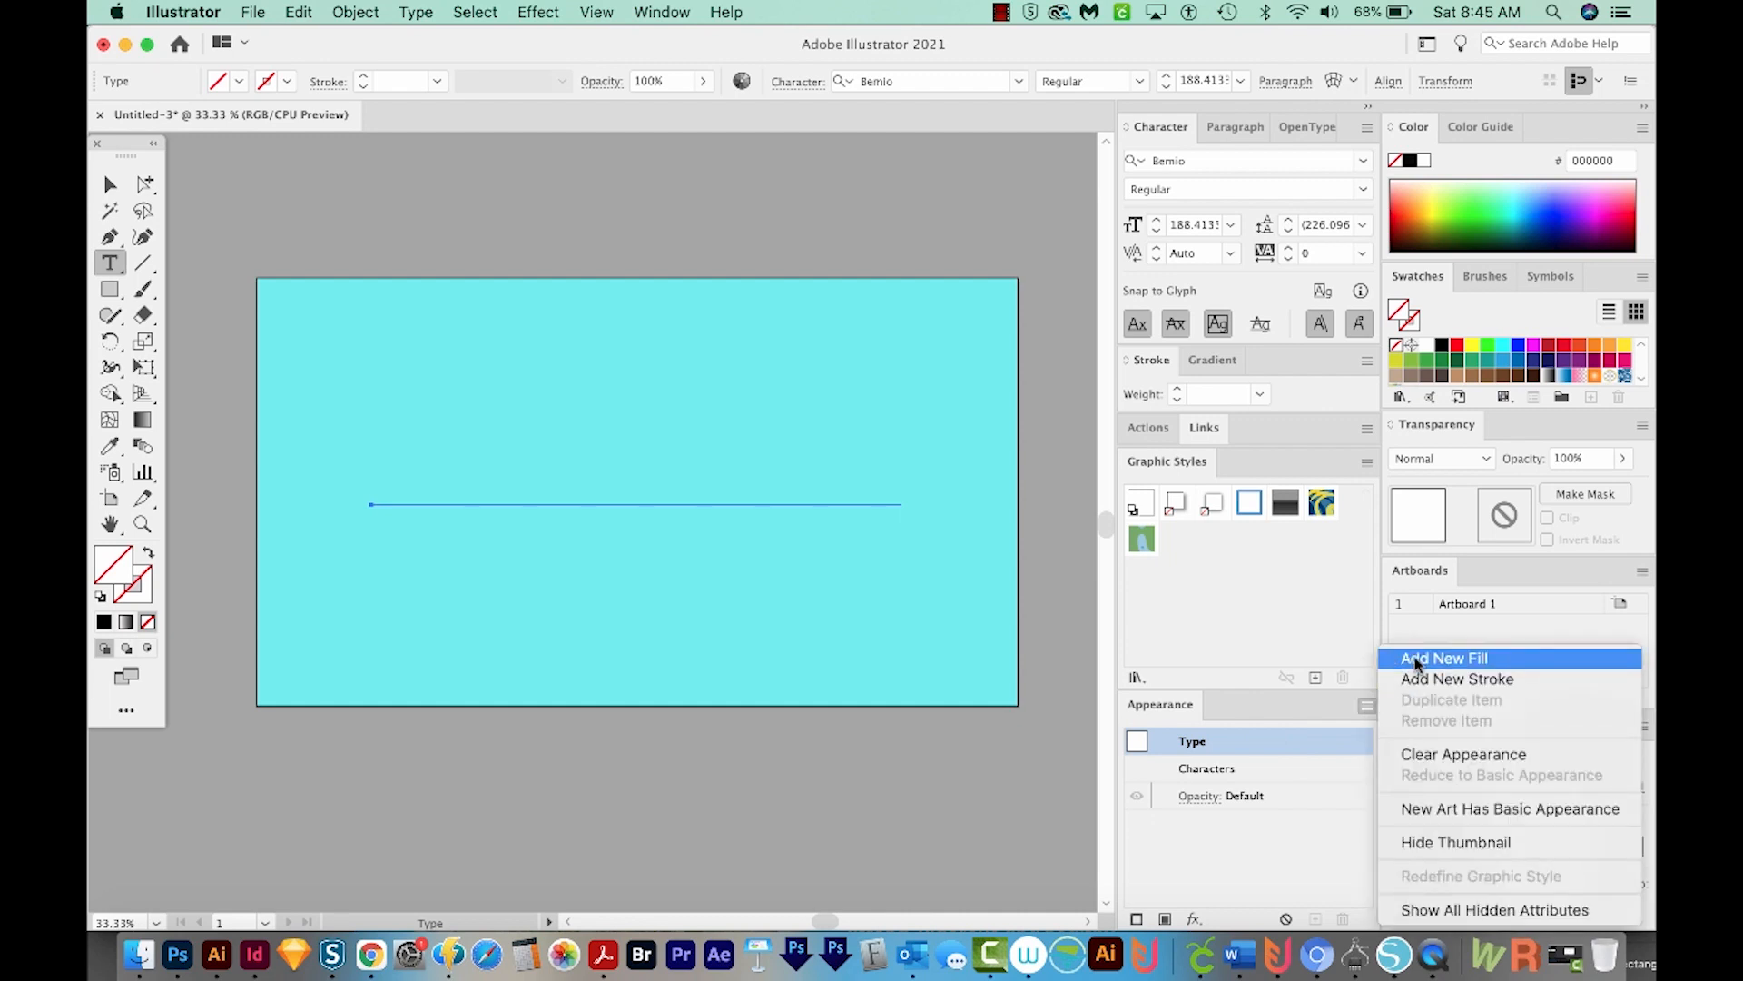
click(1445, 657)
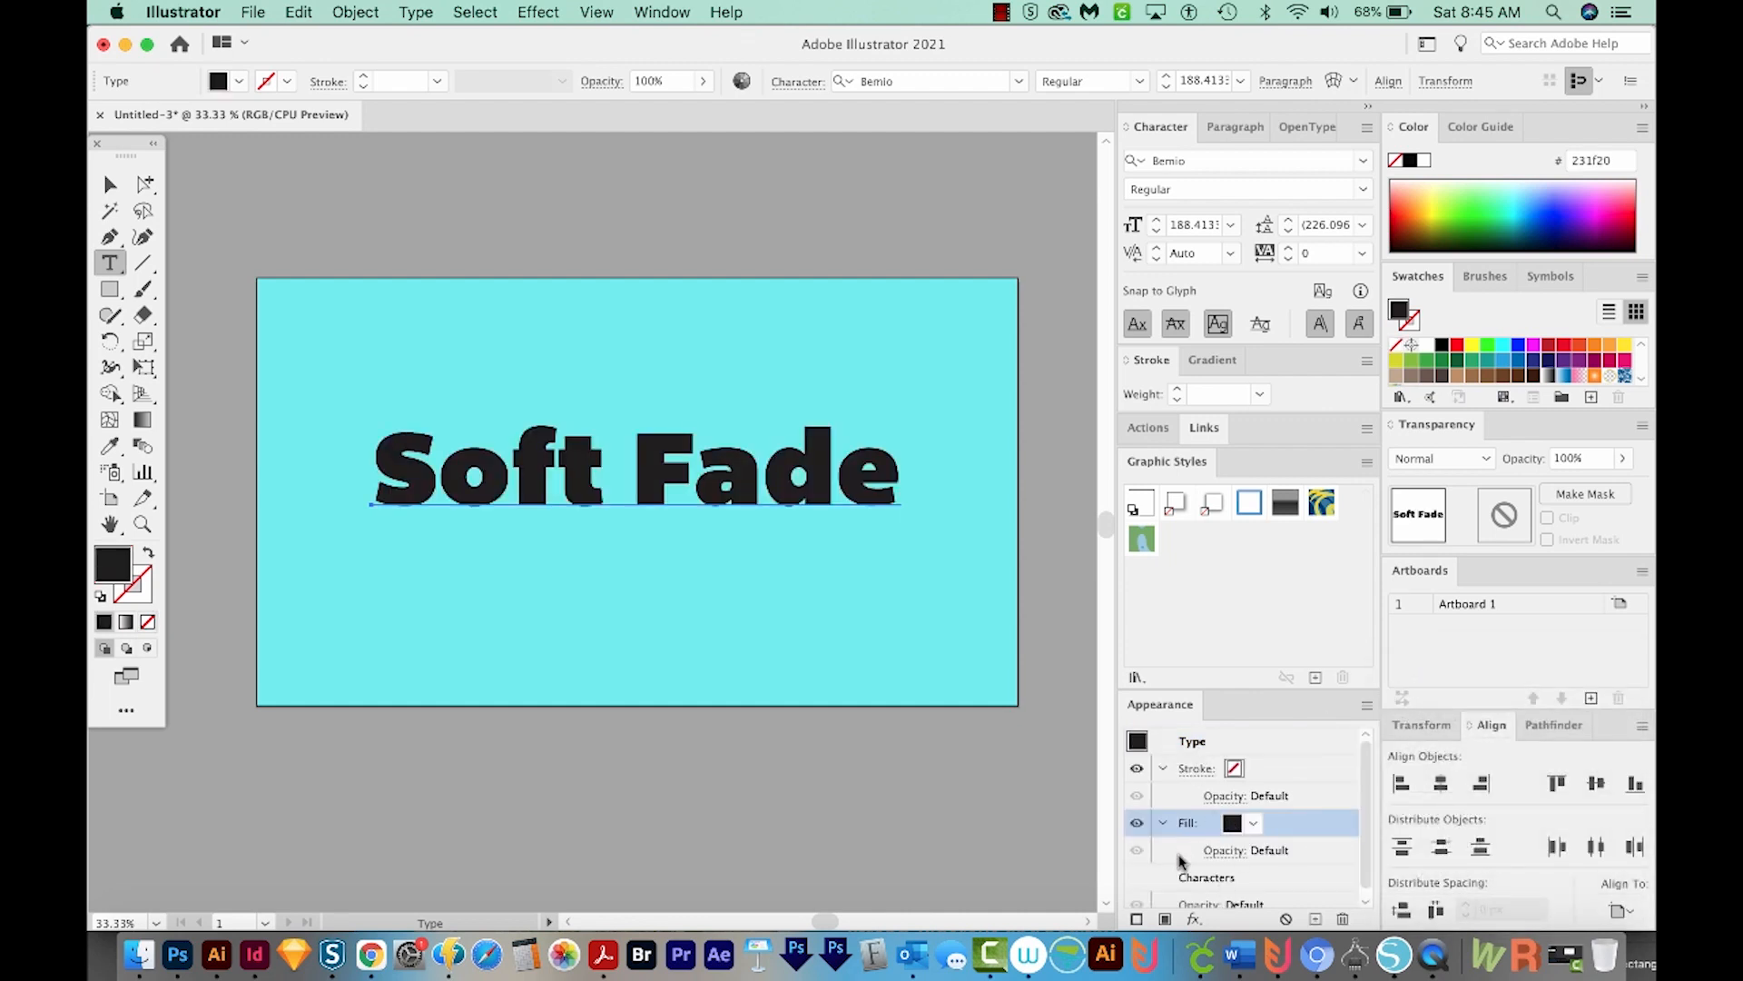
mouse_move(1262, 753)
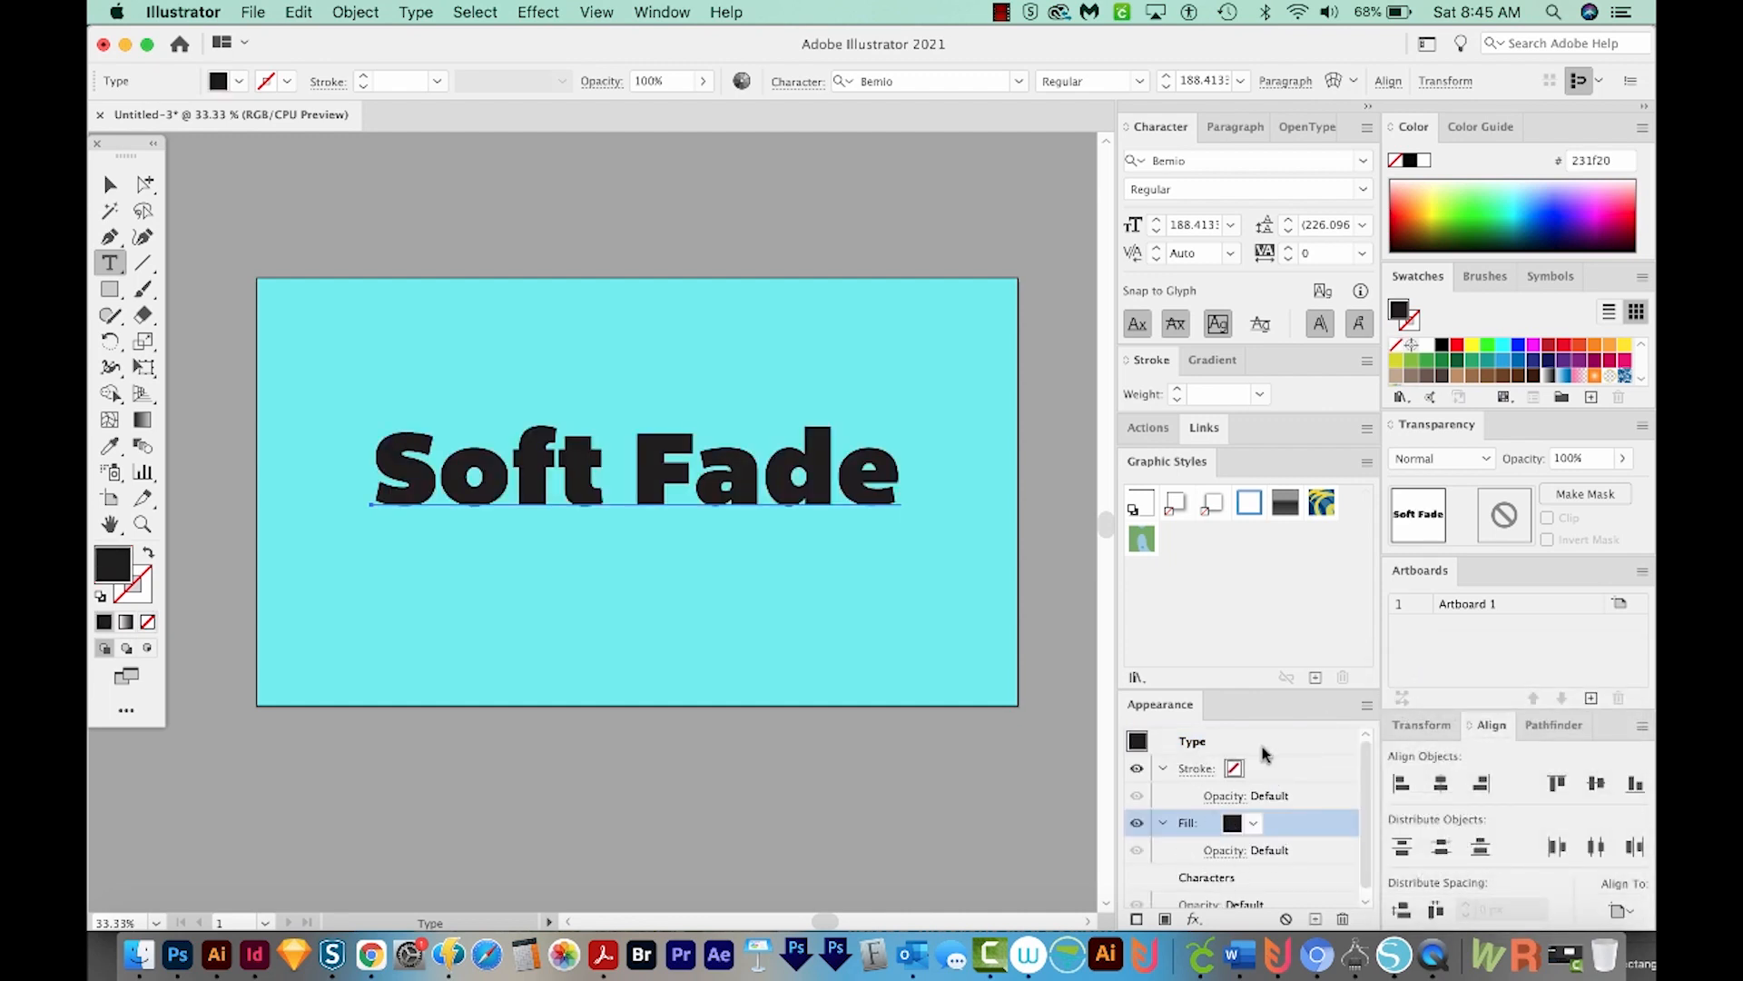
click(662, 11)
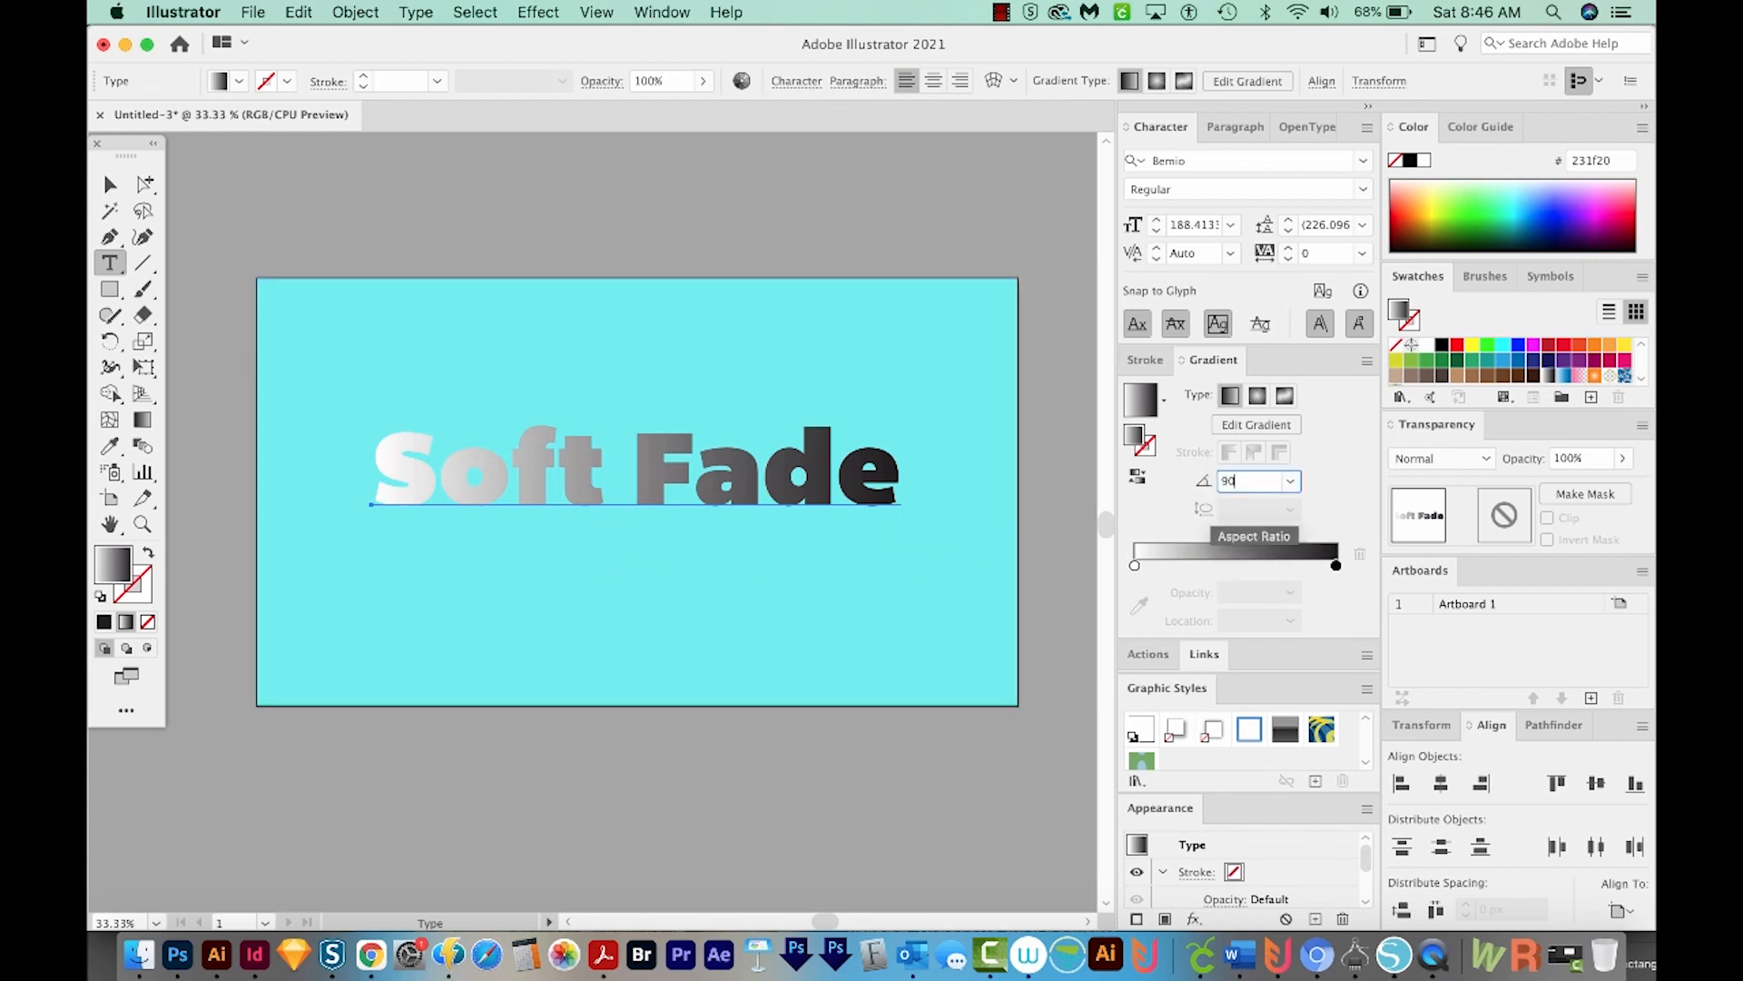
- Make the new fill a black-and-white gradient at 90°, reversed so the bottom is darkest
text(90)
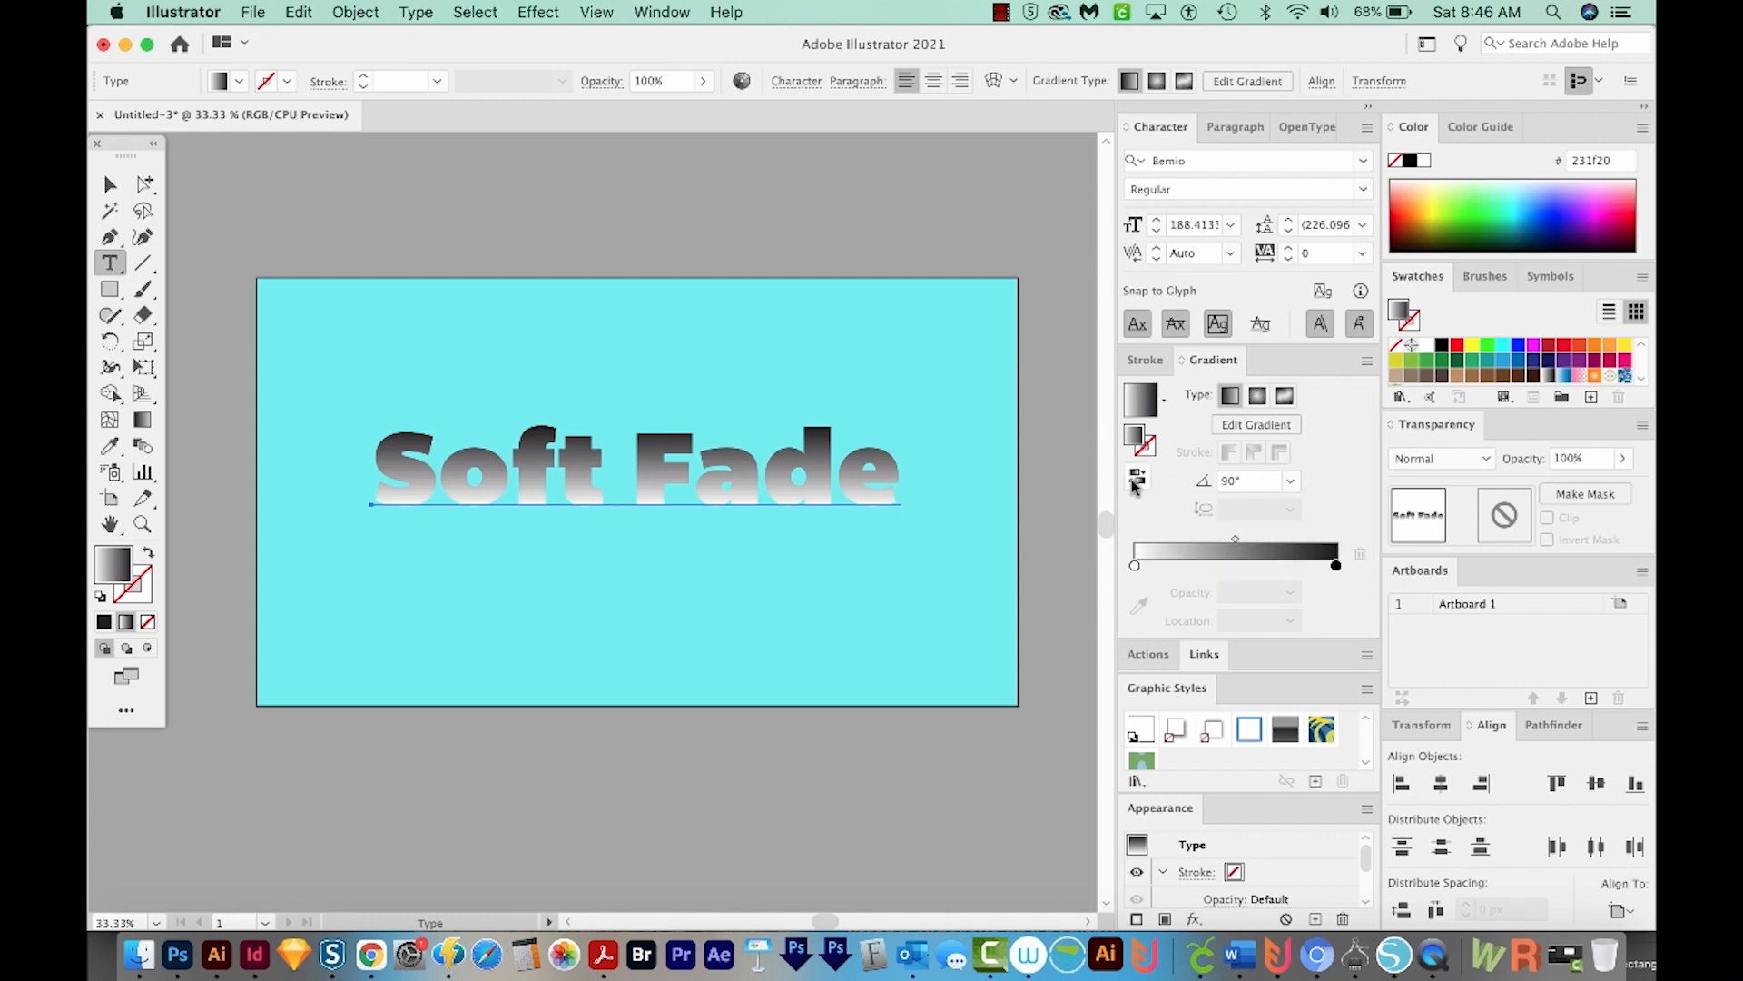
mouse_move(1135, 480)
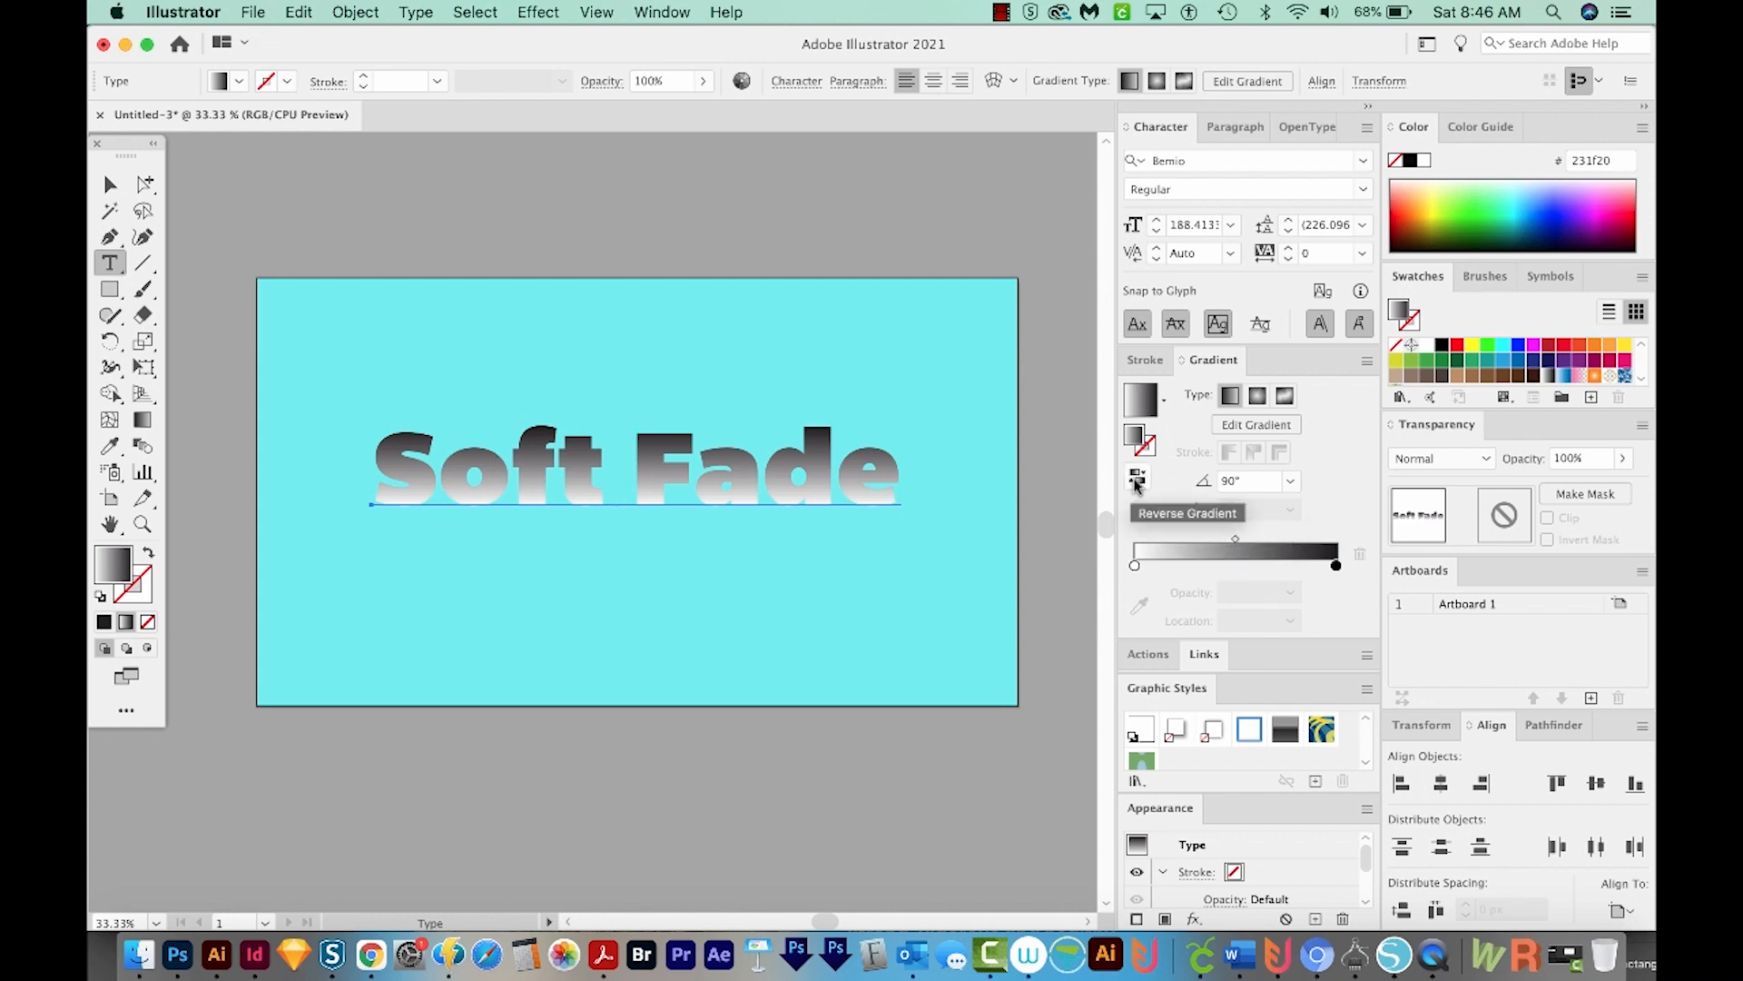
click(1136, 480)
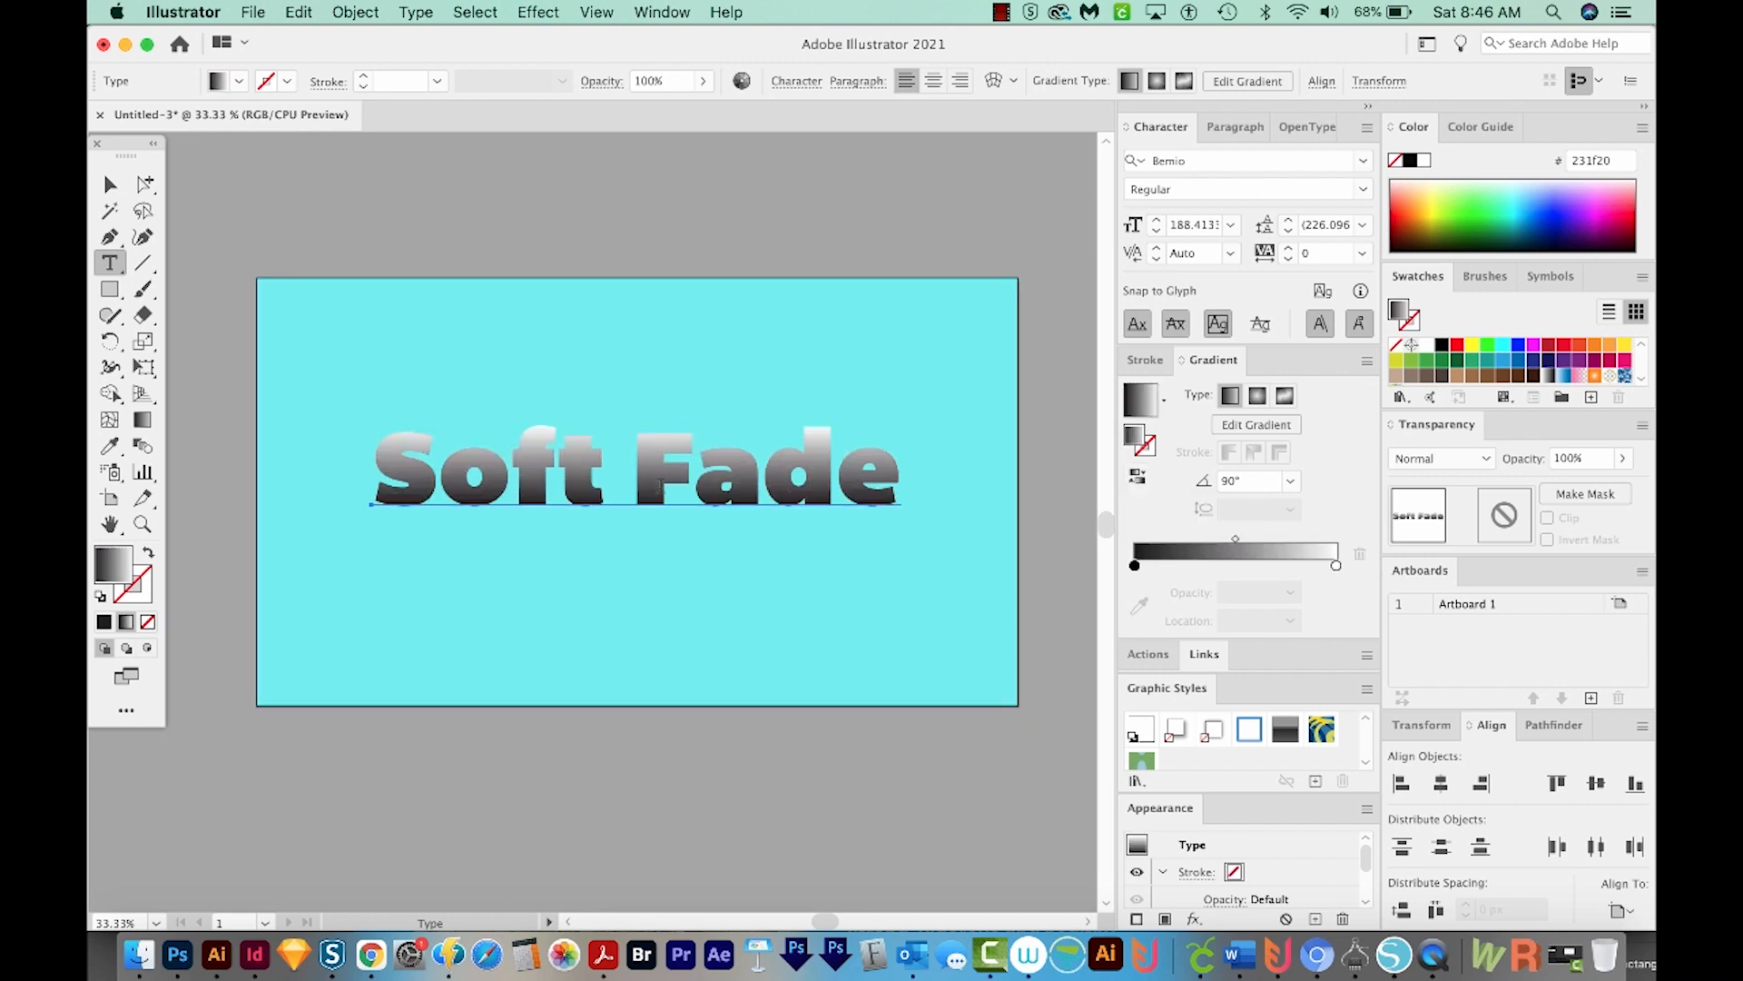
mouse_move(1336, 565)
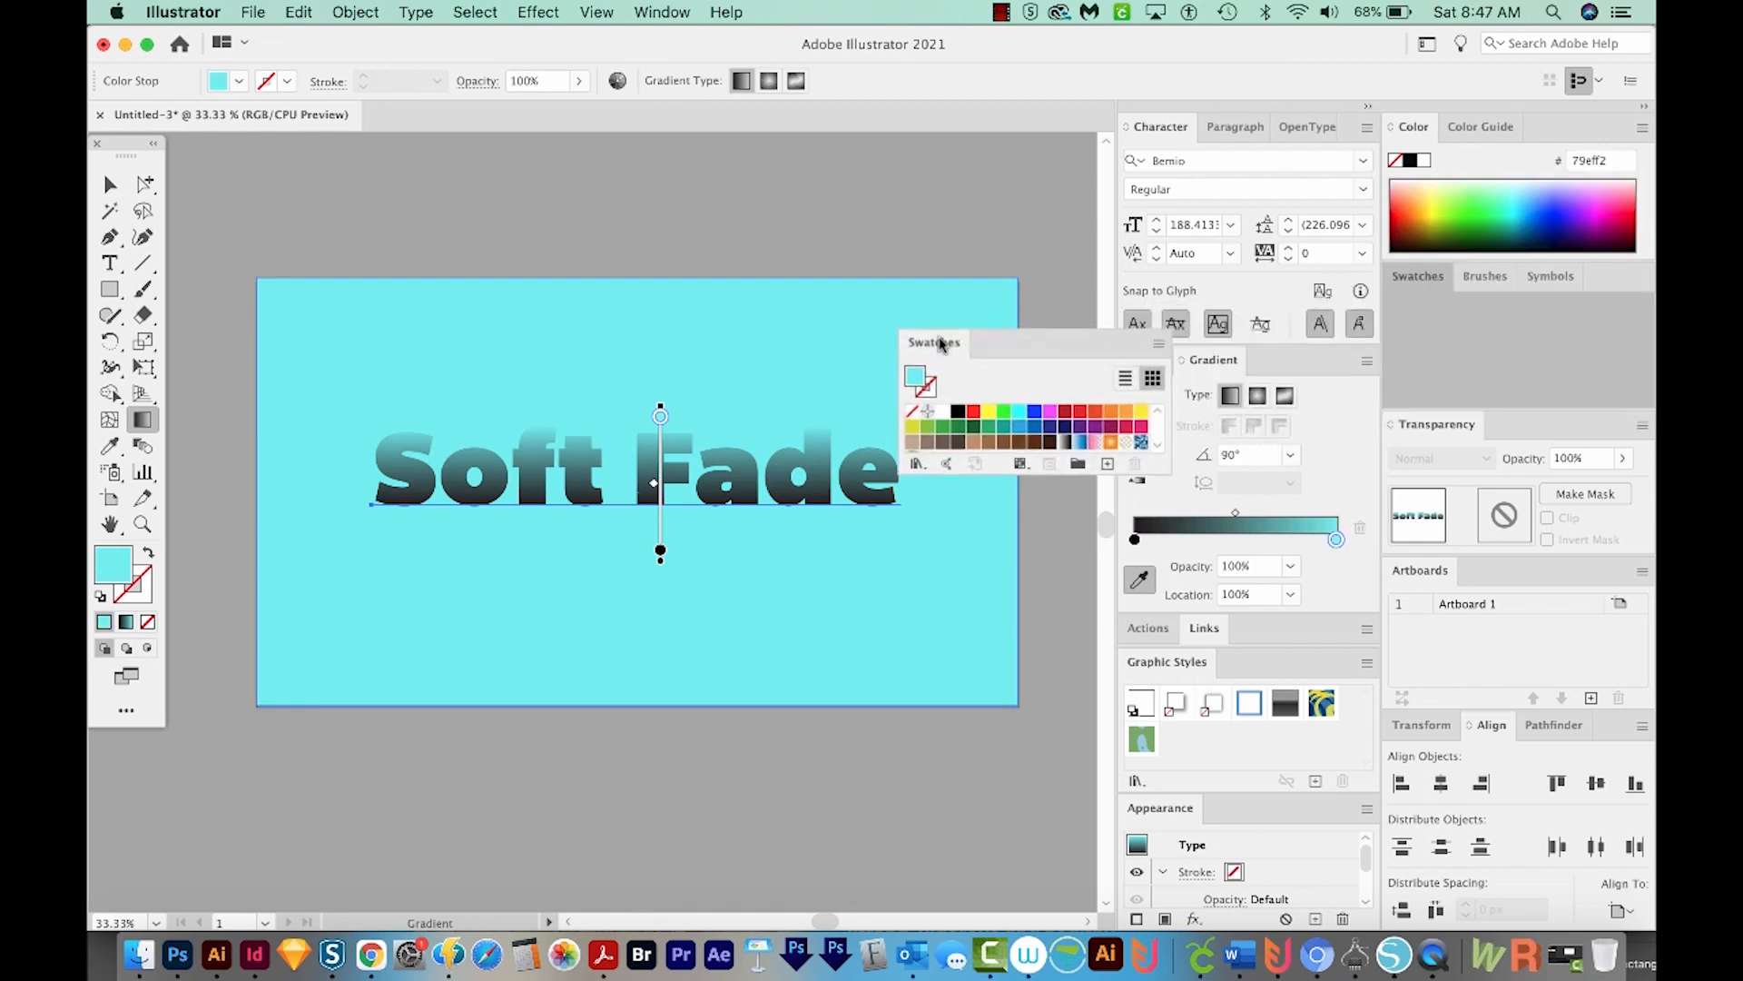
- Save the light cyan background colour as a new swatch
drag(934, 342, 940, 332)
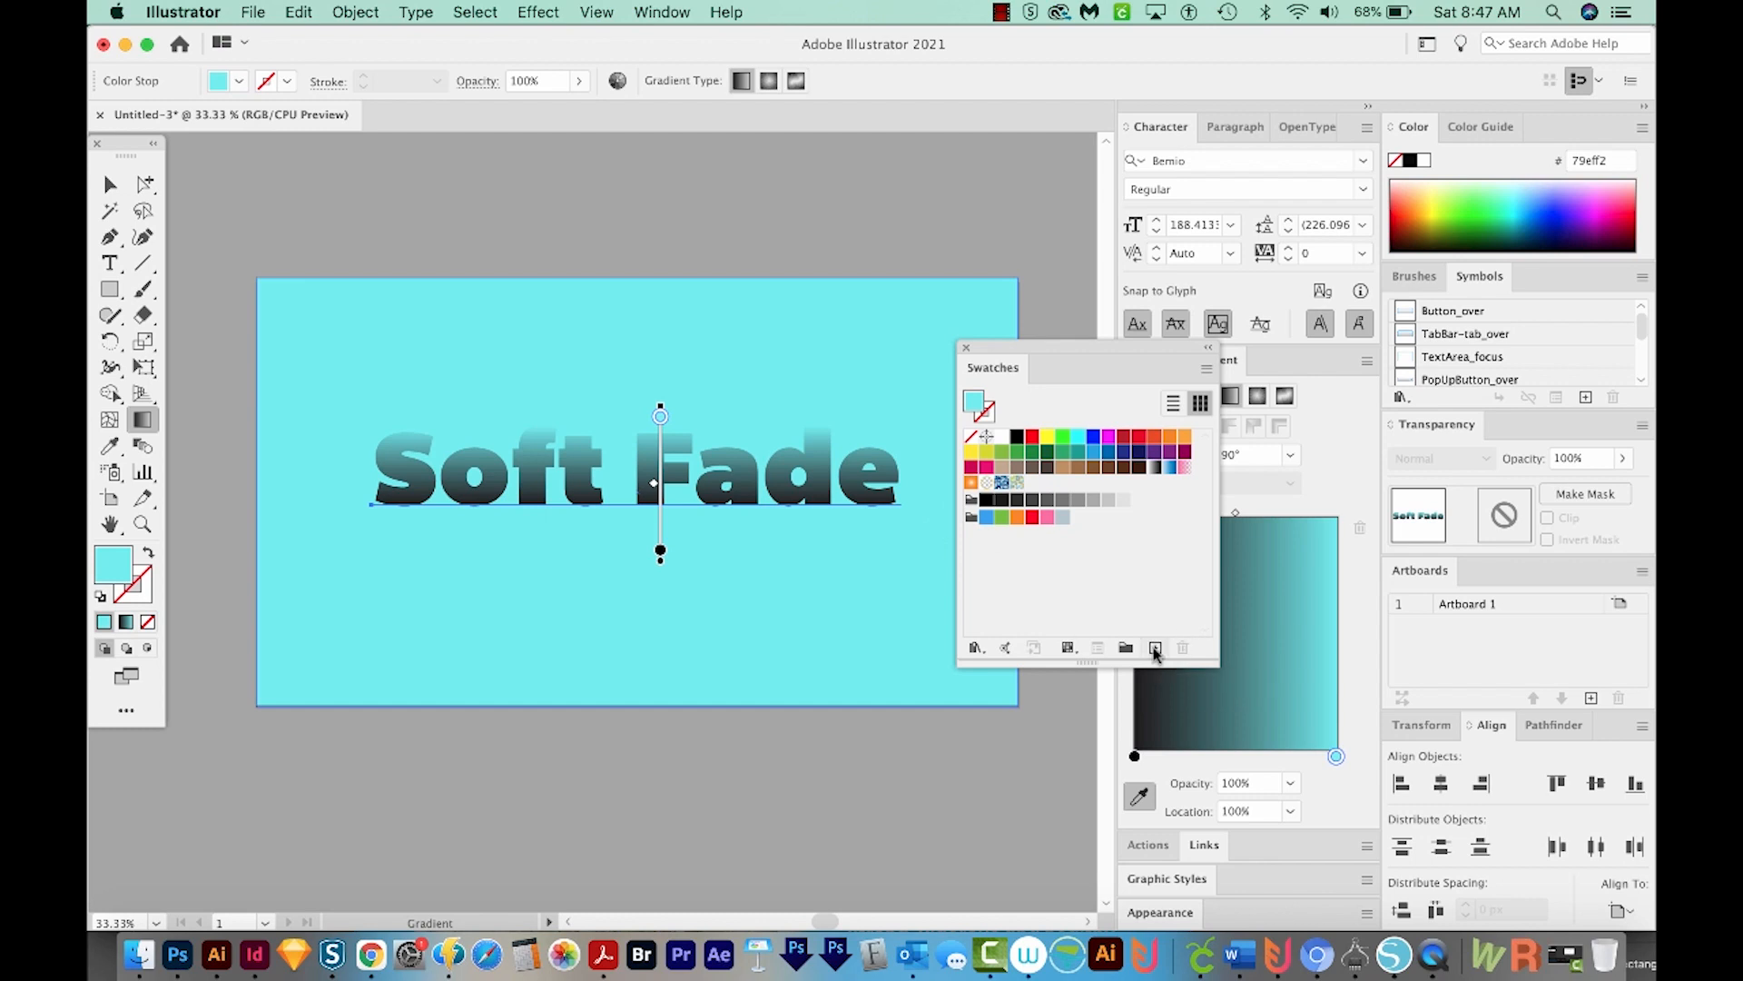
click(1154, 649)
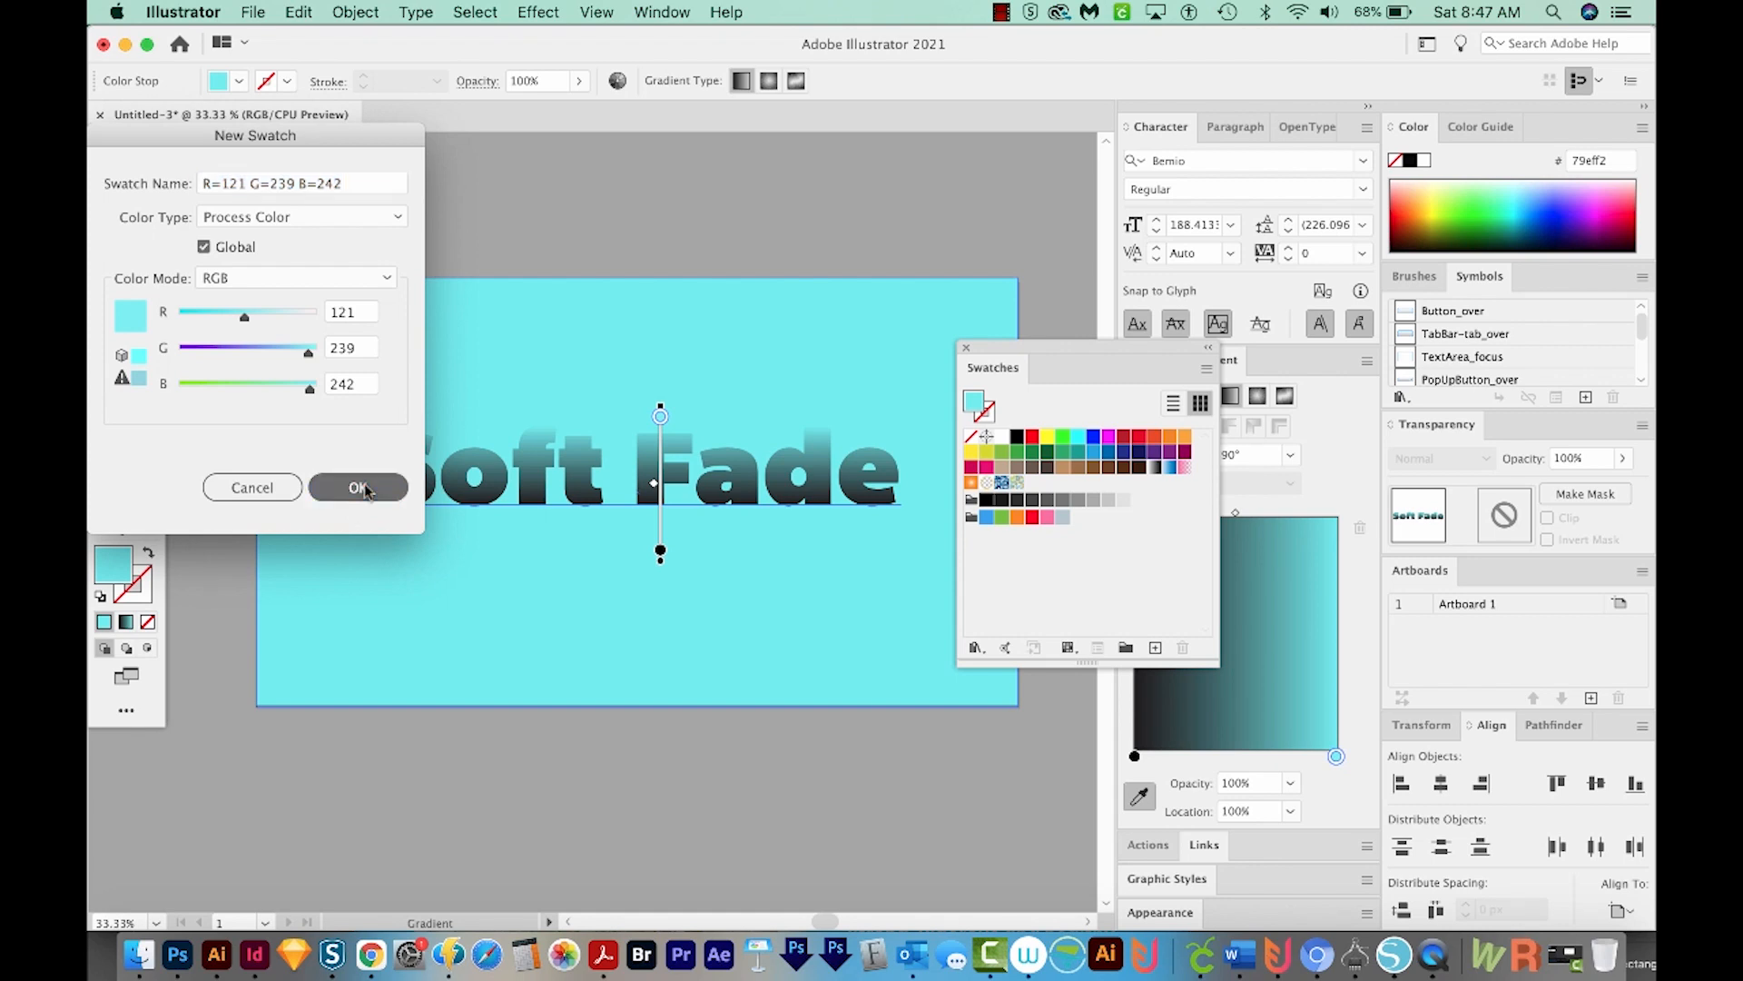
click(358, 486)
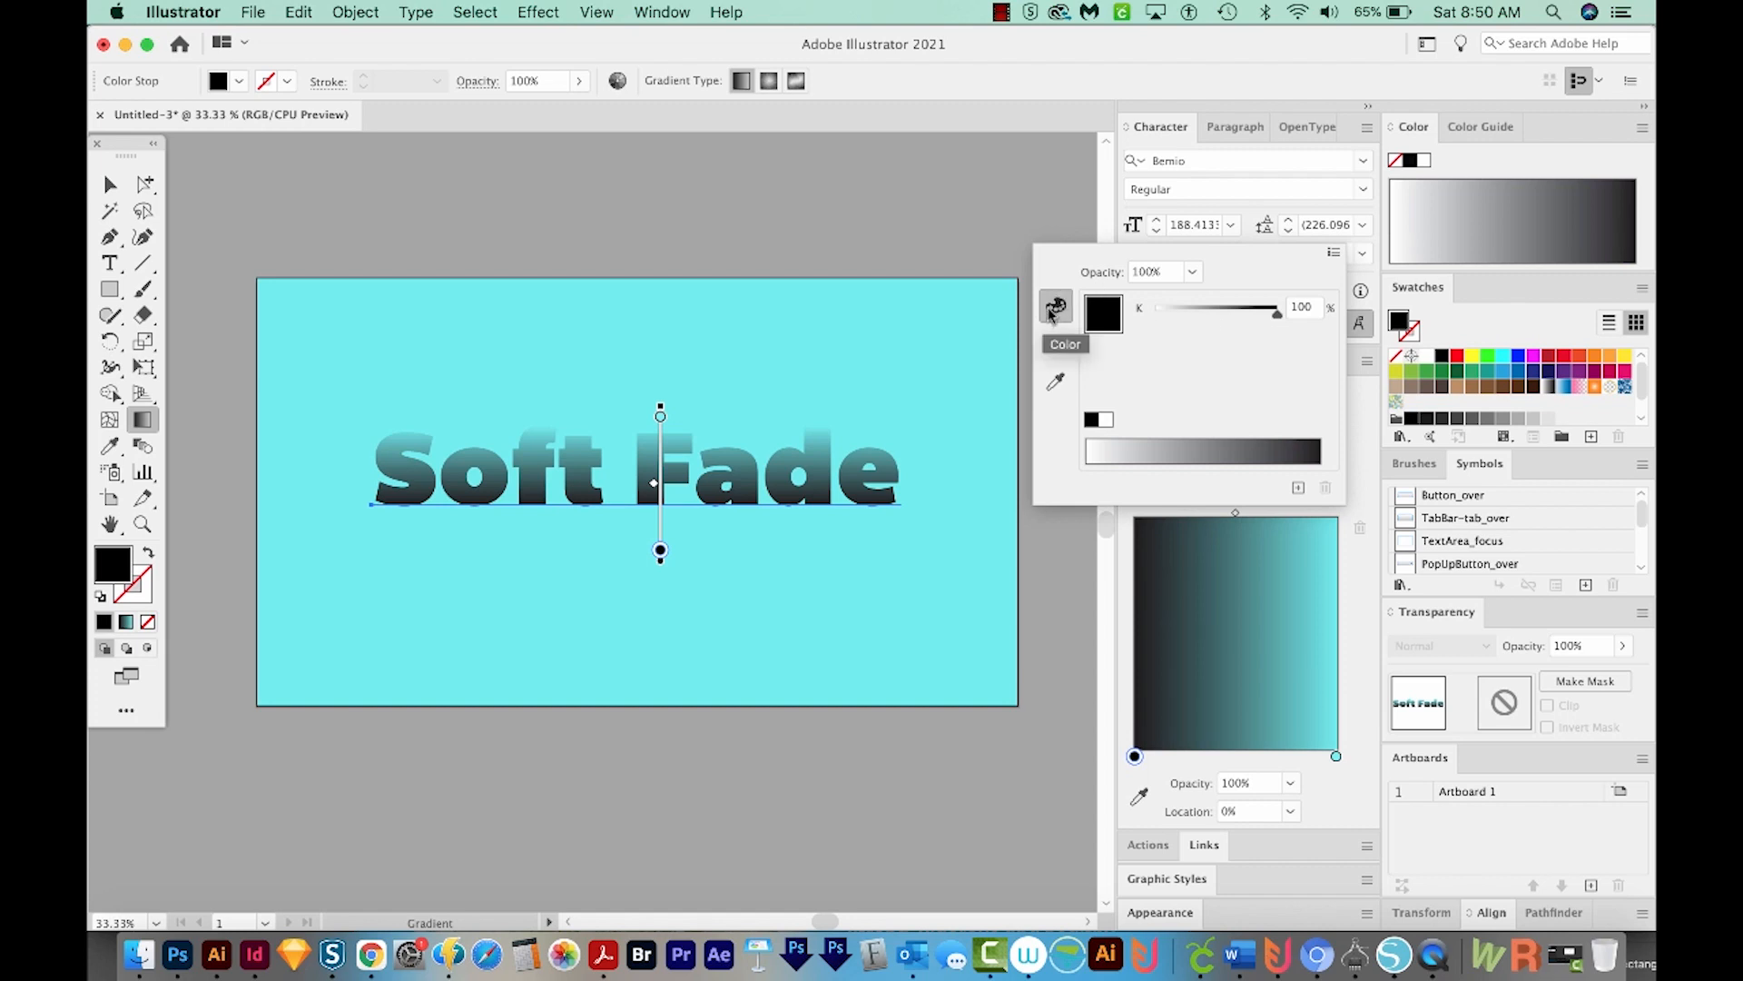
- Switch the dark gradient stop to RGB and set it to medium blue 21a0ce
click(1334, 252)
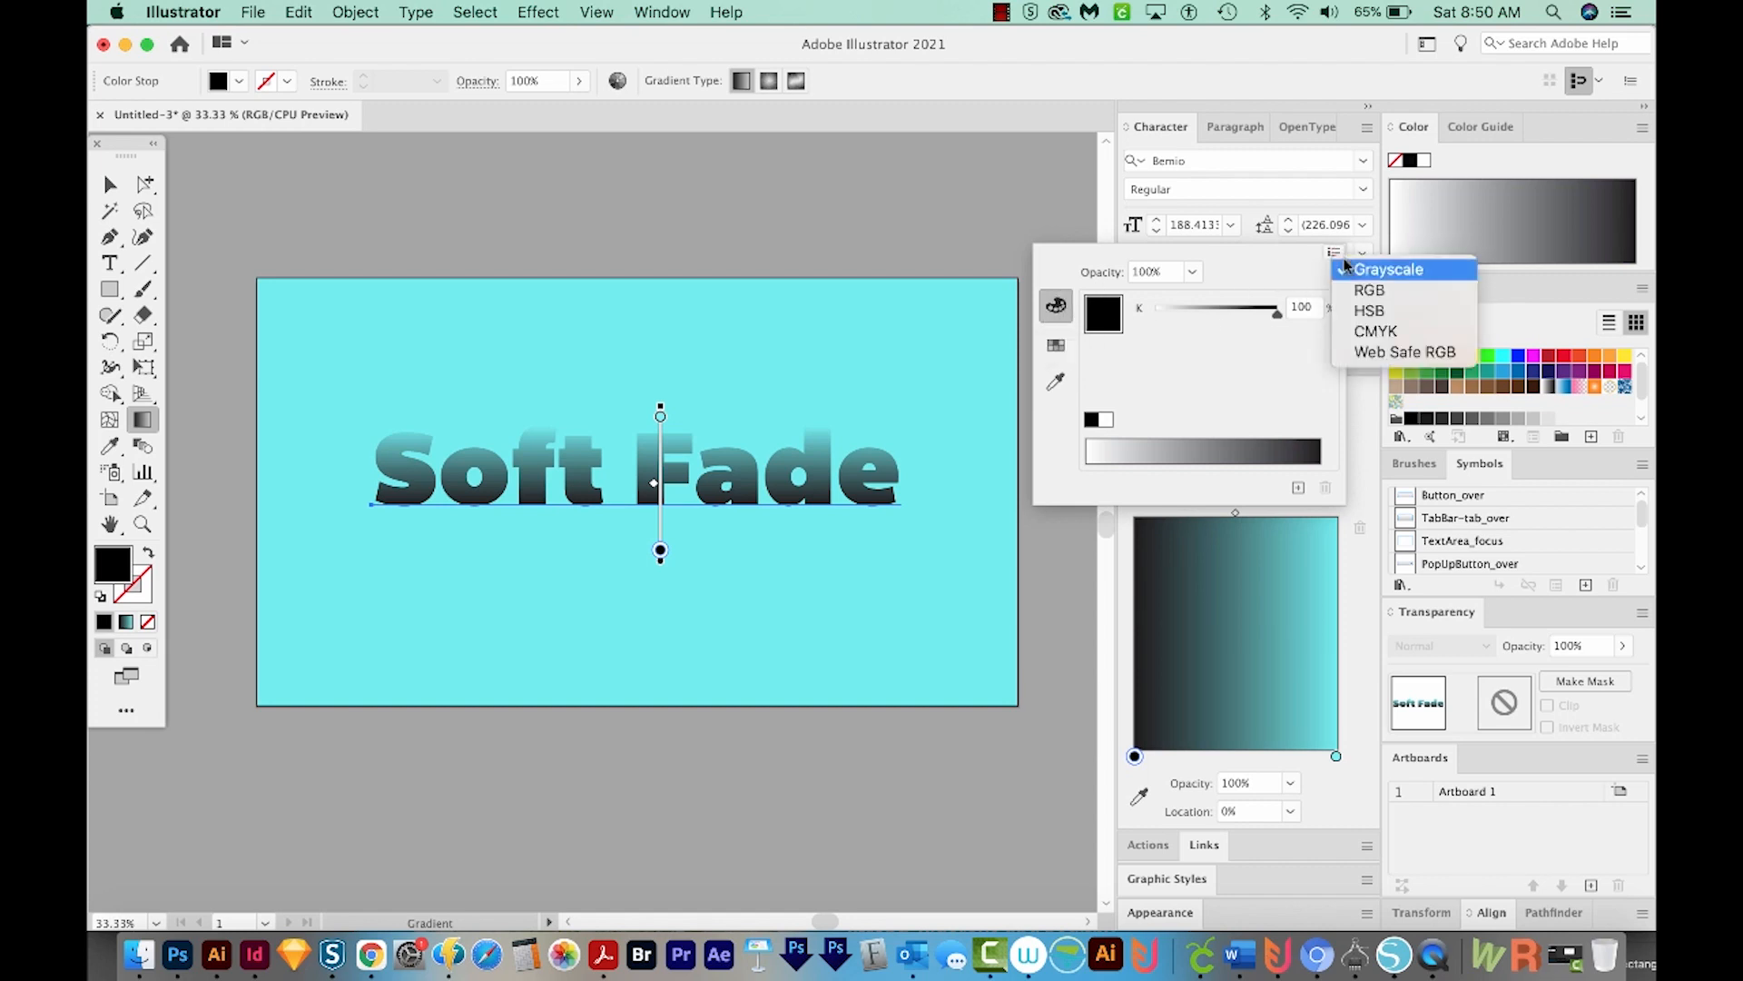
click(1371, 290)
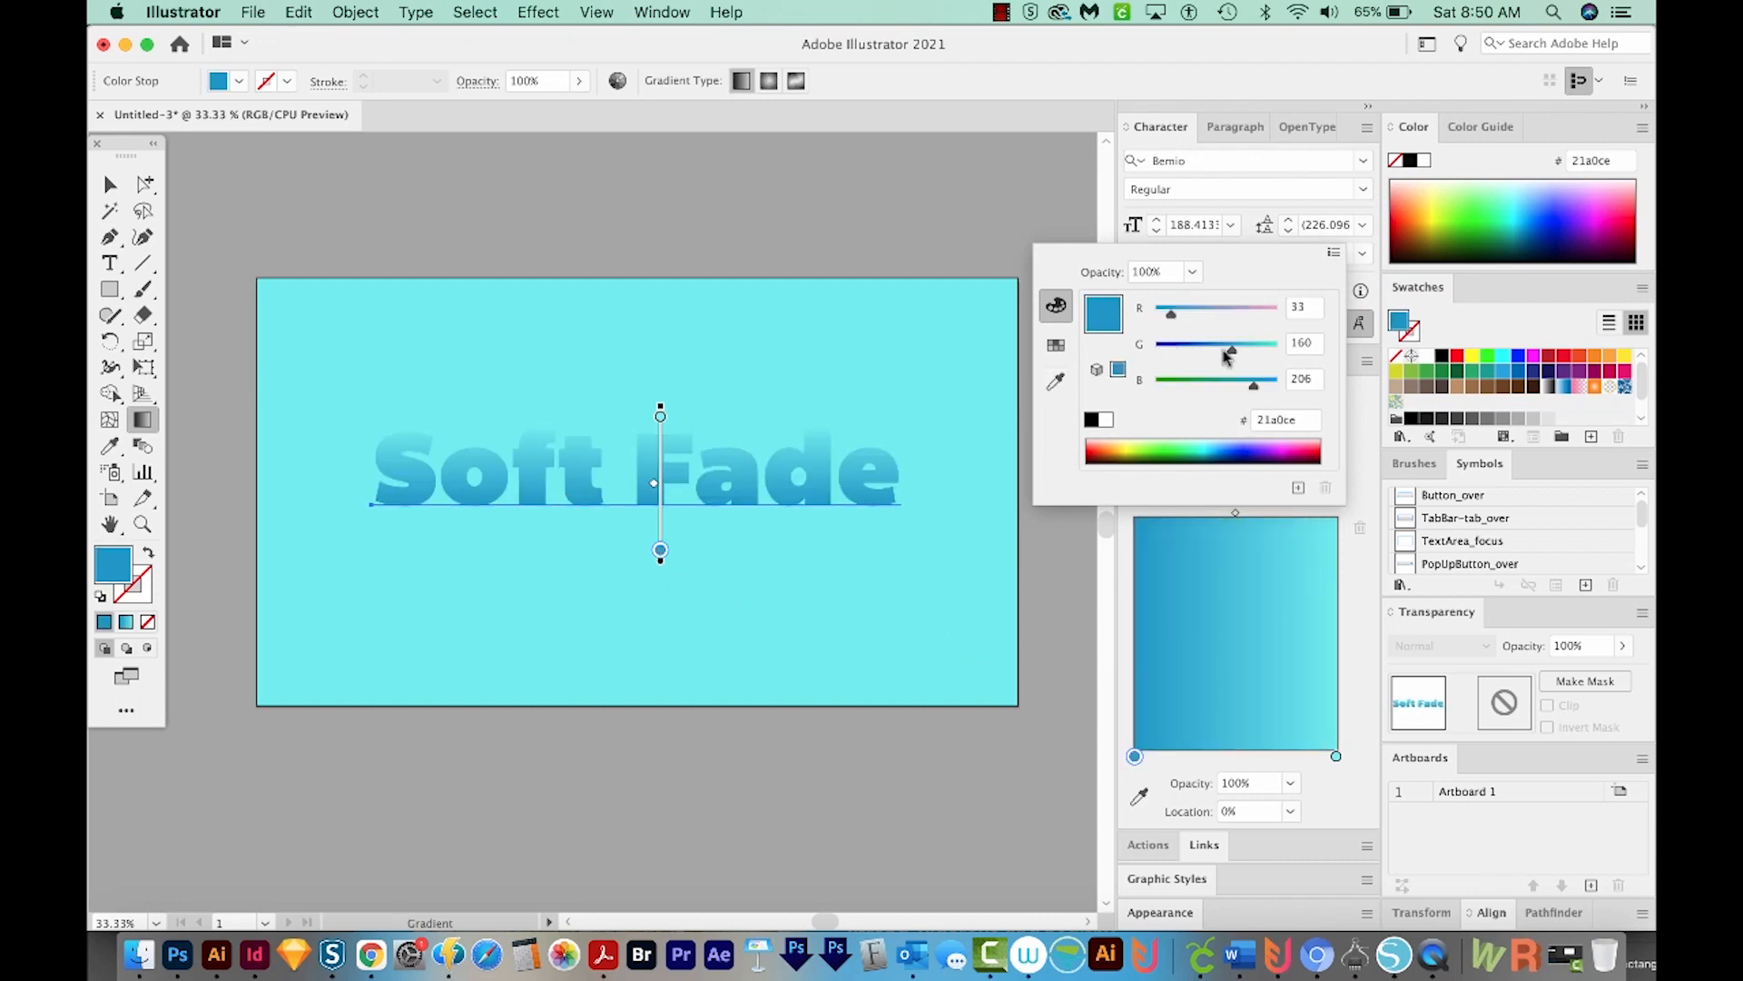
drag(1229, 346, 1237, 346)
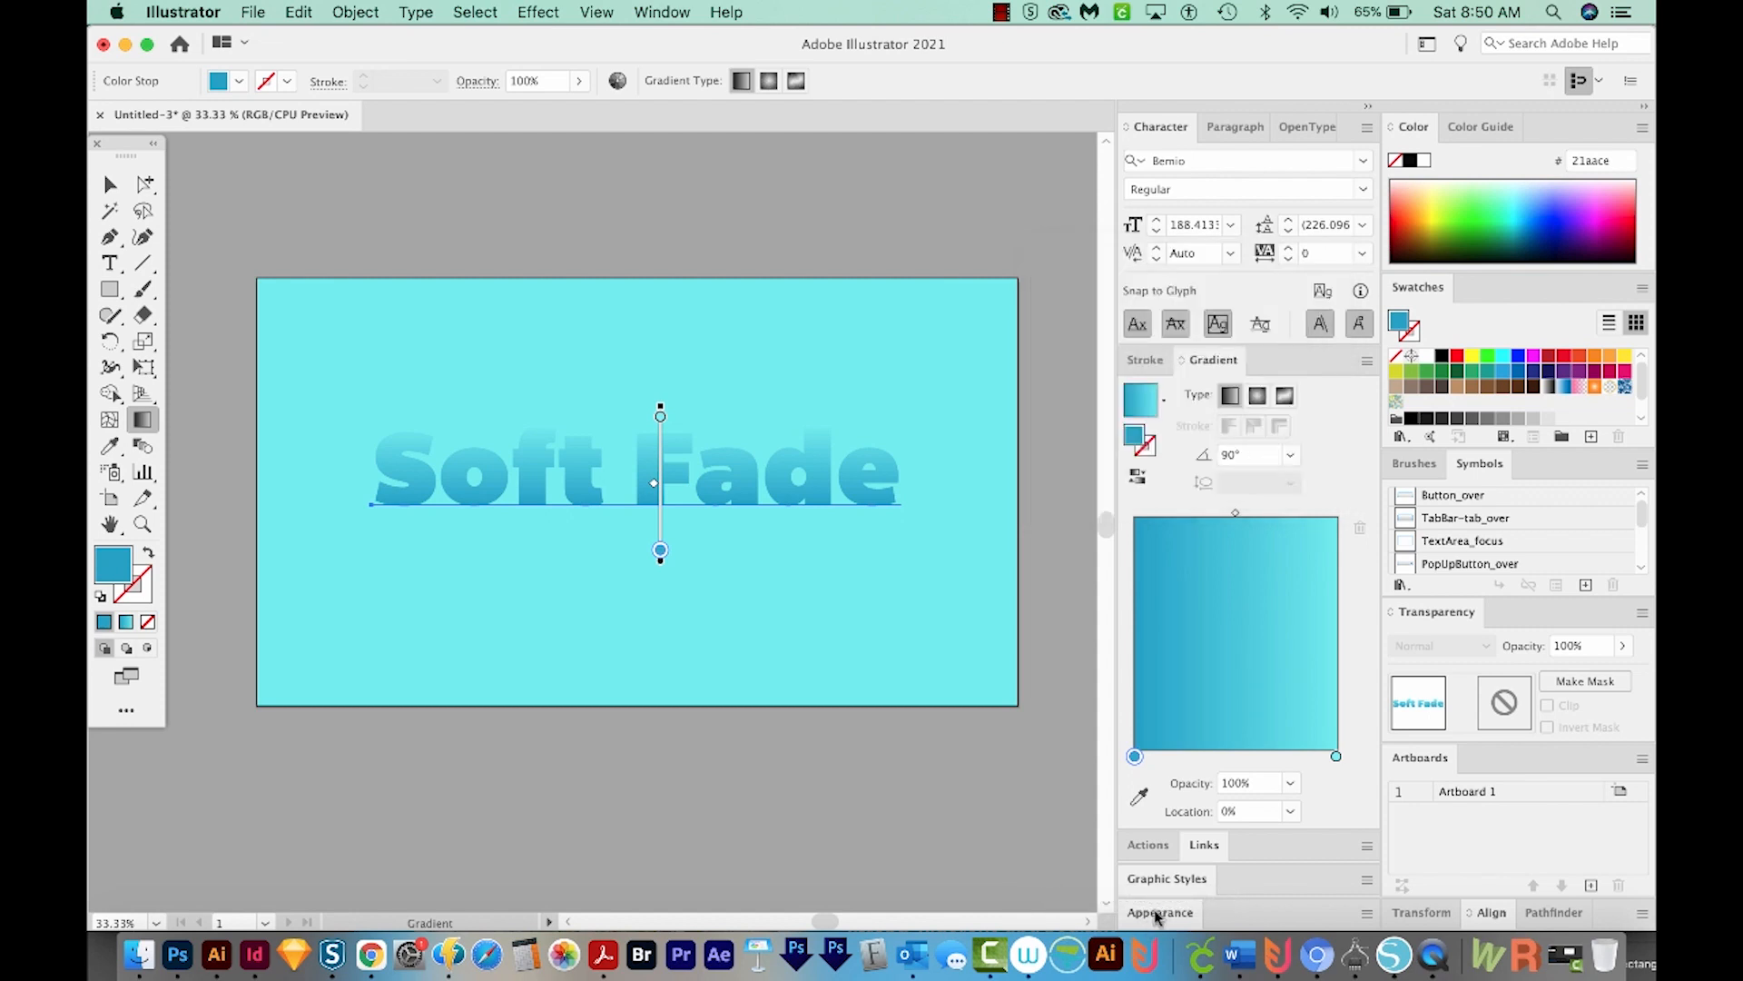
- Add a second, solid blue fill beneath the gradient fill in the Appearance panel
click(1160, 911)
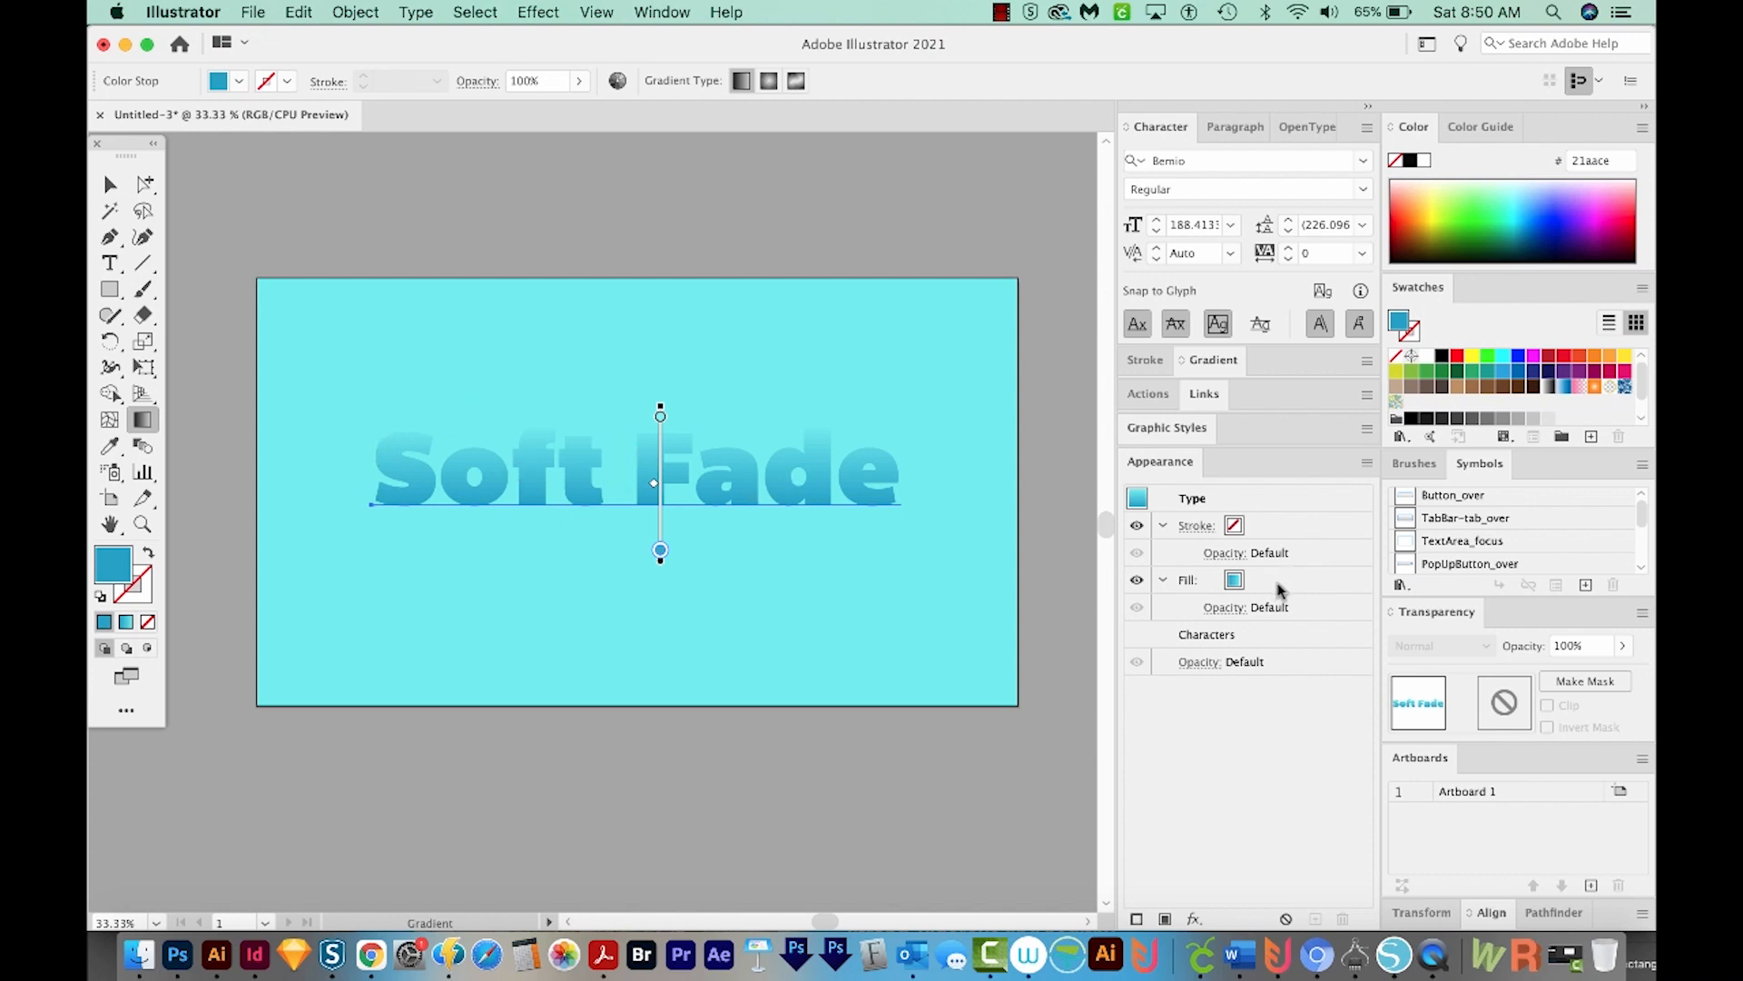
mouse_move(1284, 590)
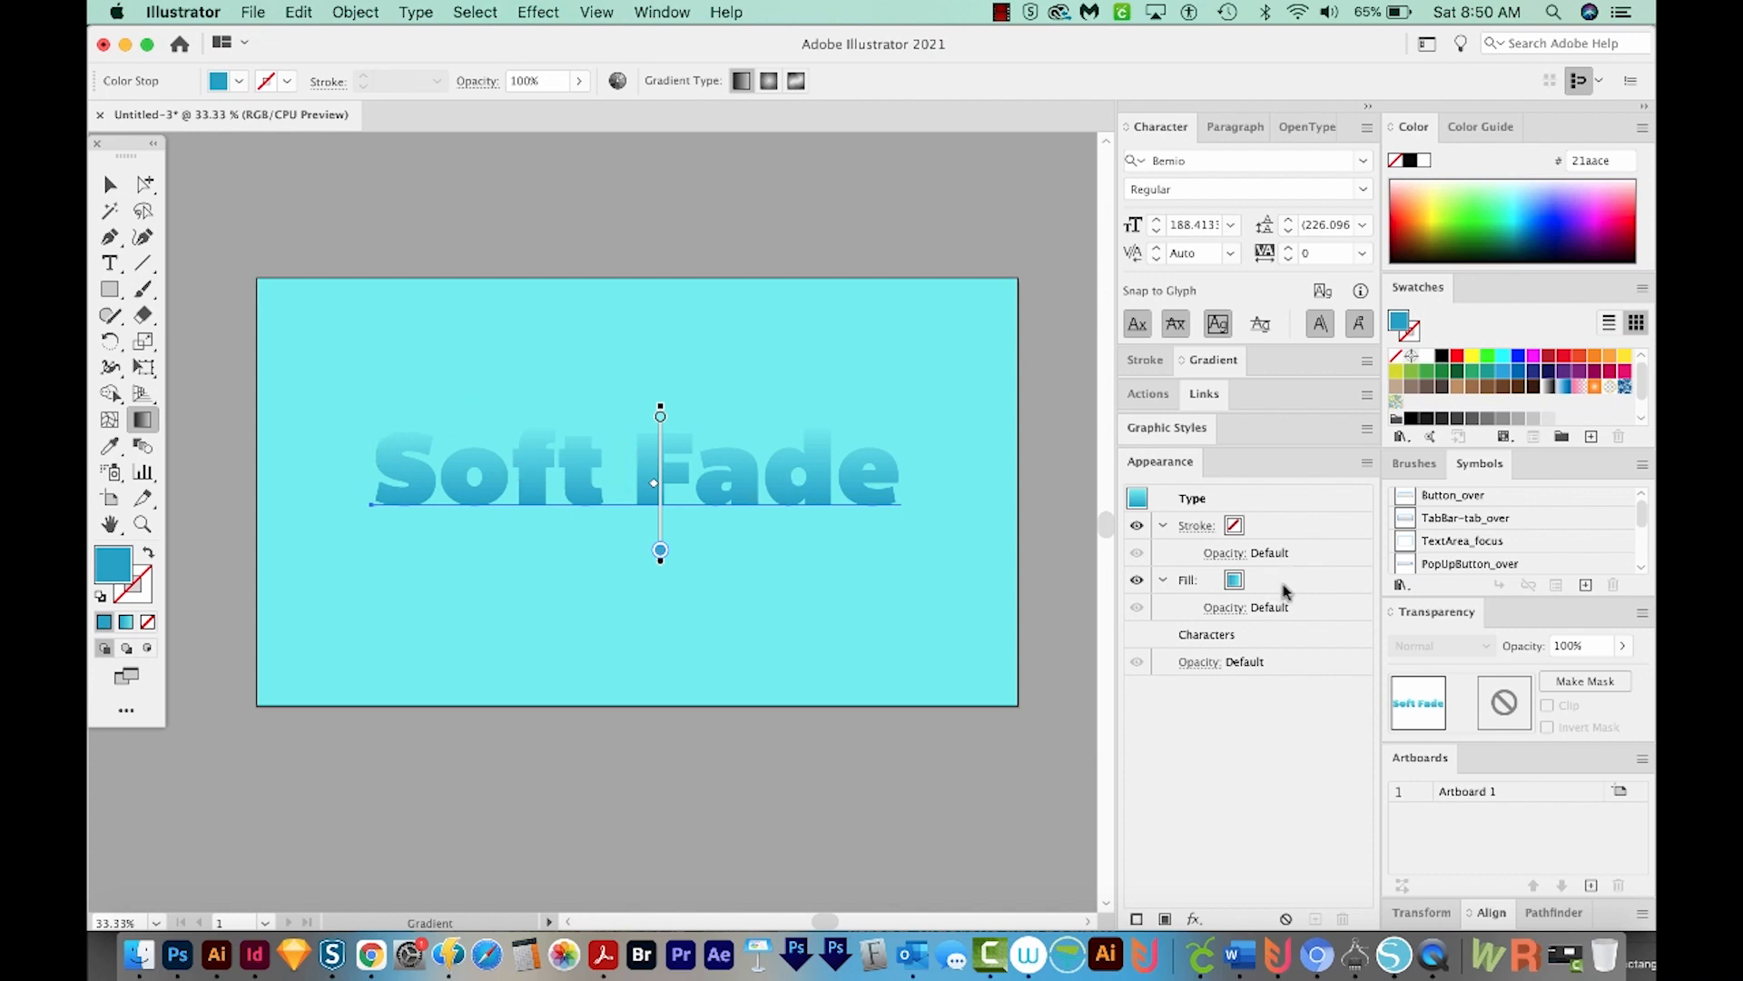
mouse_move(1293, 581)
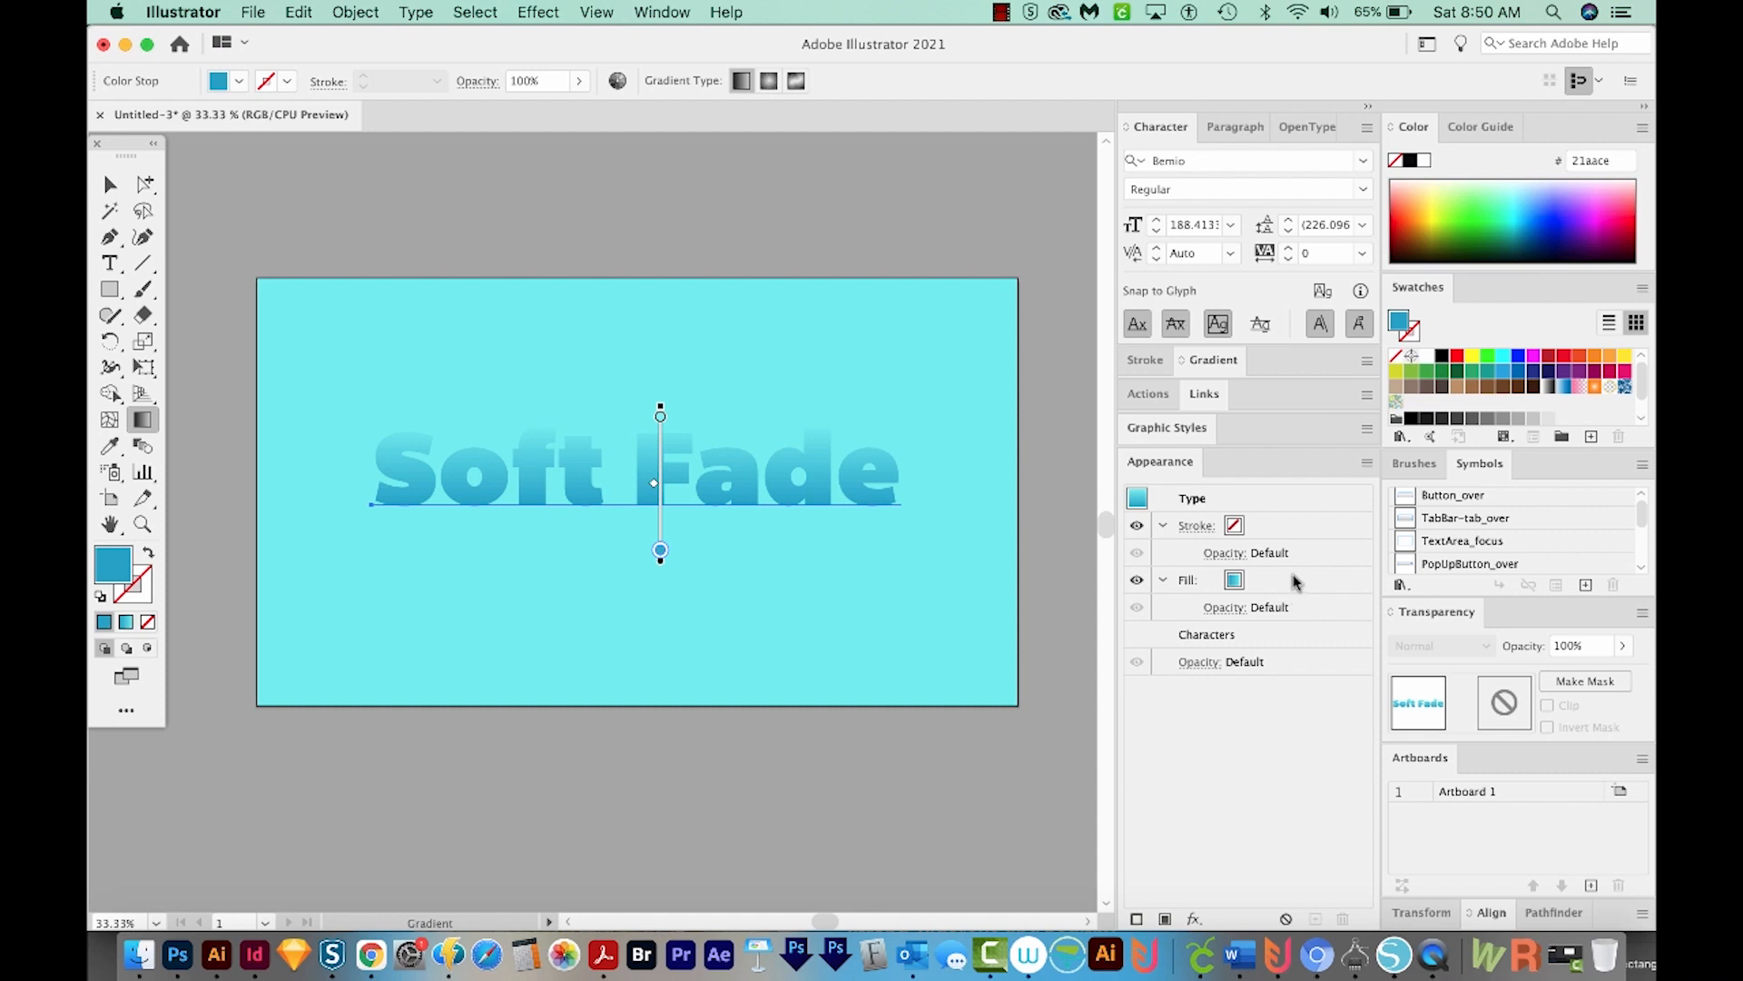
mouse_move(1276, 605)
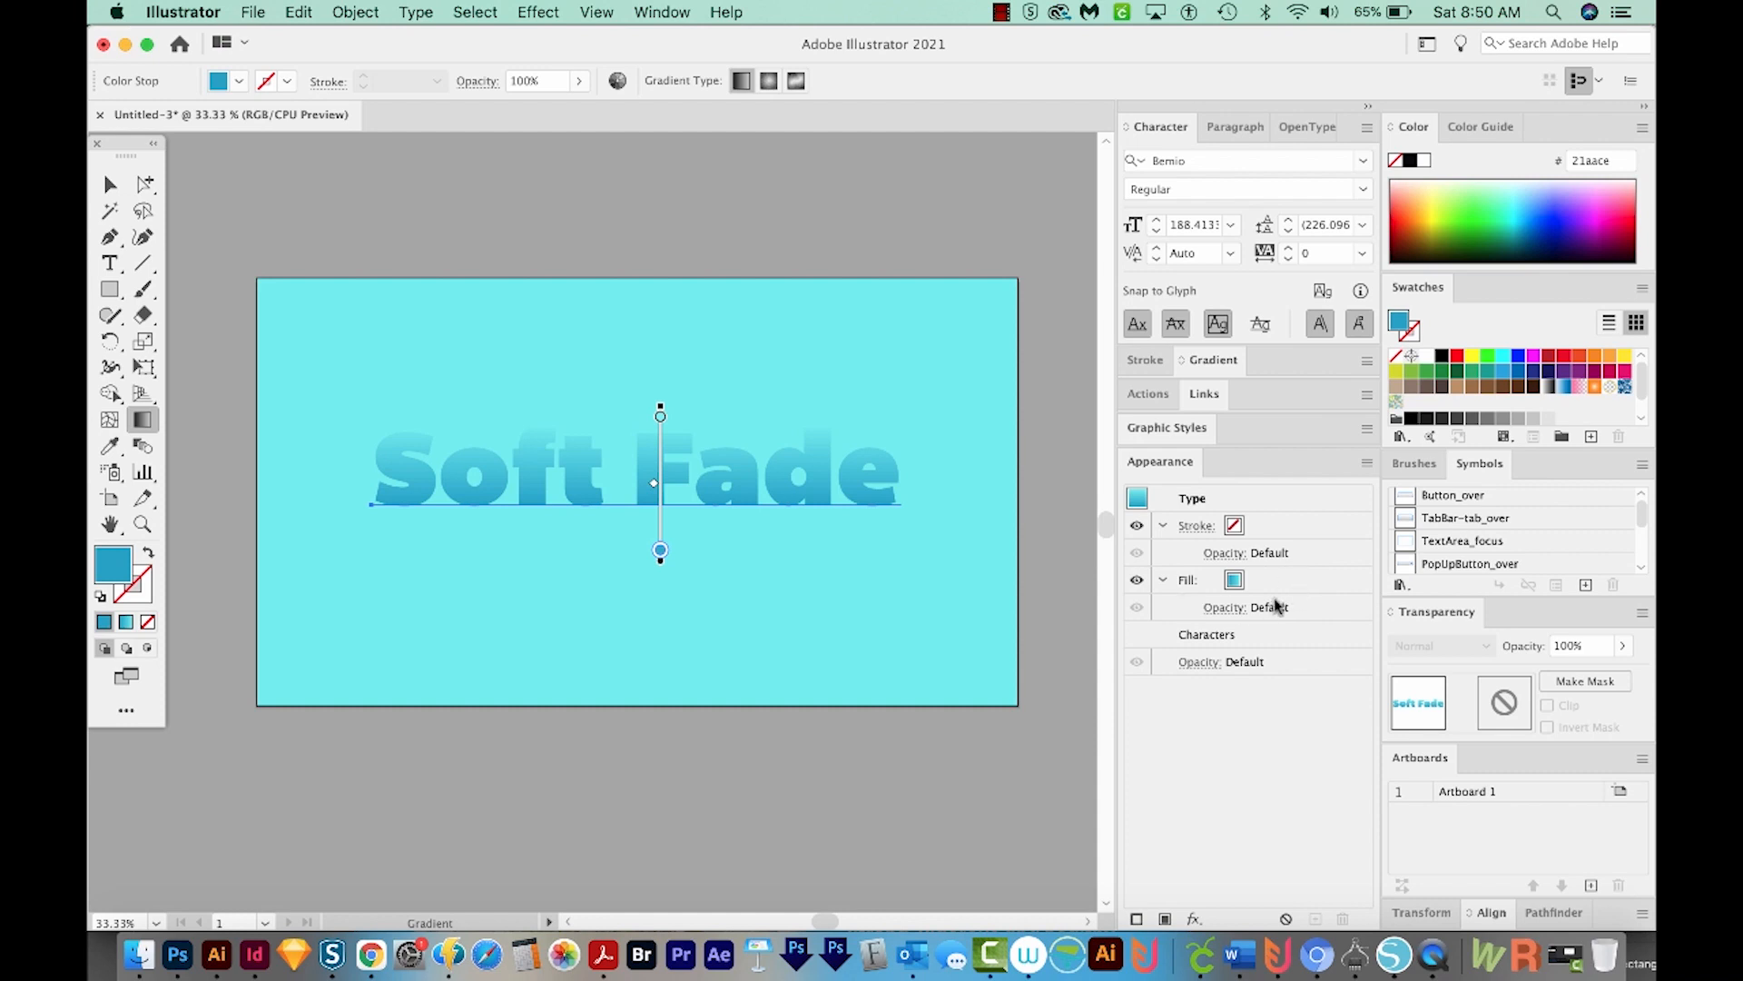
click(1187, 580)
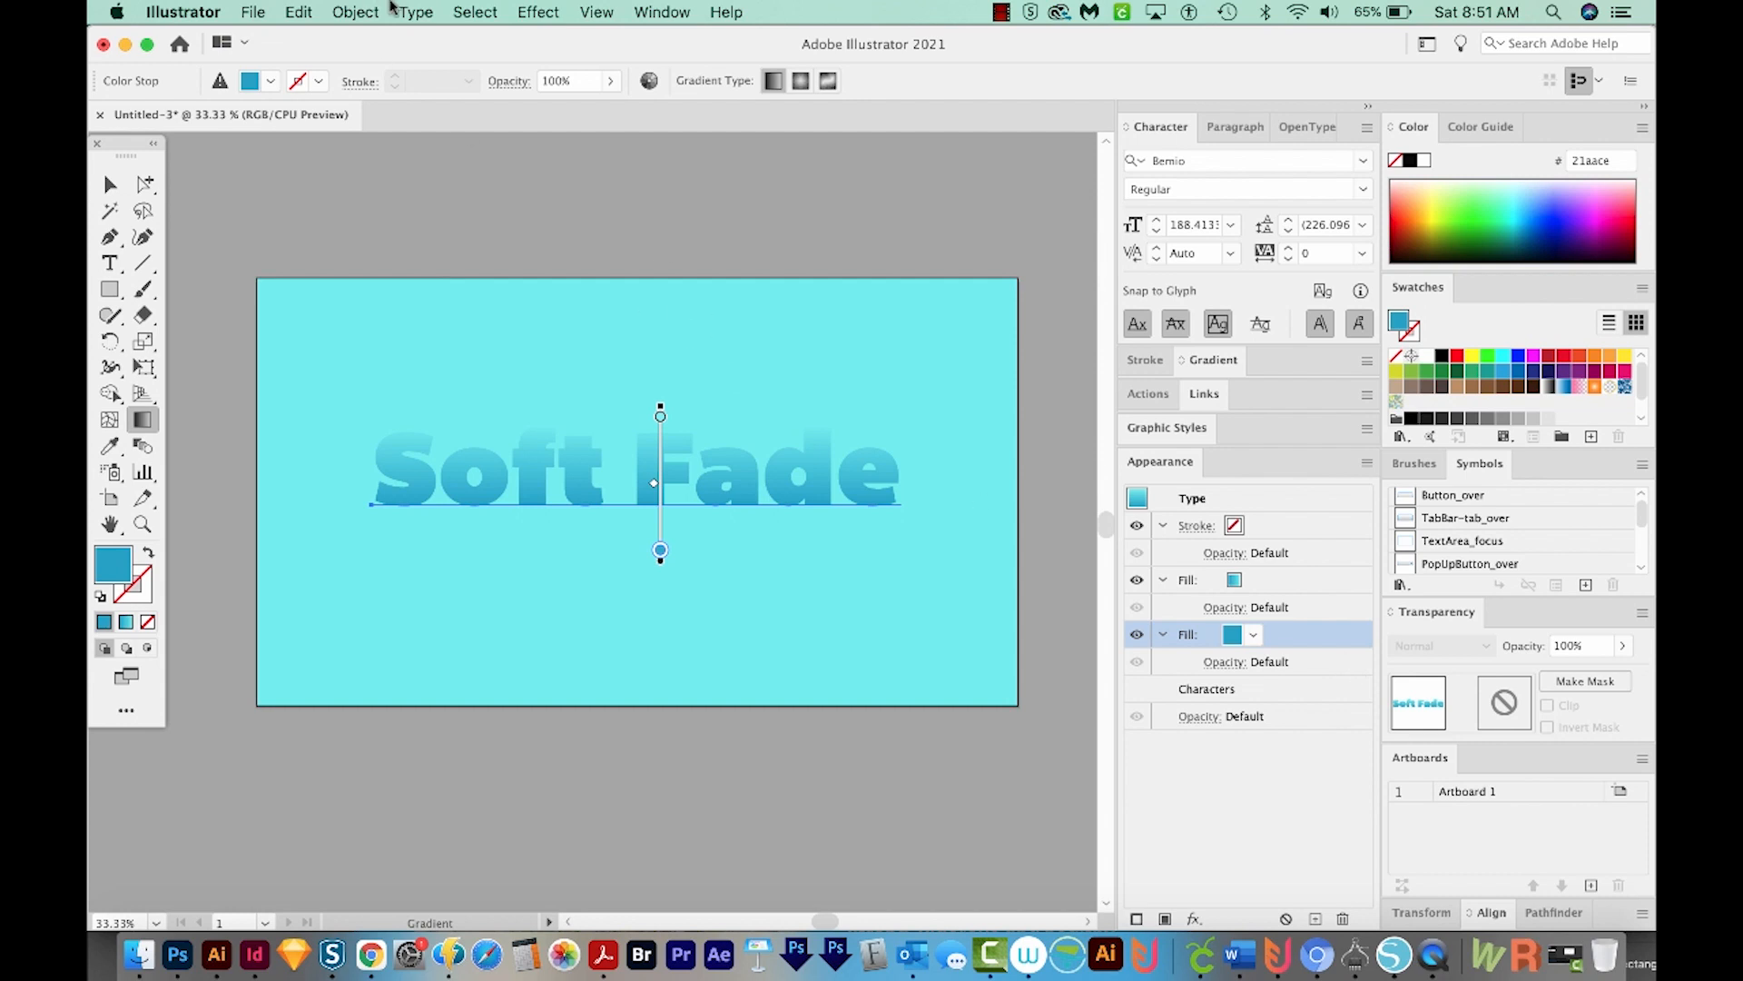
- Apply an Offset Path effect of 9 px to the lower solid blue fill
click(539, 12)
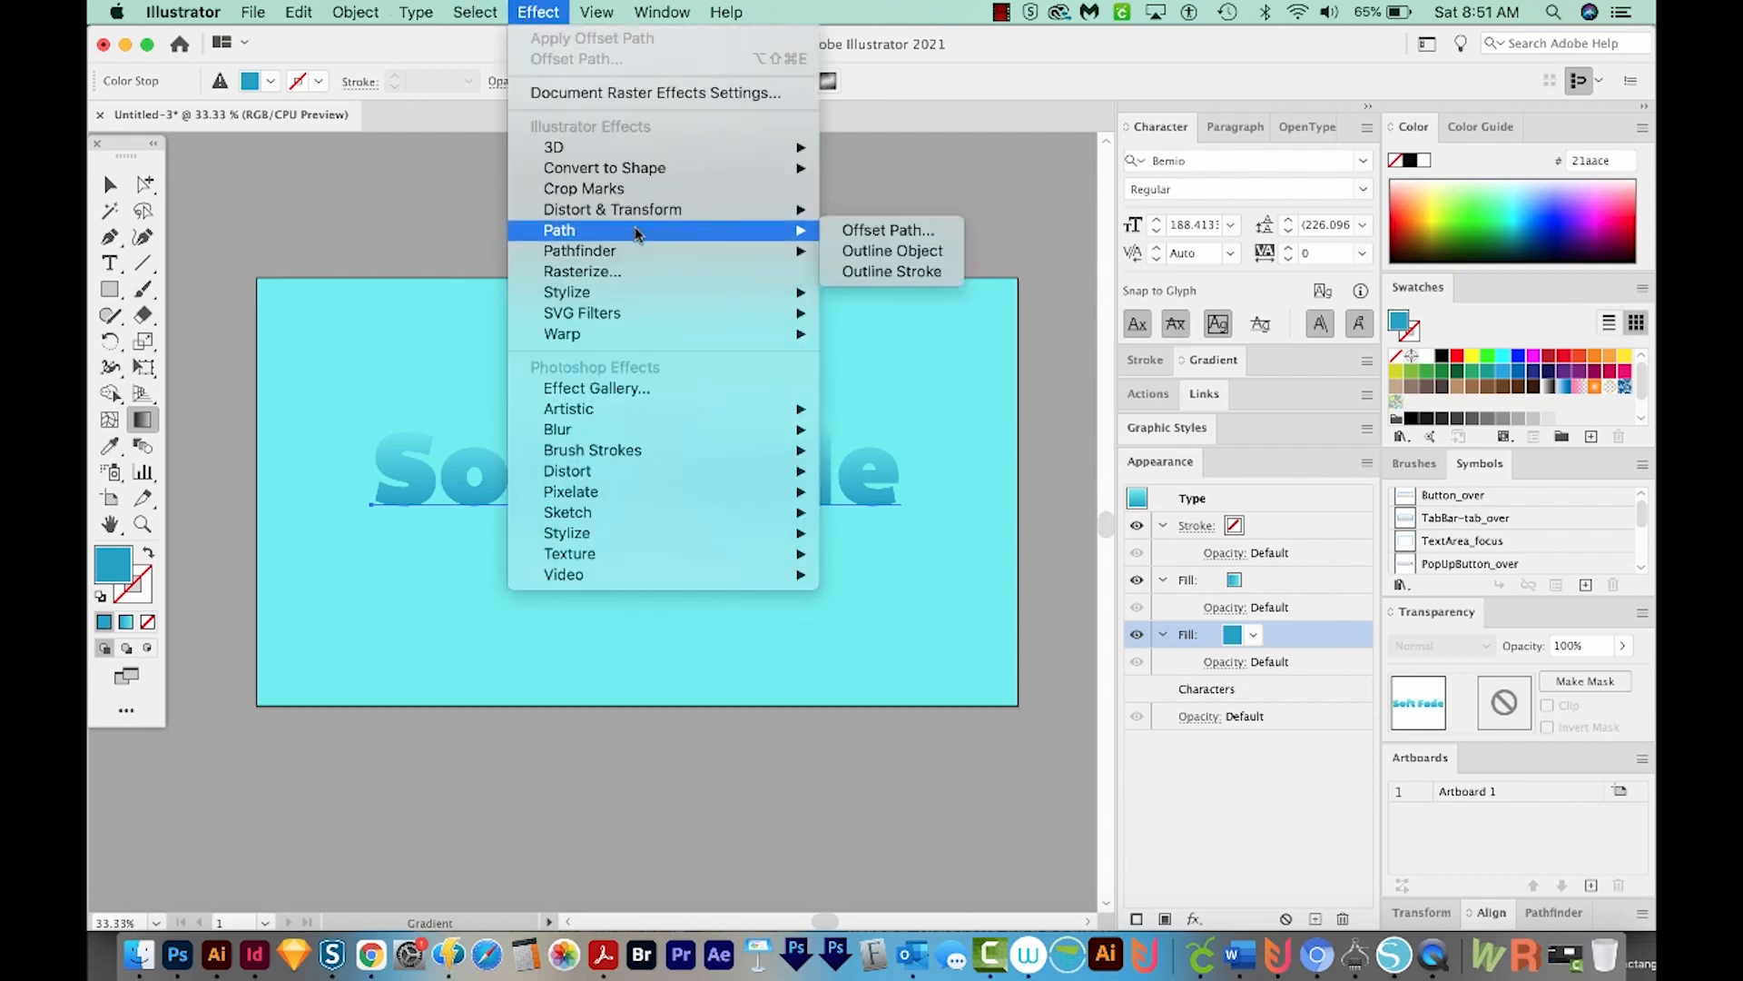
click(887, 230)
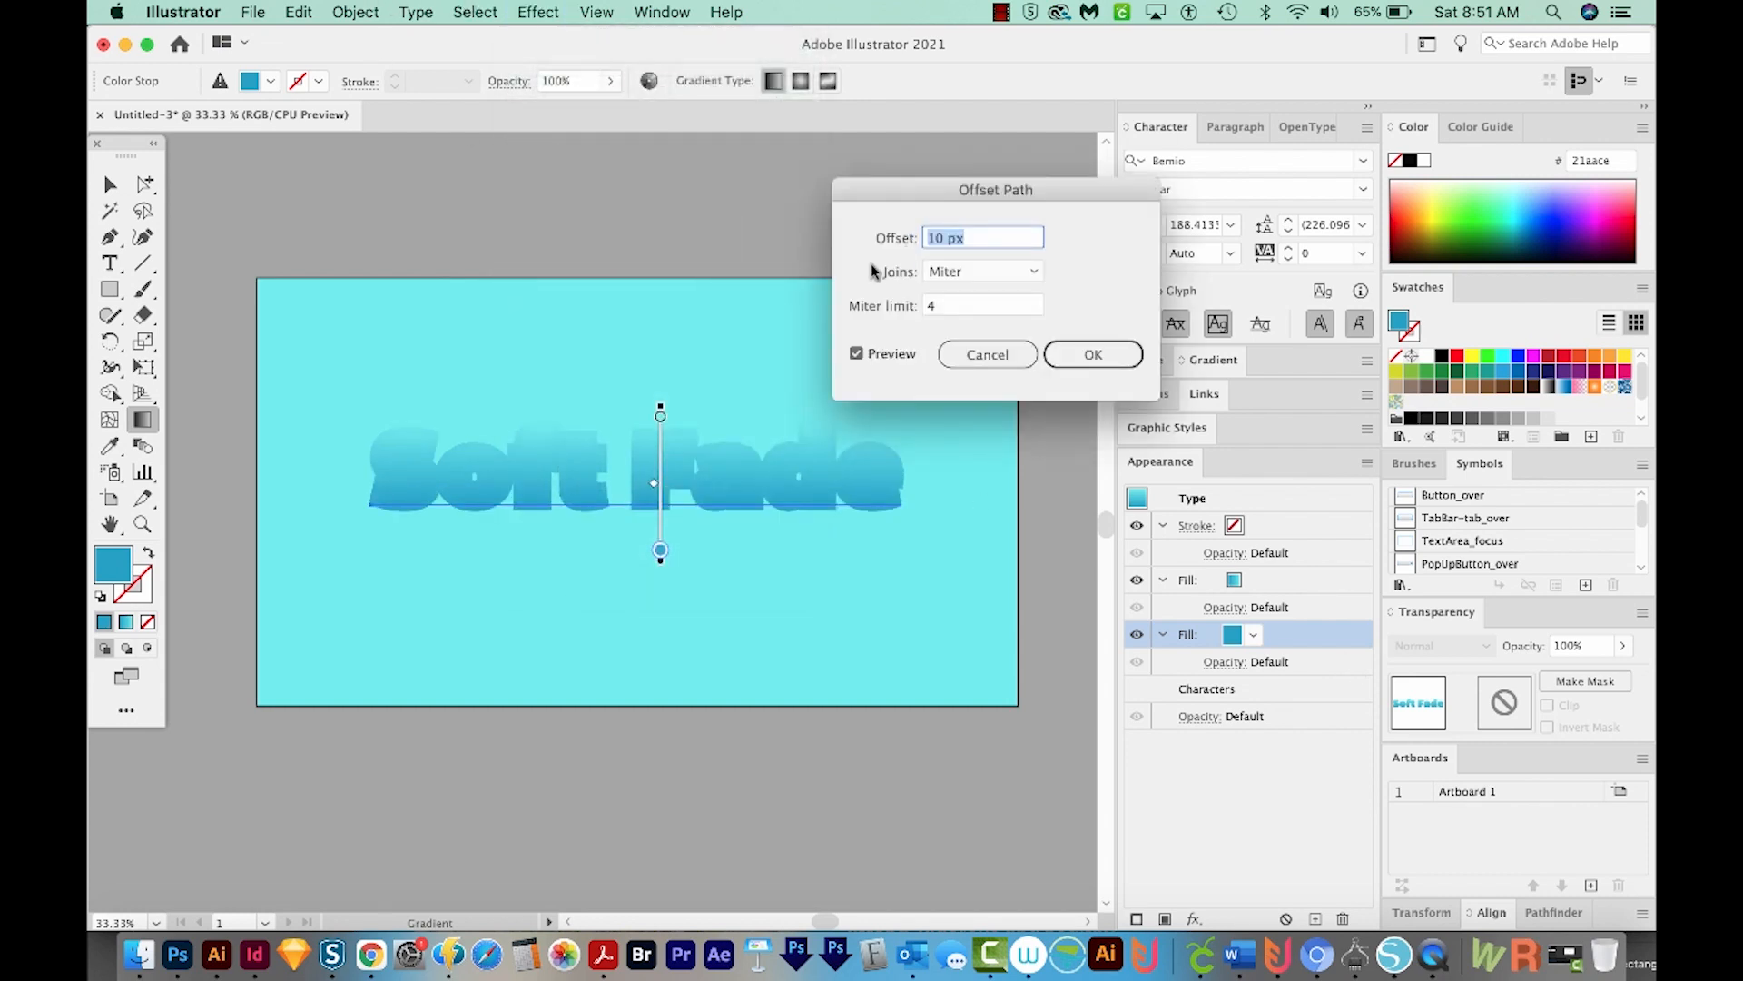
text(9)
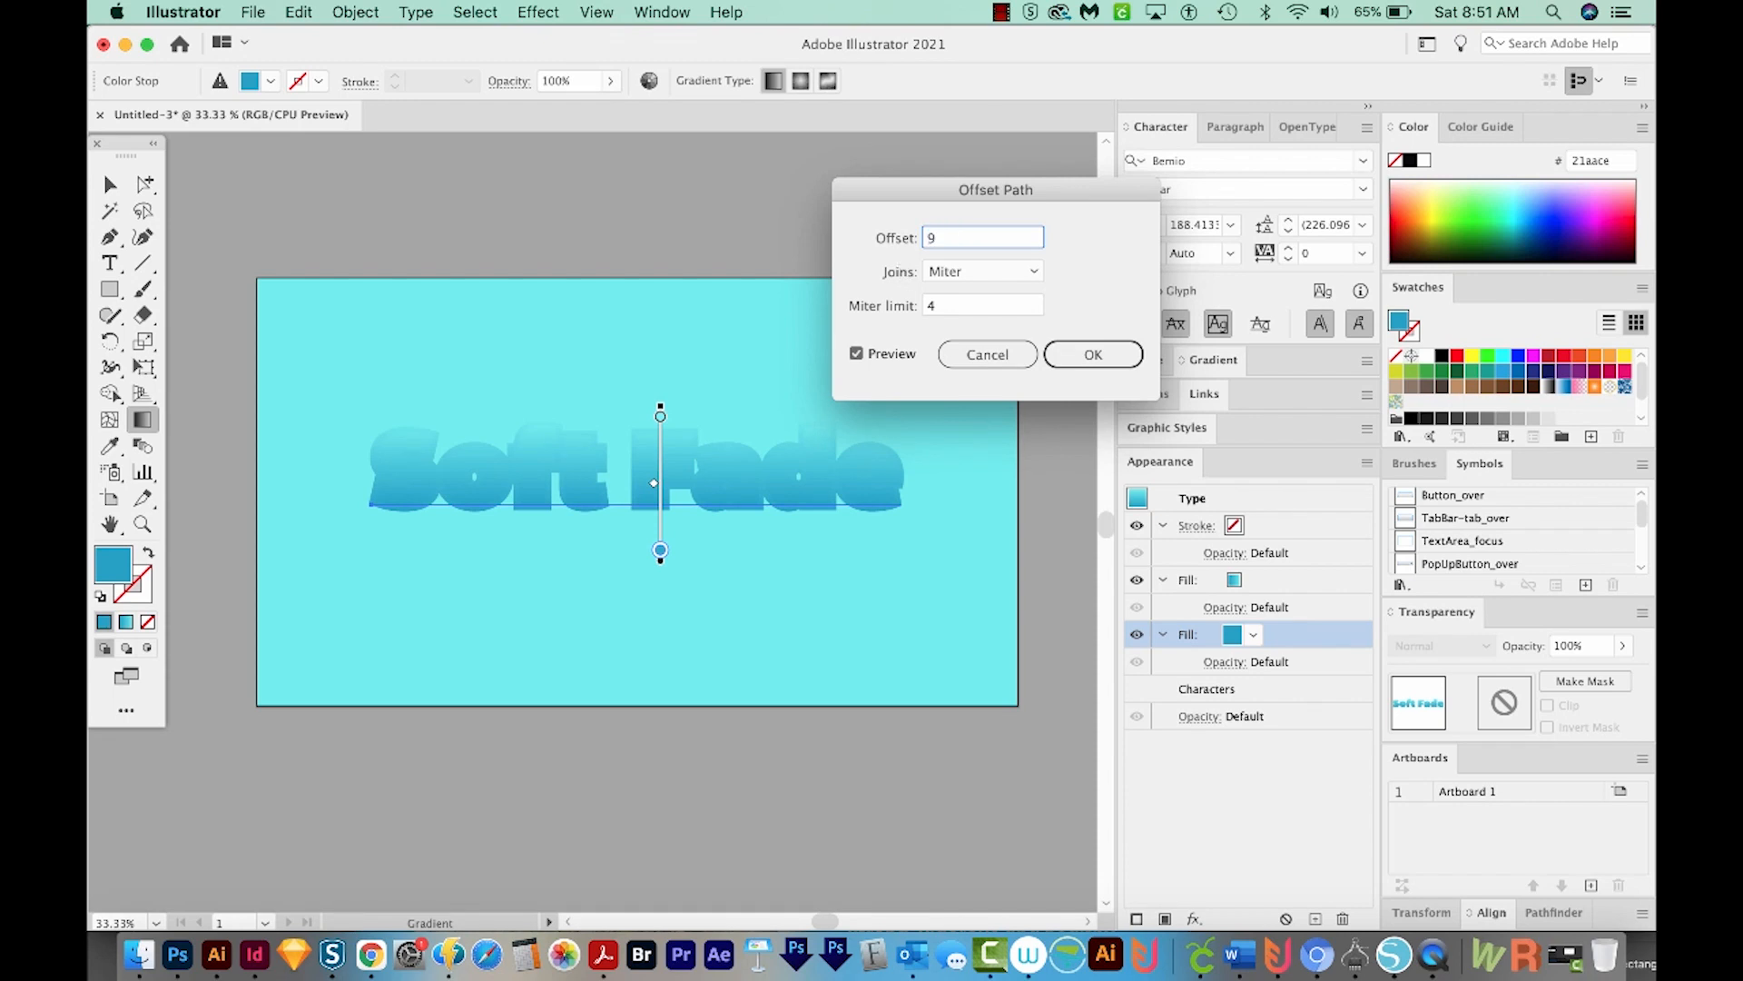
click(856, 353)
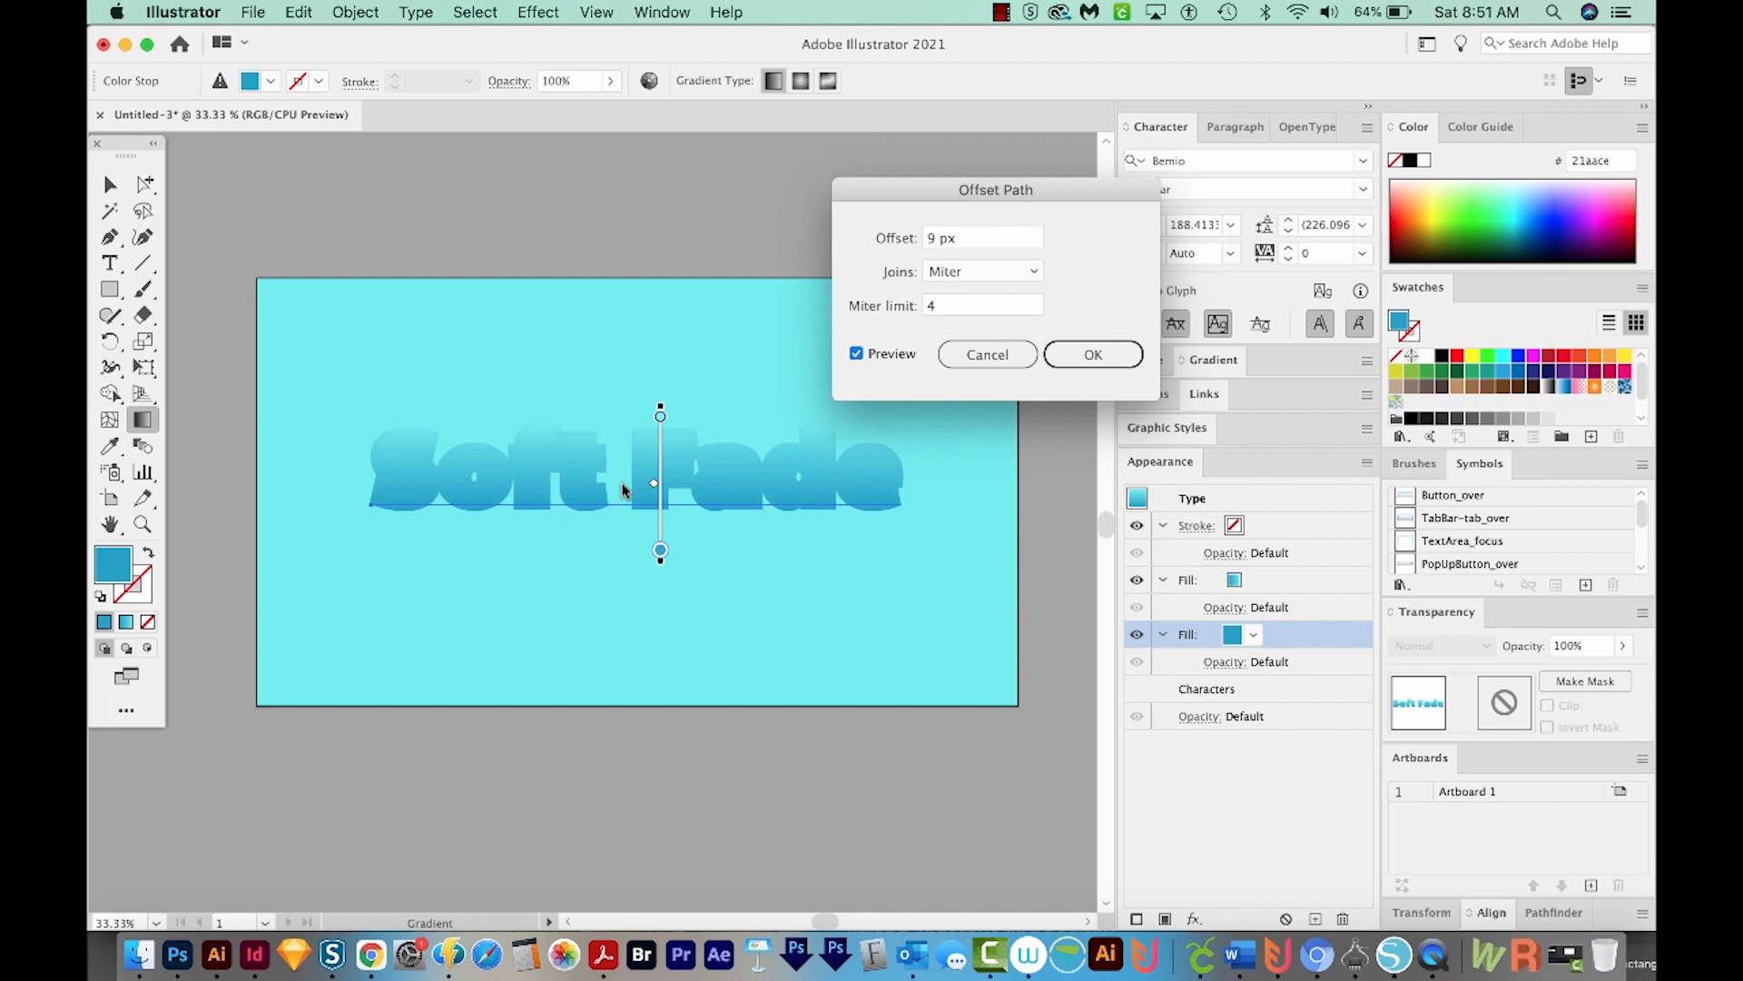
click(1091, 353)
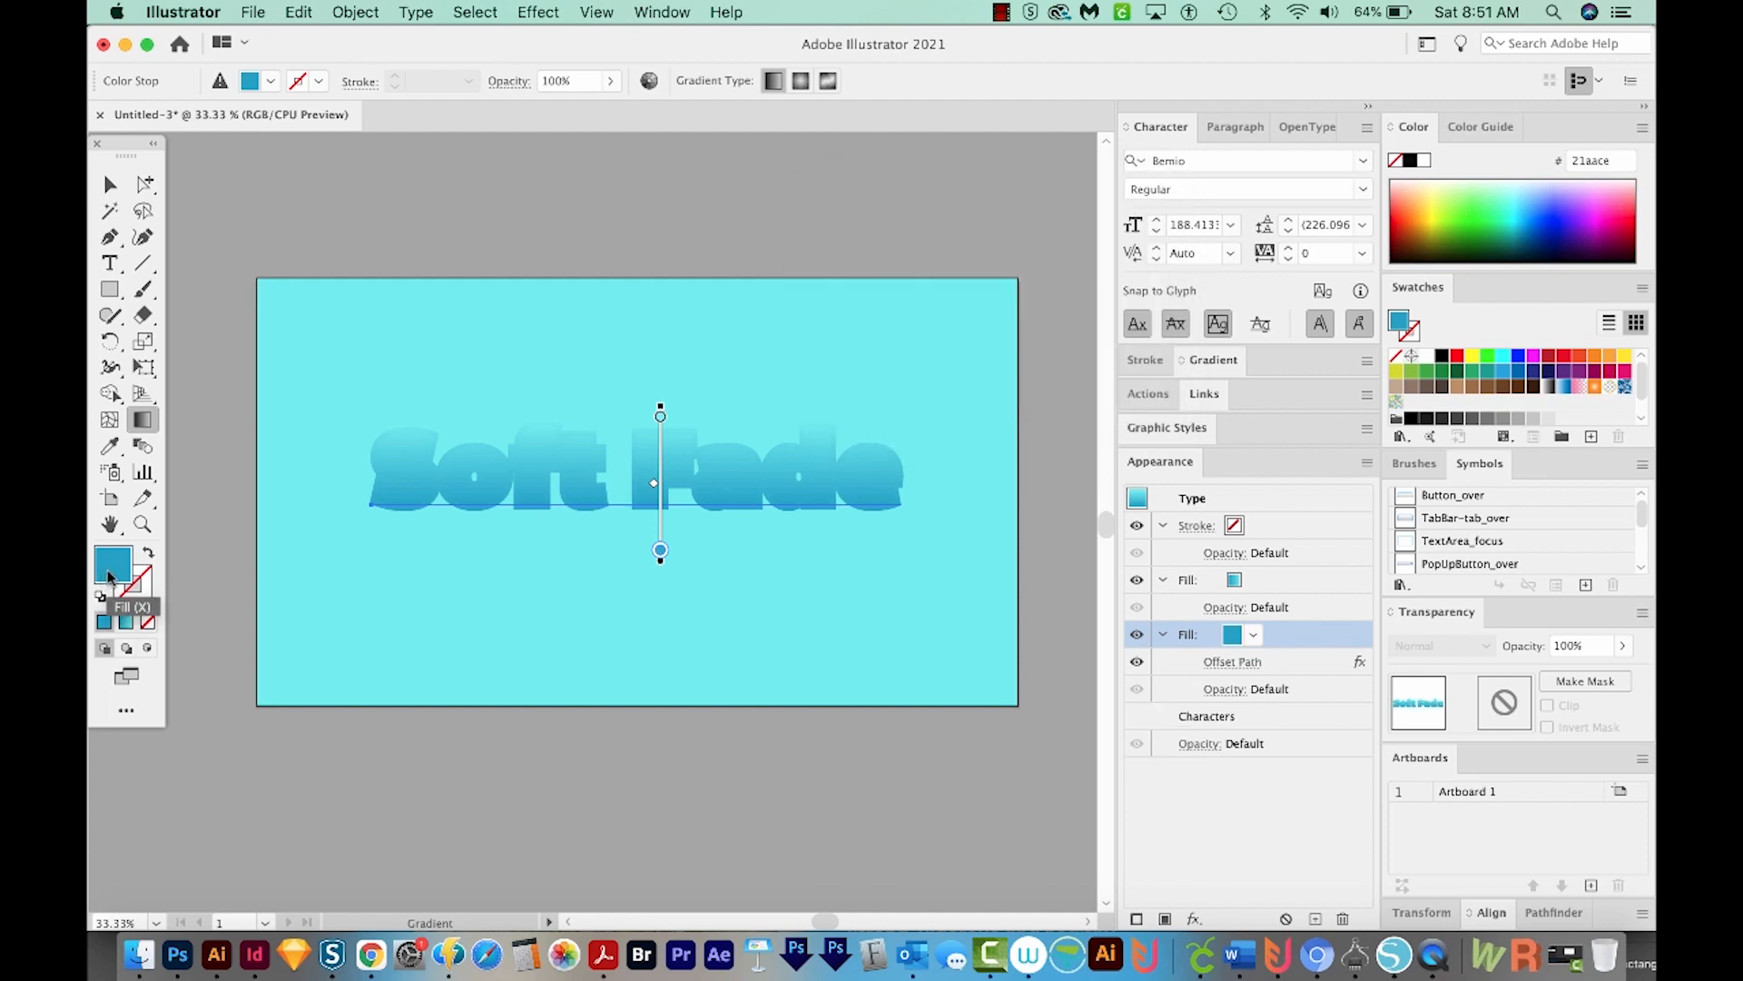
- Recolor the offset lower fill to dark navy 1a3166
double_click(113, 565)
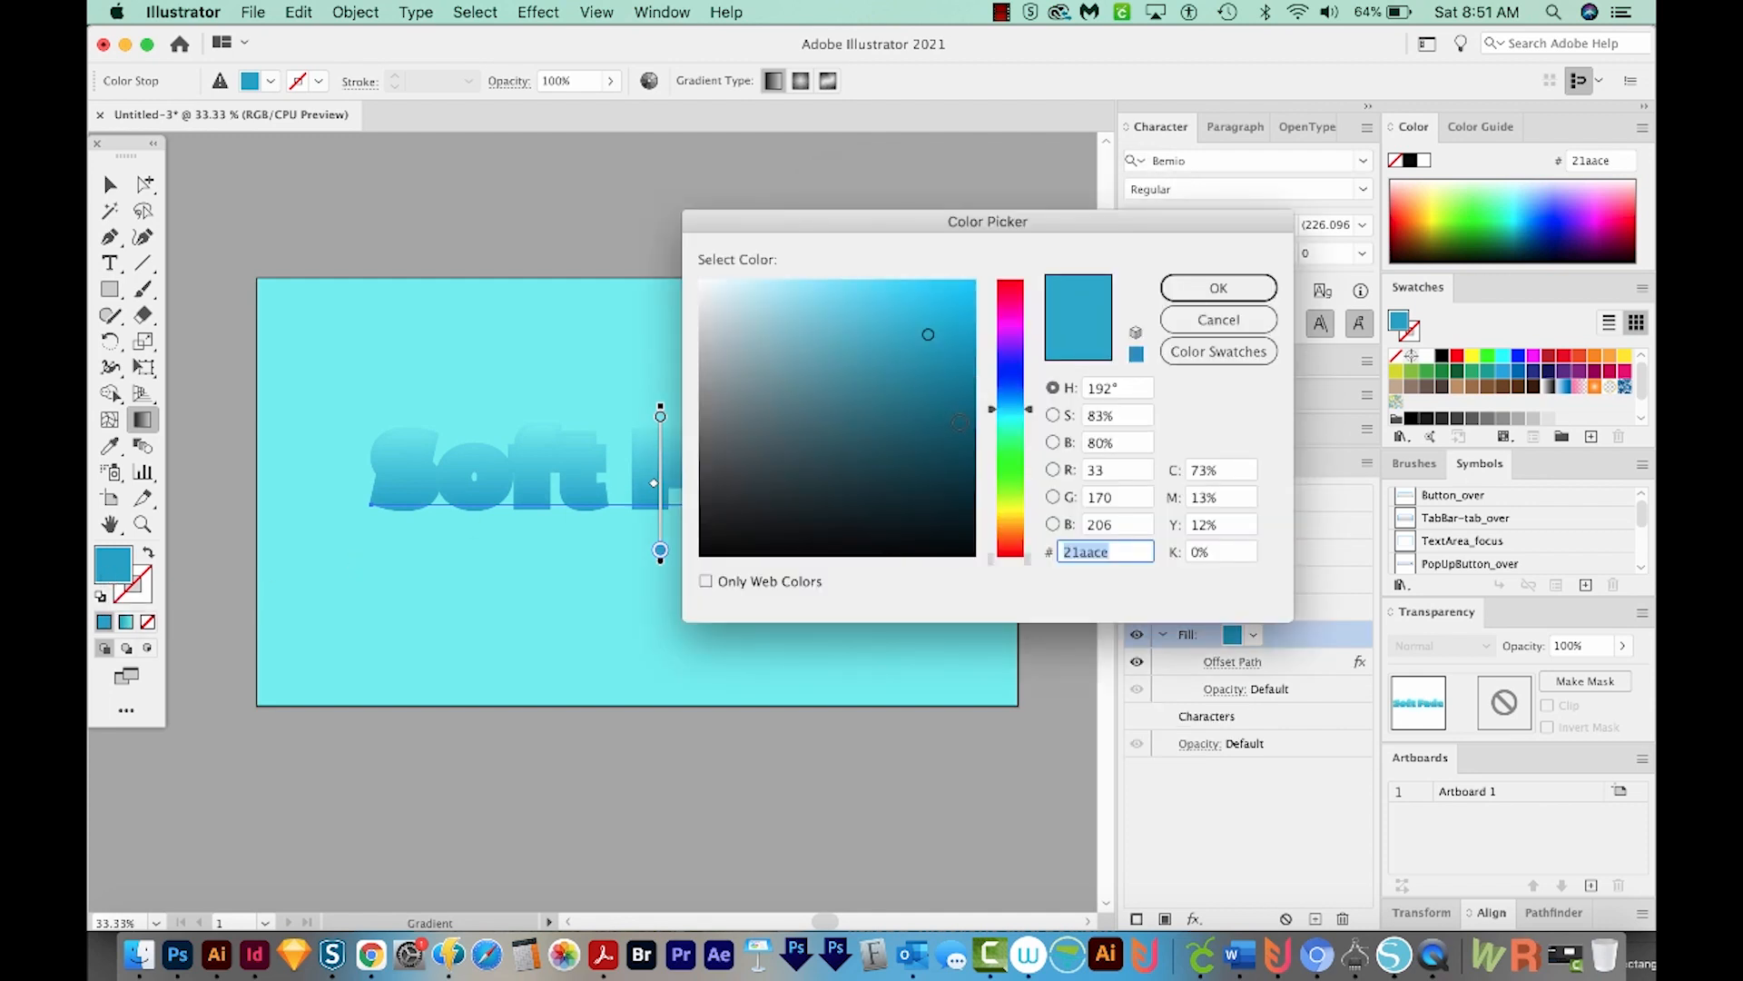
click(936, 441)
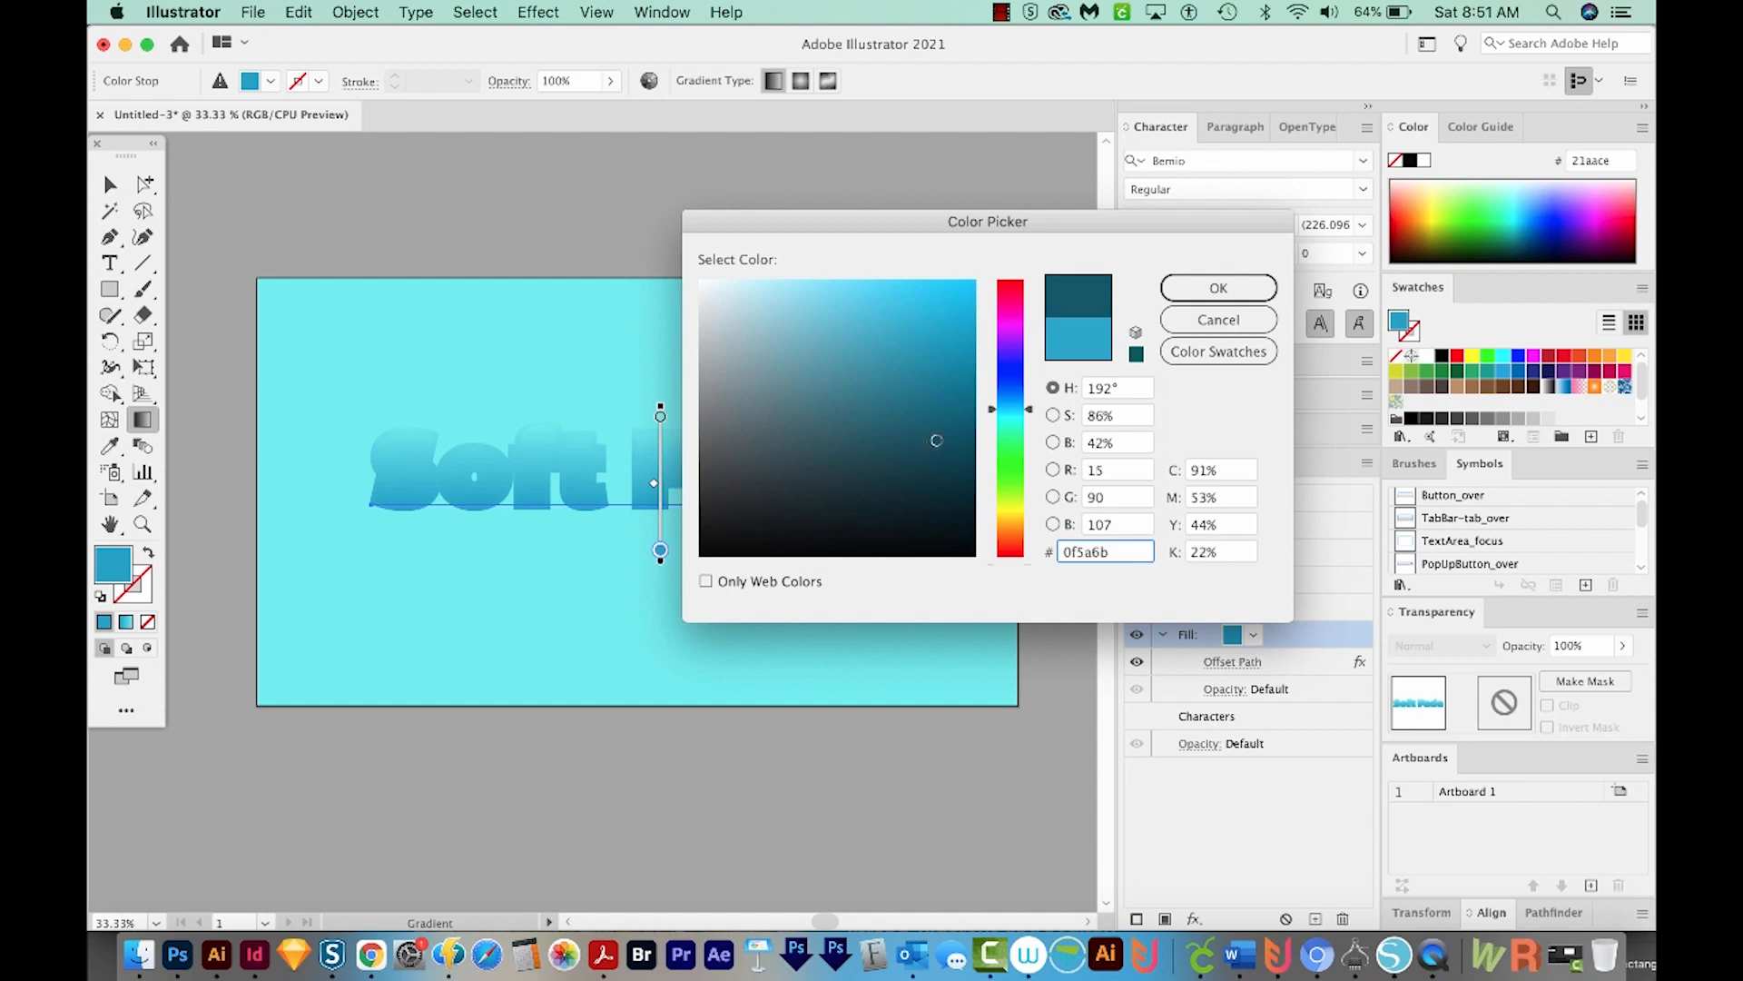
click(906, 446)
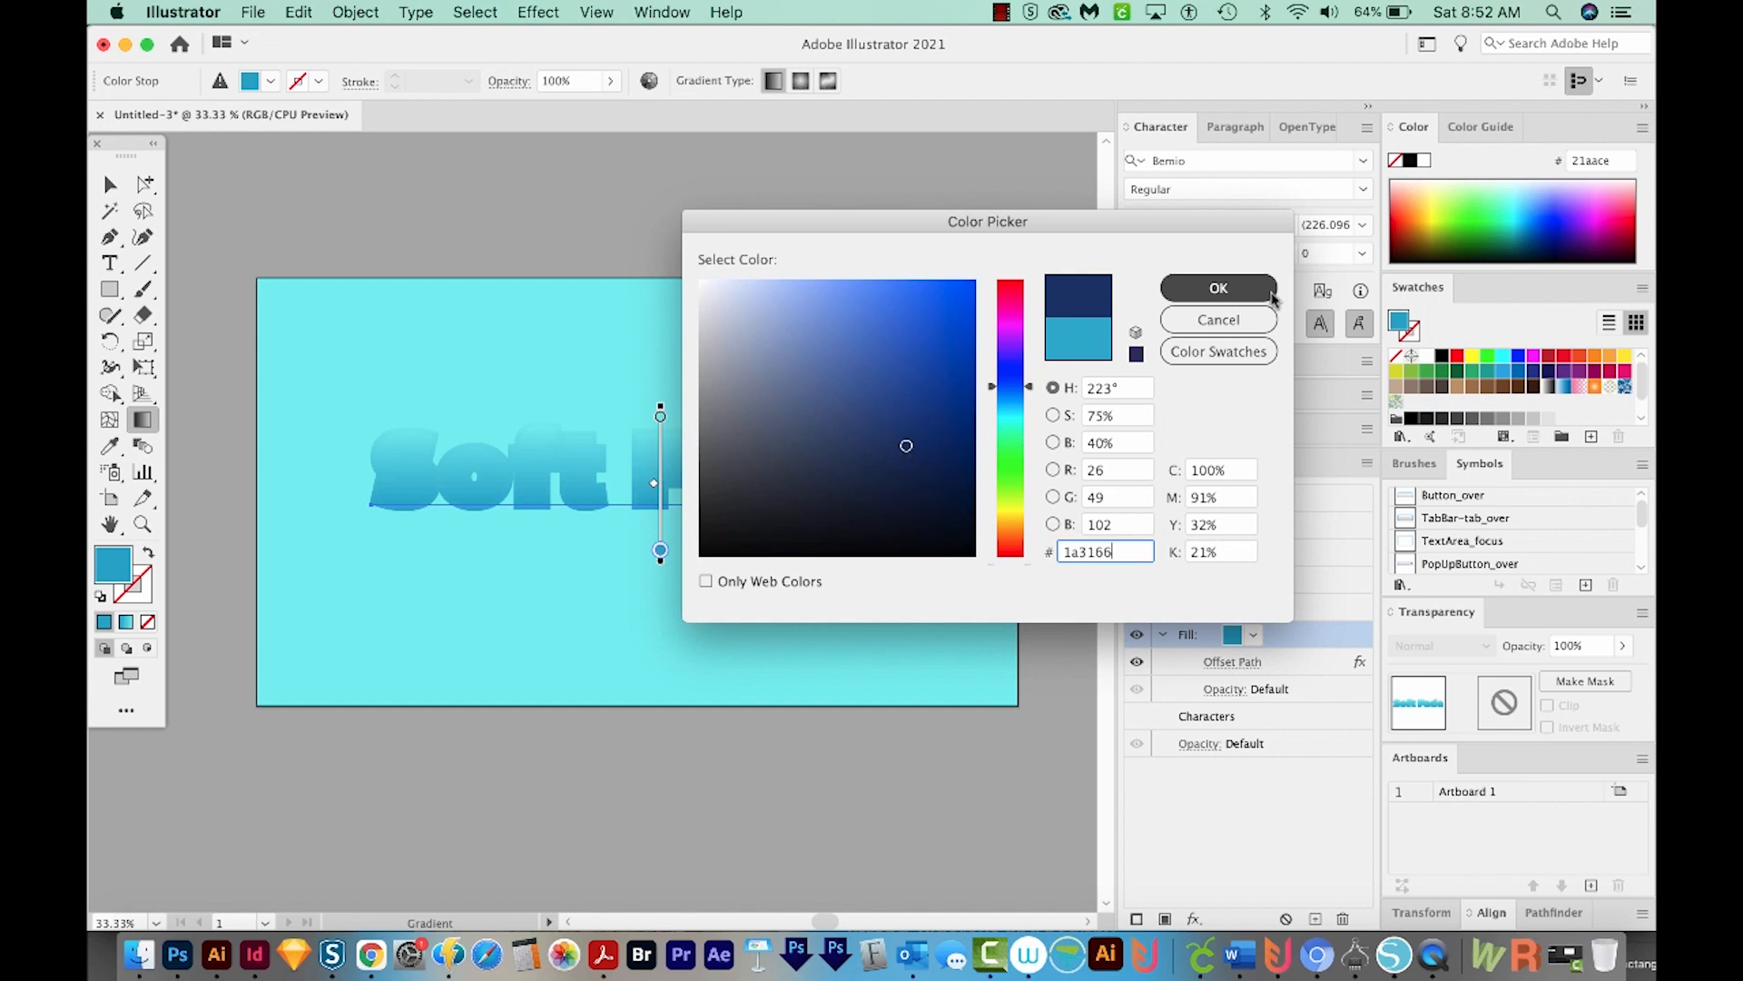
click(1218, 287)
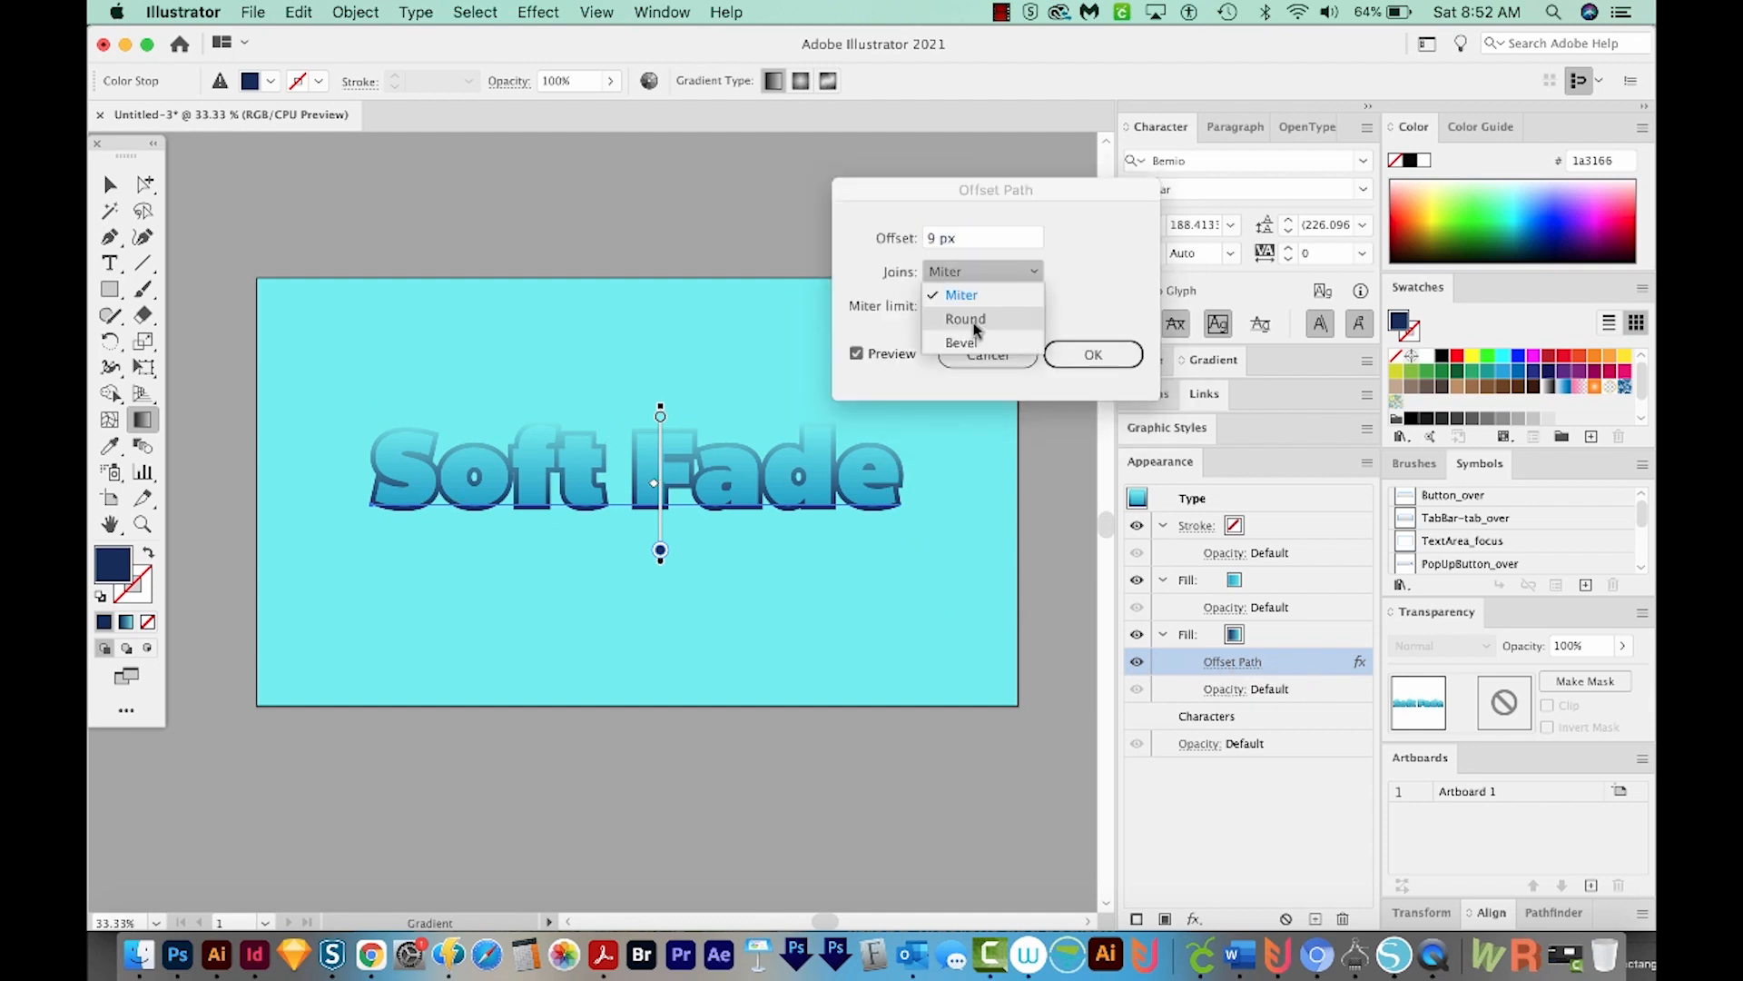
- Give the navy Offset Path round joins so the outline corners soften
click(965, 319)
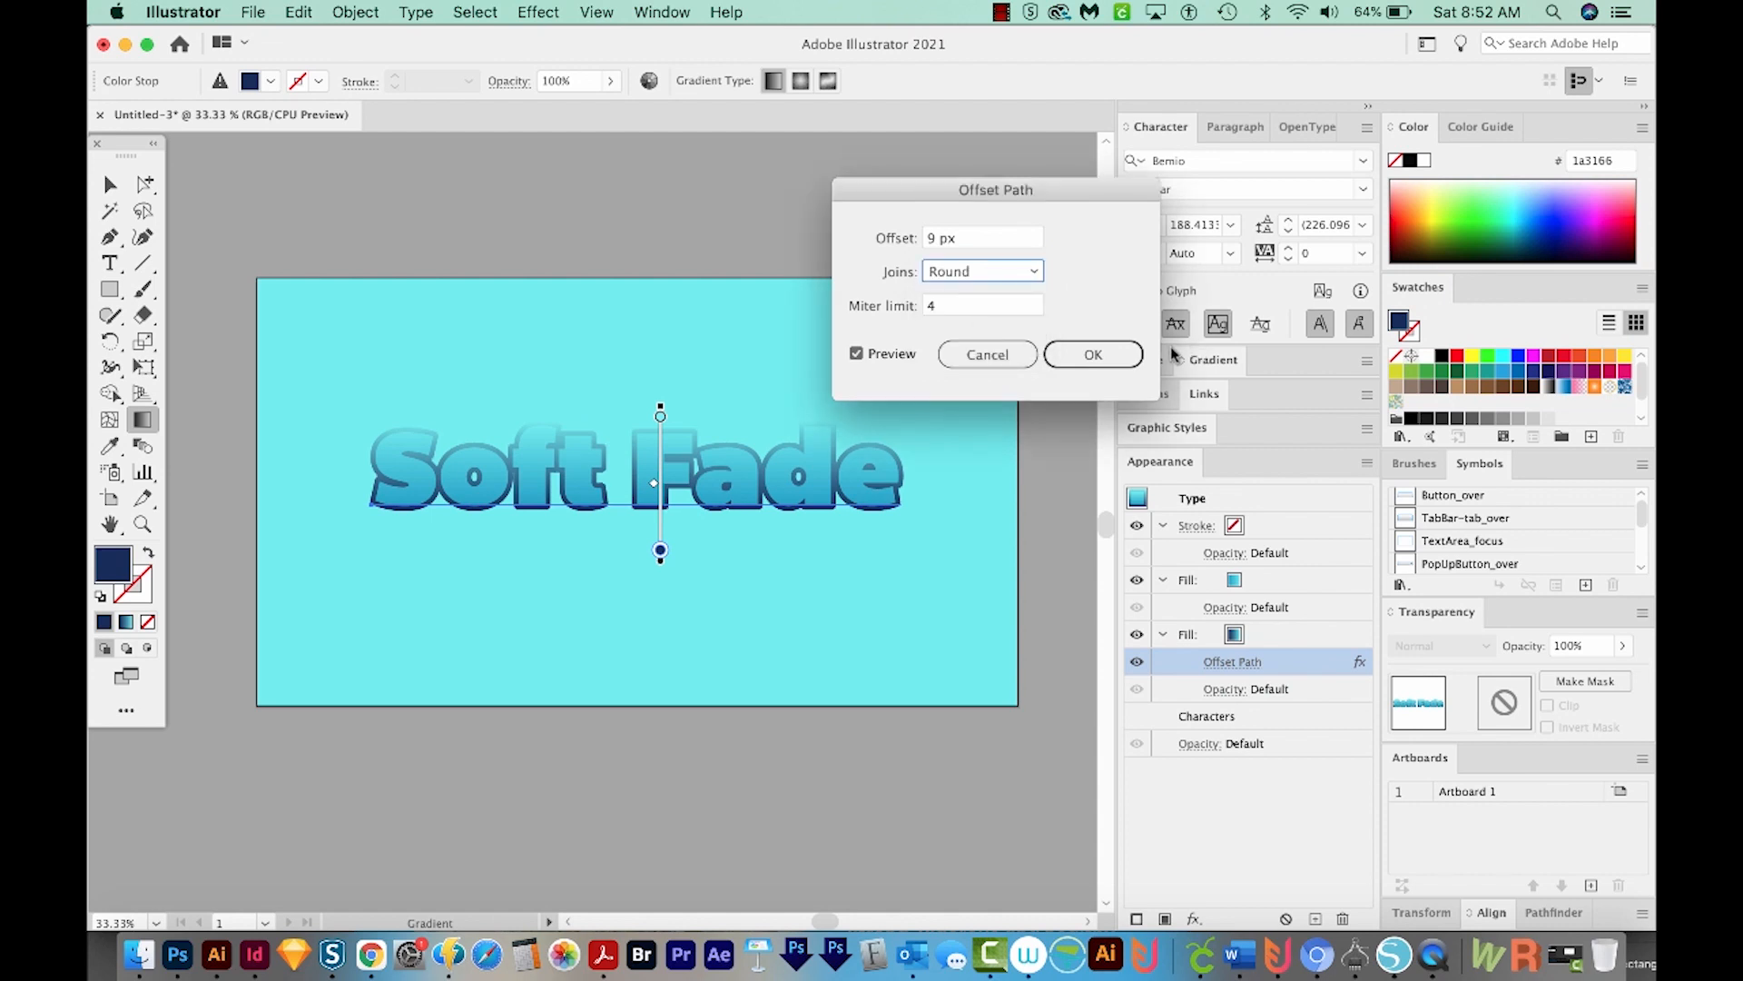
click(1091, 353)
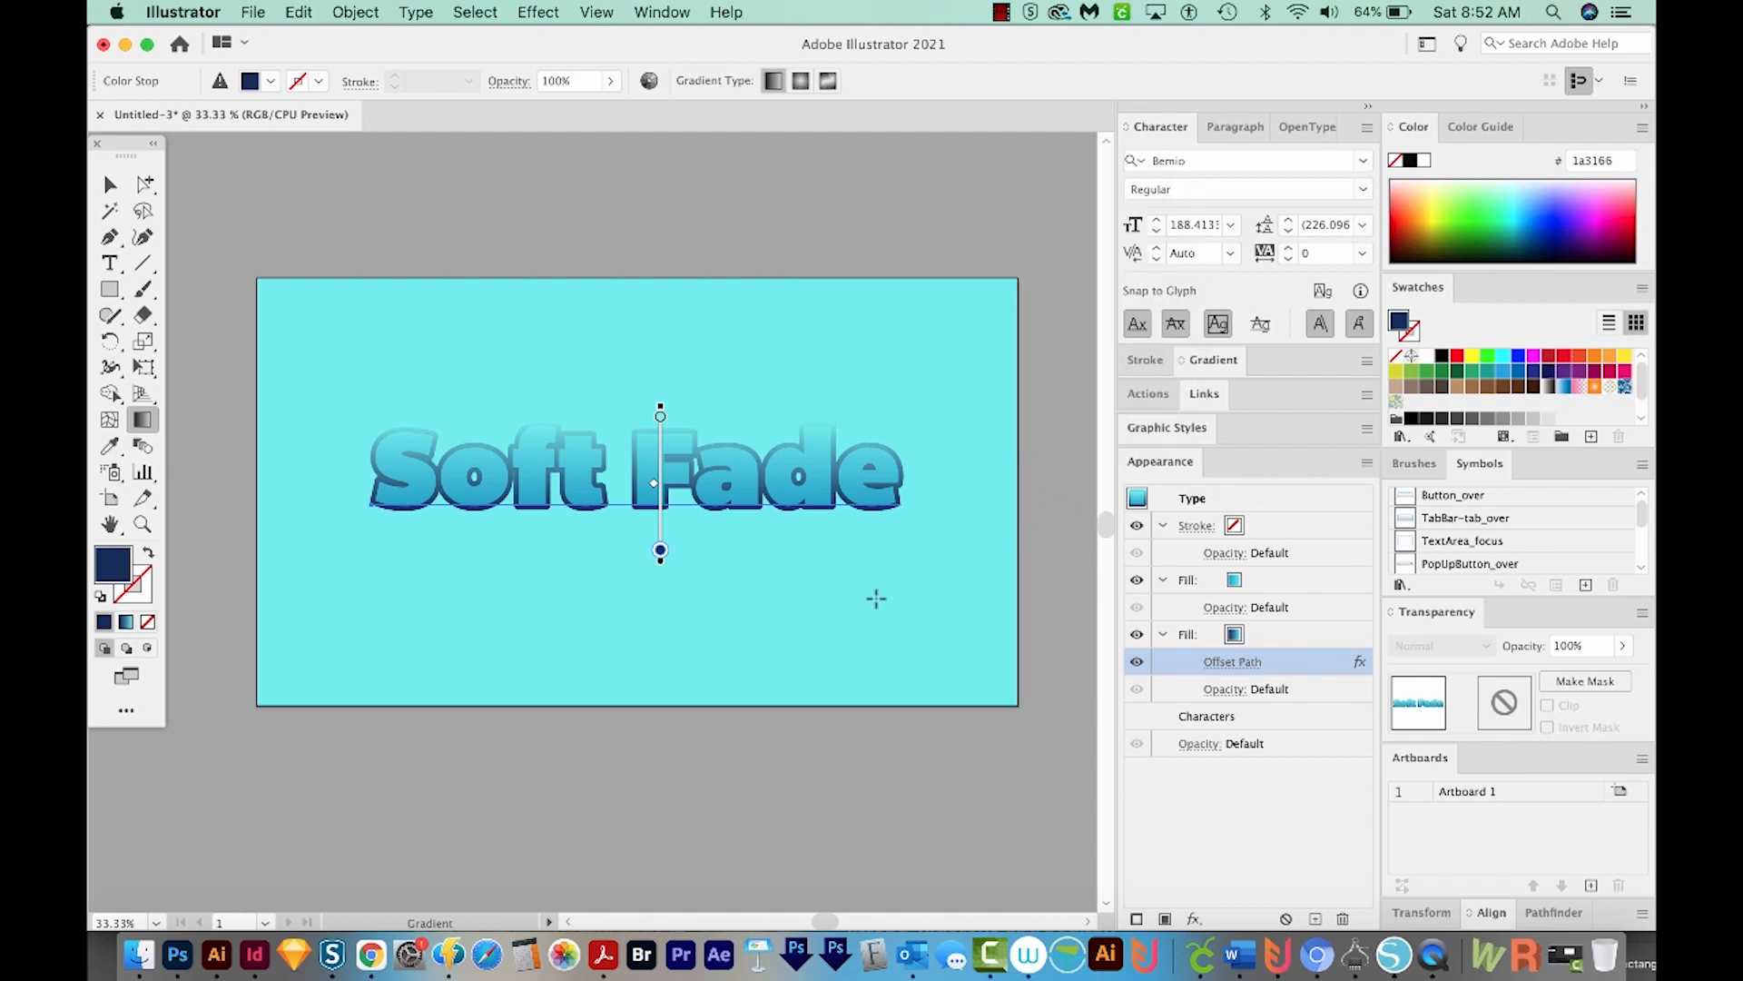
click(1188, 634)
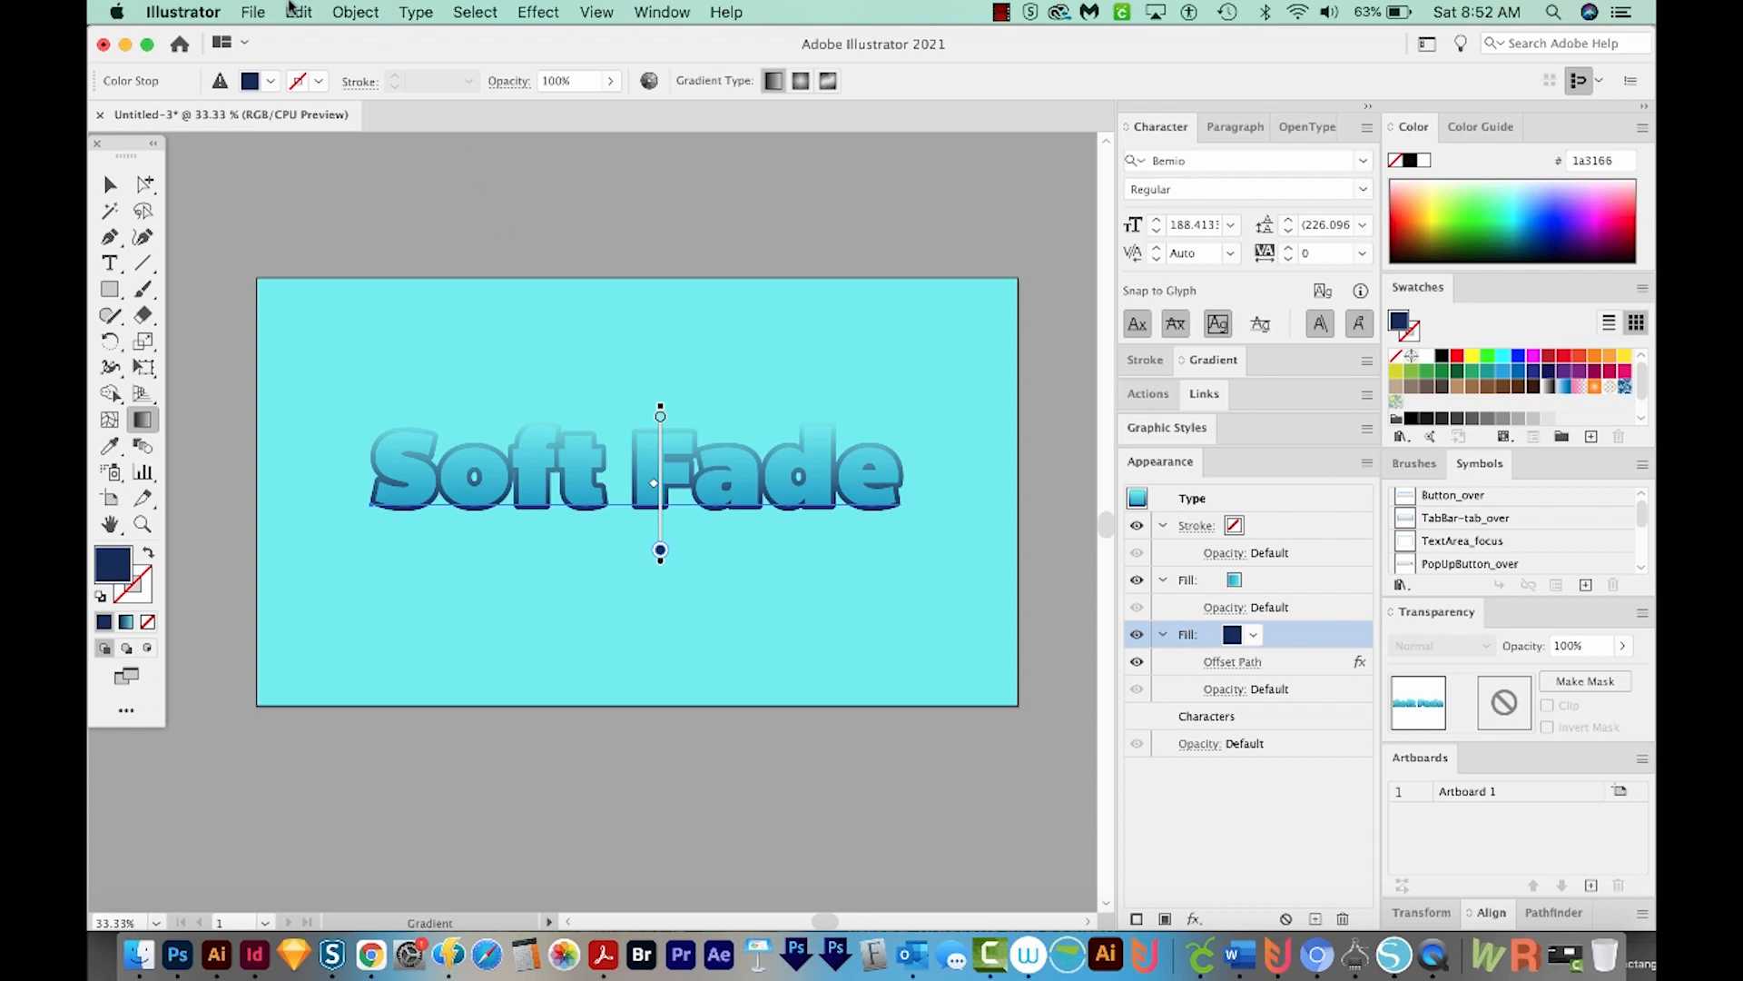
- Apply a Transform effect to the navy fill stacking 7 copies stepped downward for extrusion
click(538, 12)
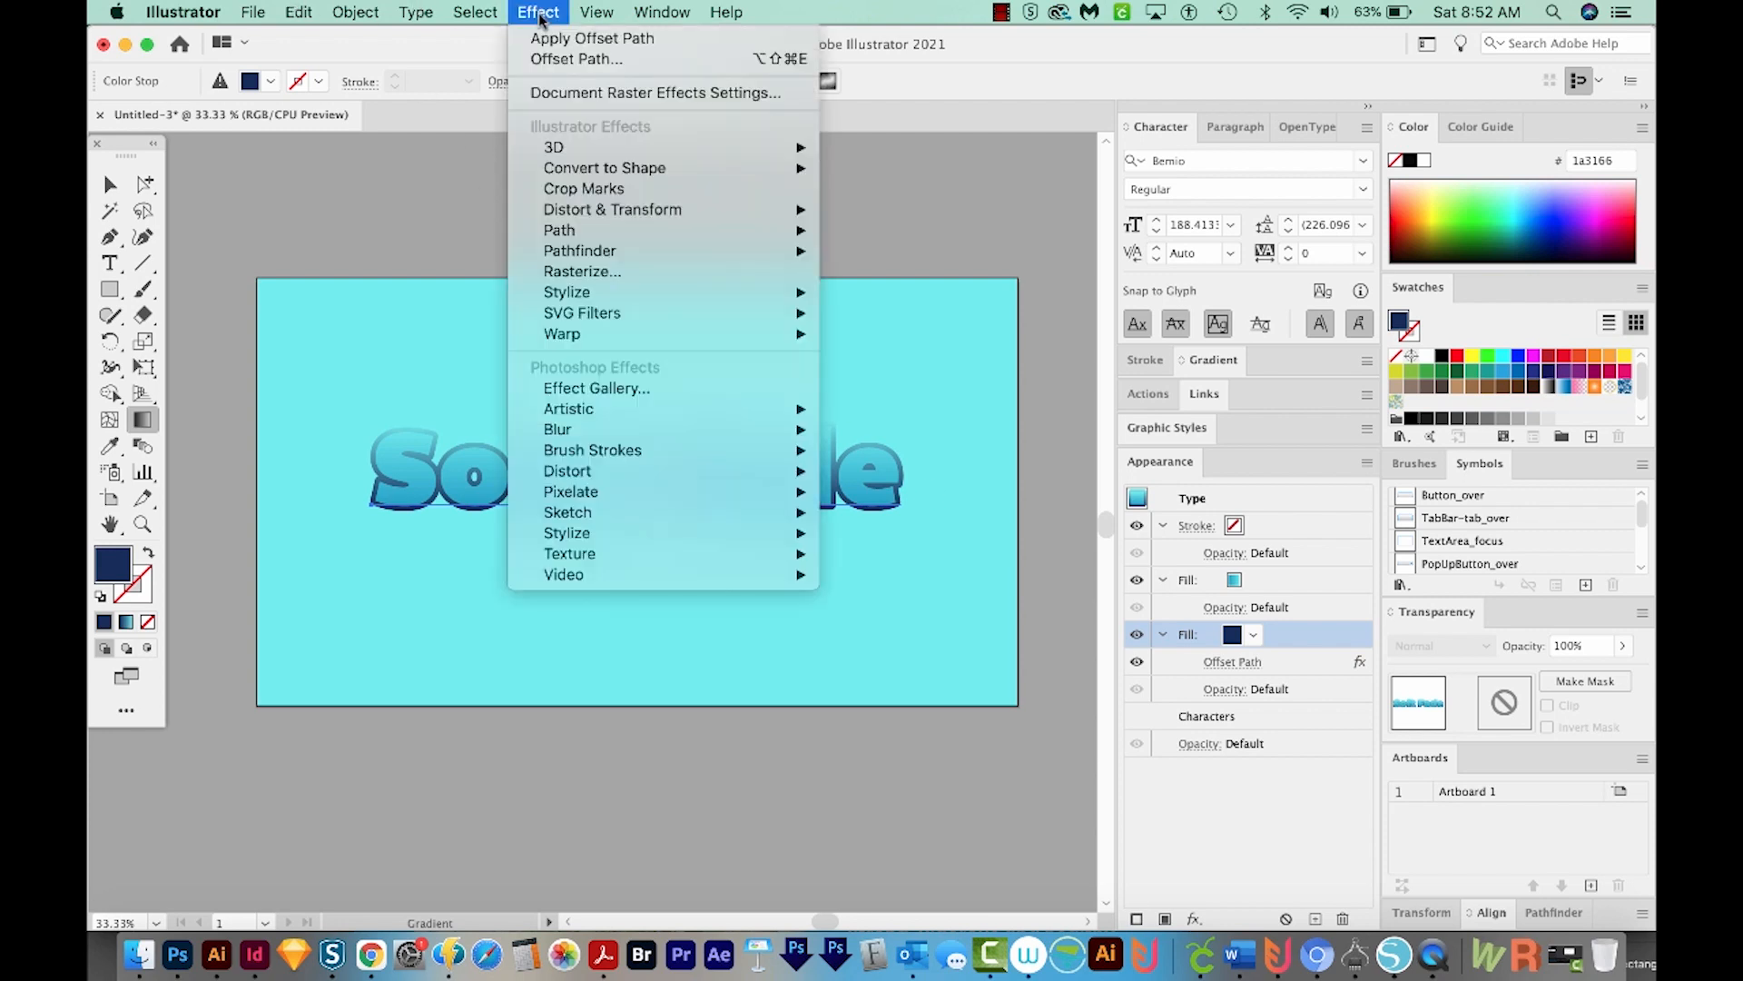
mouse_move(611, 209)
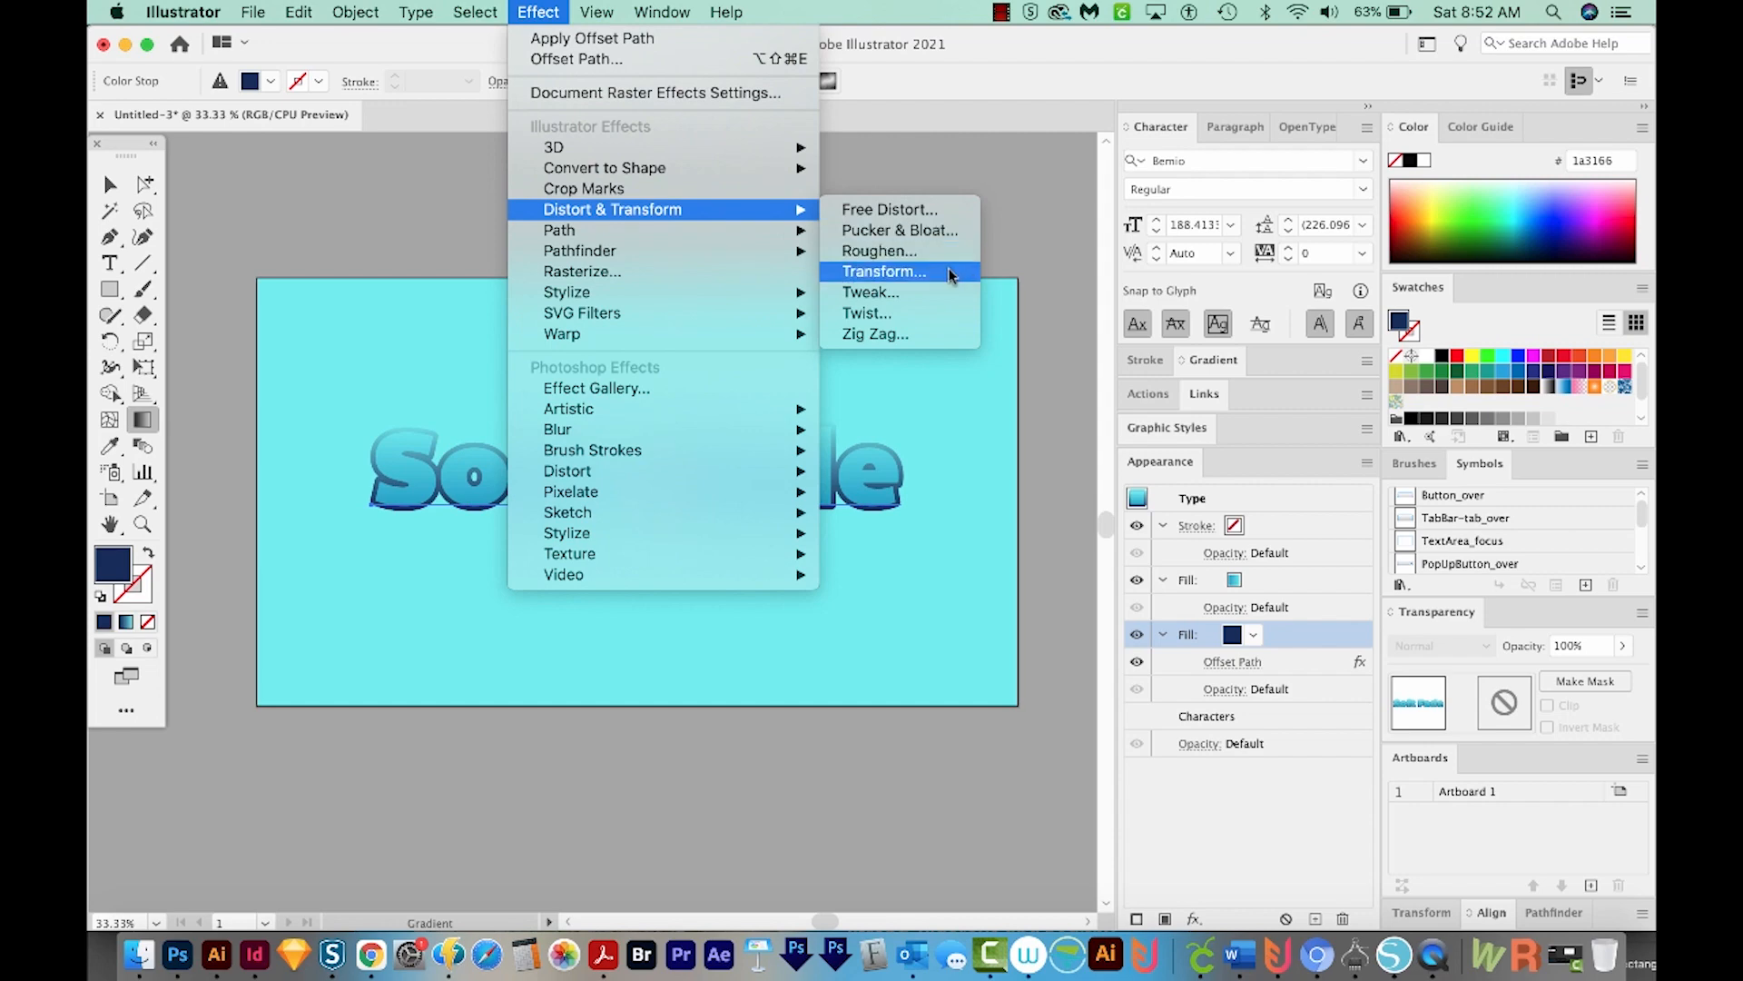
click(883, 272)
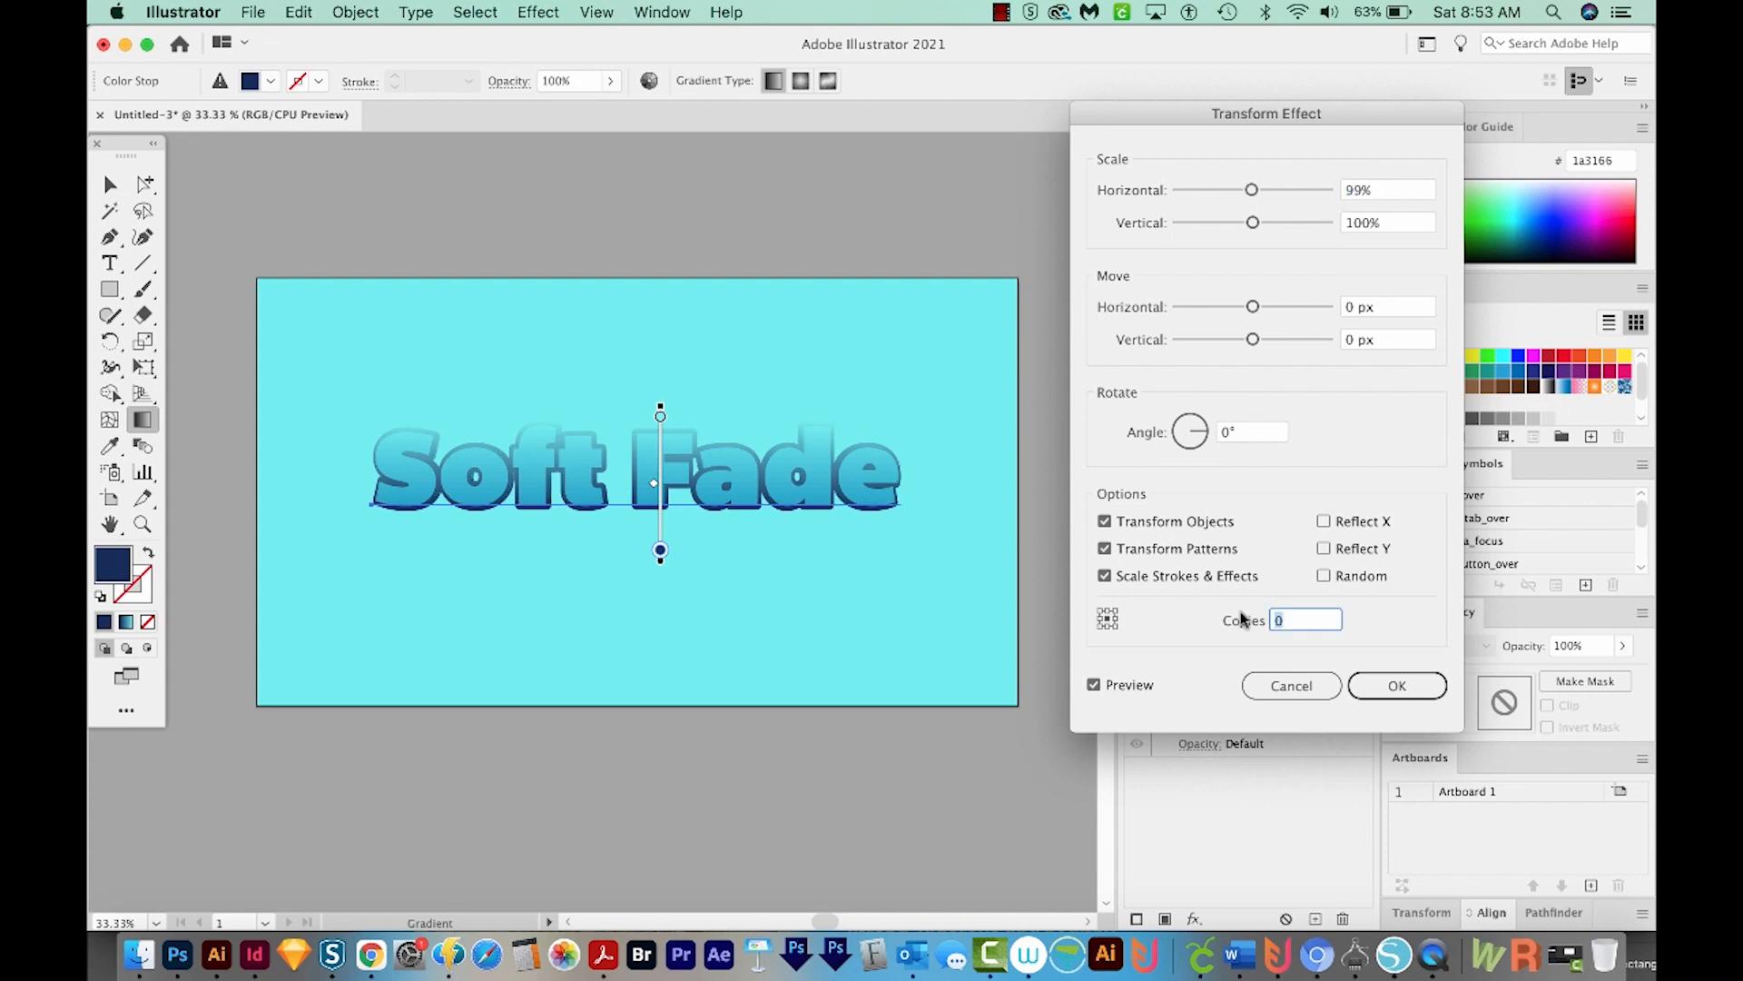
text(10)
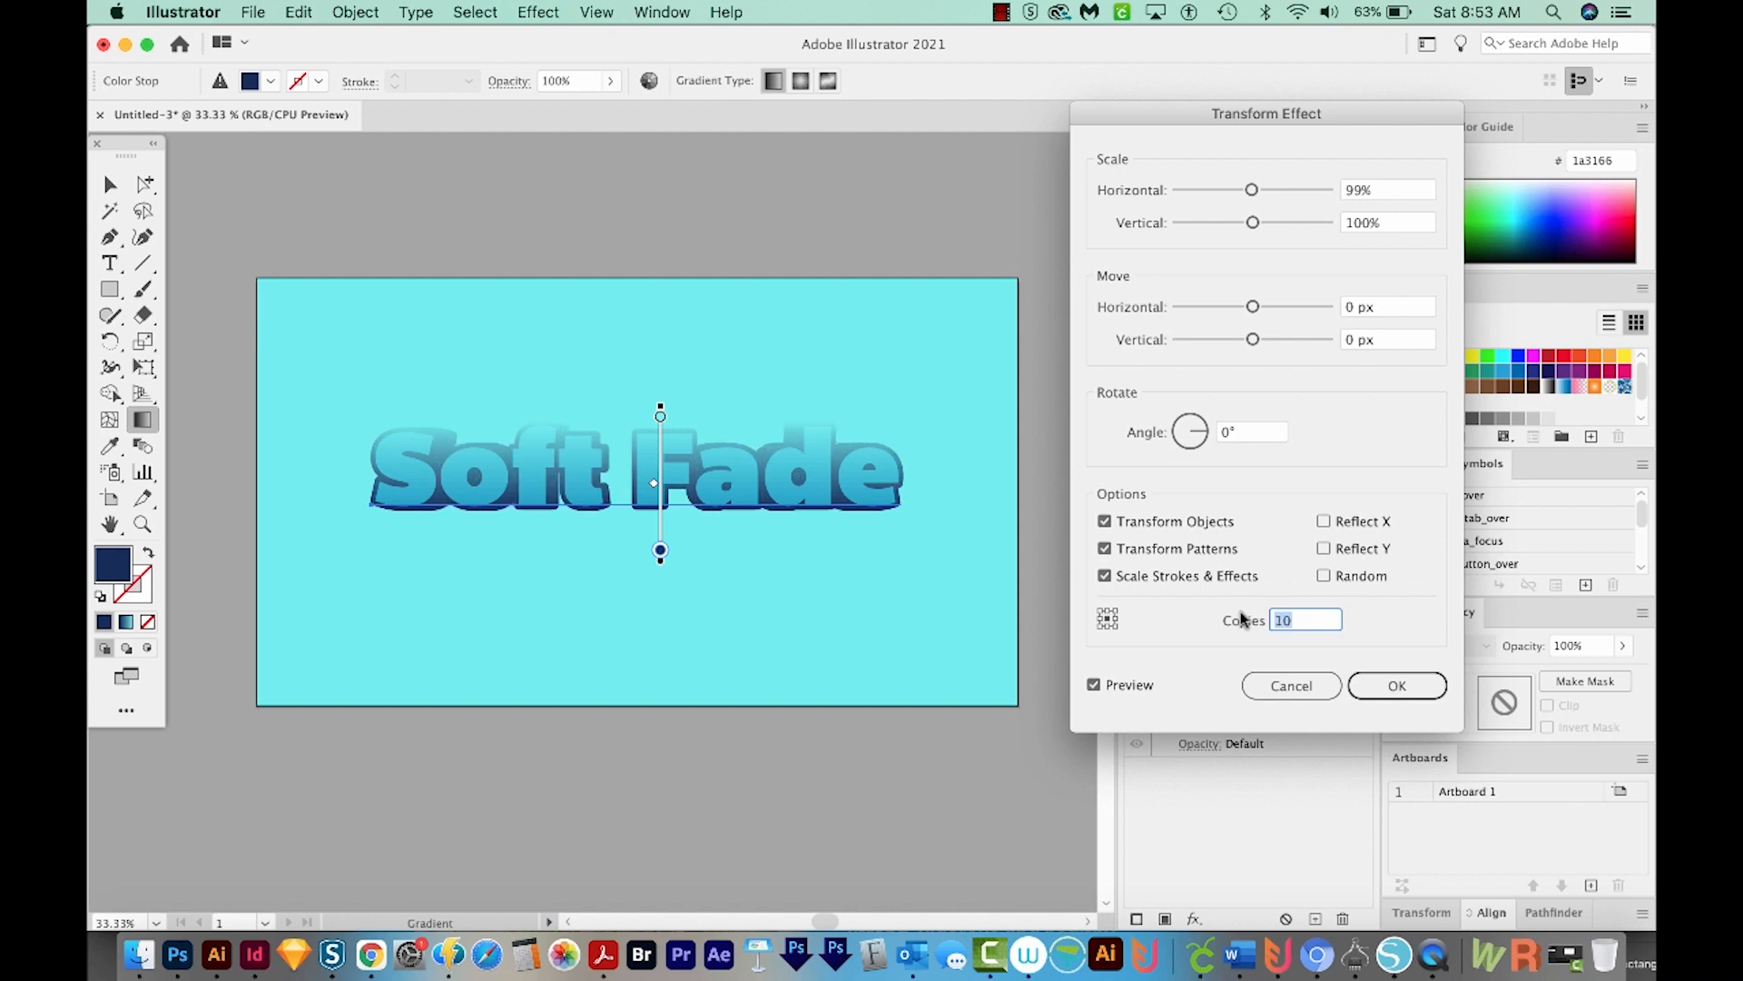
text(7)
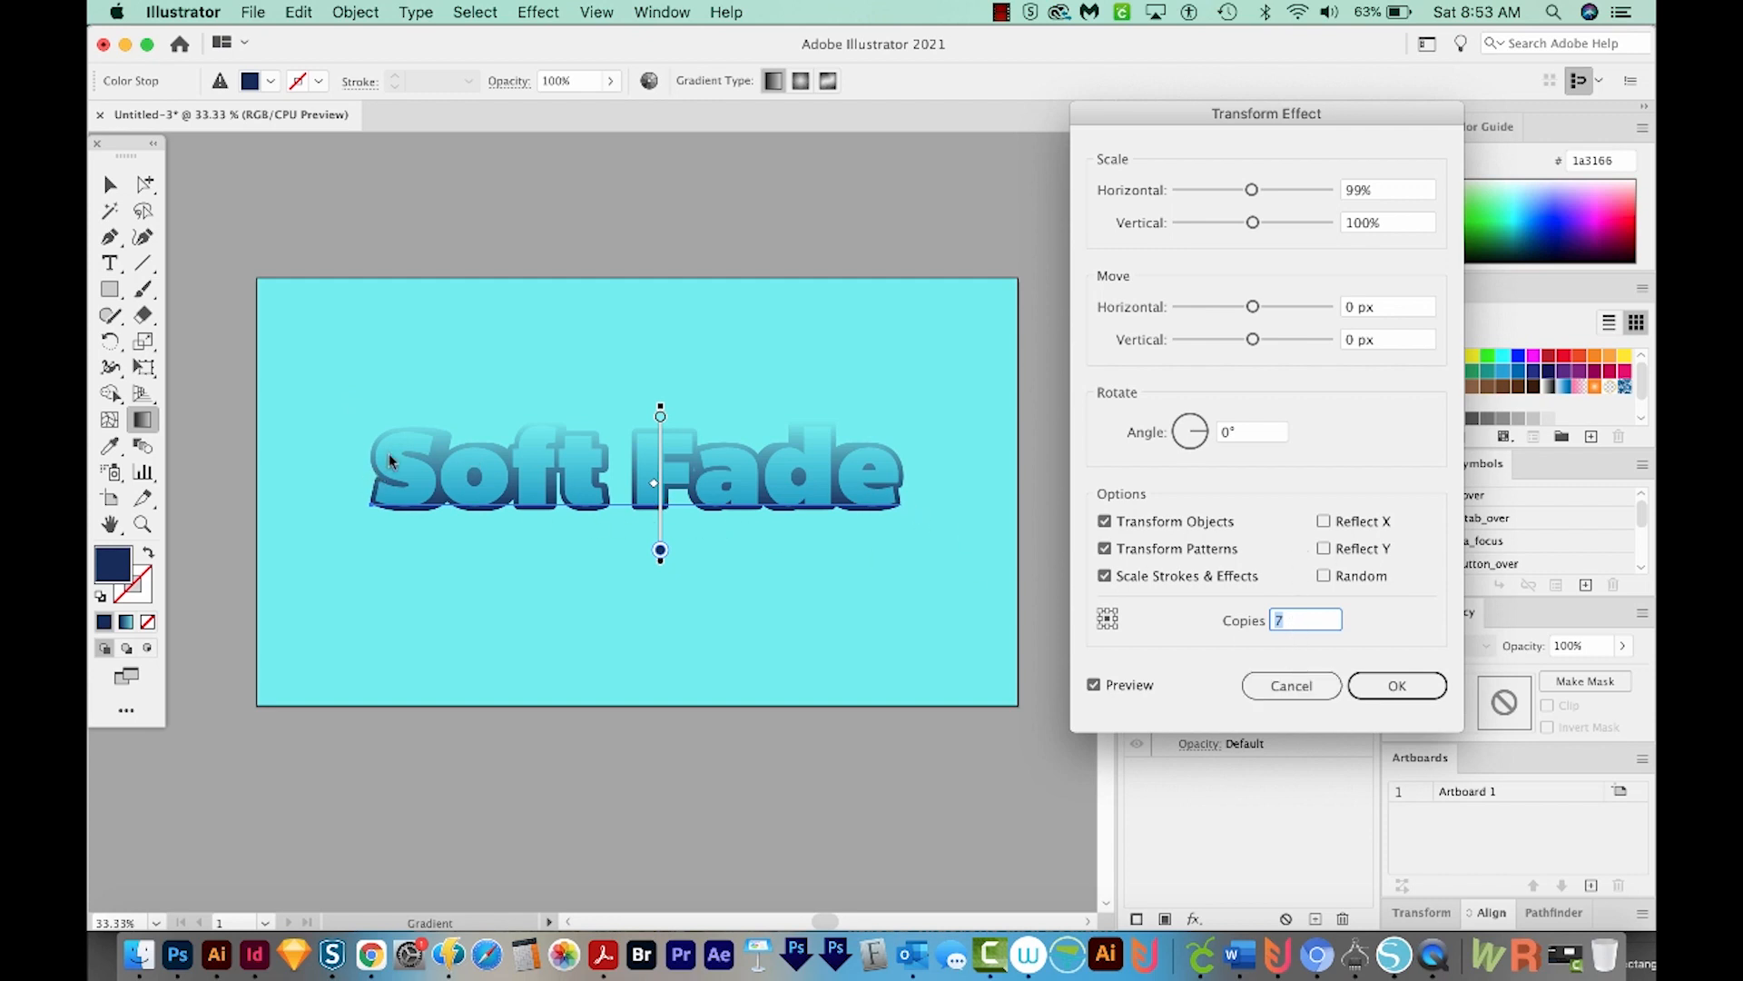
mouse_move(1176, 209)
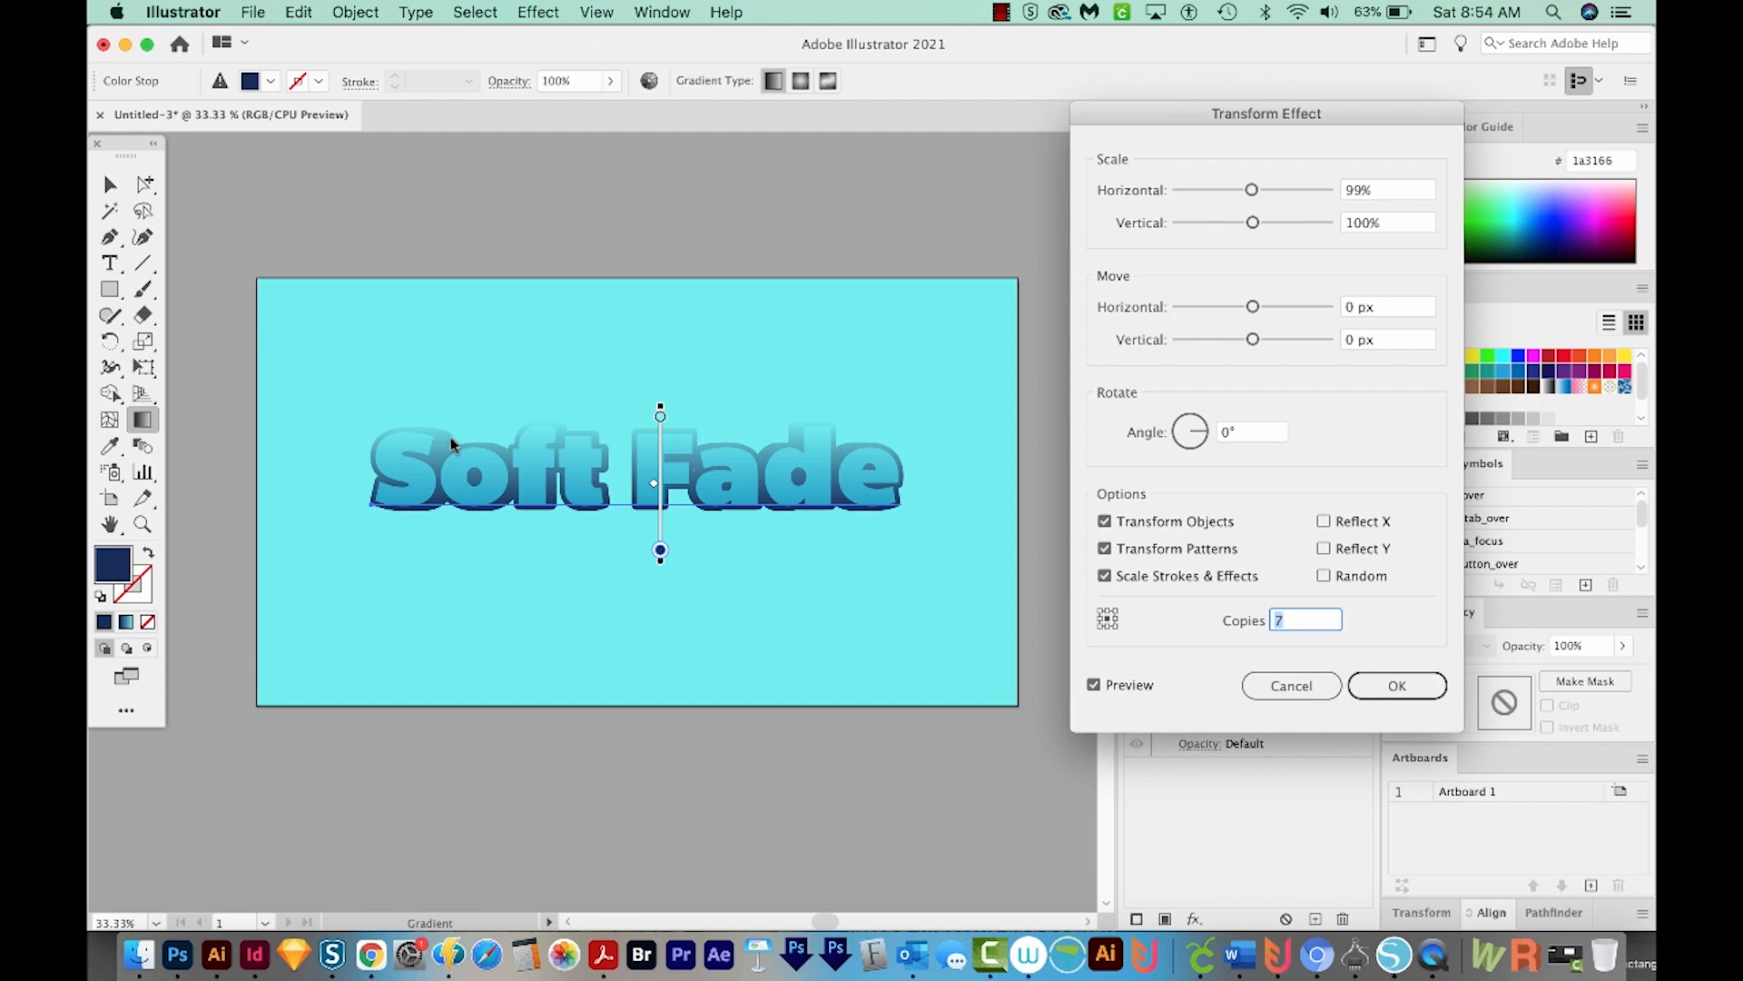
mouse_move(1173, 331)
text(3)
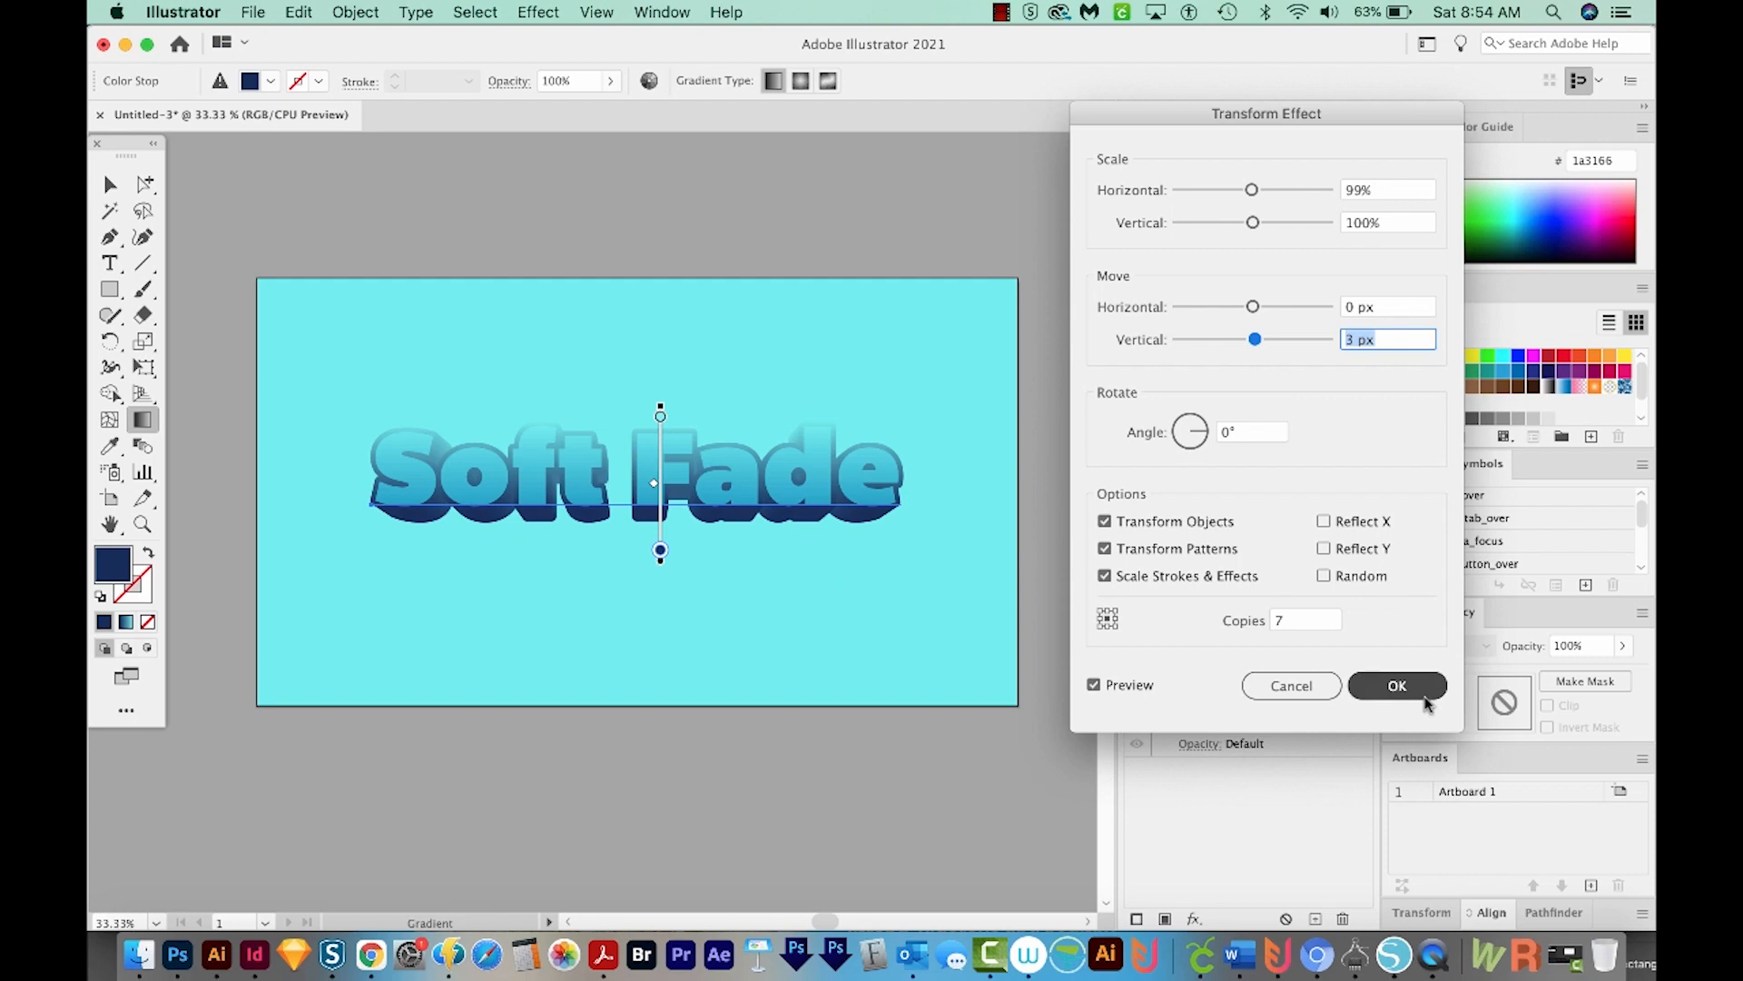
click(1397, 684)
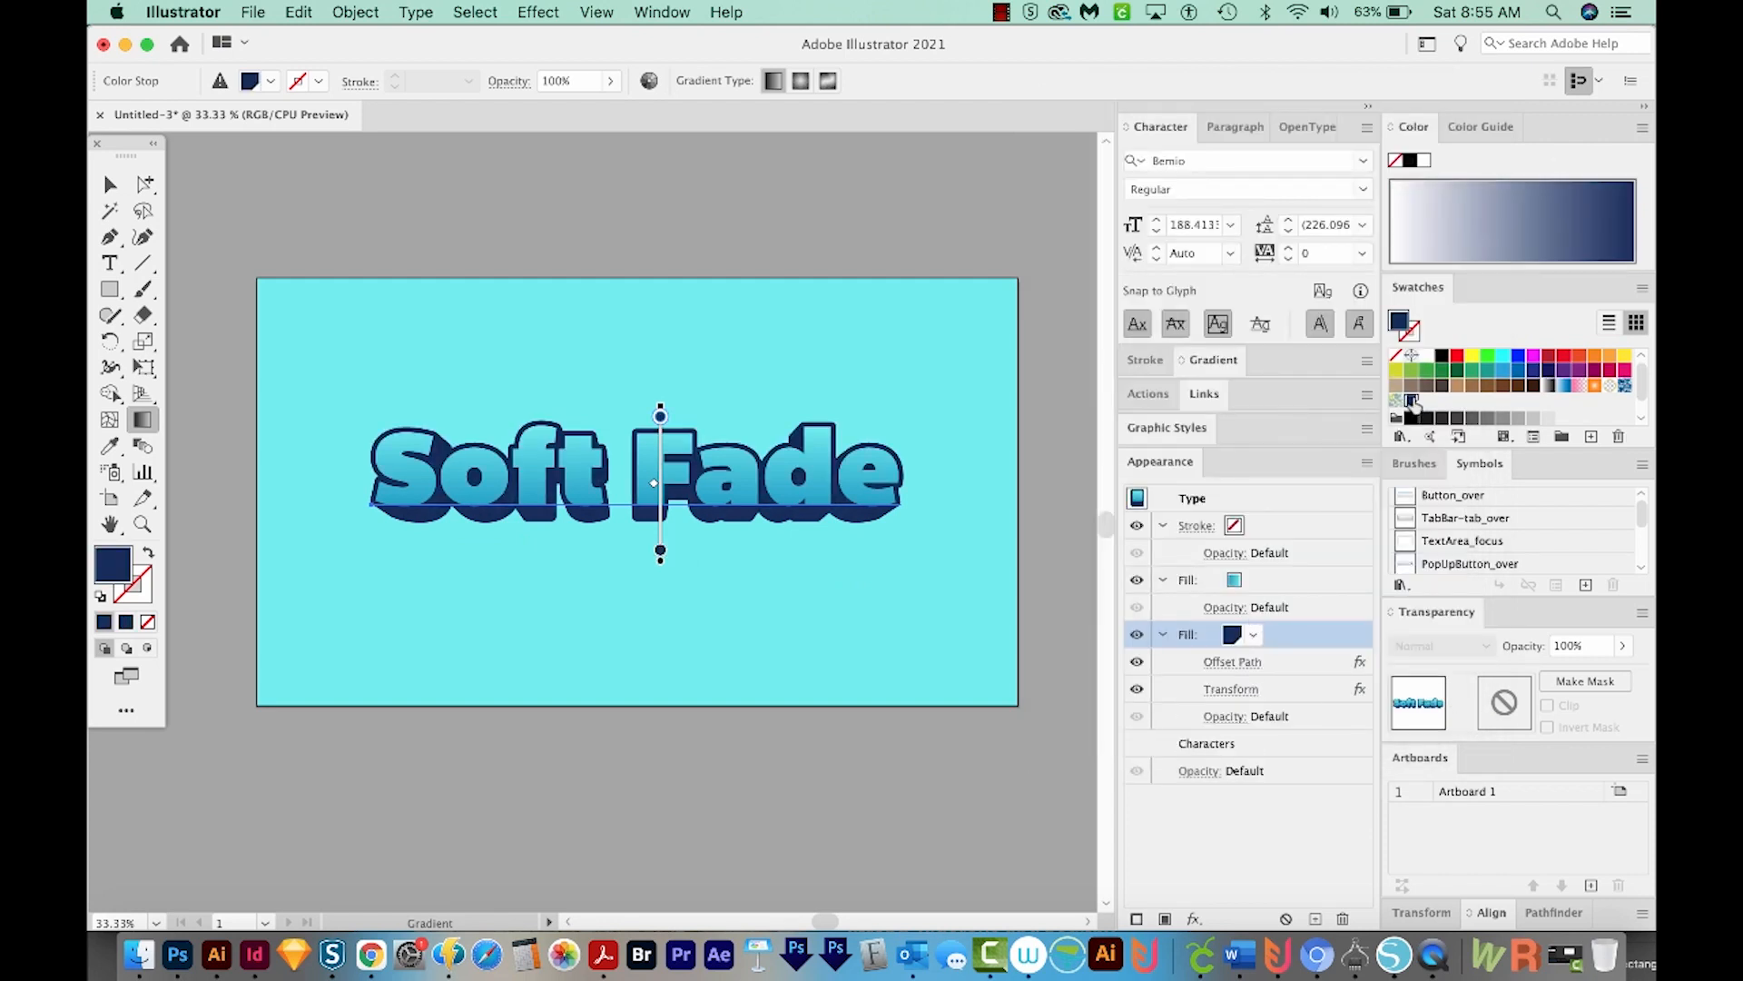
- Duplicate the navy extrusion fill with its Offset Path and Transform effects
click(1234, 634)
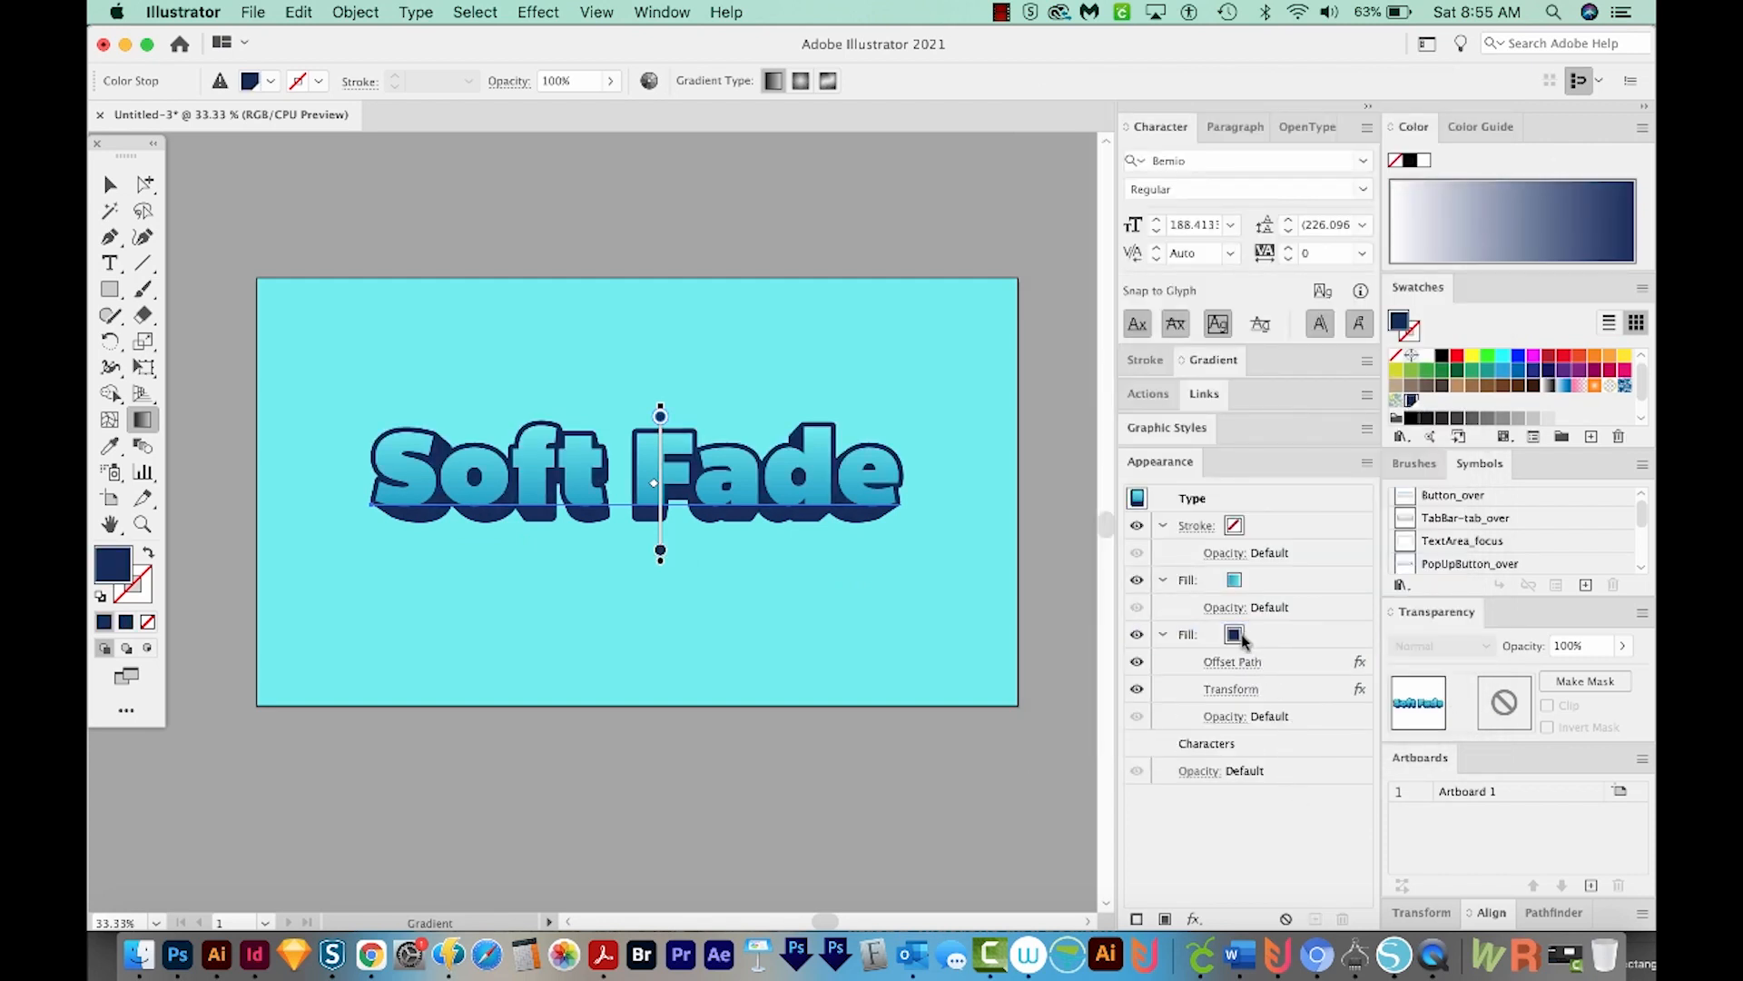
click(1187, 634)
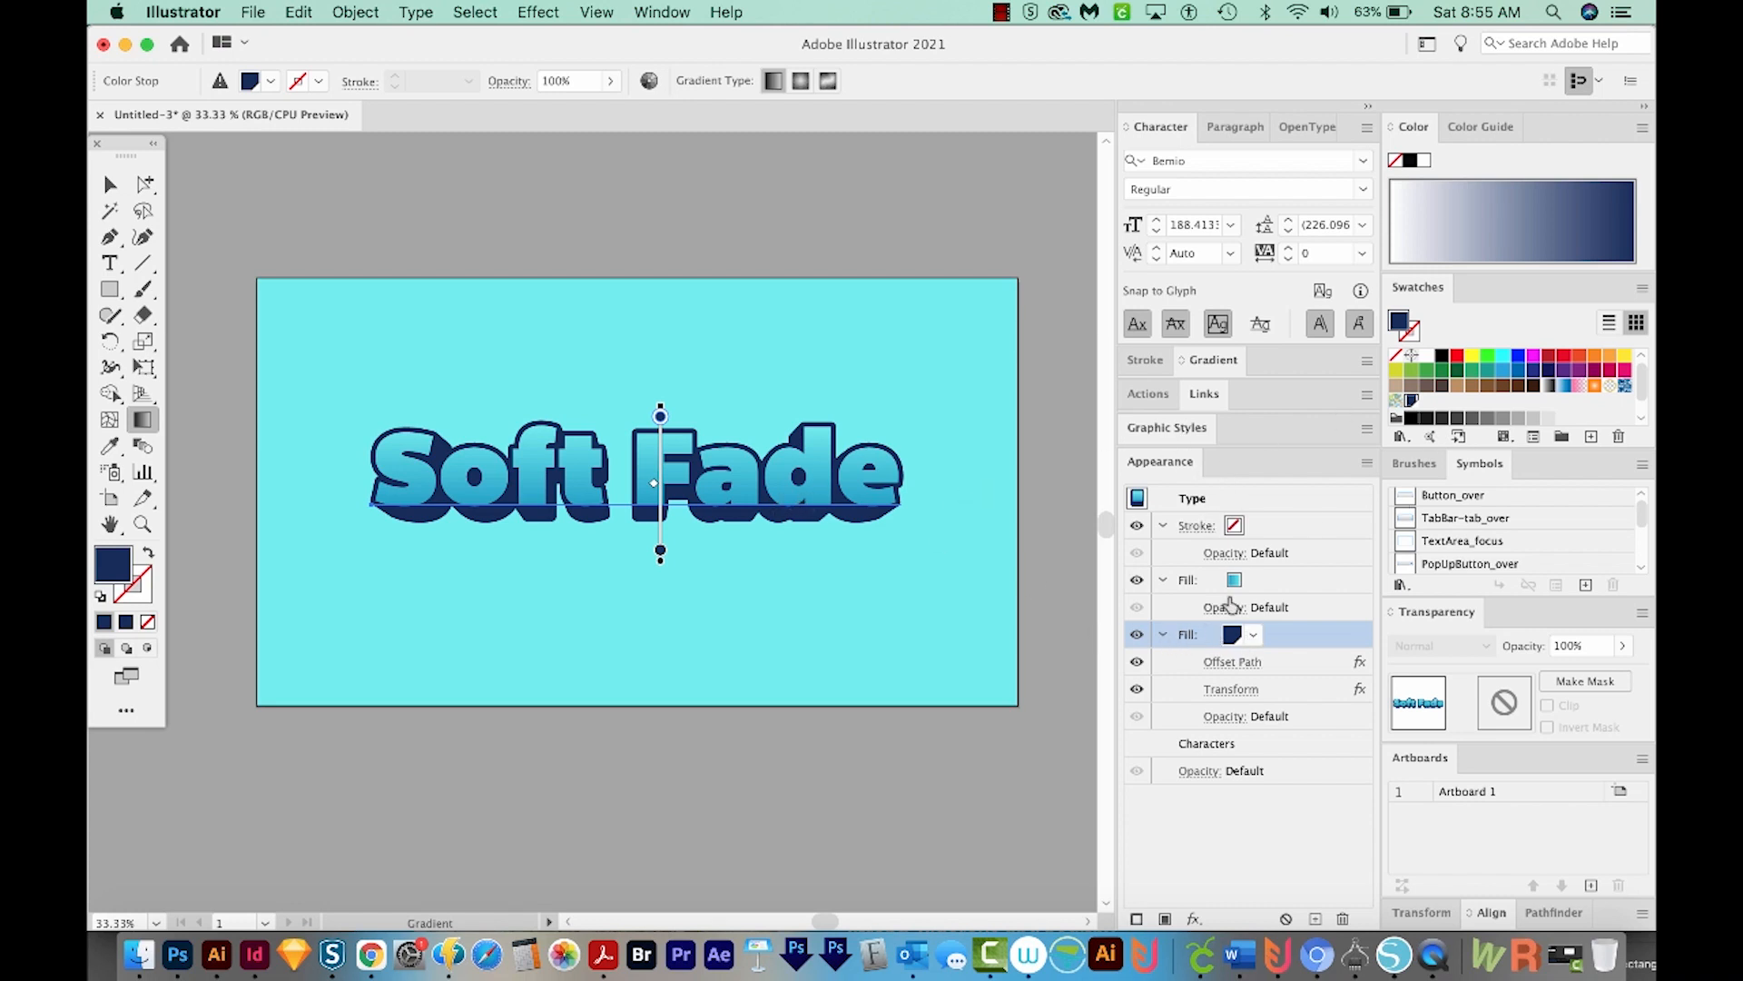
mouse_move(1281, 650)
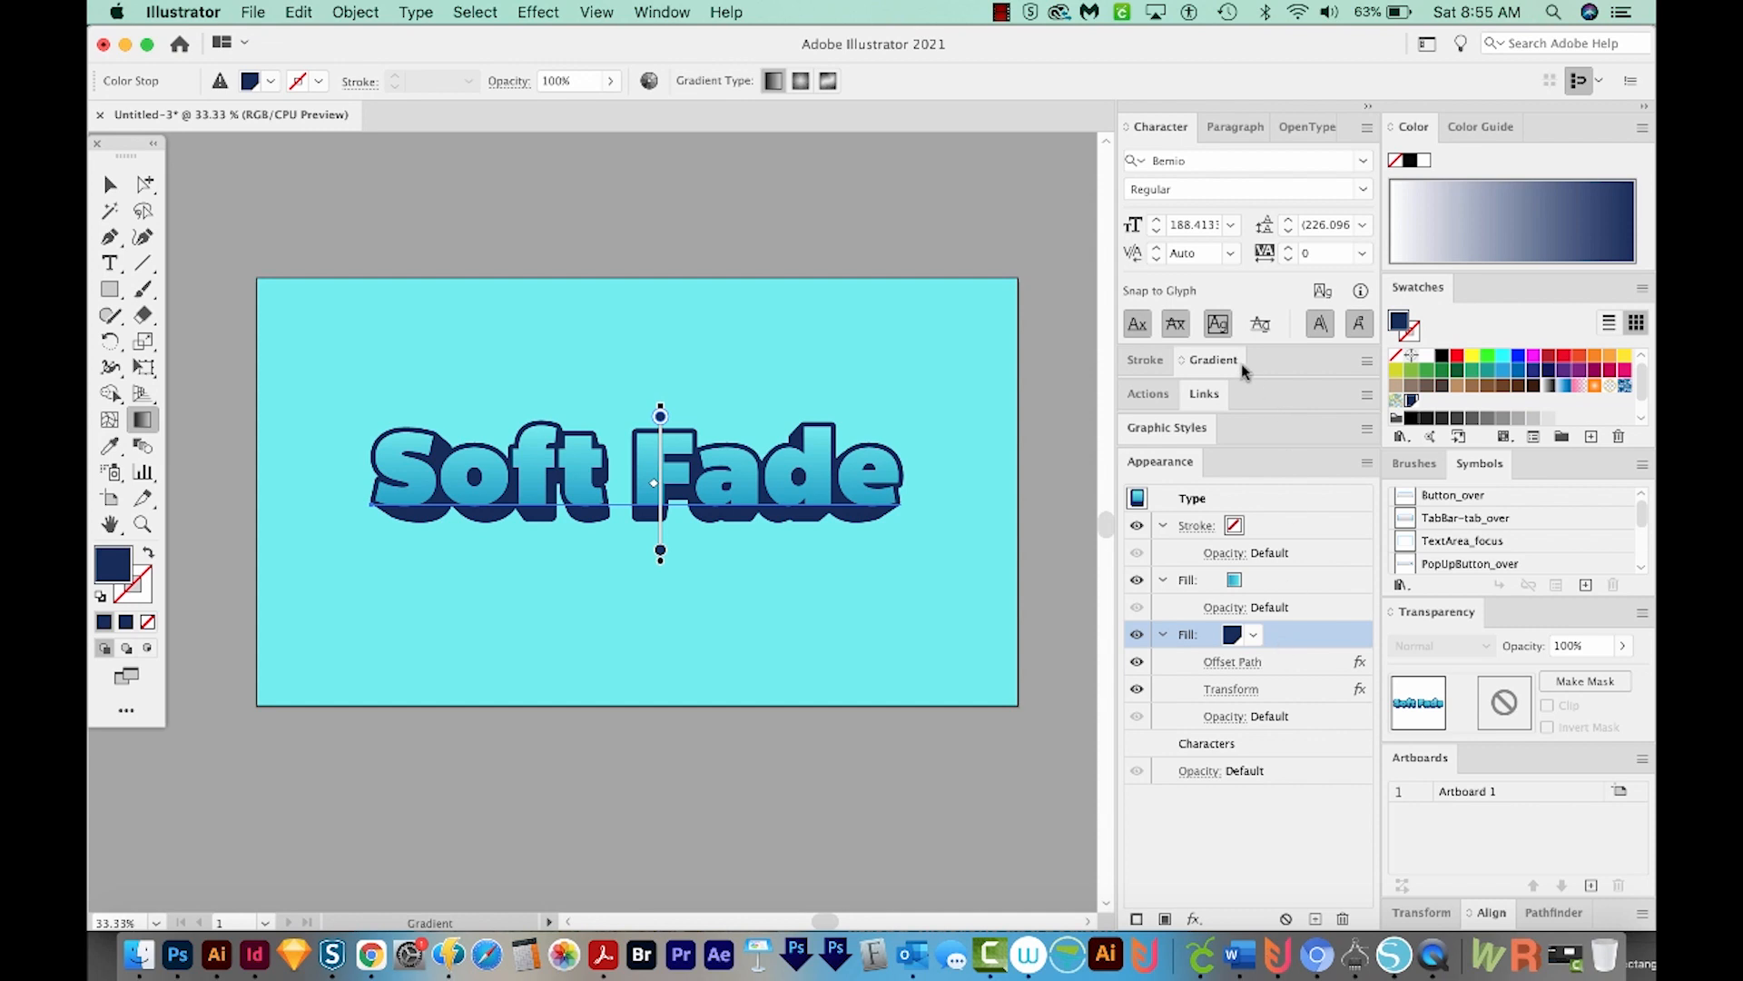
click(1213, 359)
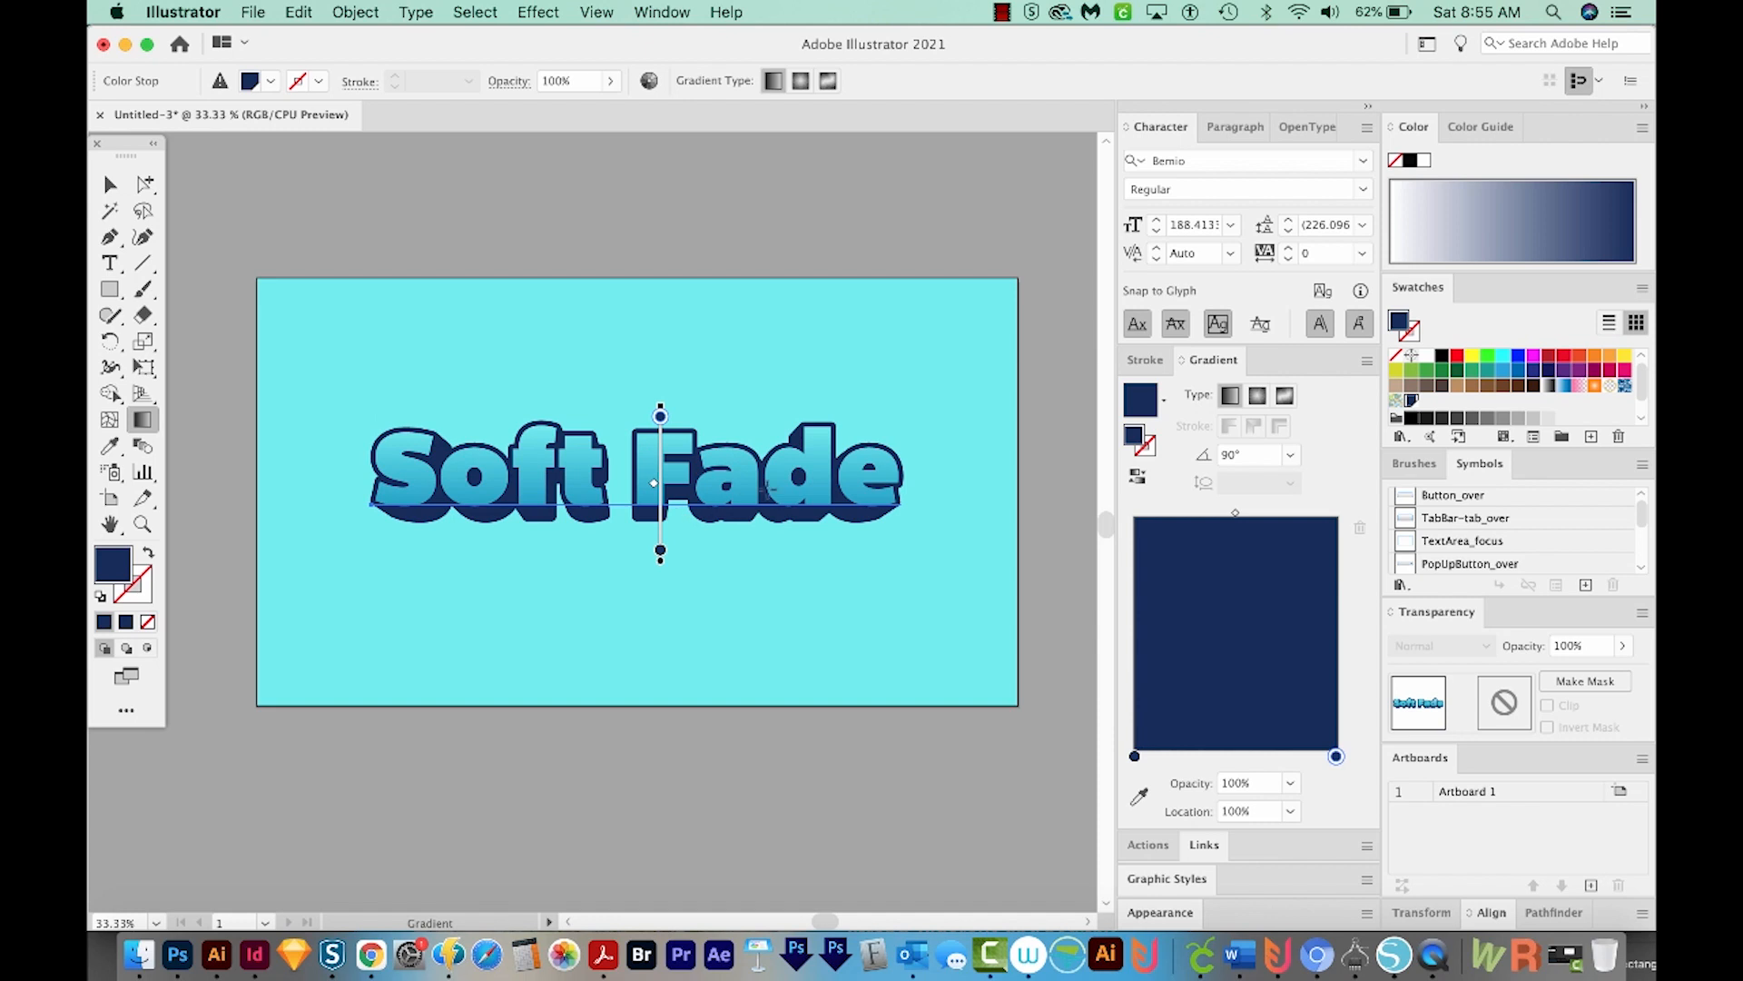
mouse_move(419, 531)
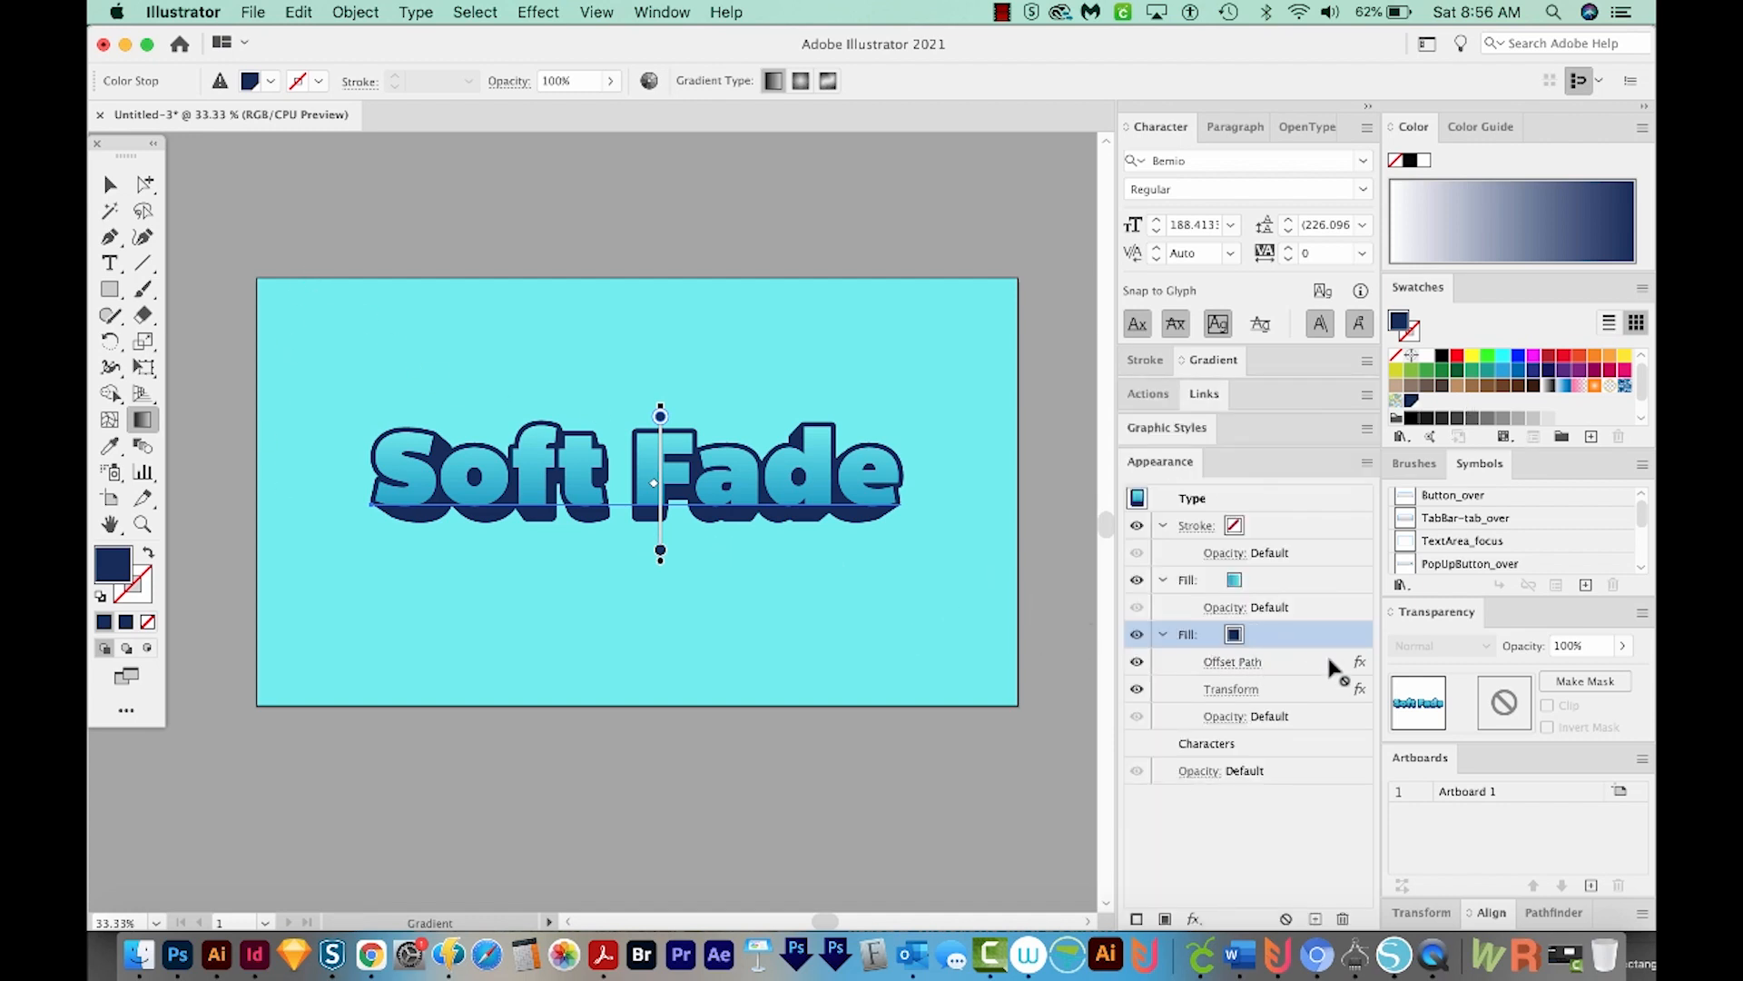
click(1316, 918)
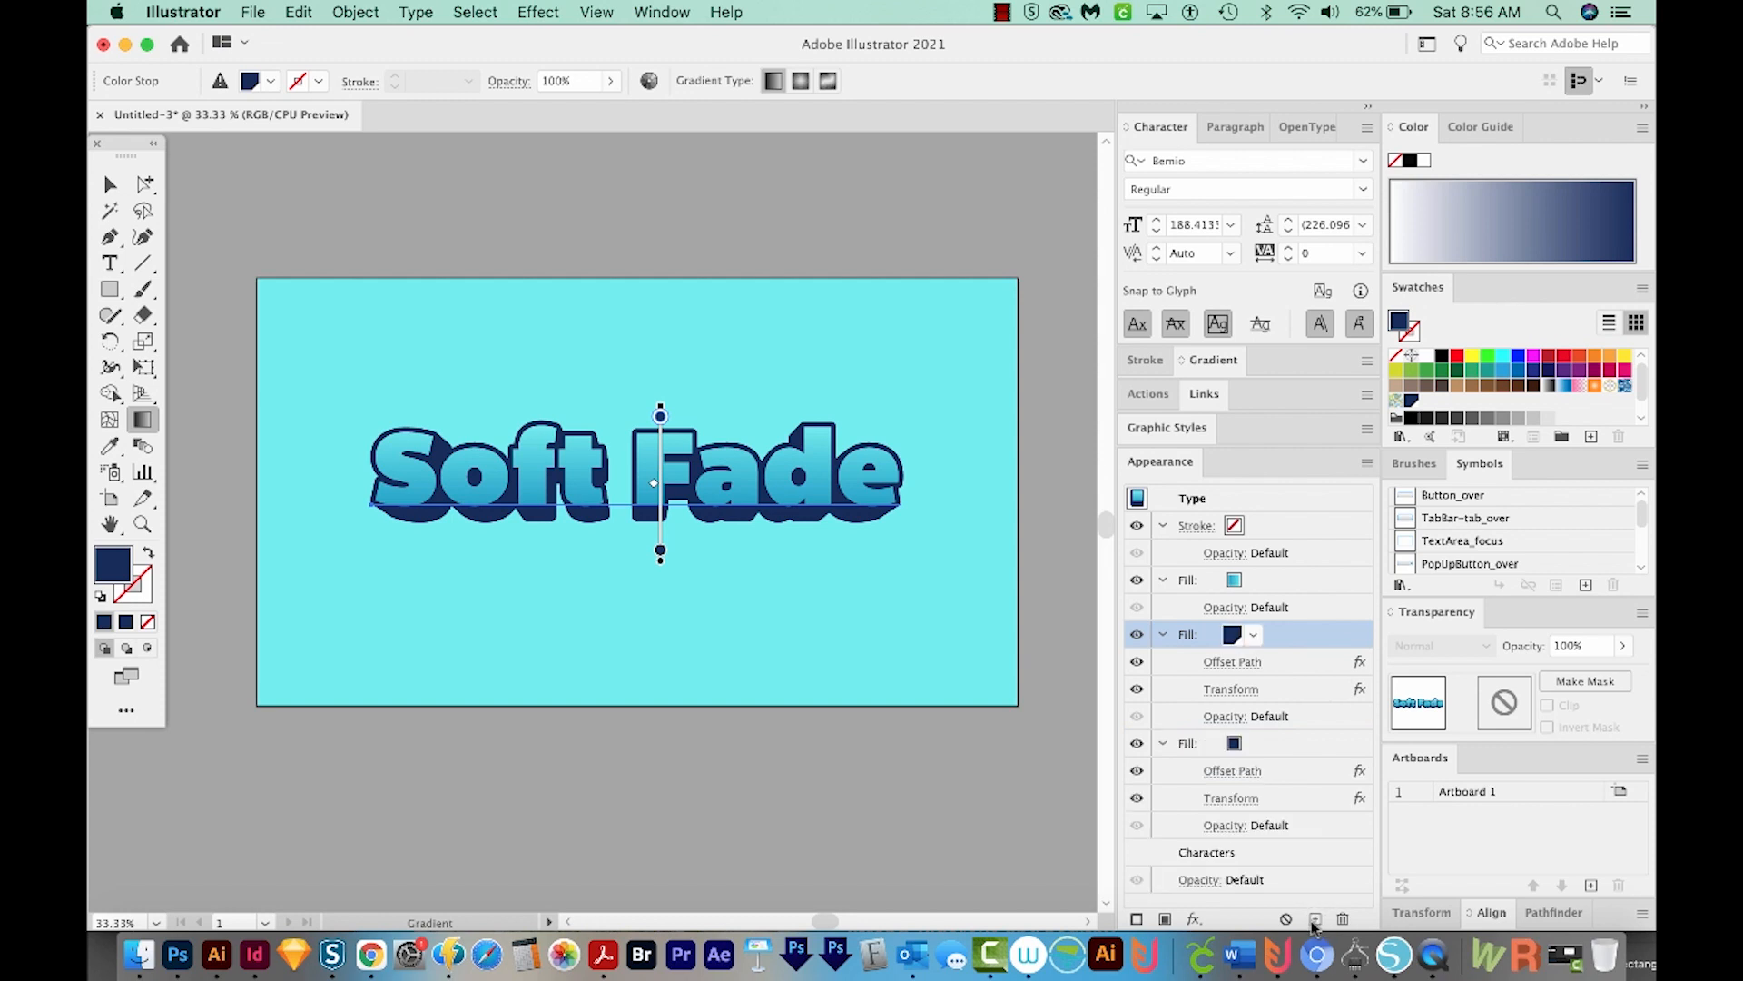
- Turn the duplicated bottom fill white and enlarge its offset into a thick outer border
click(1187, 743)
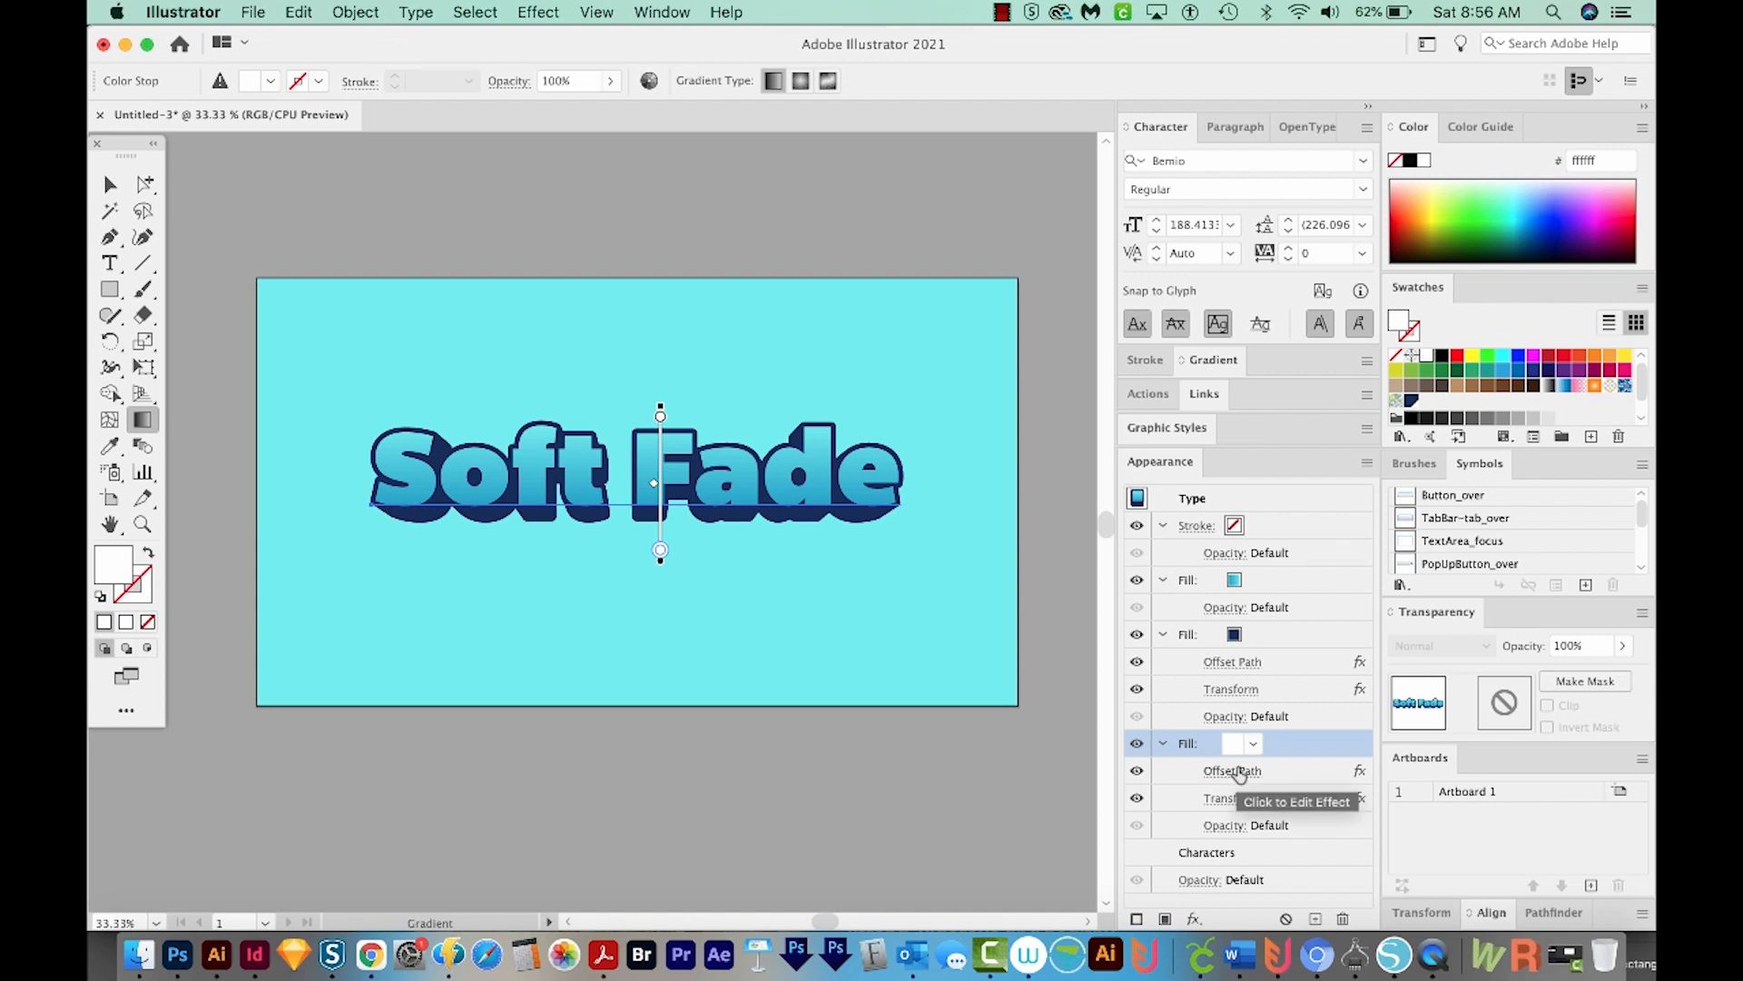
click(1232, 771)
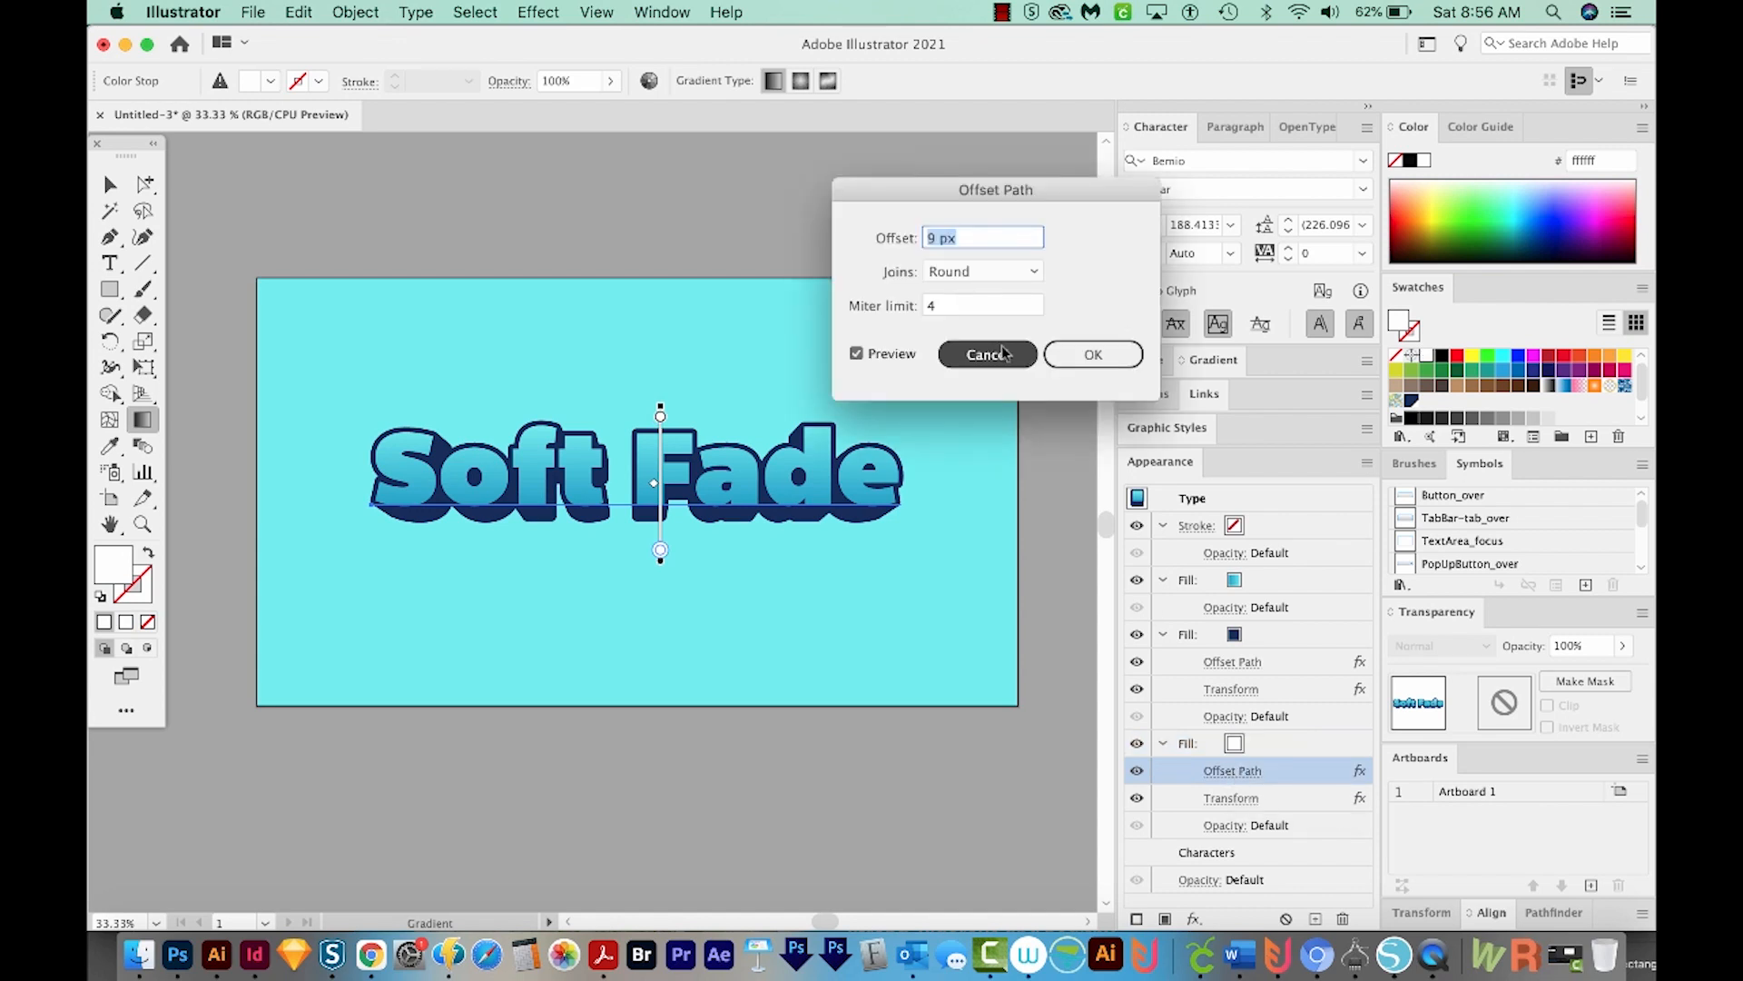
text(16)
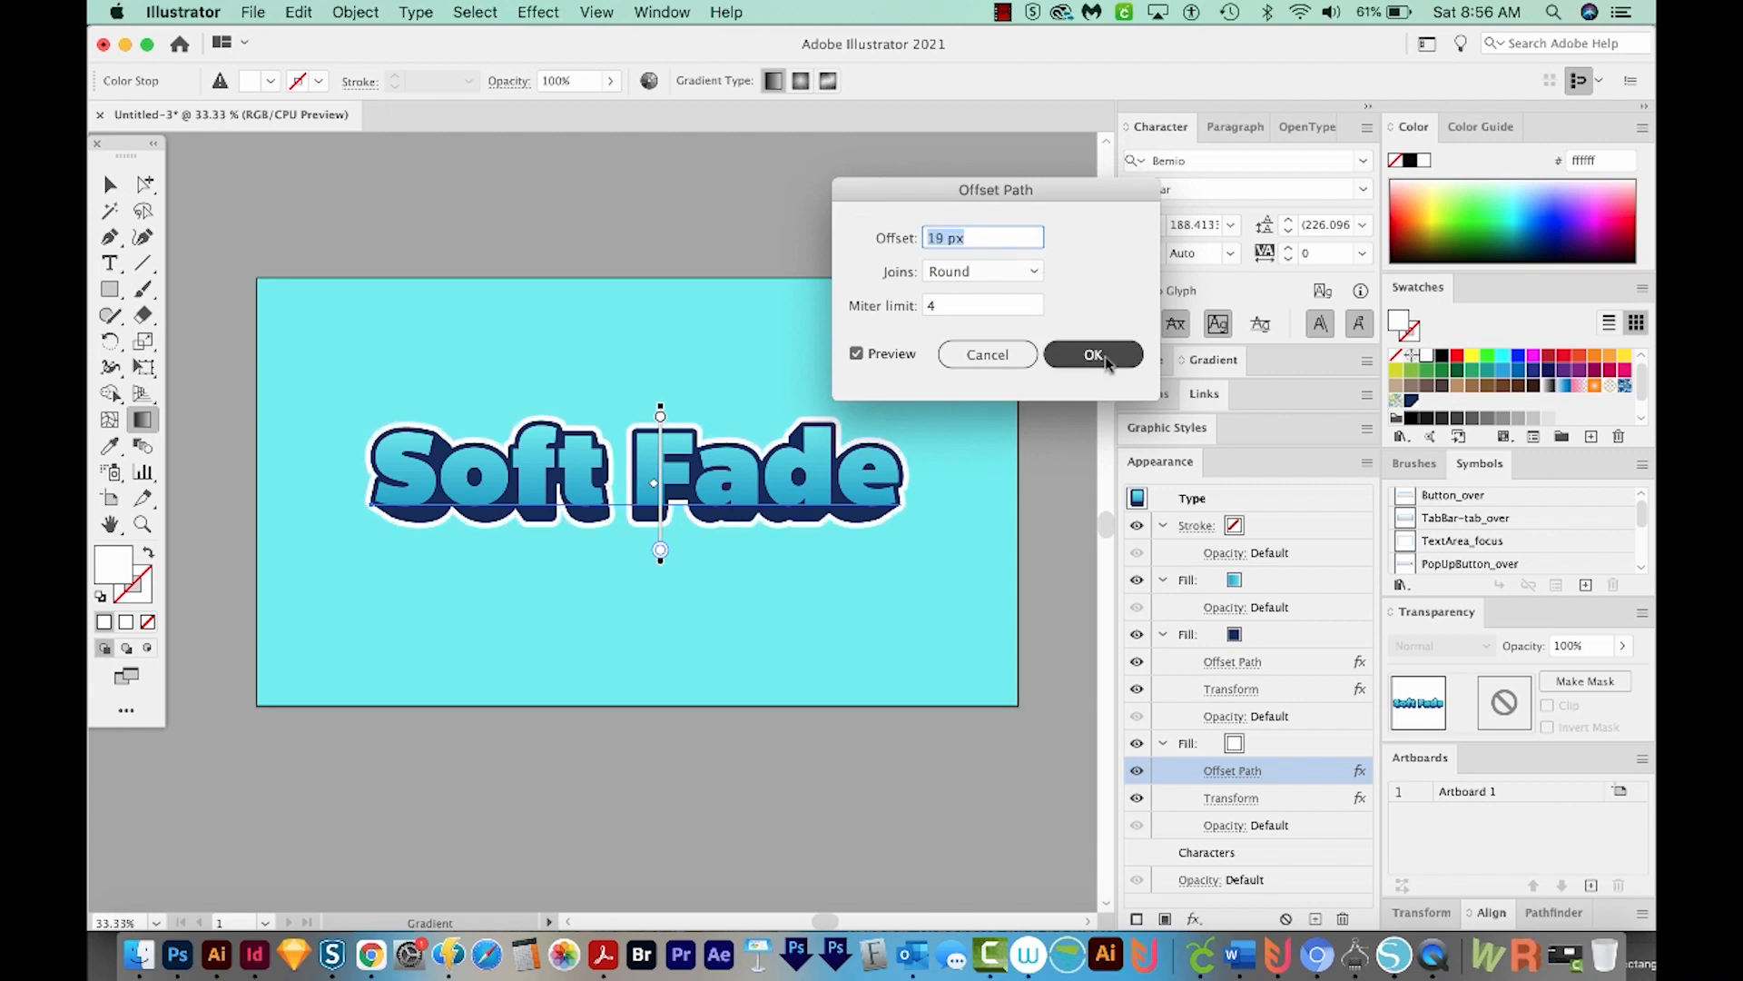
click(1093, 353)
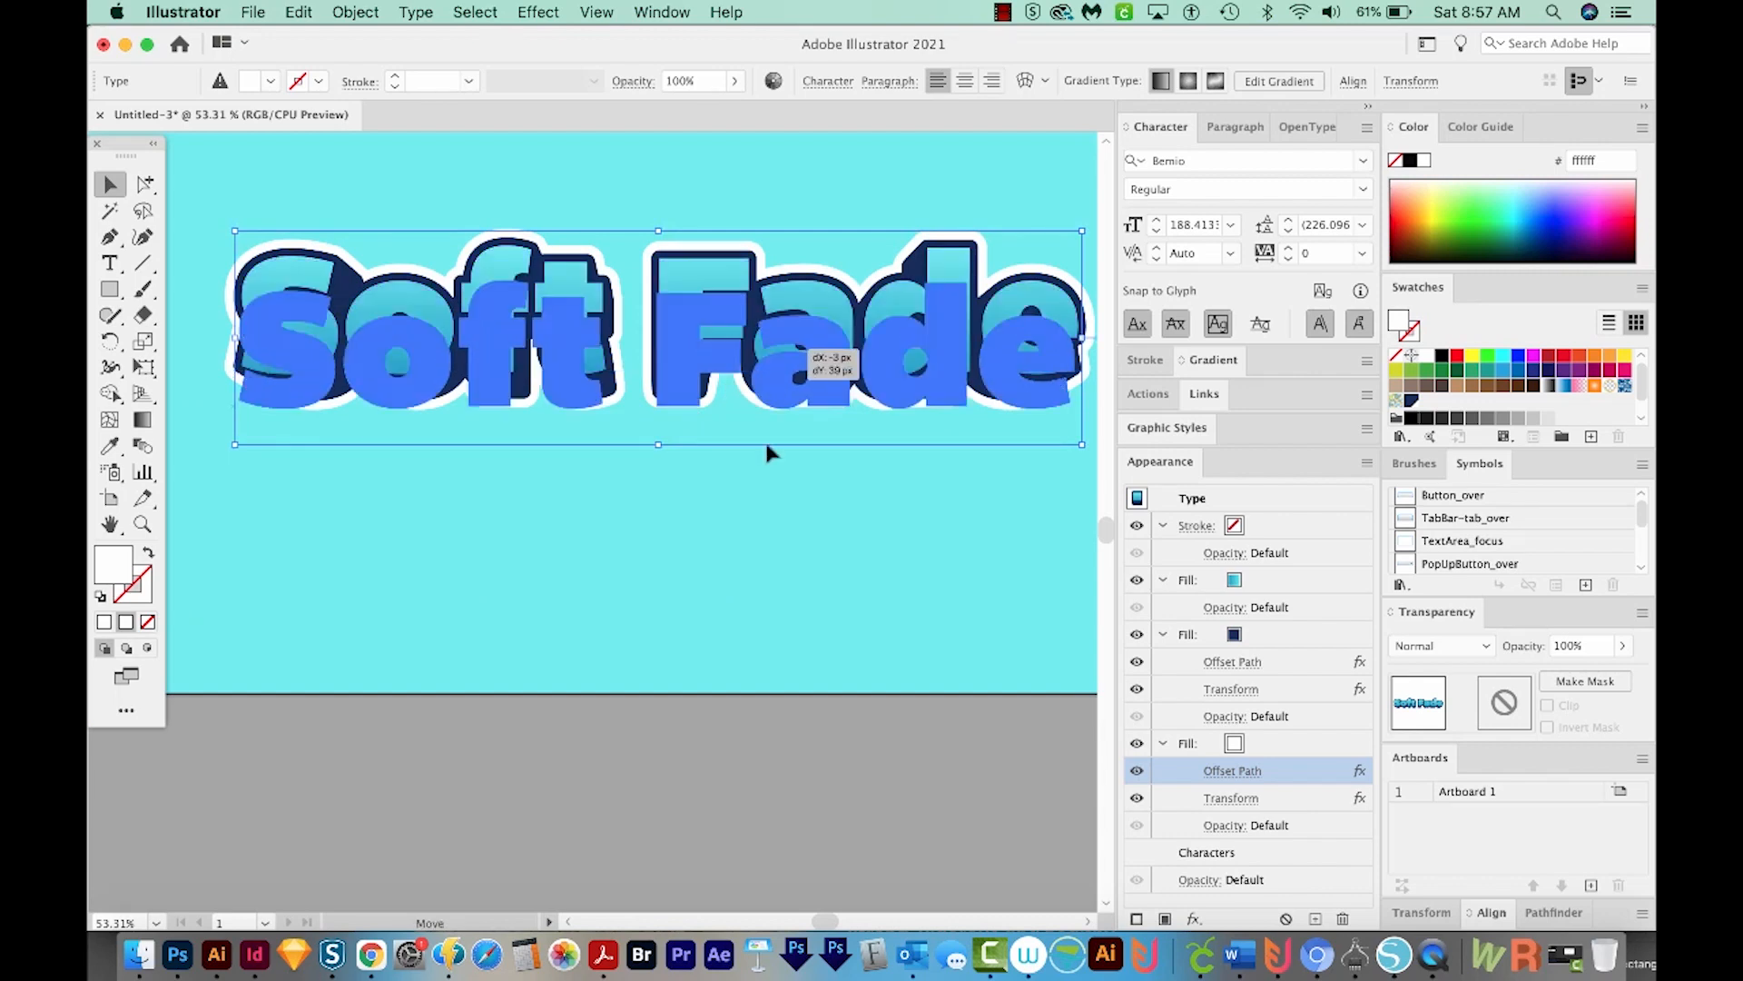
- Set a copy in a different font and place the script copy beside the third variant
text(bab)
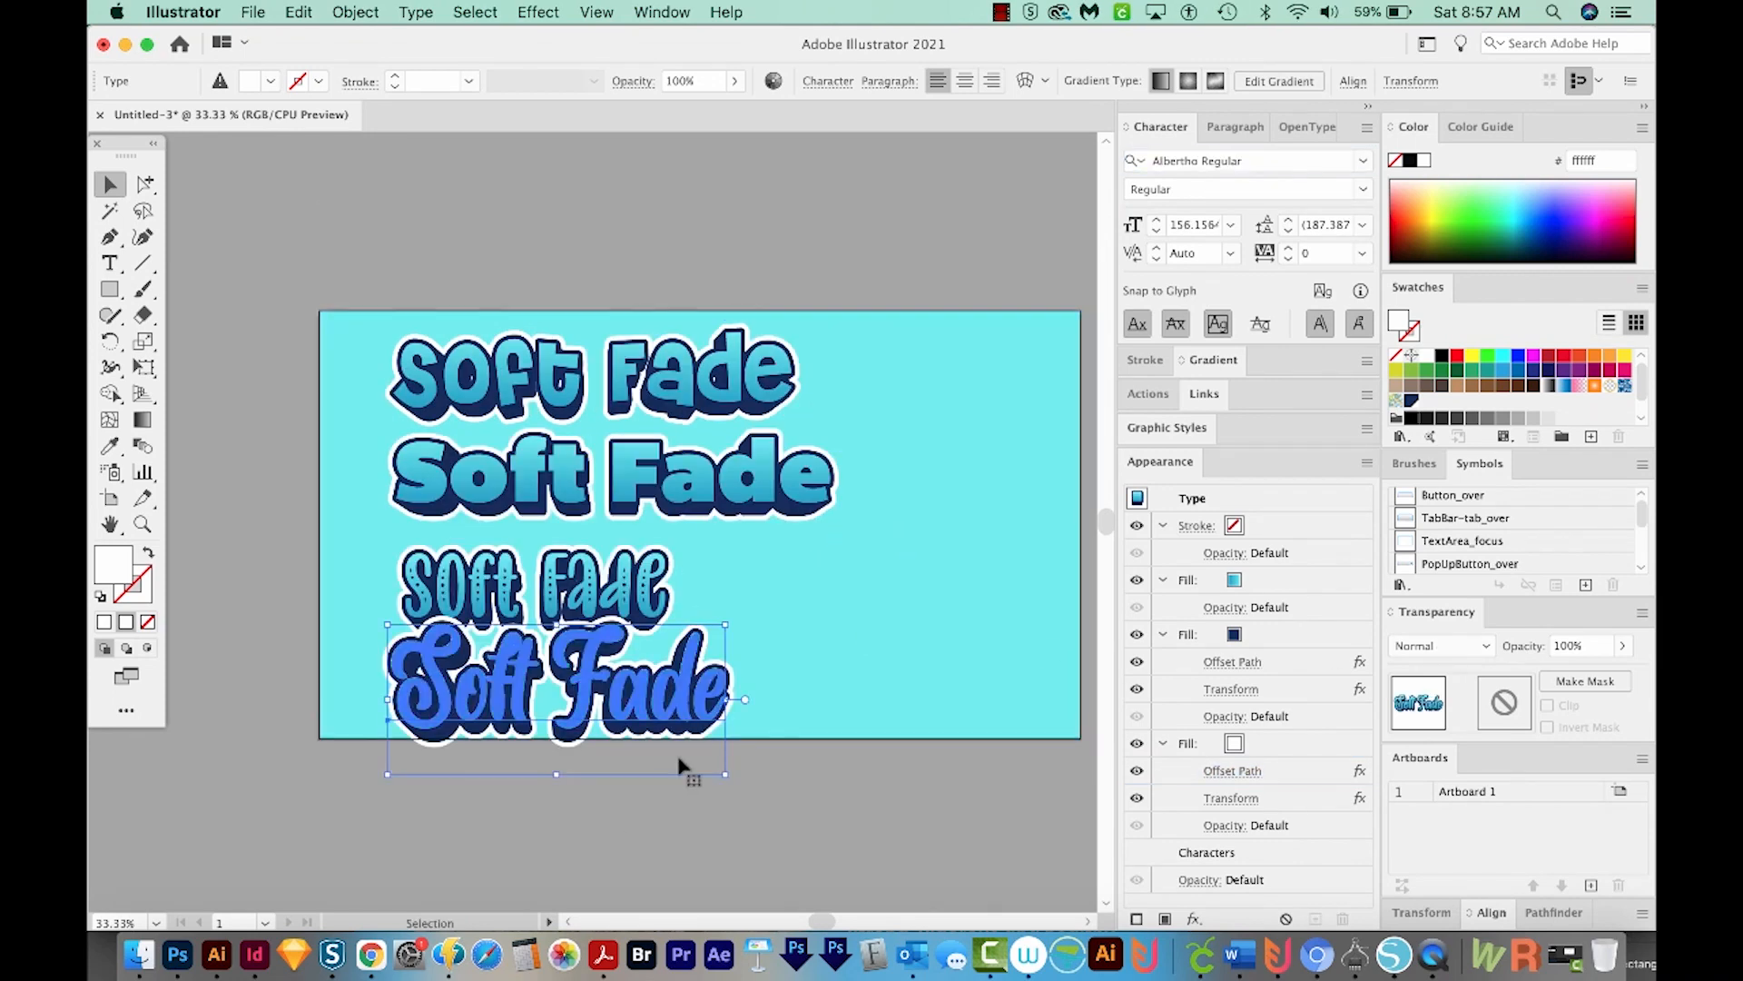
drag(556, 684, 890, 622)
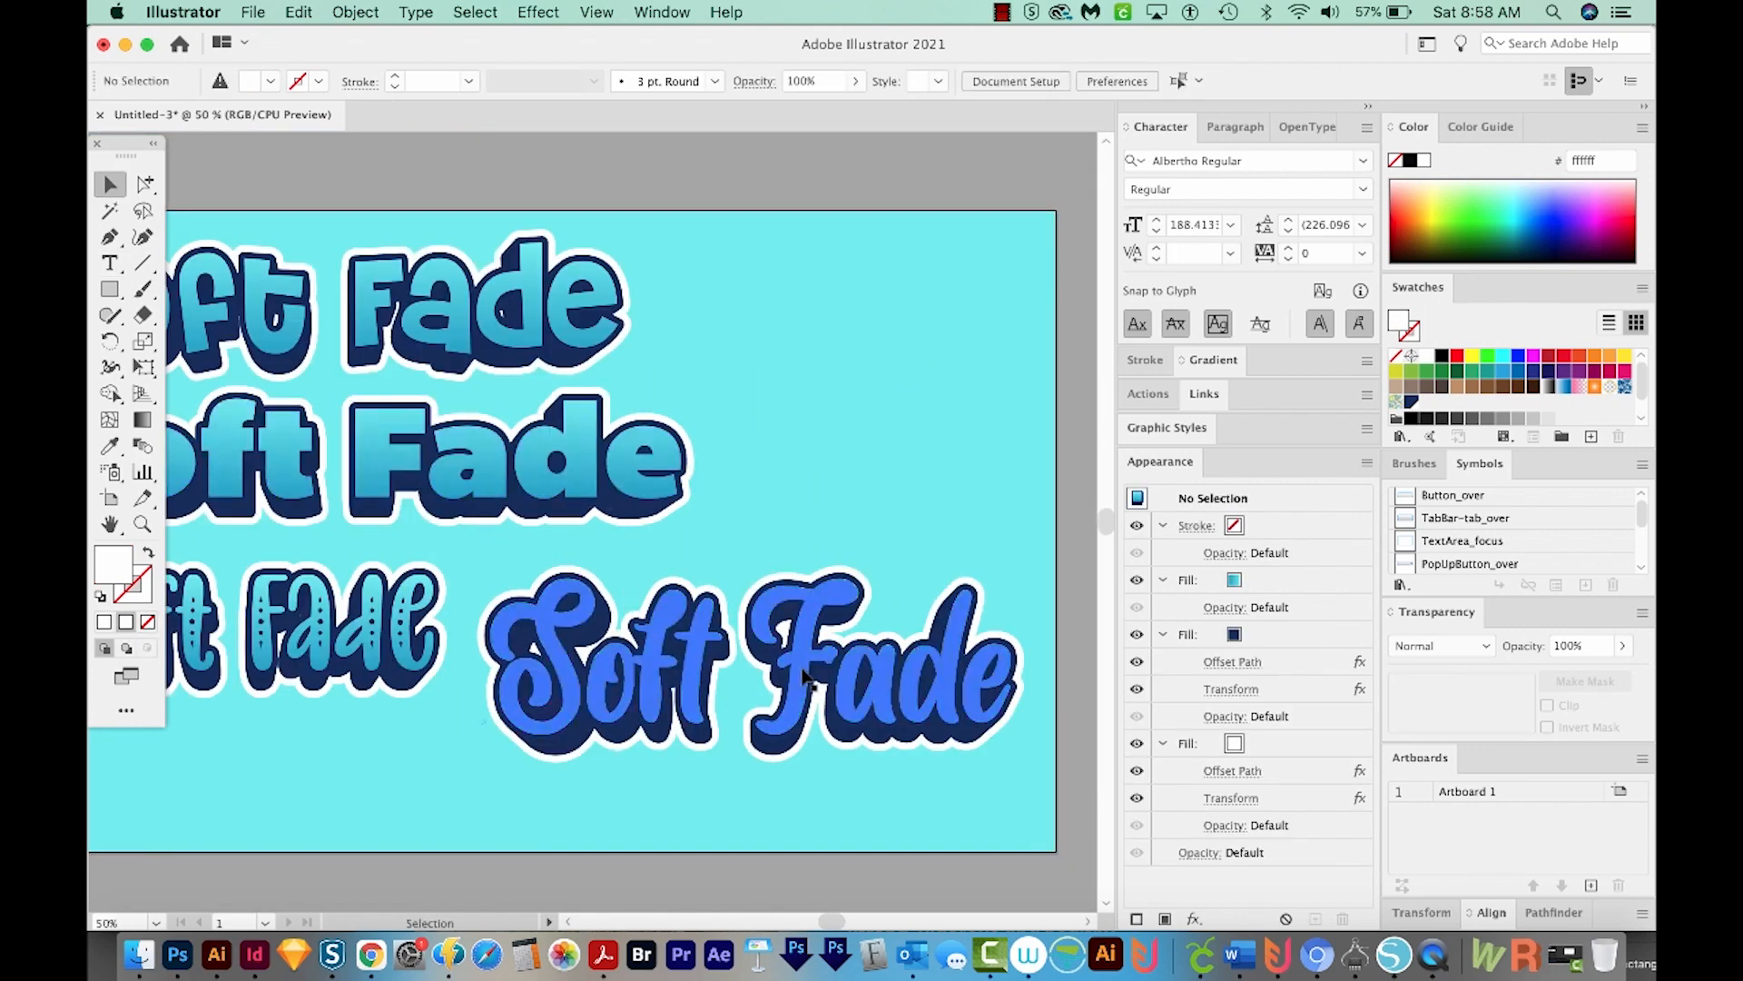
- Select the script Soft Fade copy and show its top blue gradient fill's settings
scroll(down, 3)
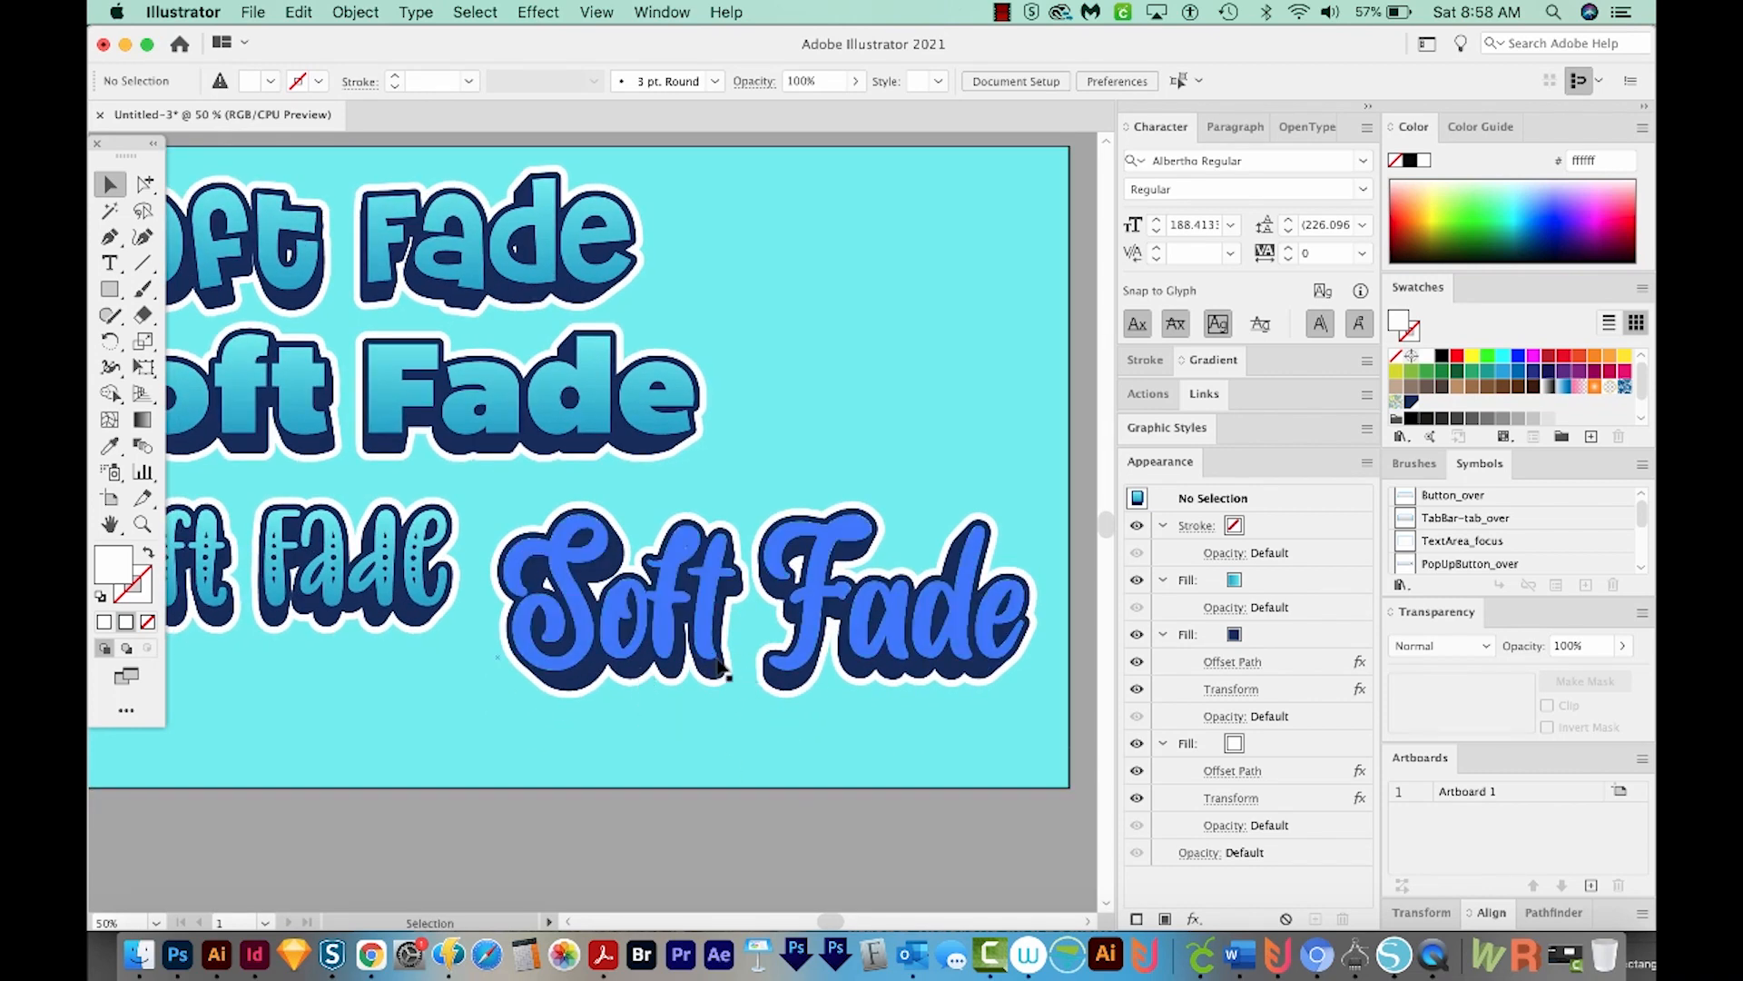
click(762, 605)
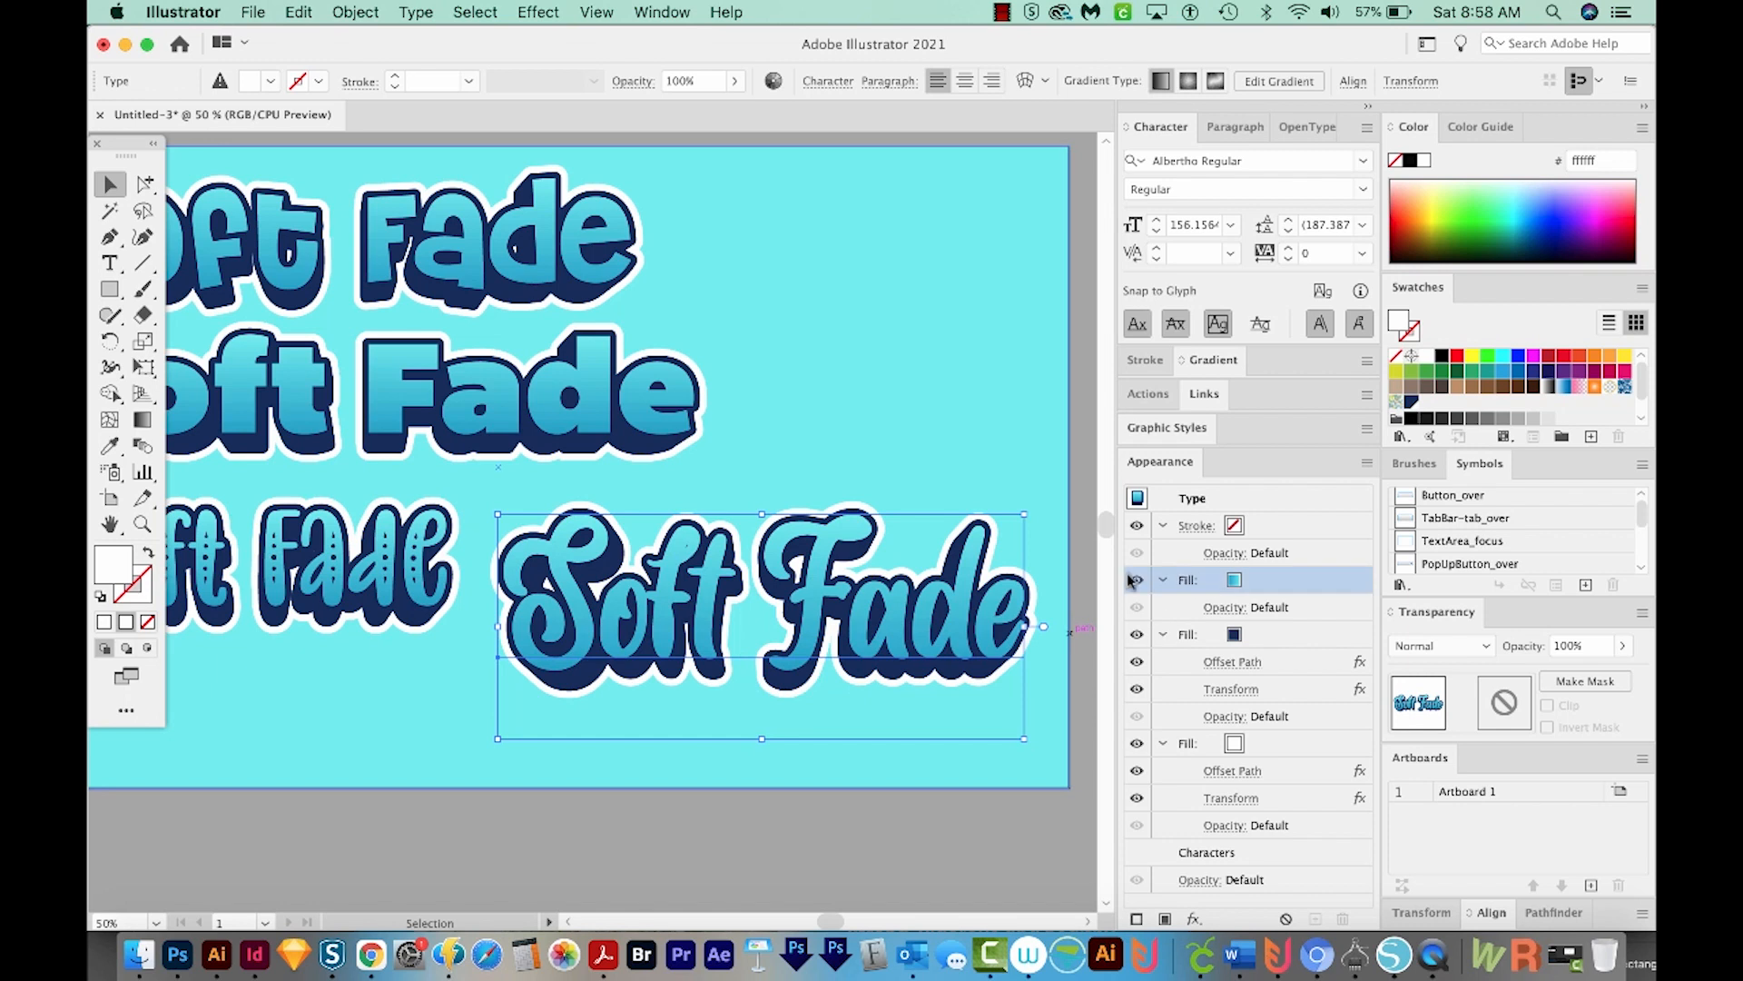
click(1188, 634)
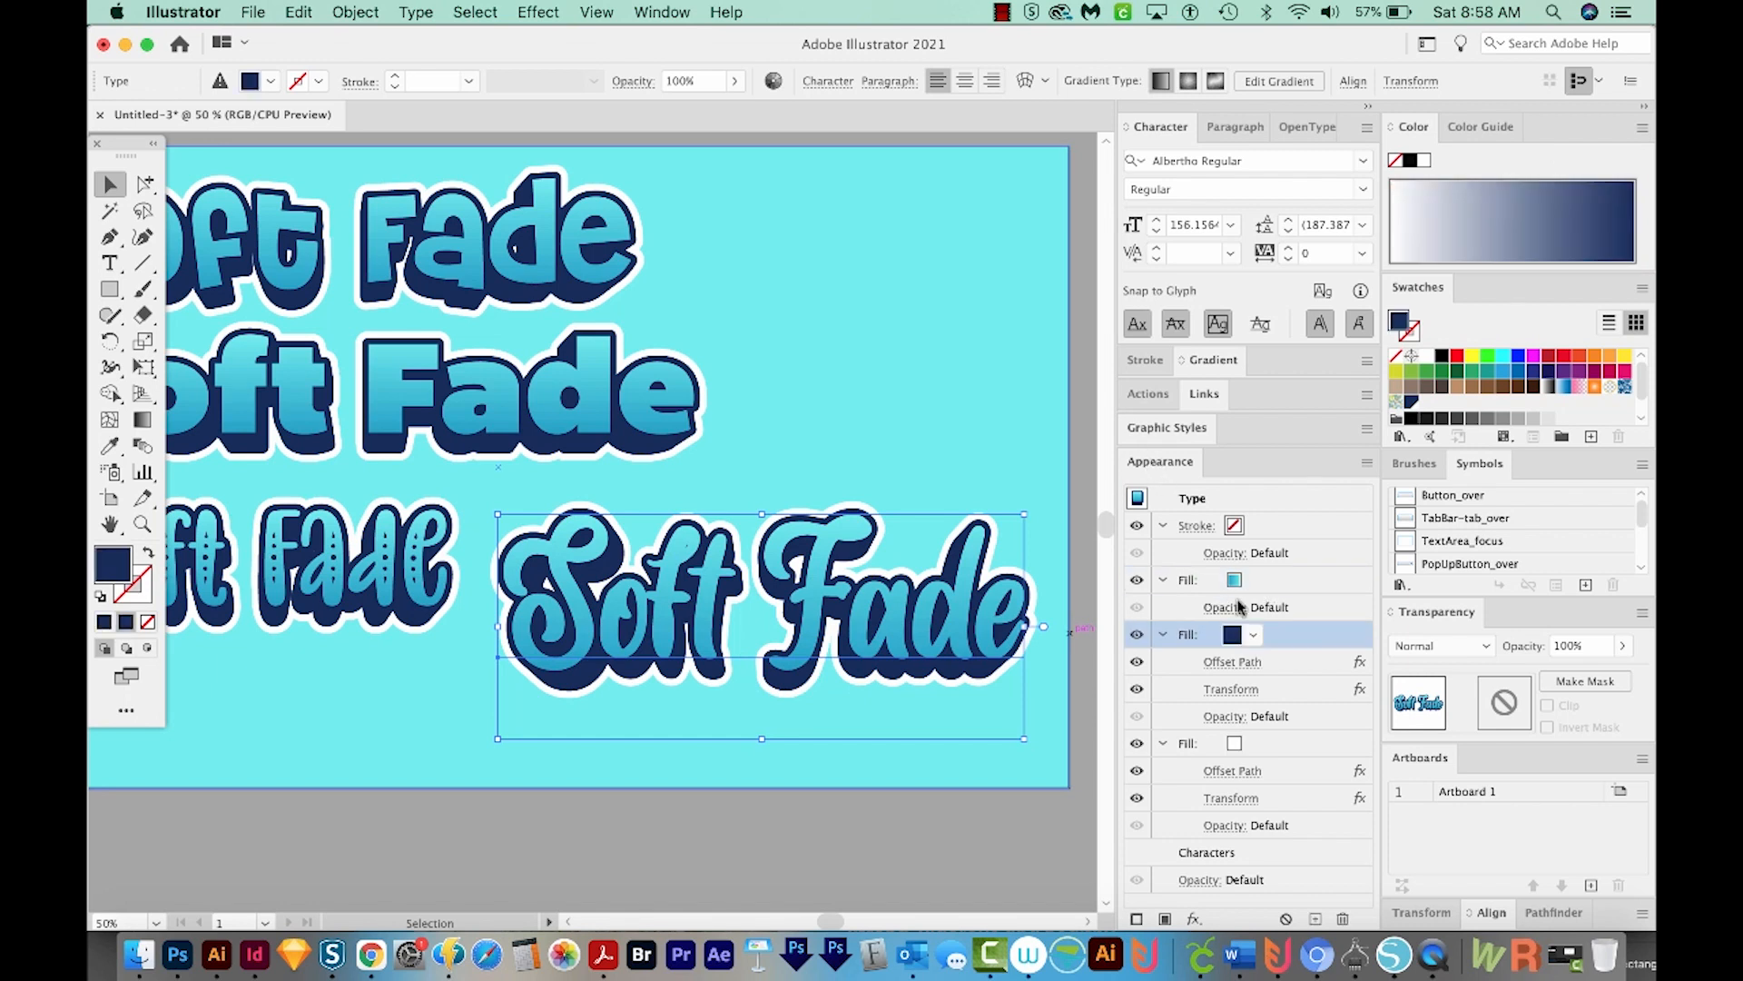
click(1188, 580)
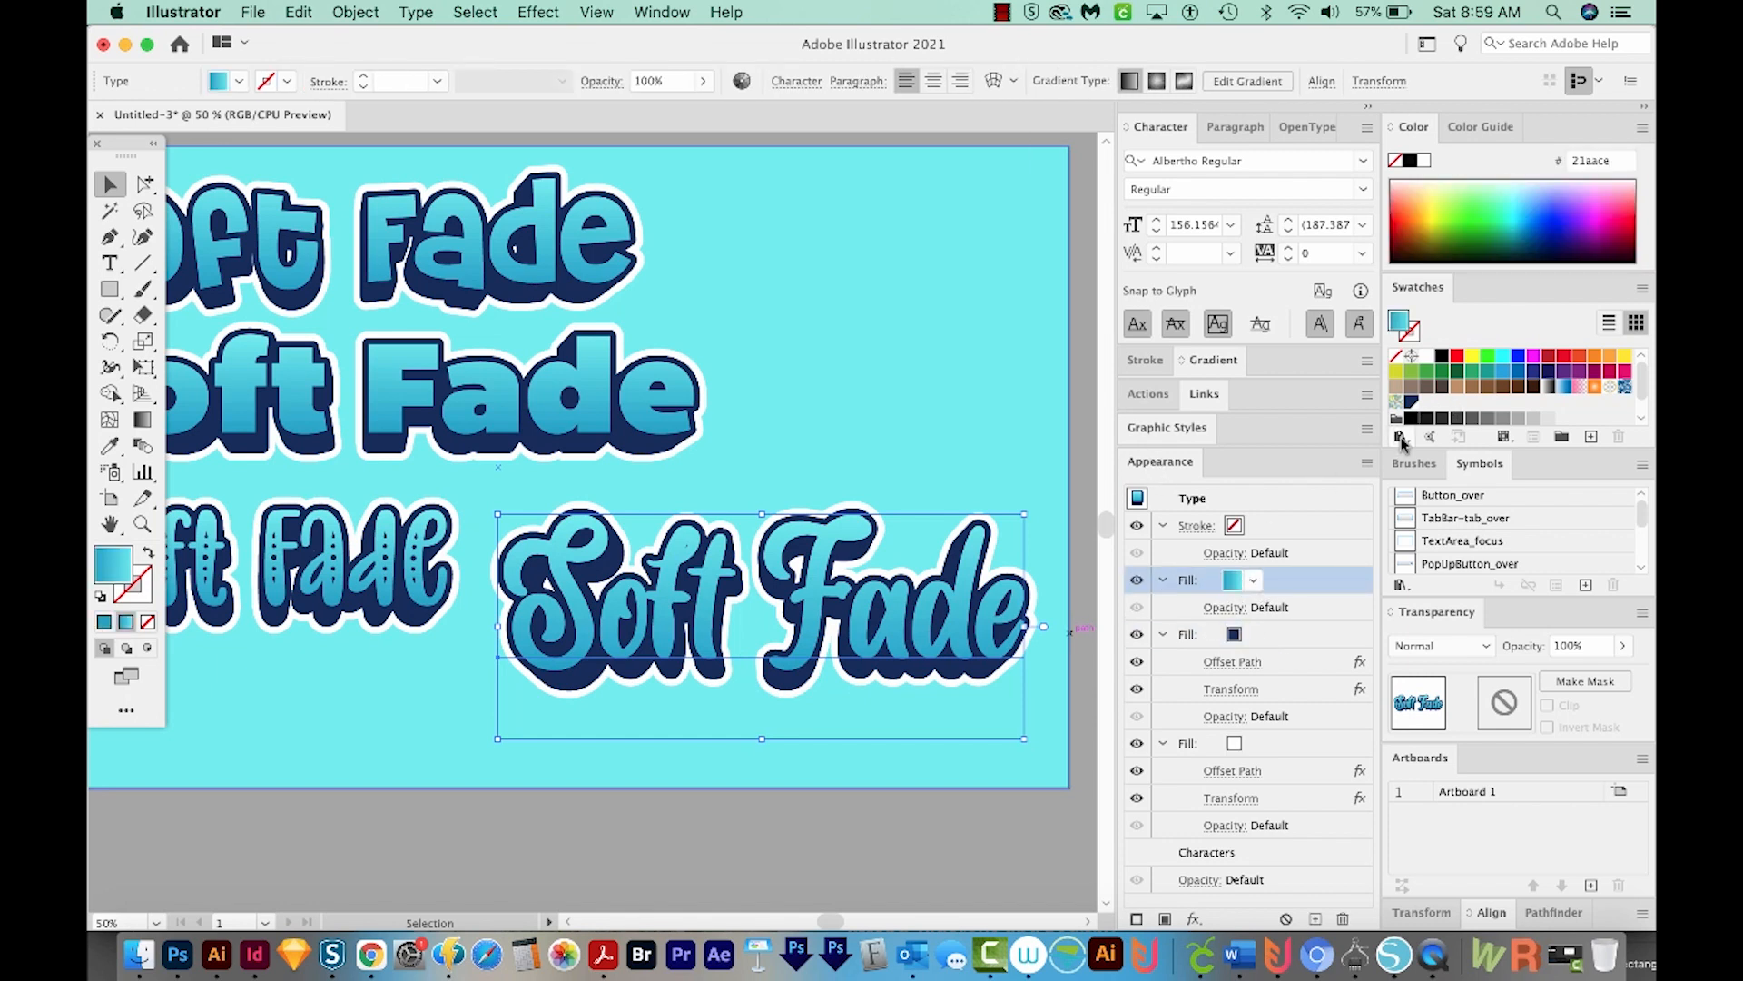
click(1213, 359)
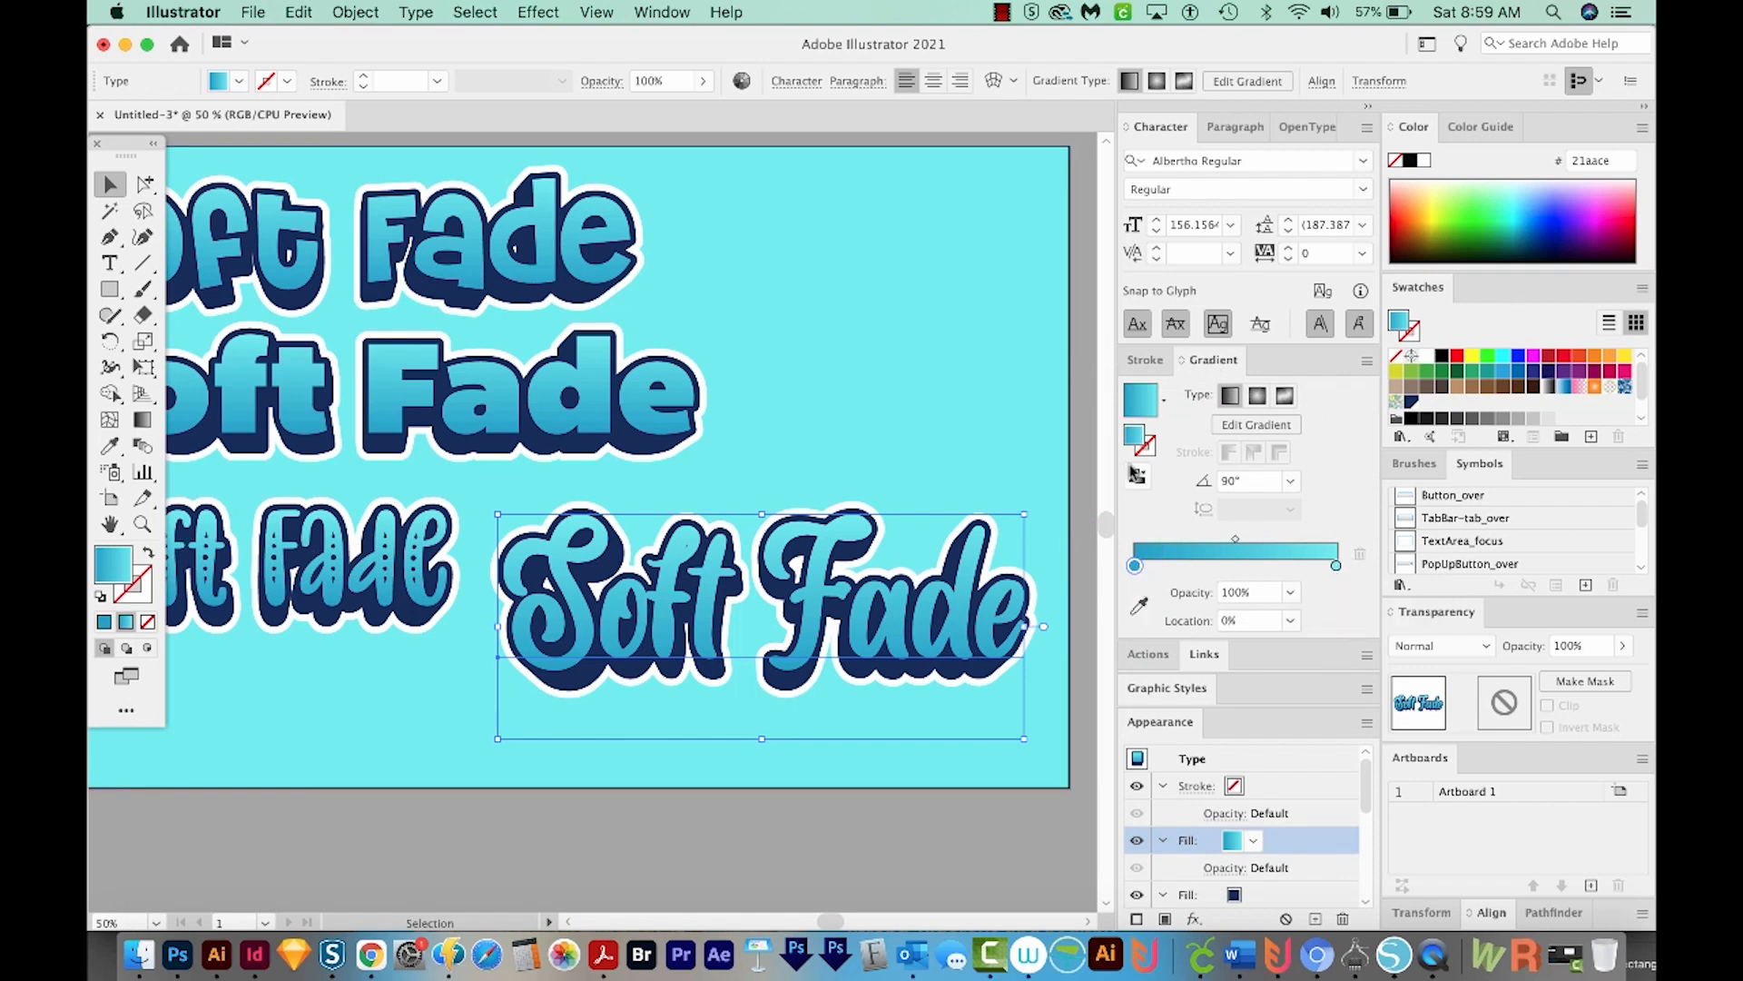
mouse_move(741, 80)
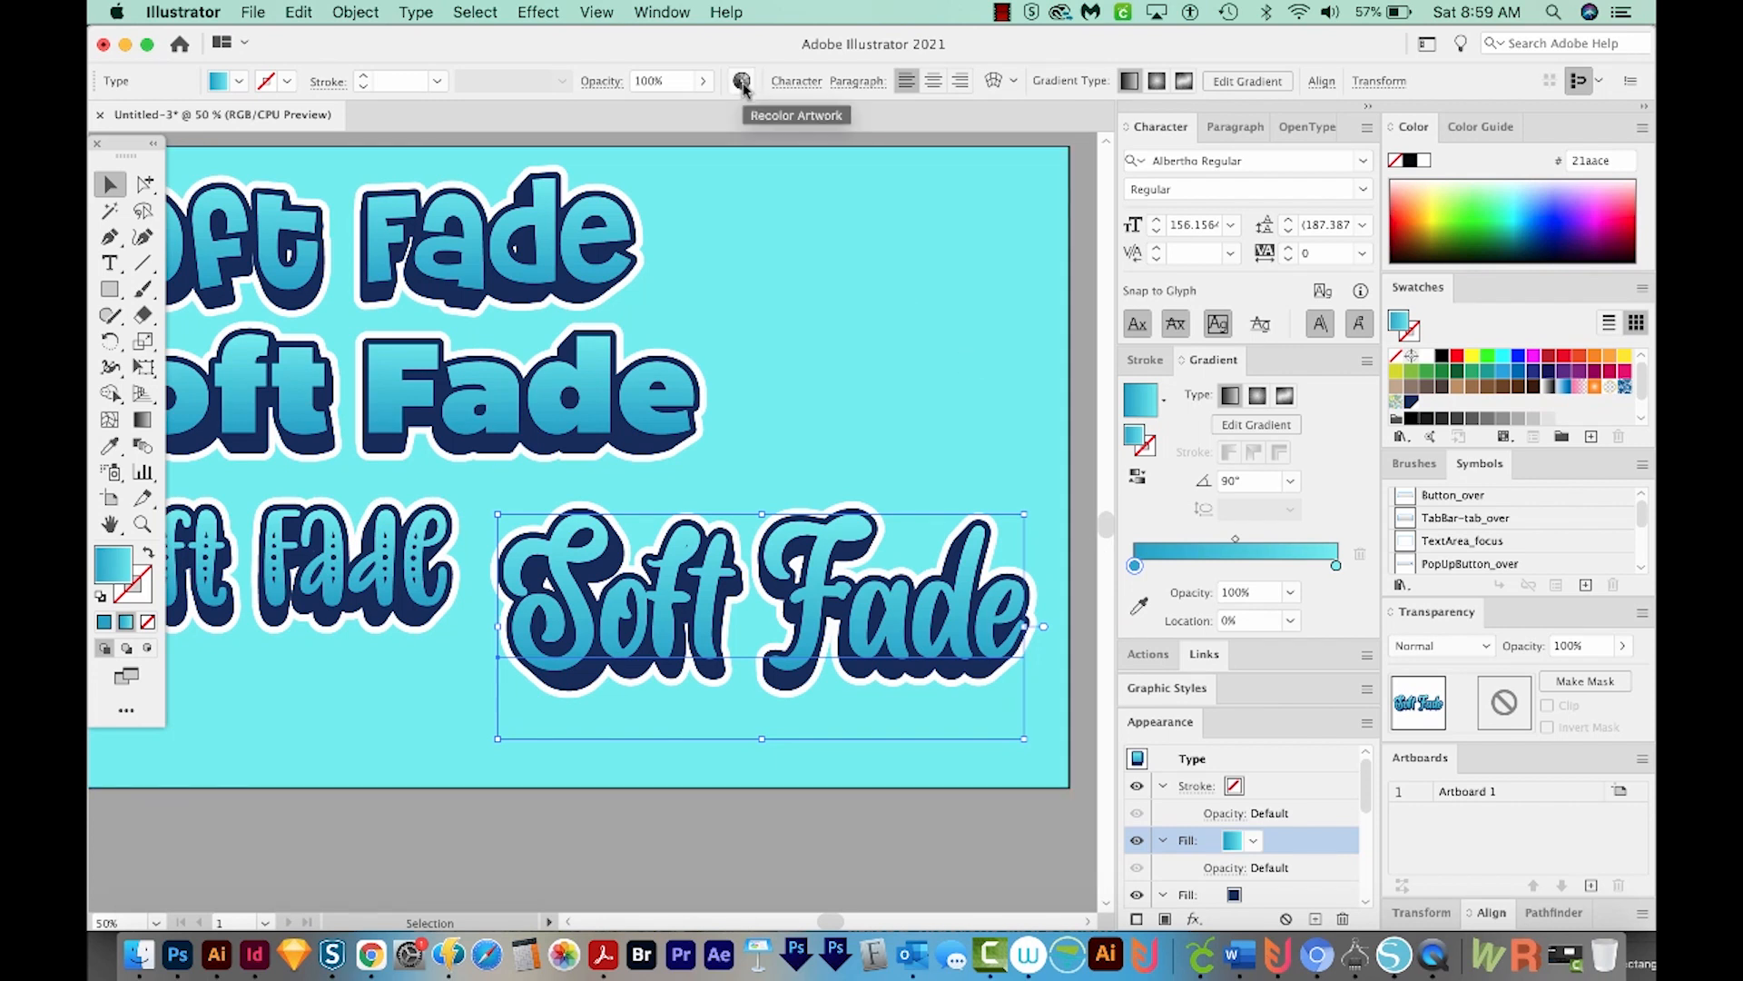
mouse_move(657, 115)
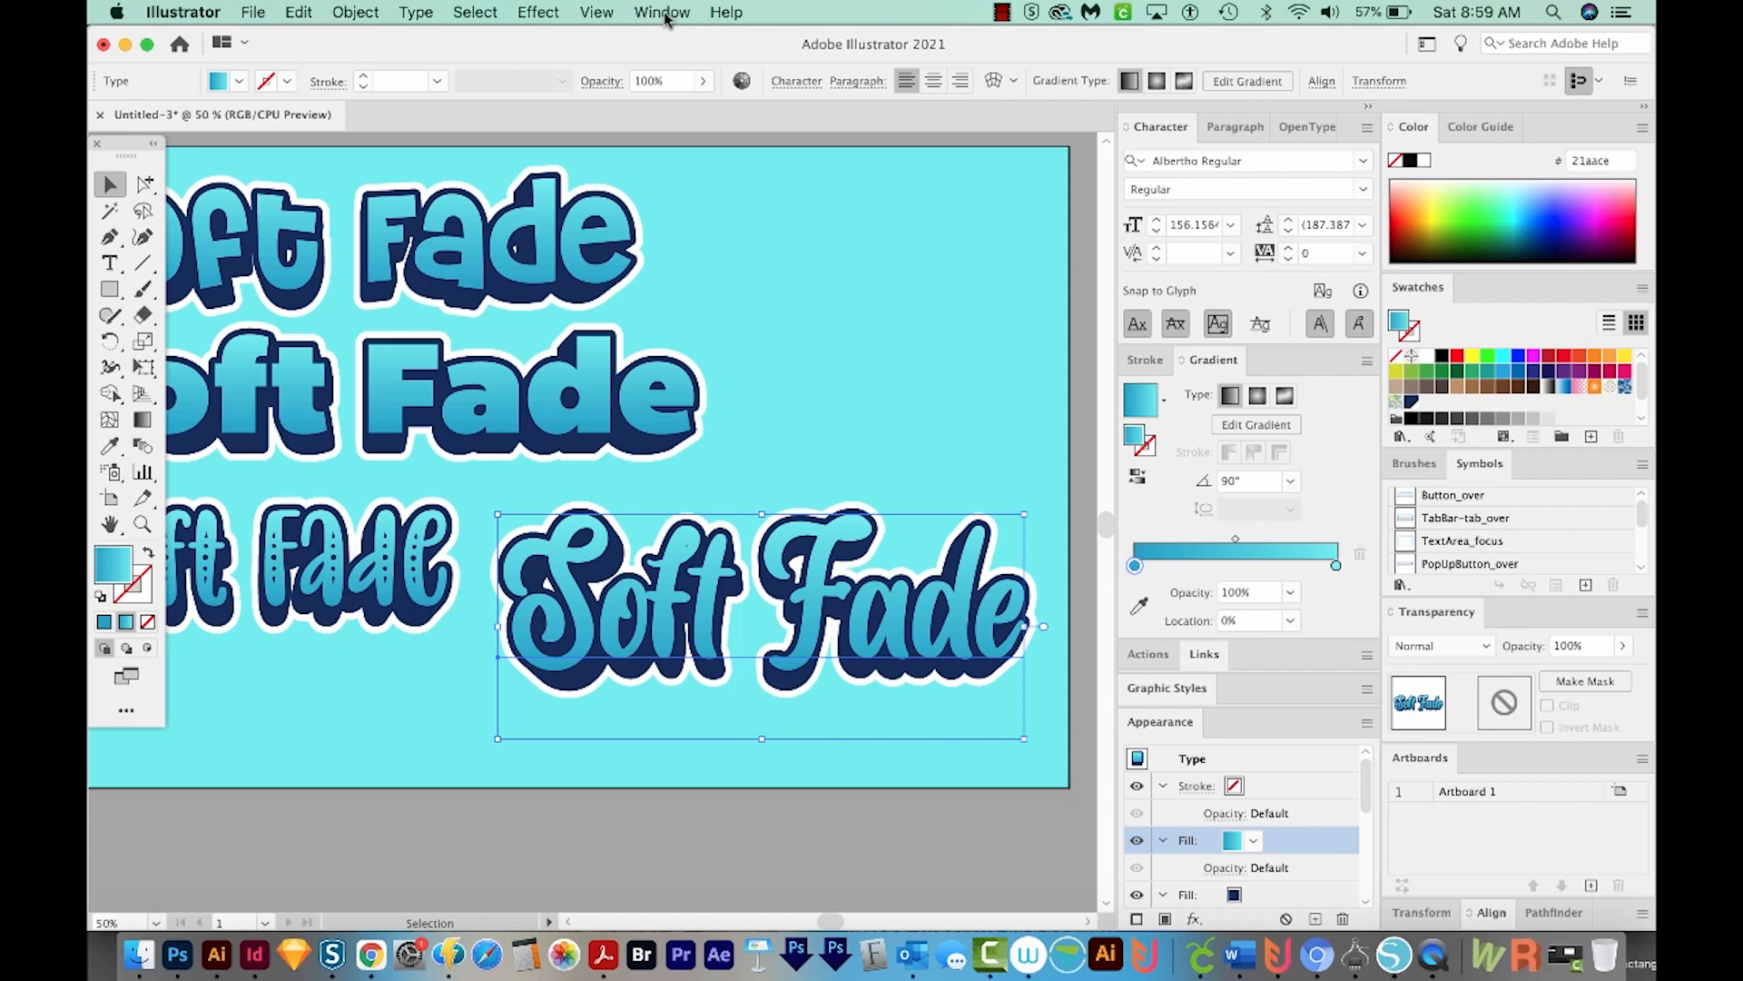
click(662, 12)
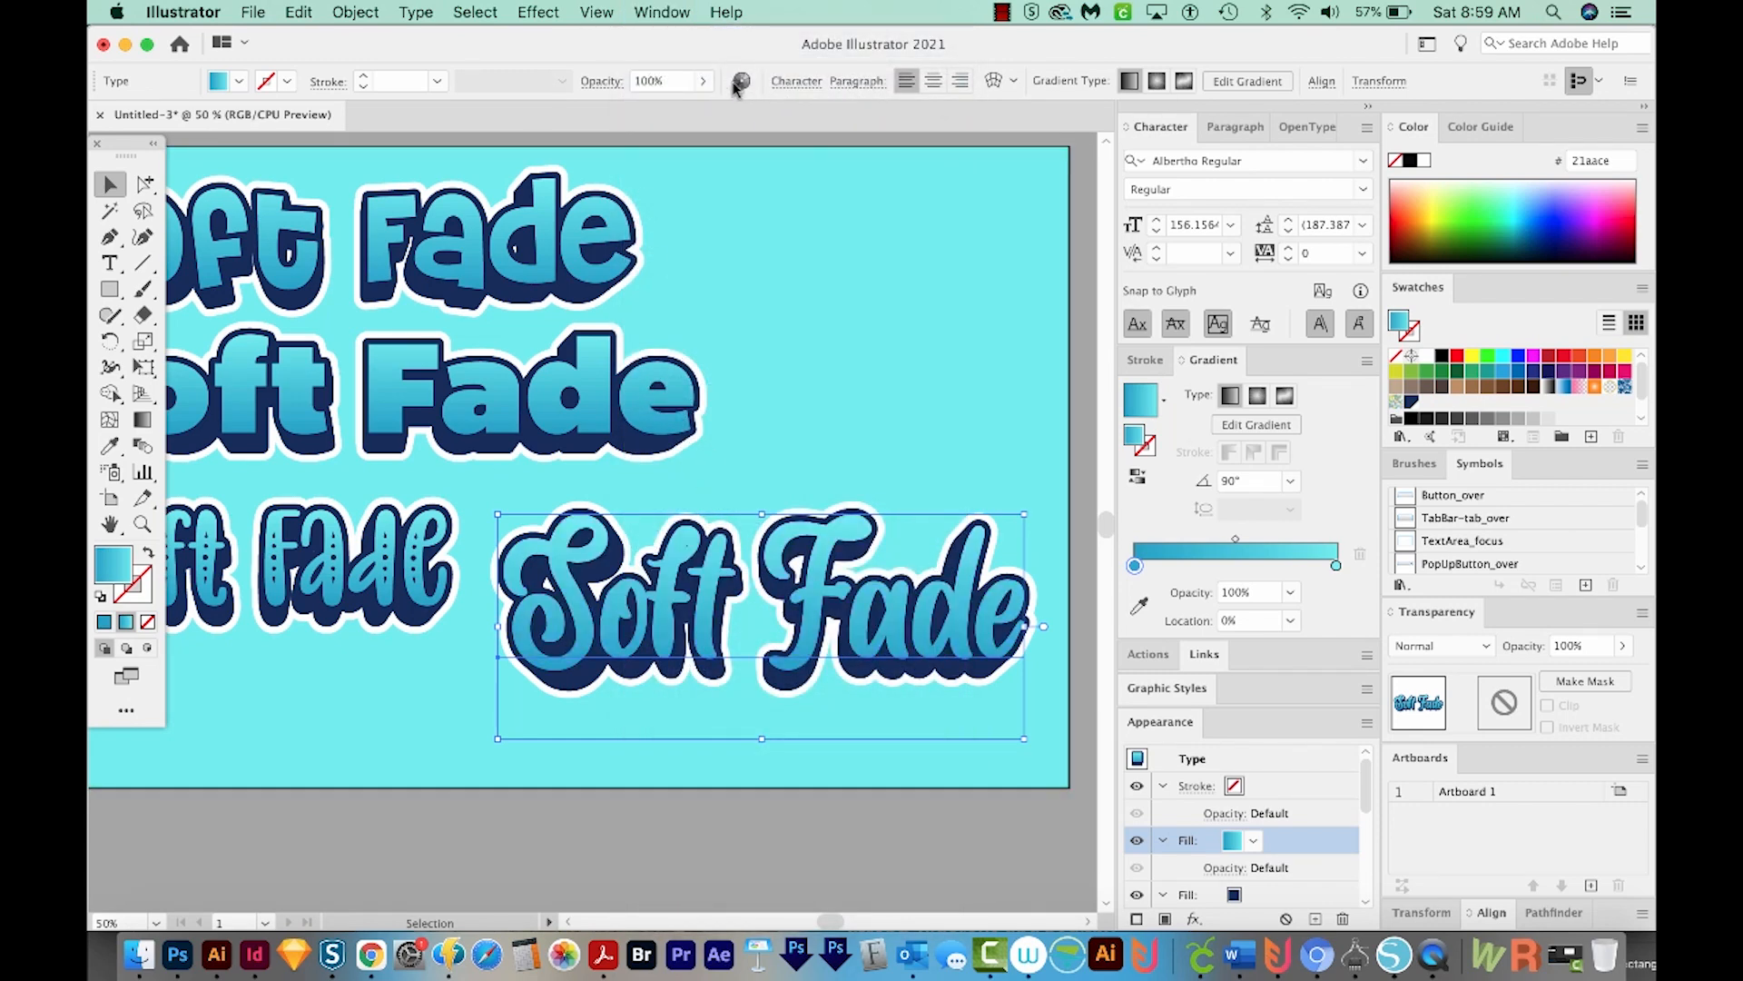
- Recolor the script copy by dragging the colour wheel handles toward reds
click(739, 80)
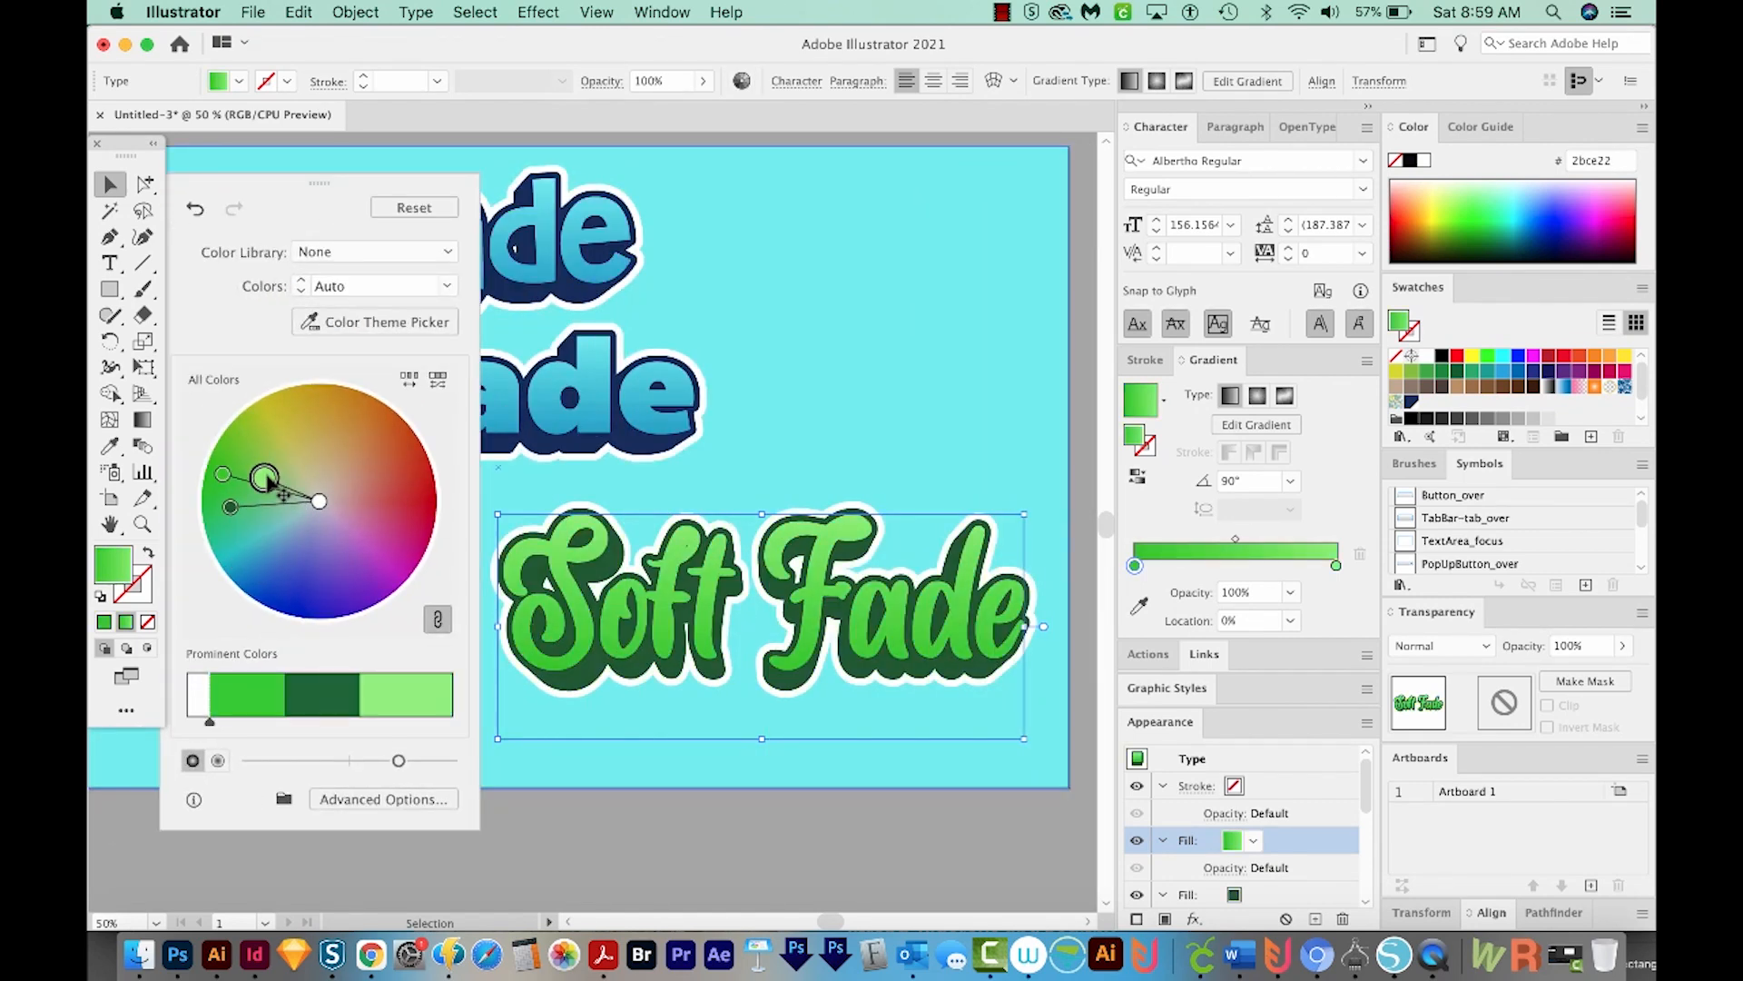
drag(265, 475, 353, 465)
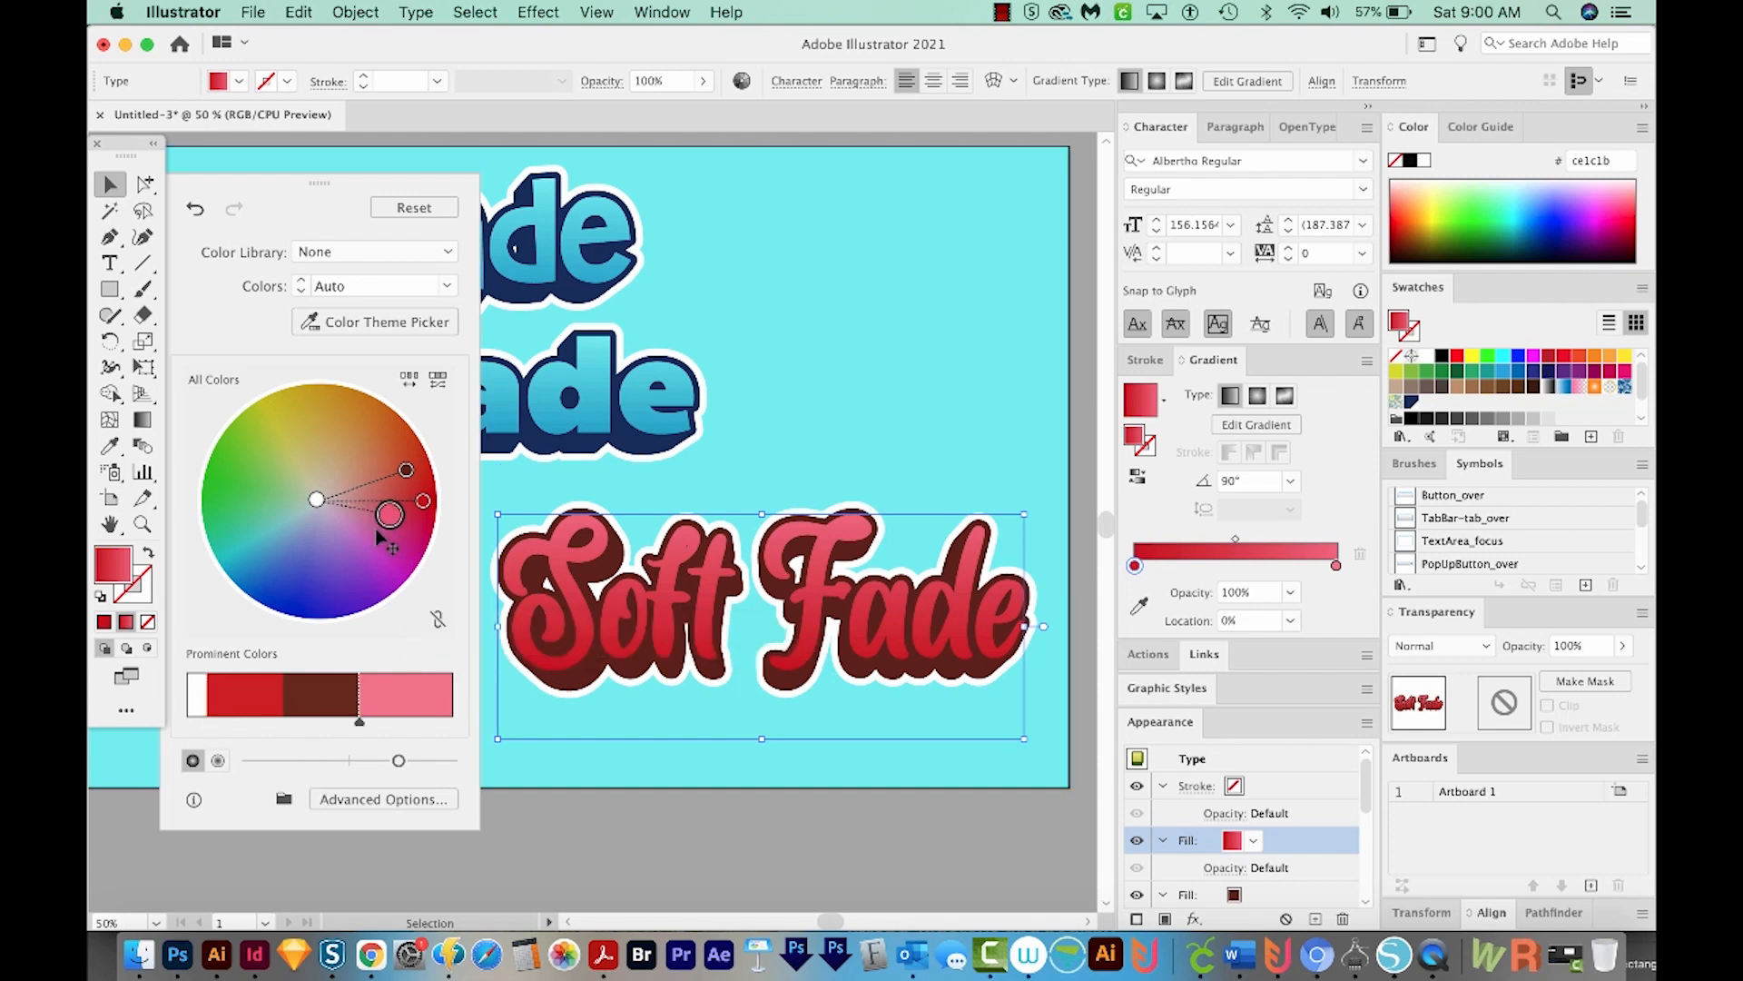
drag(406, 500, 353, 559)
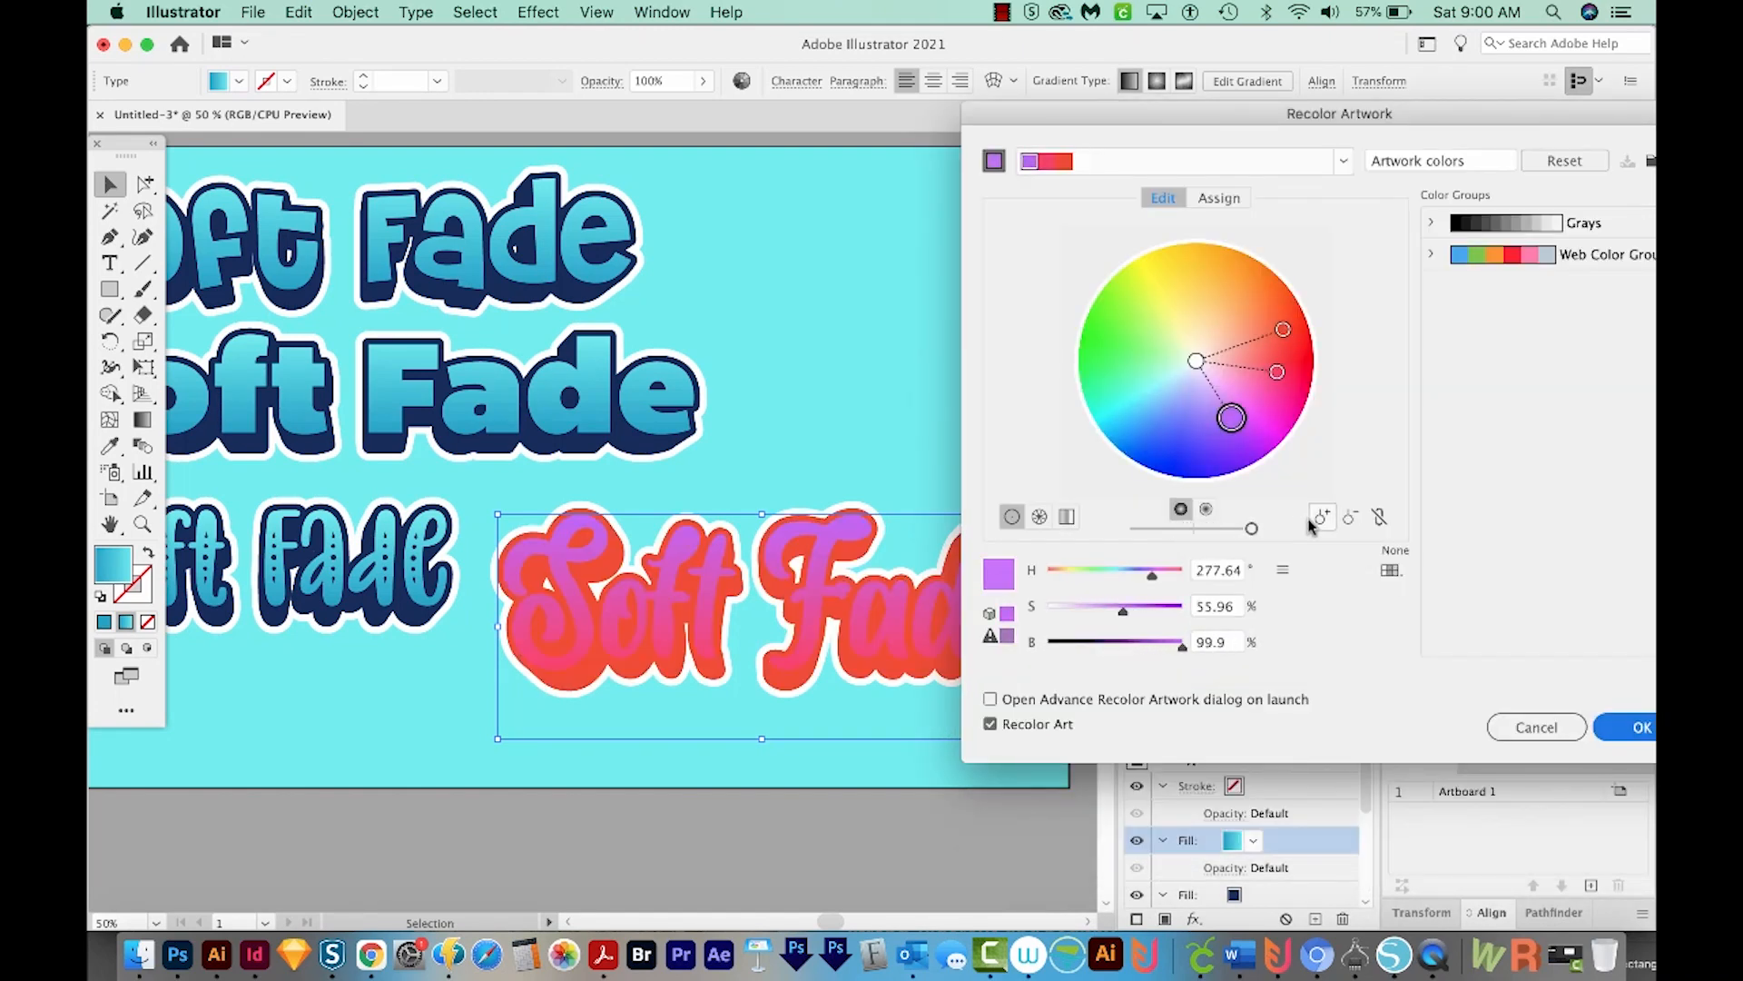
- Shift the extrusion colour handle to a dark maroon hue and lower its brightness
drag(1282, 328, 1259, 337)
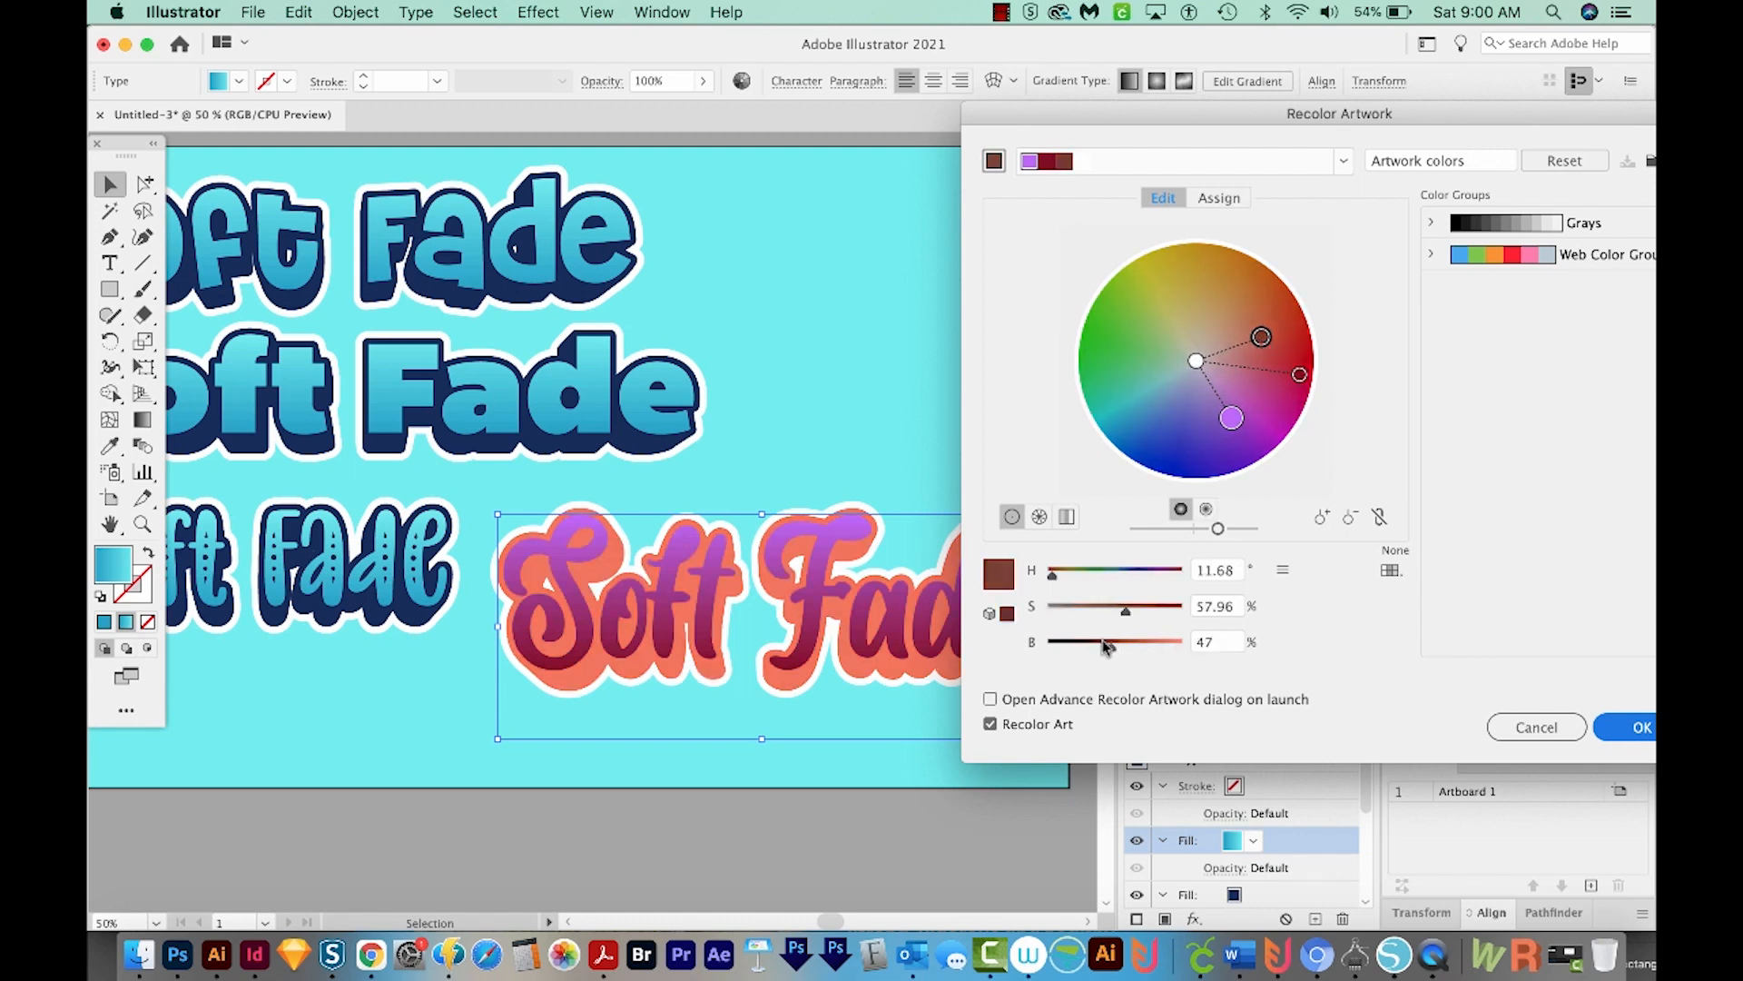
drag(1106, 640, 1095, 640)
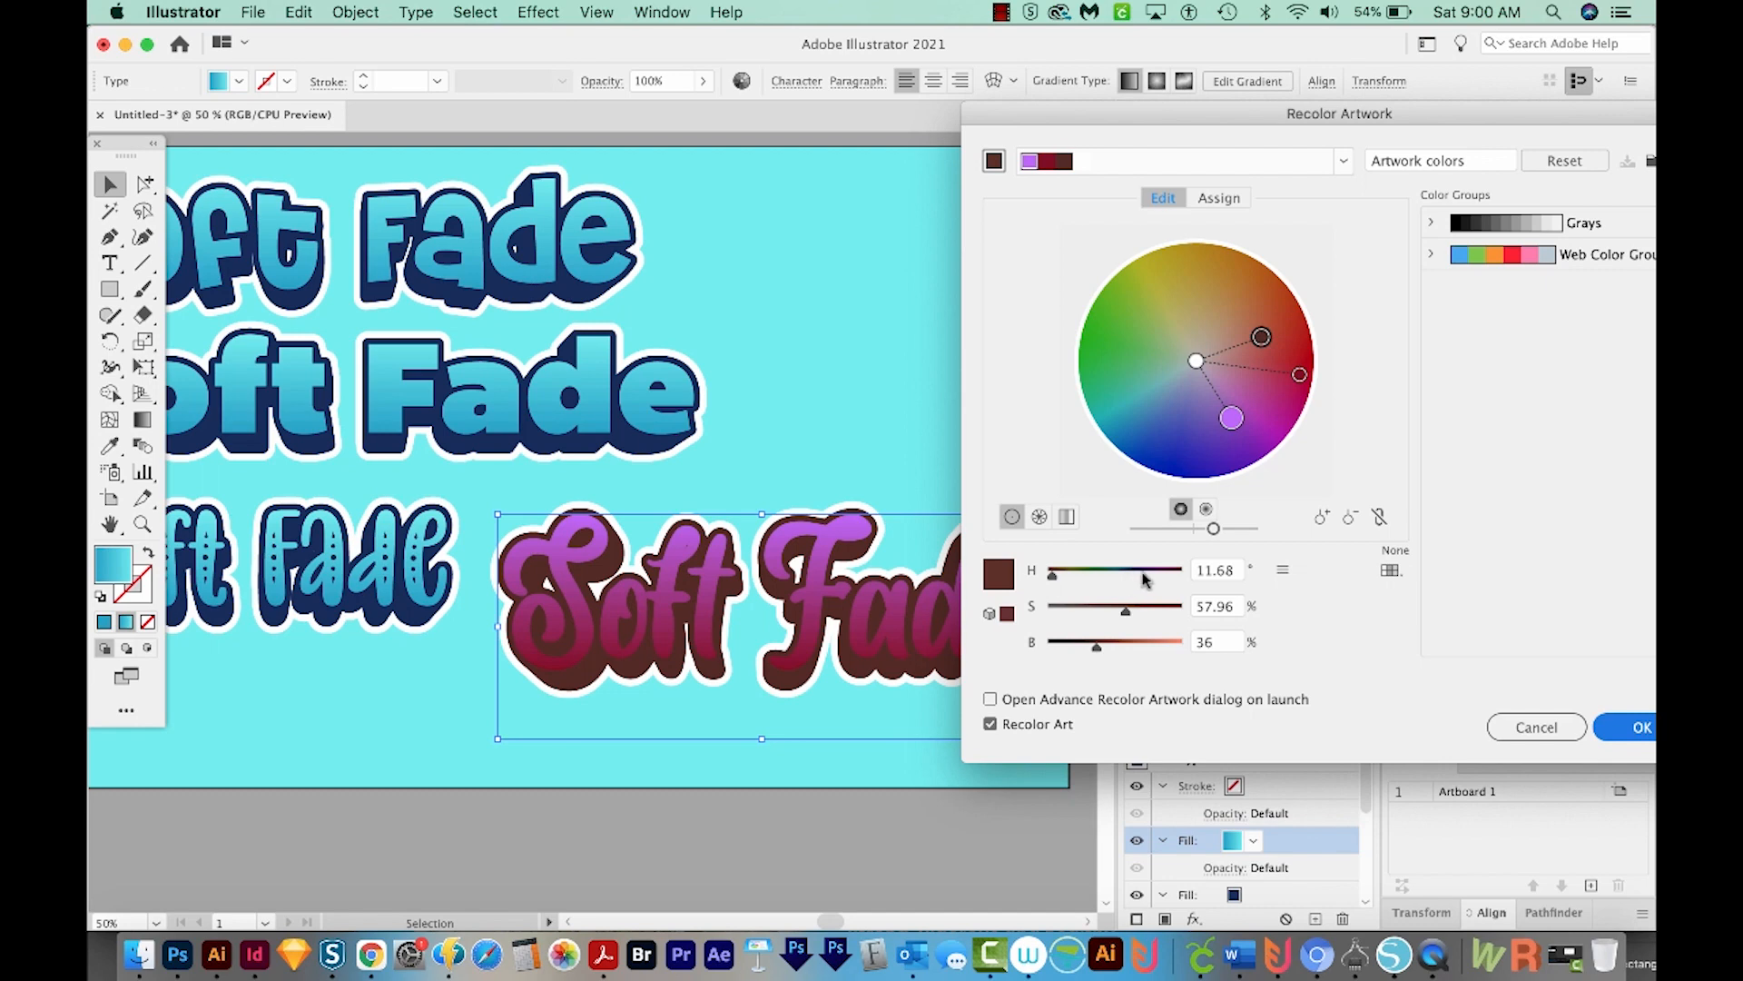